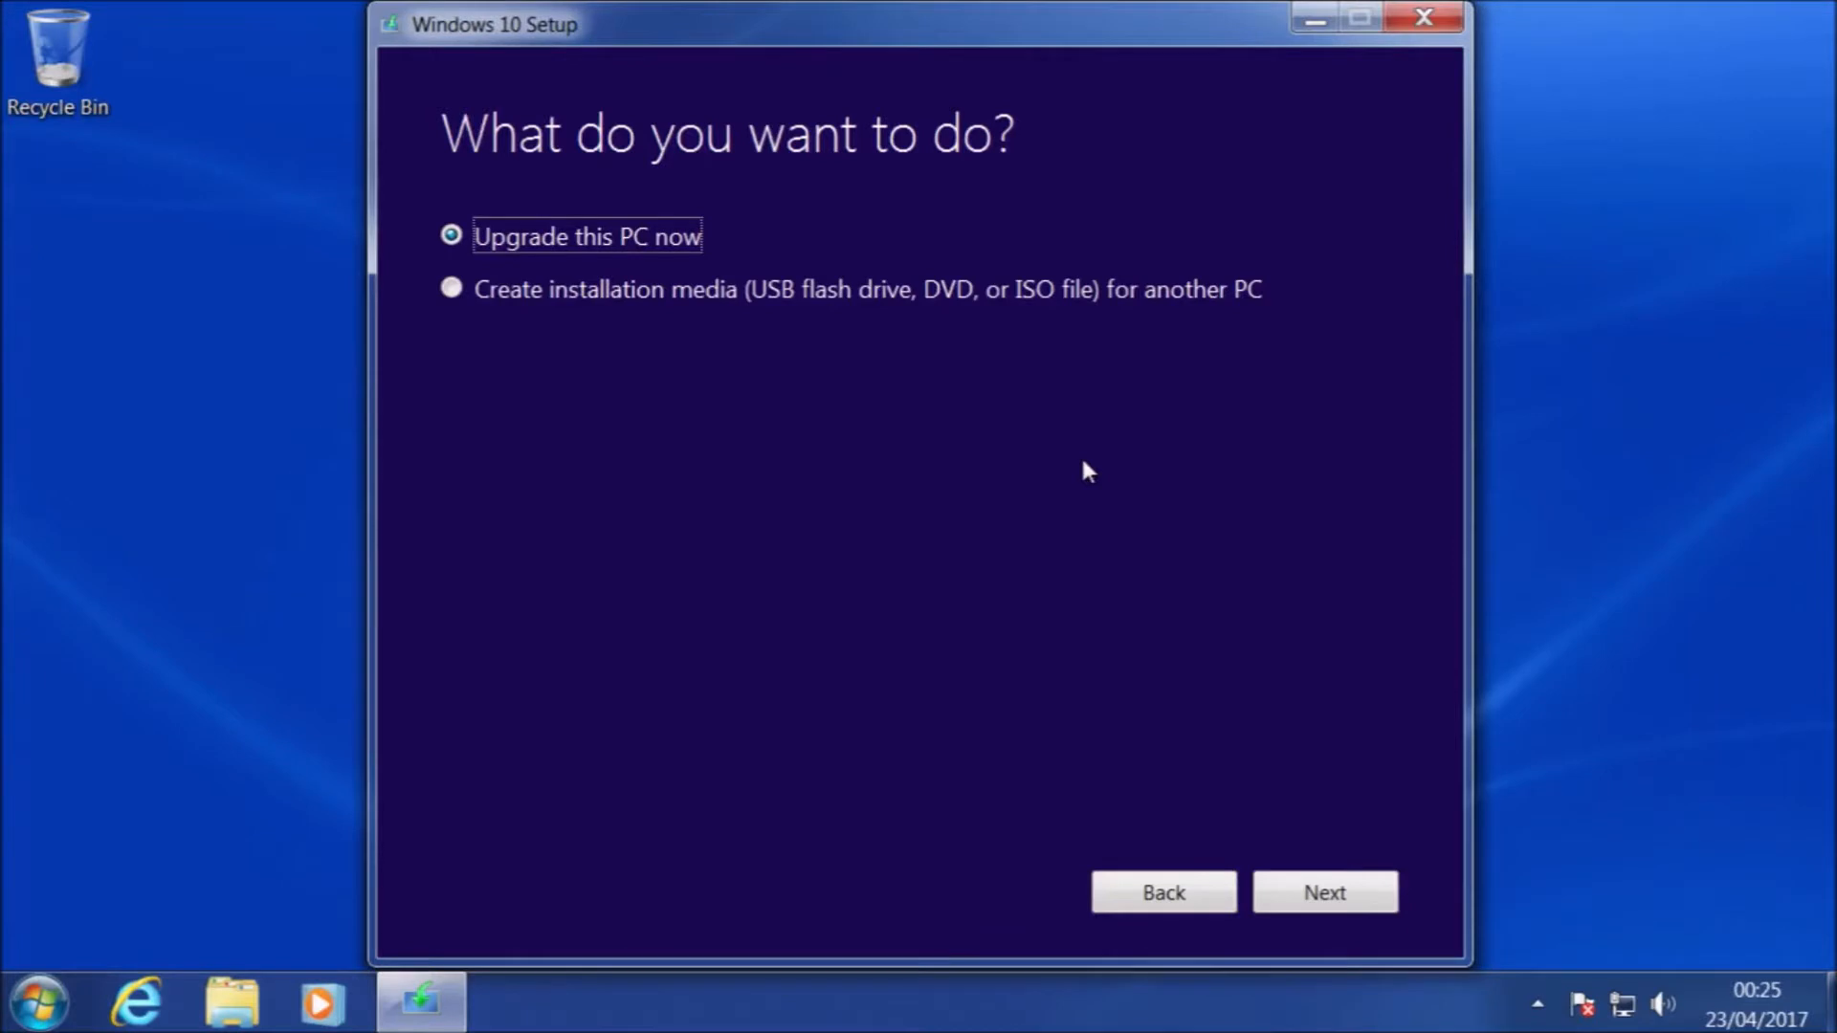
mouse_move(832, 247)
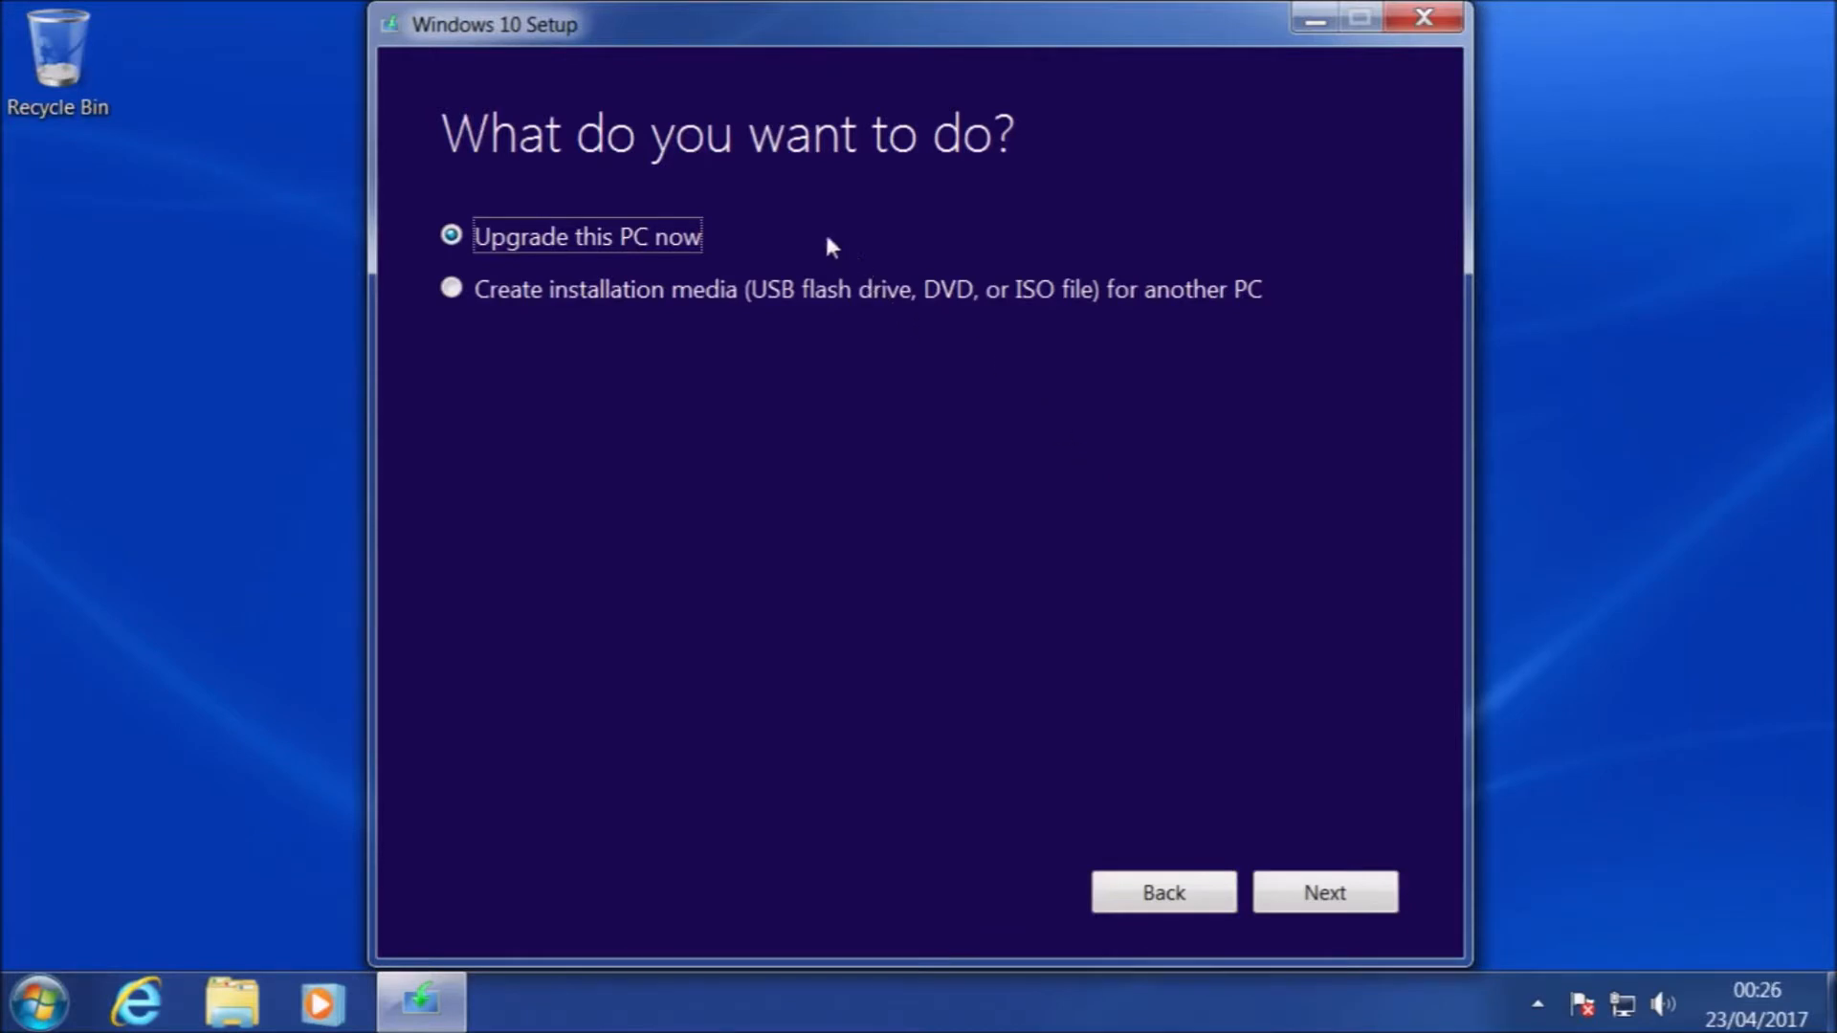
mouse_move(721, 306)
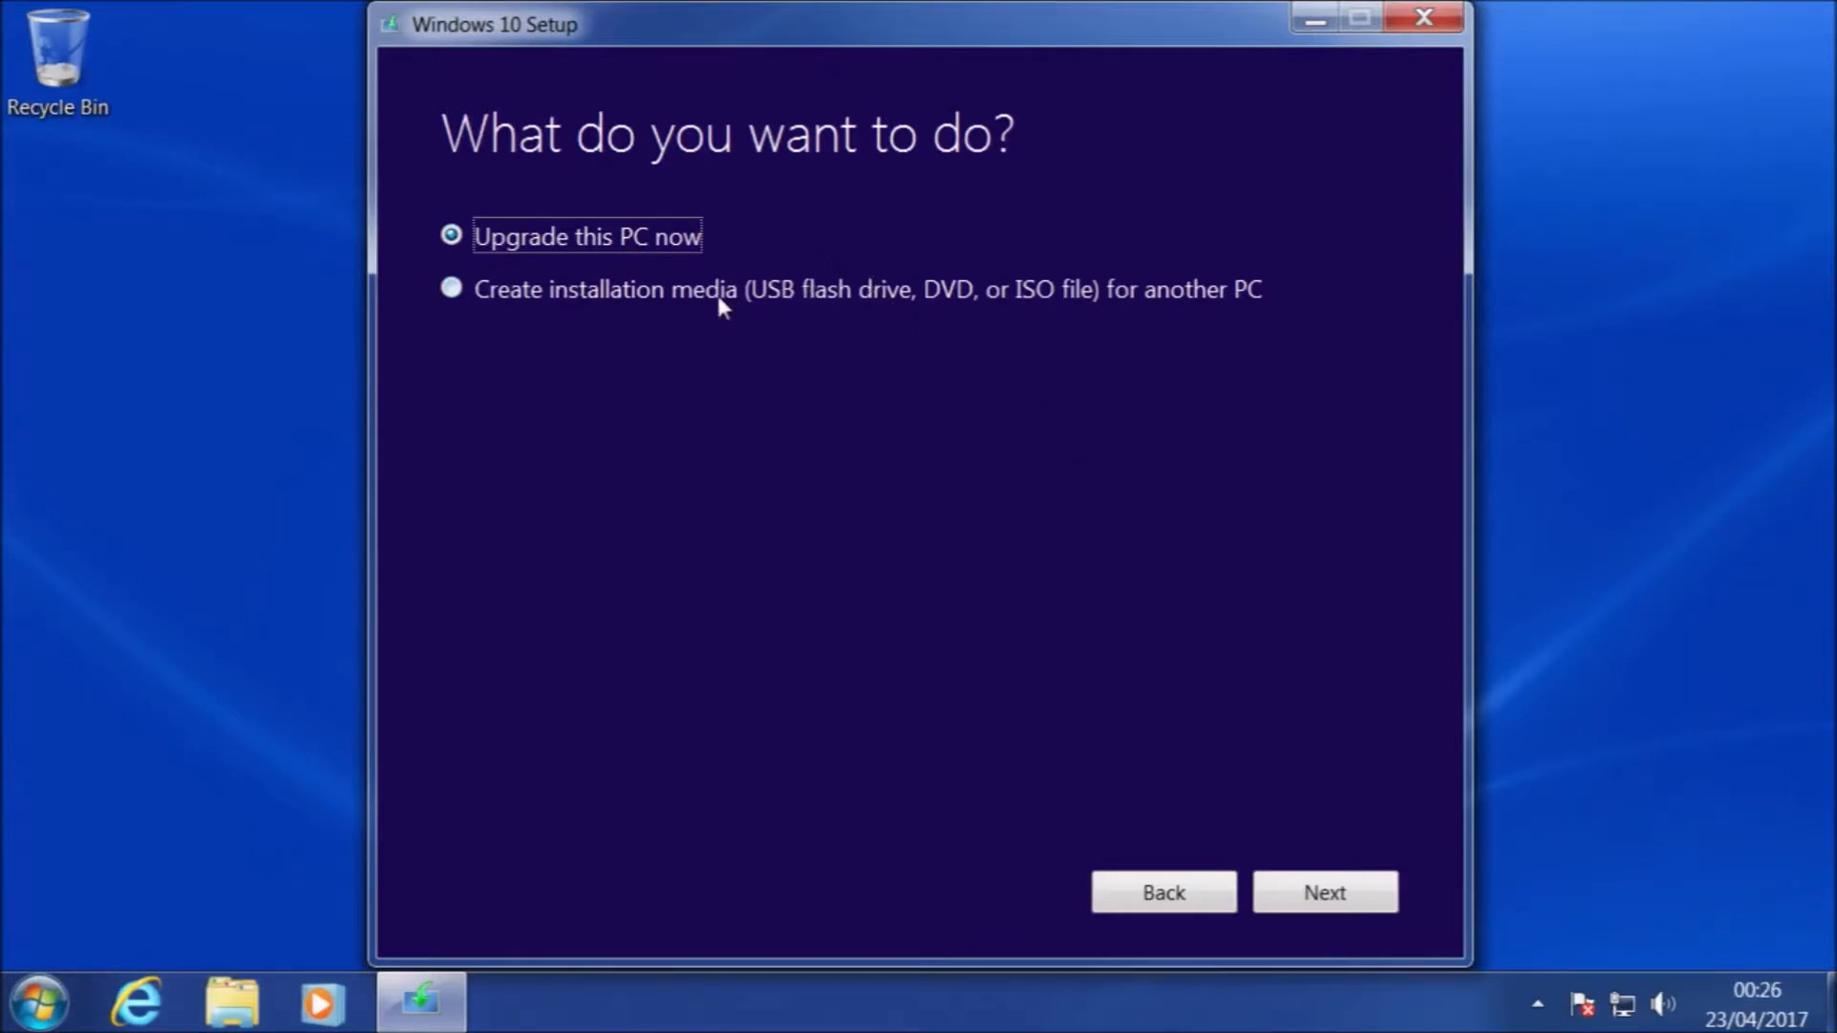
- Choose 'Create installation media for another PC' on the 'What do you want to do?' page
click(452, 289)
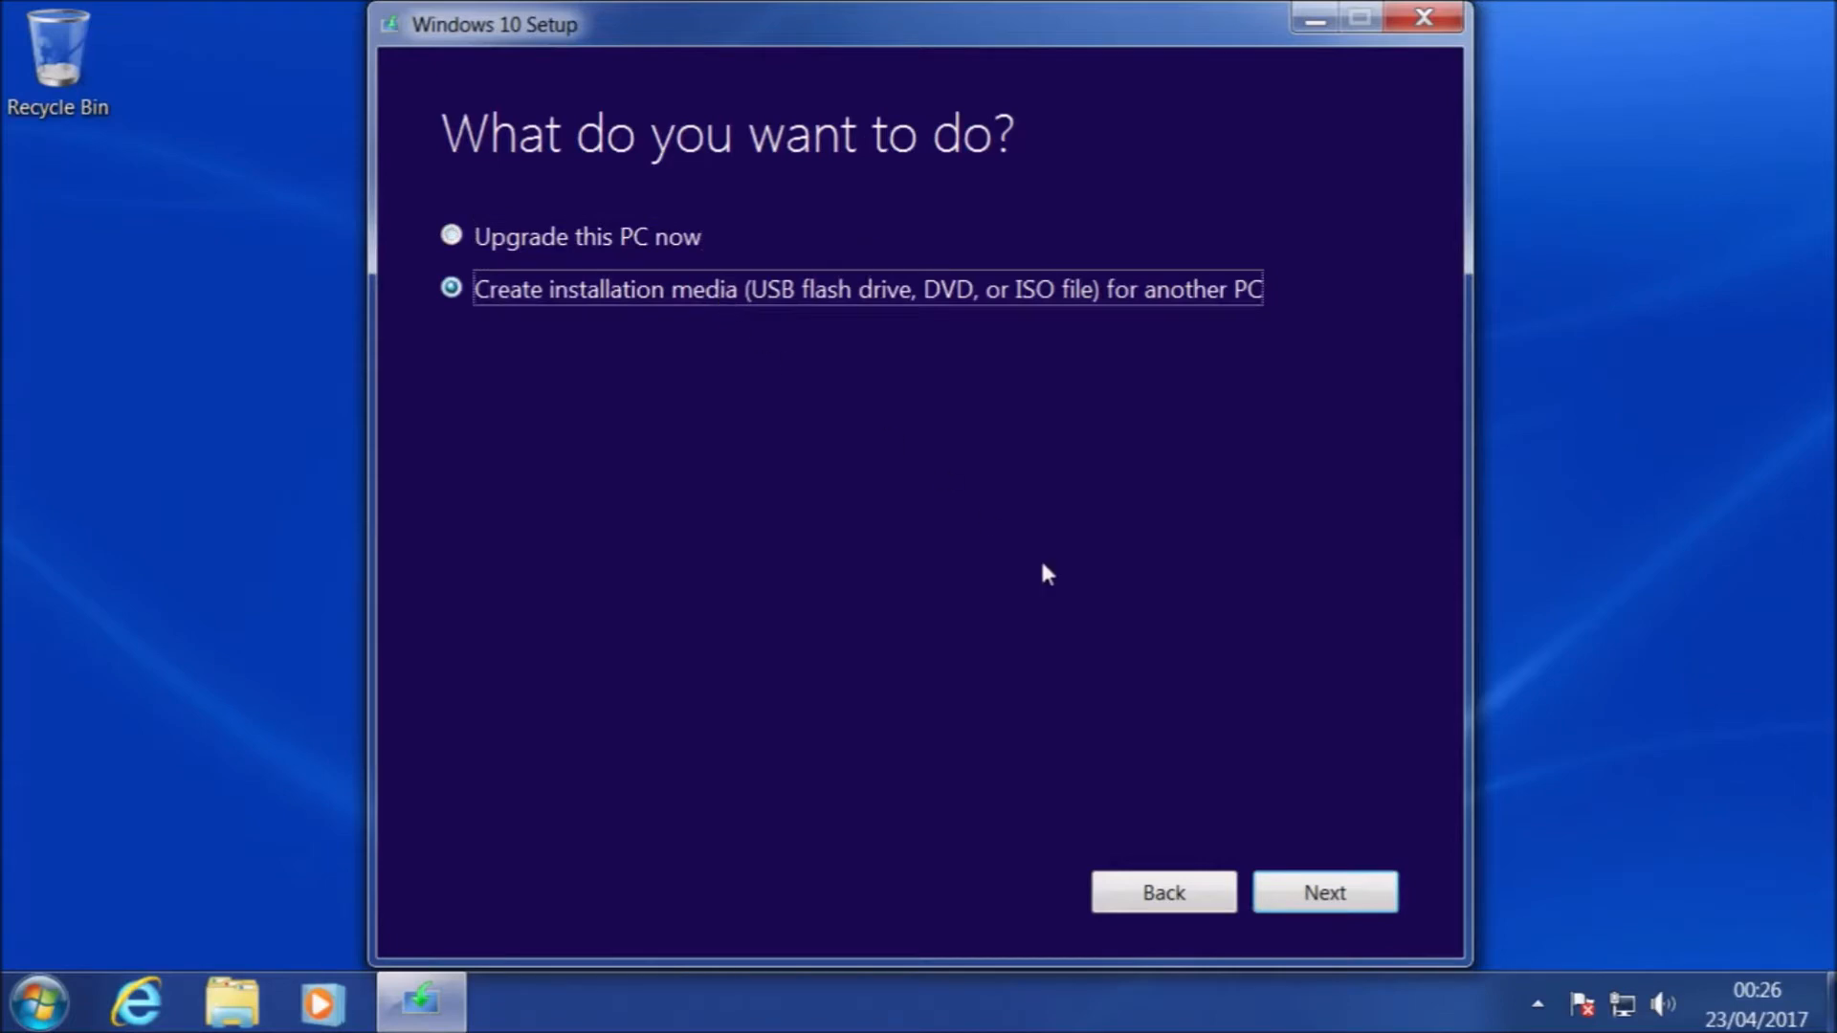
mouse_move(1288, 894)
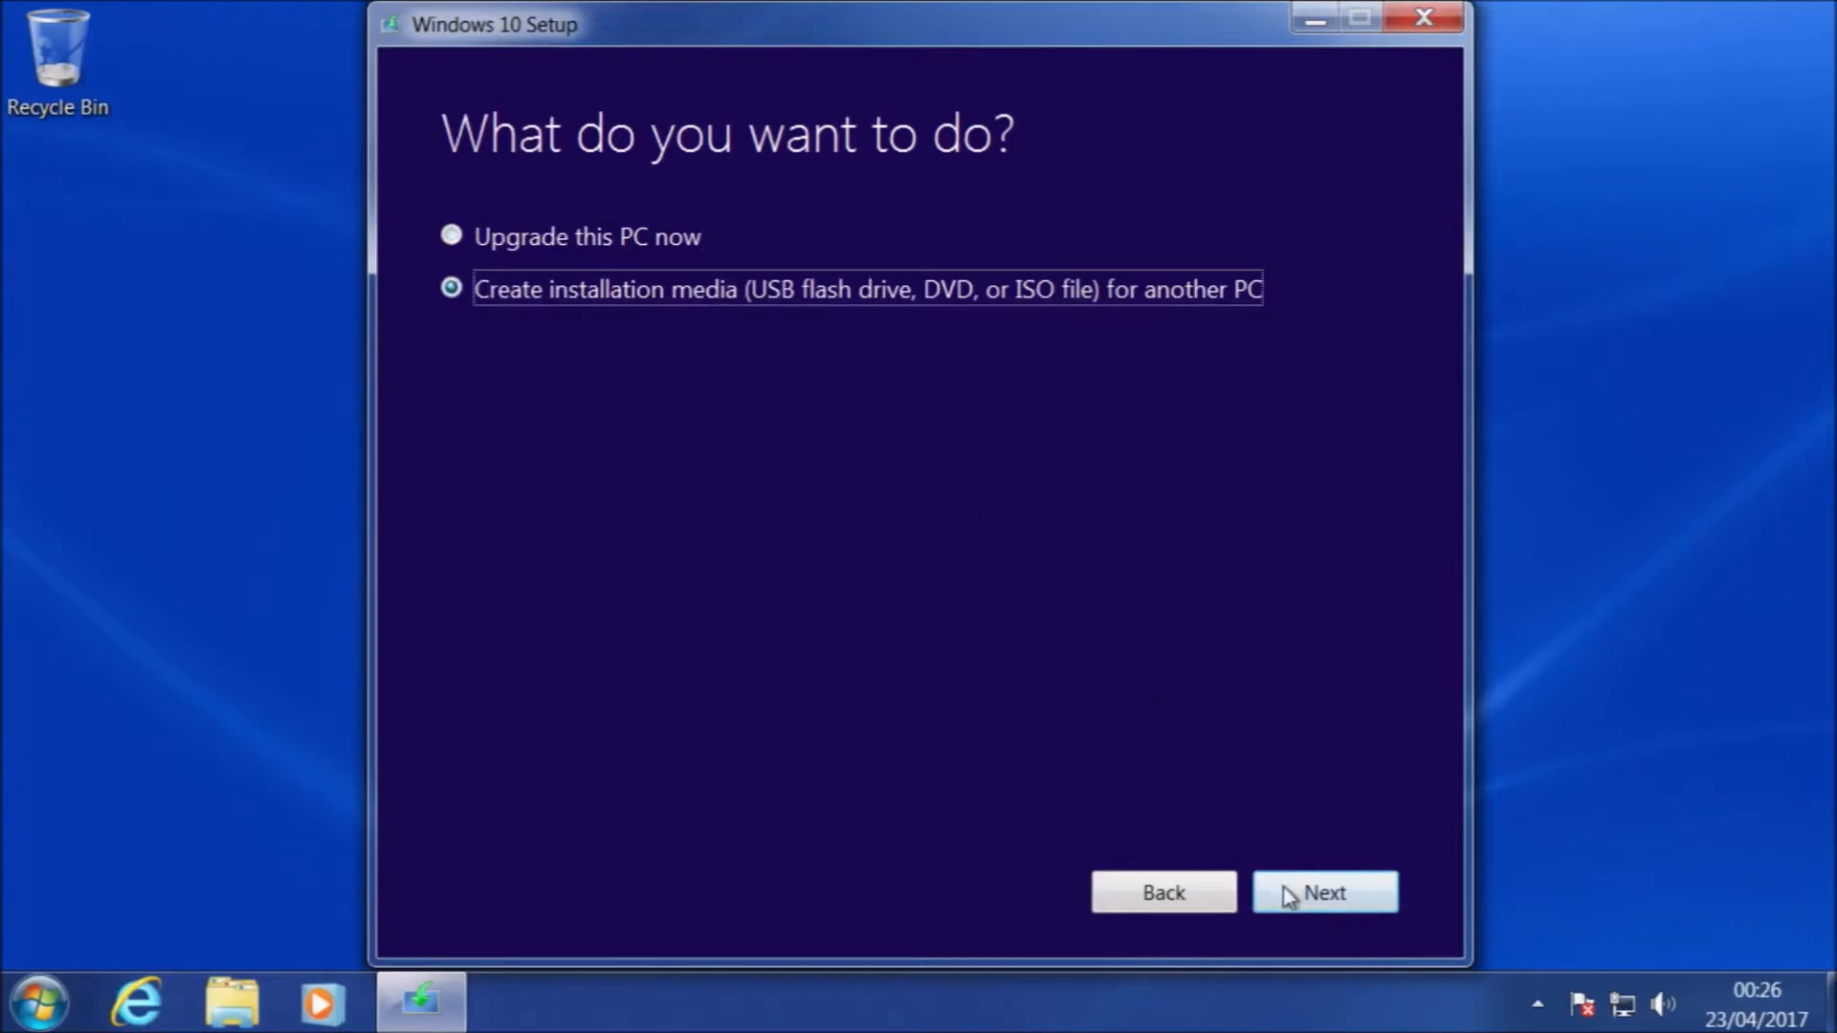
- Untick recommended options, set language to English (United Kingdom) with Windows 10 64-bit, and continue
click(1324, 892)
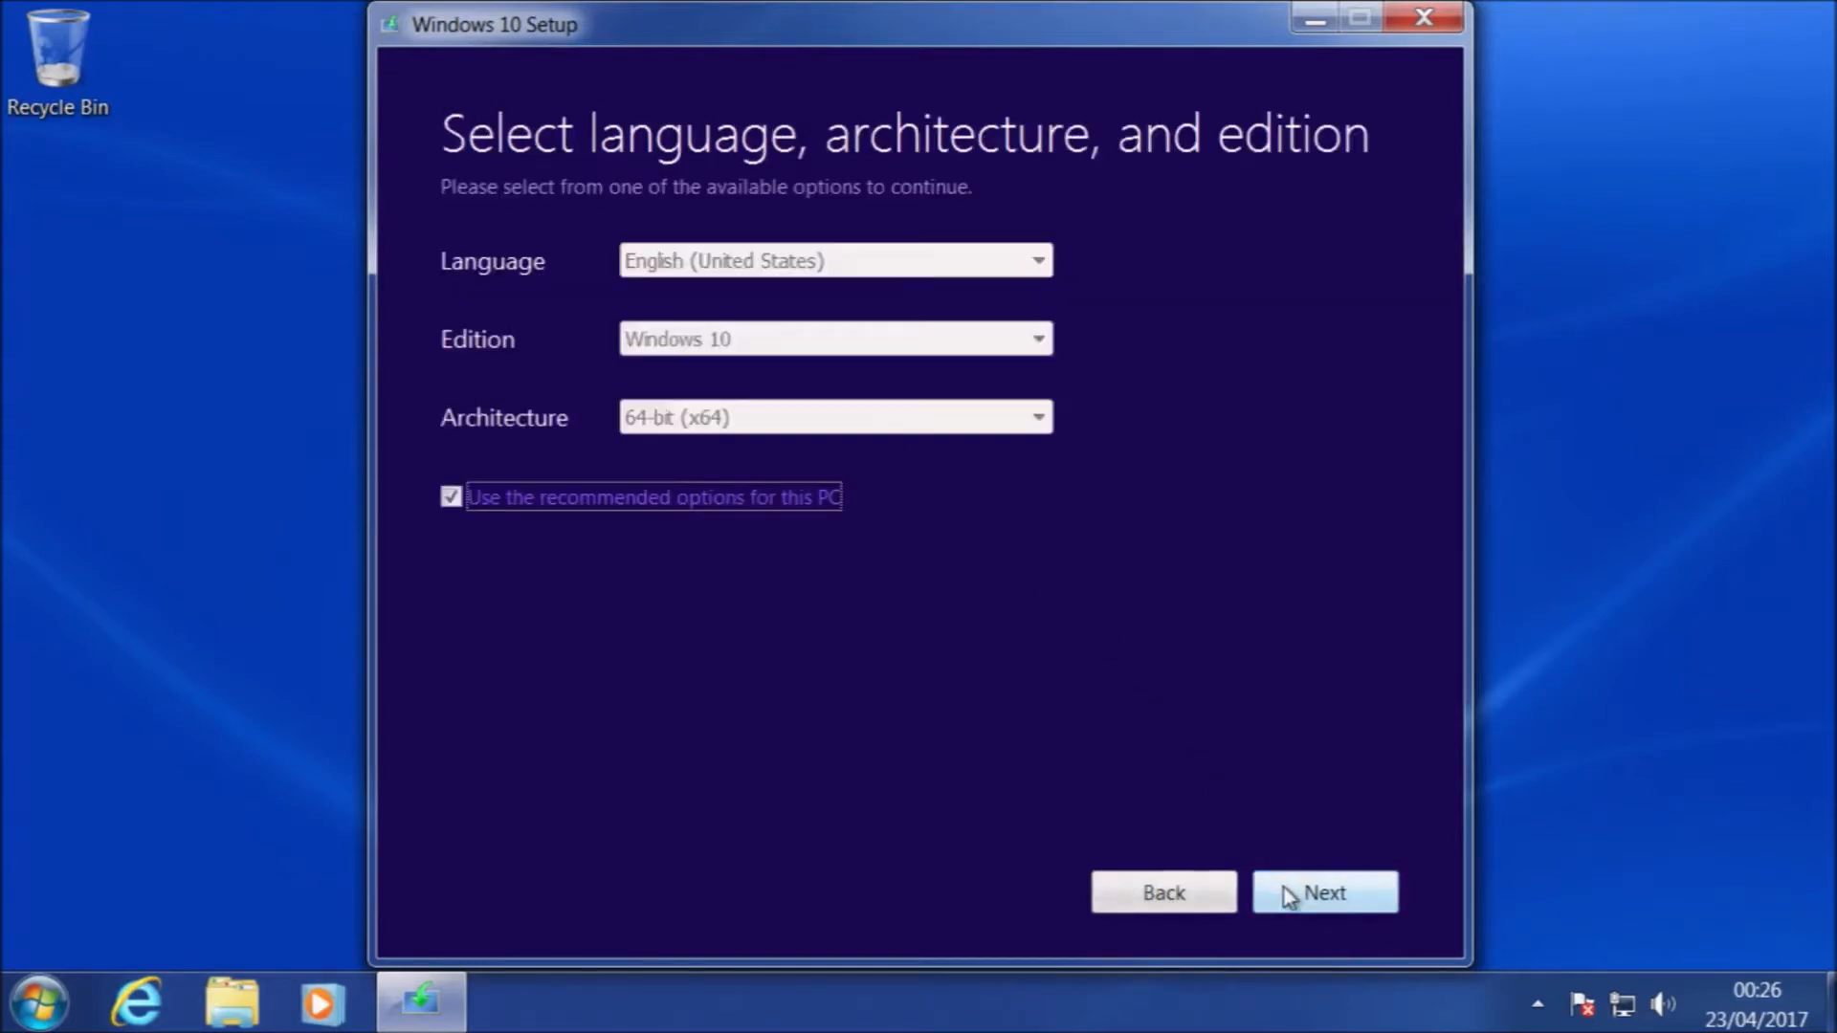
mouse_move(784, 595)
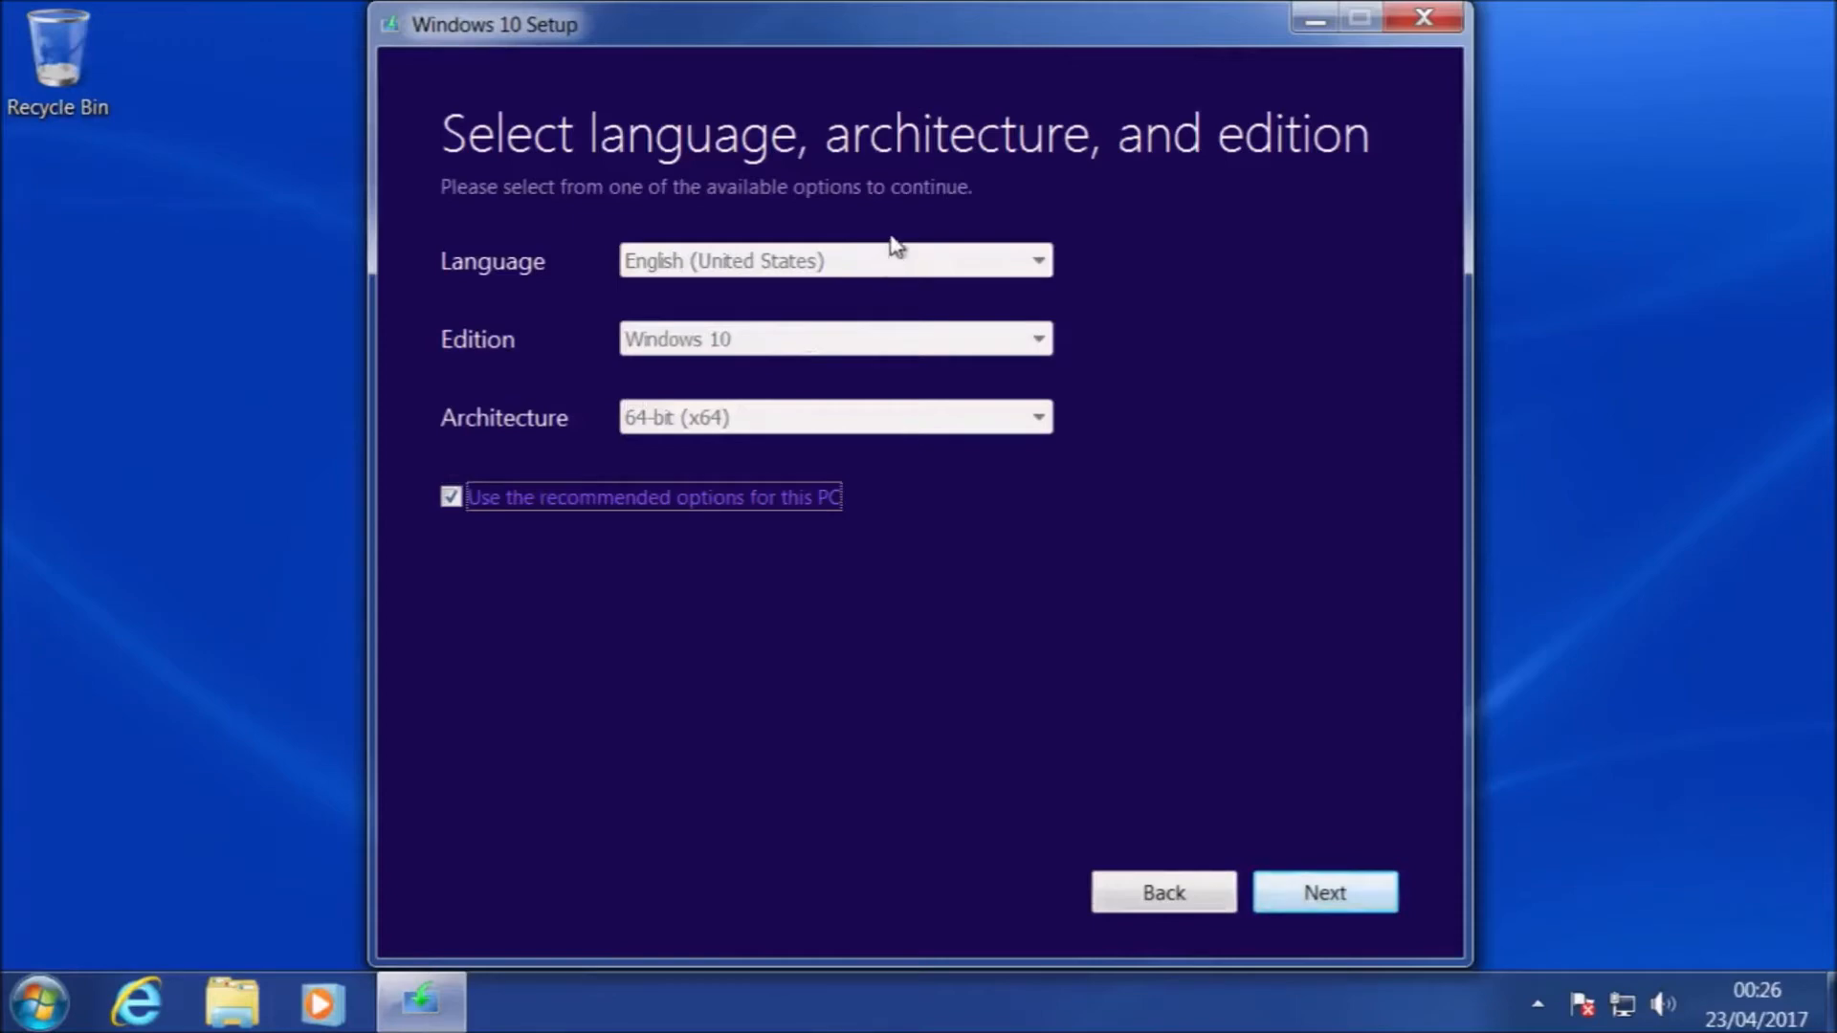
mouse_move(888, 397)
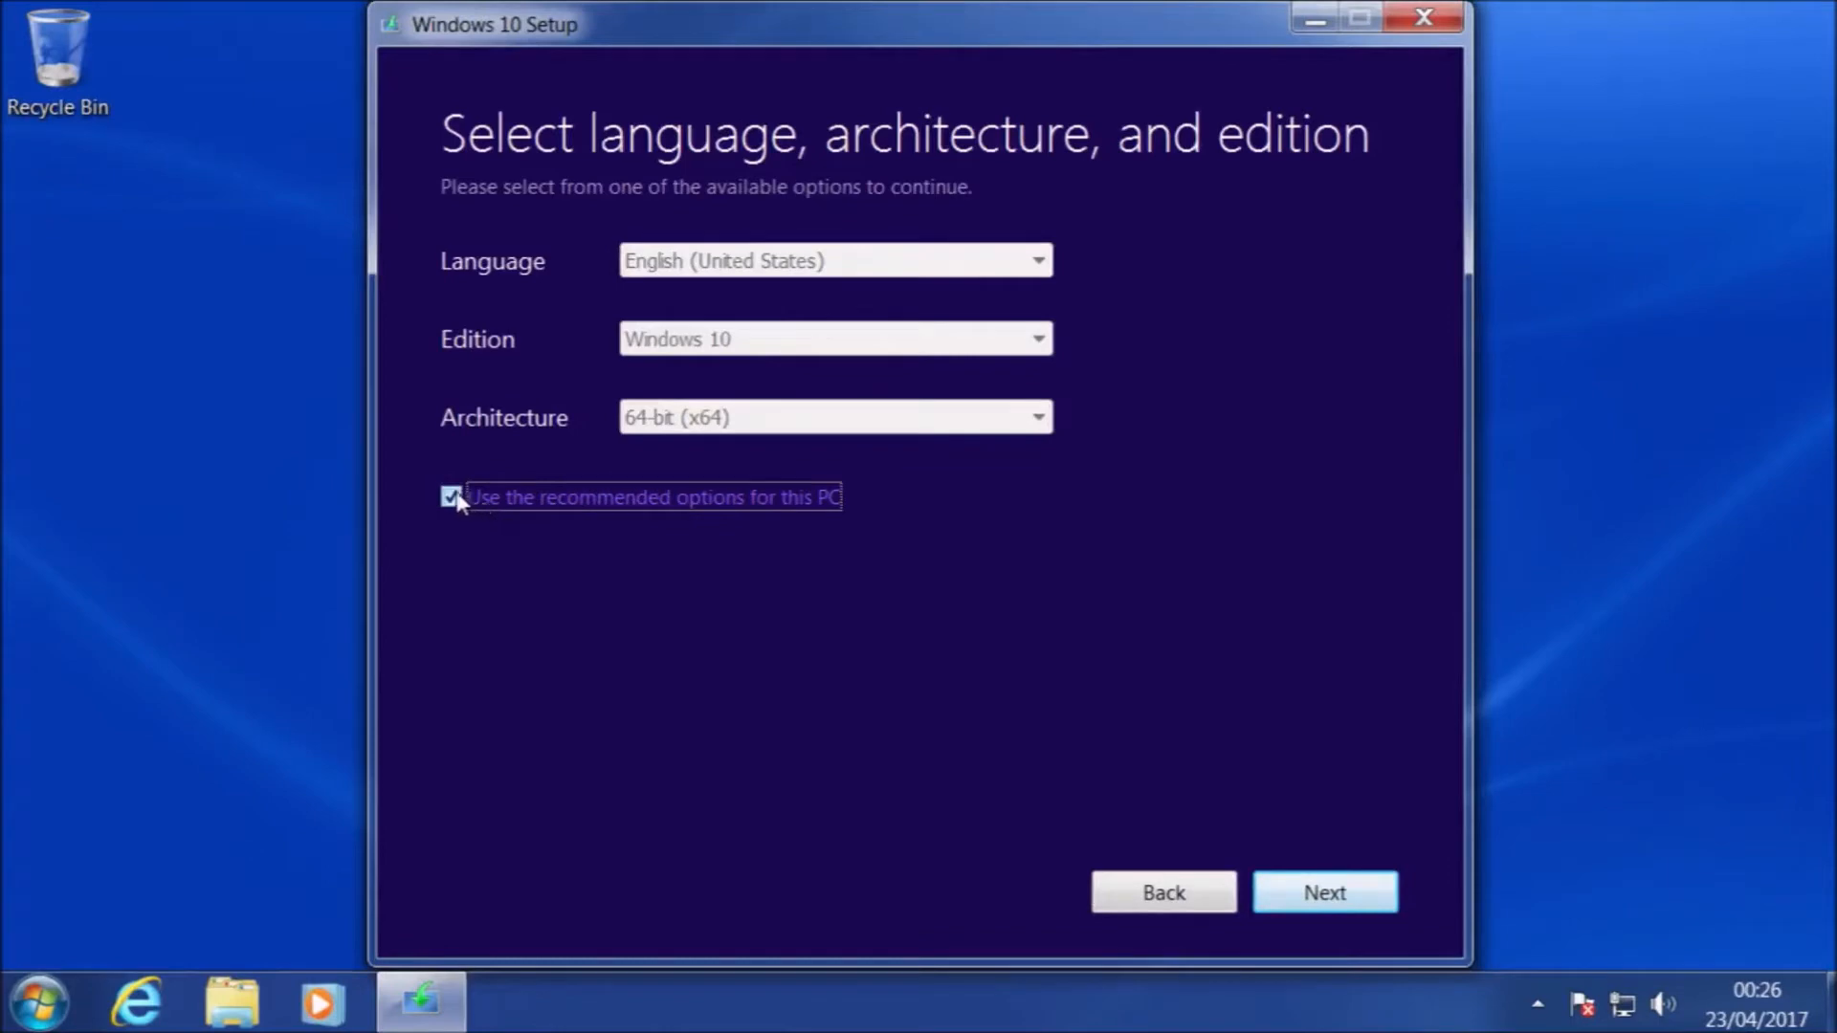
click(450, 495)
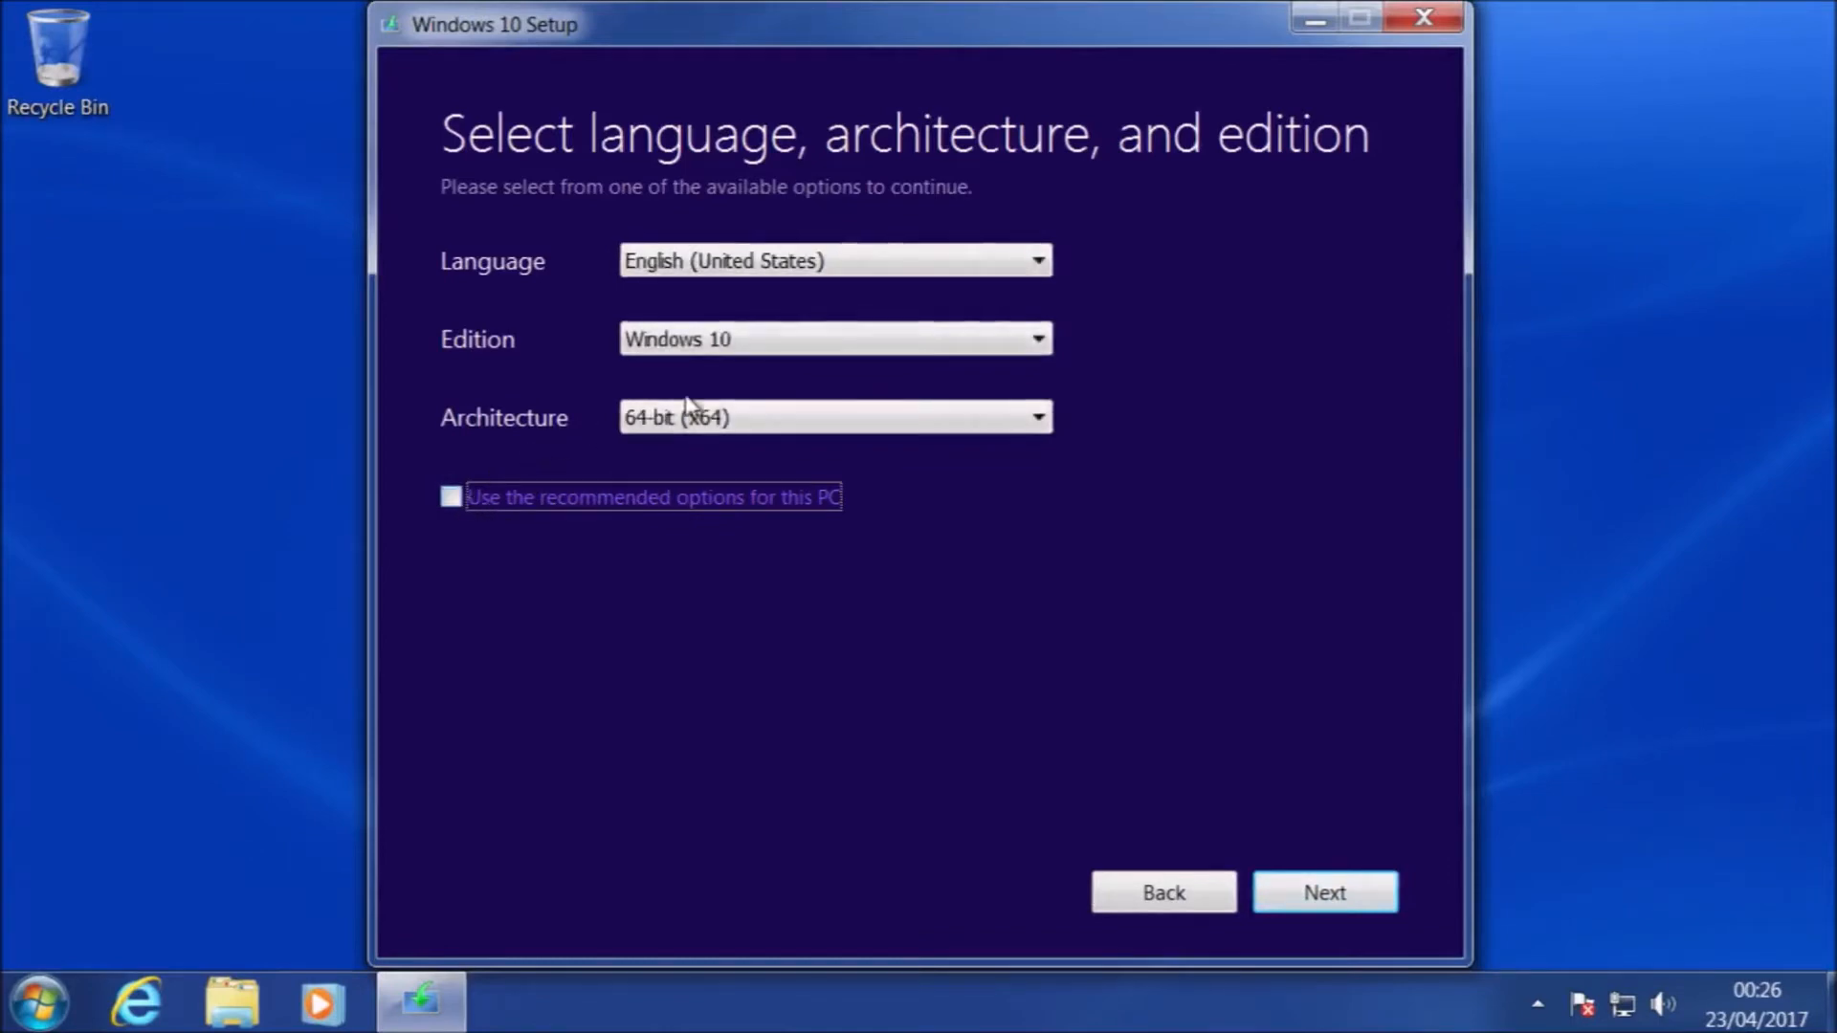
mouse_move(915, 260)
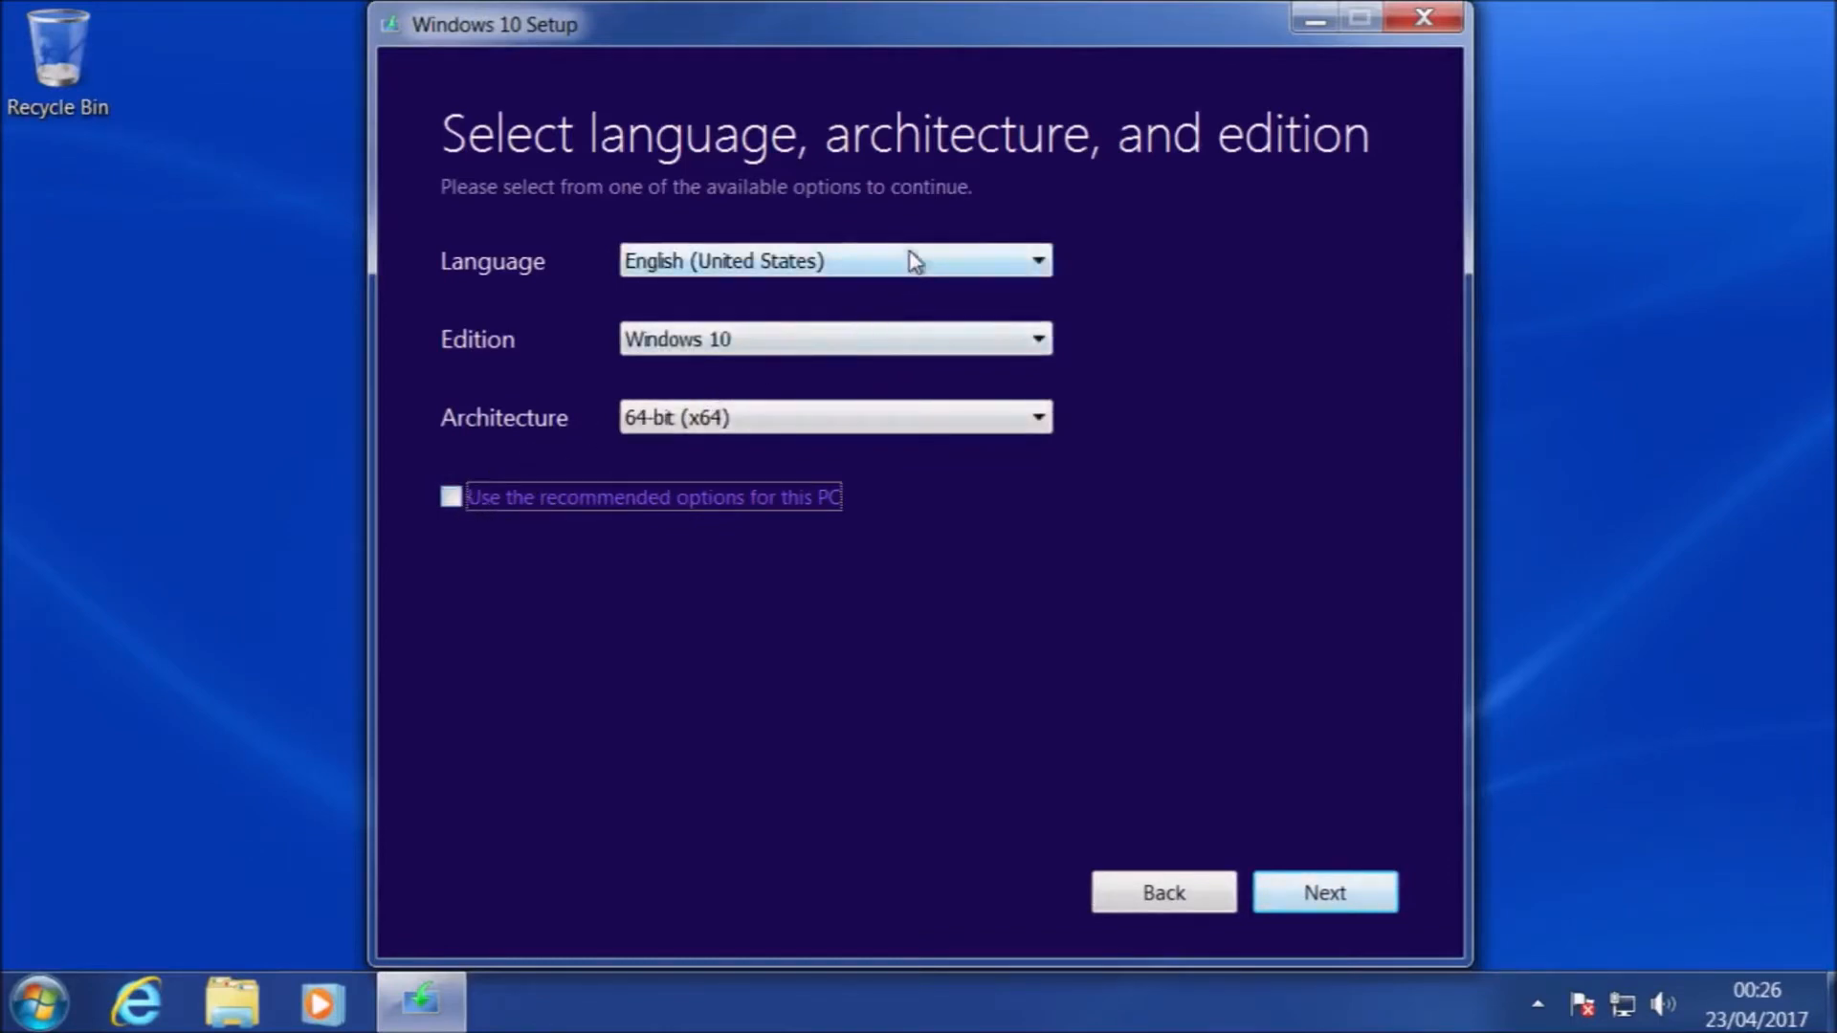
click(1032, 260)
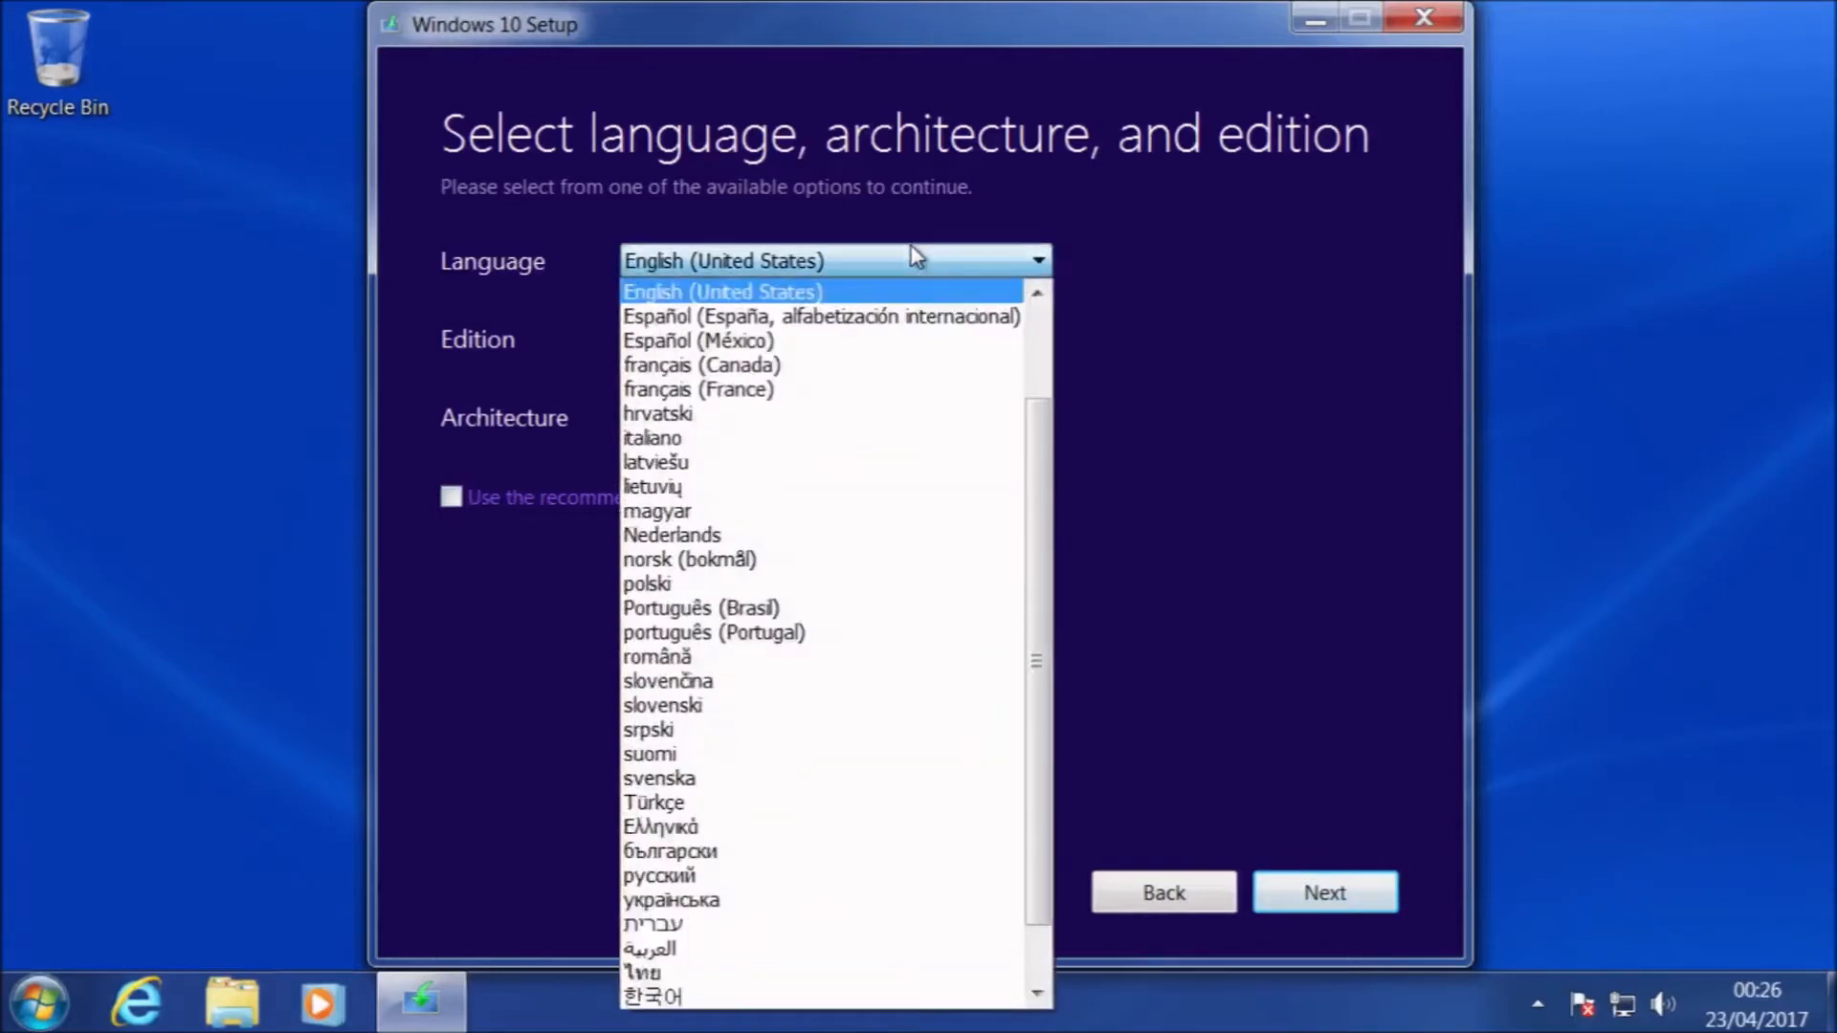
mouse_move(895, 306)
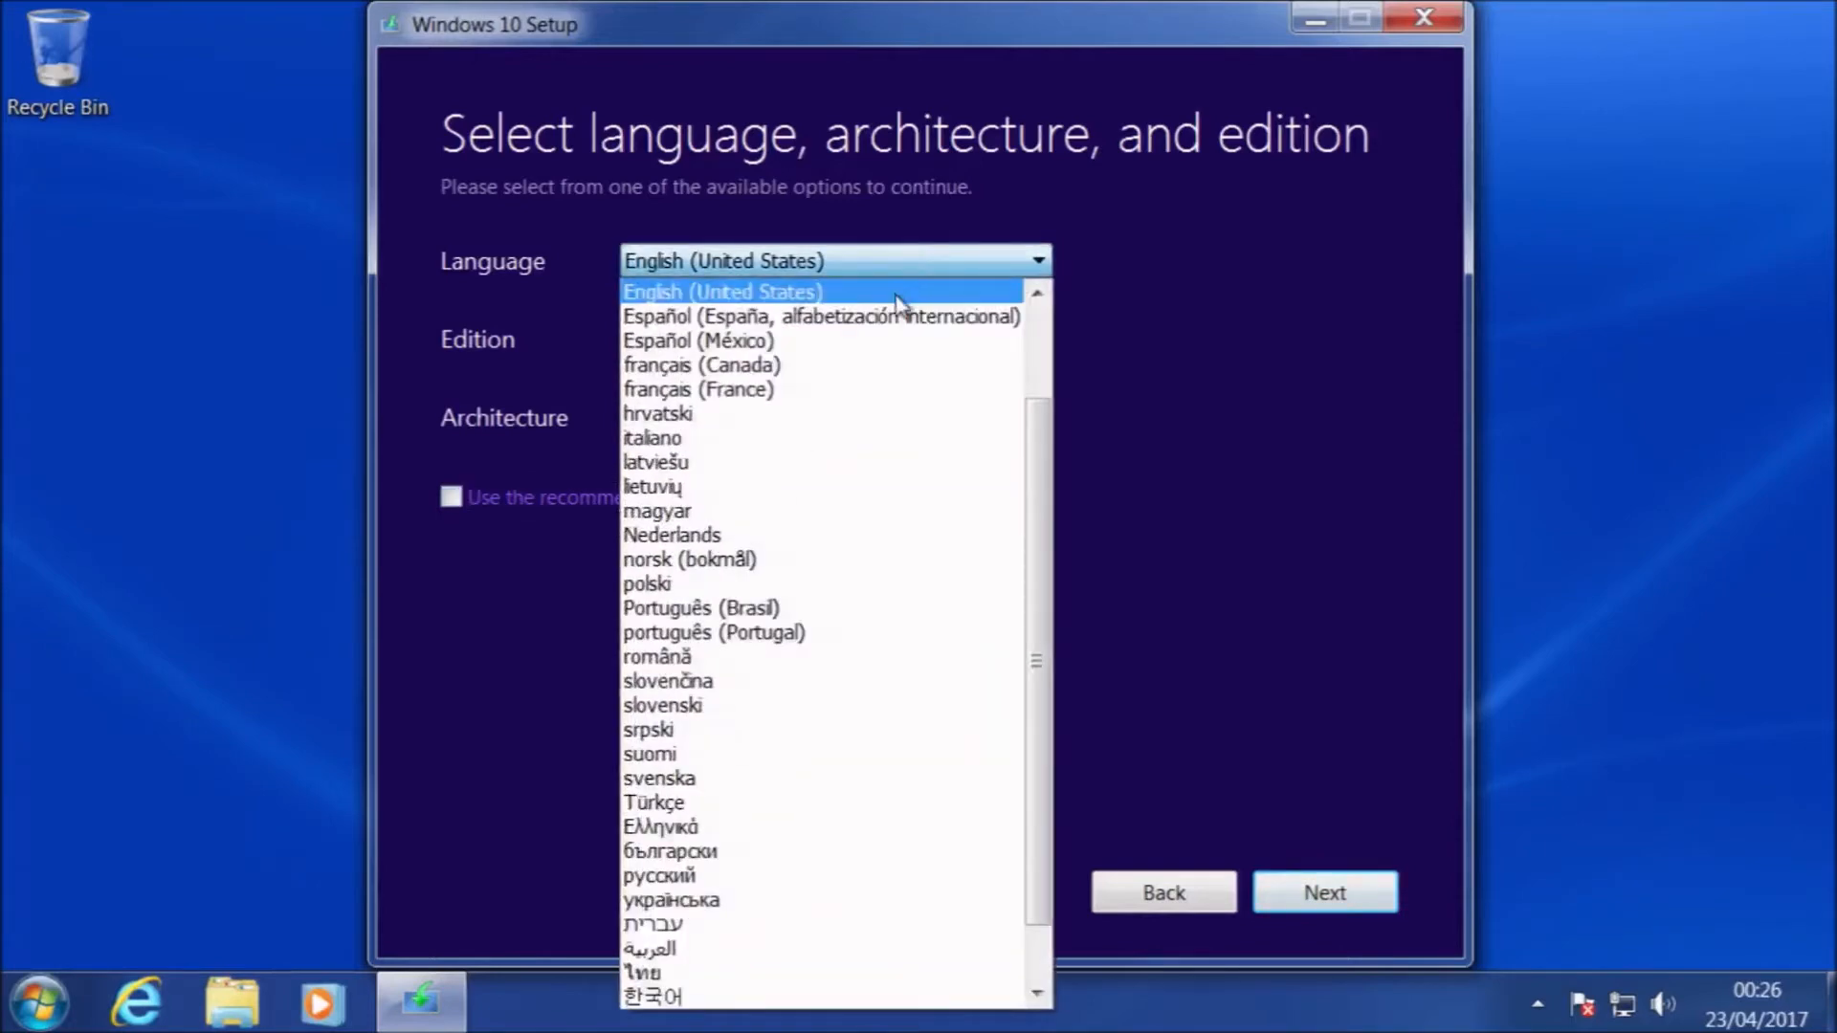
scroll(up, 3)
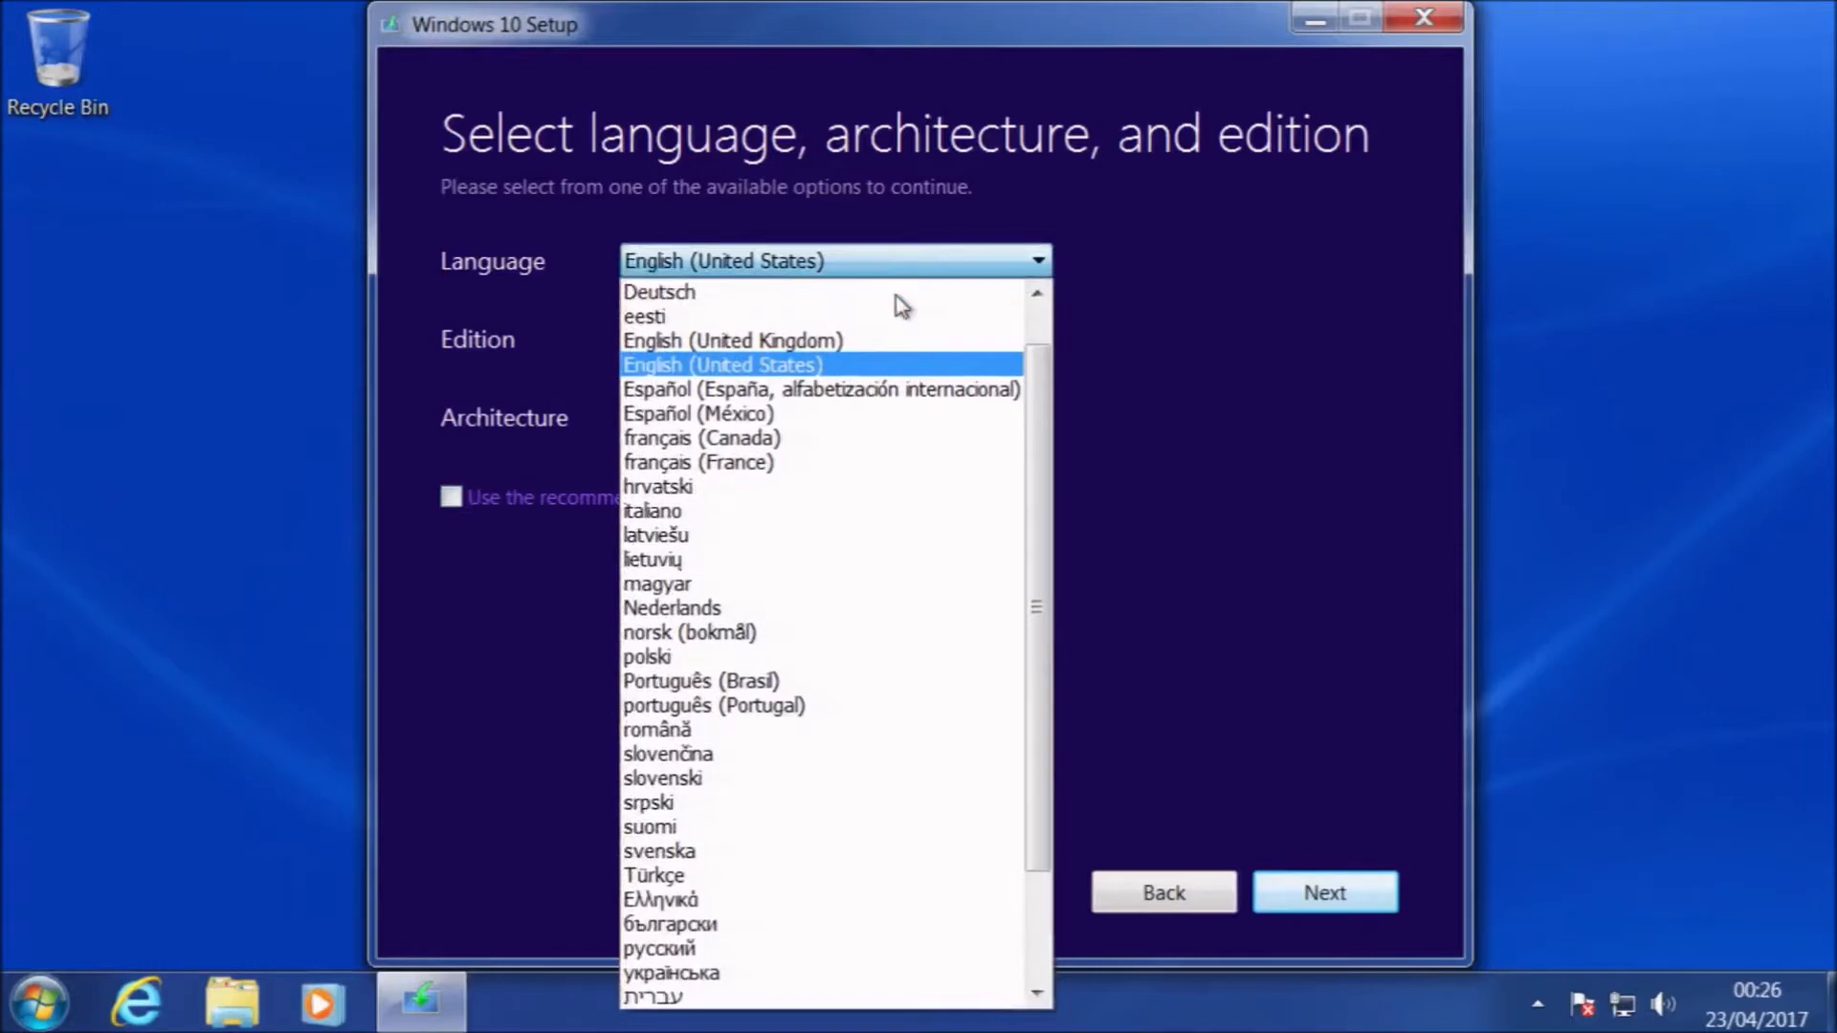
mouse_move(865, 373)
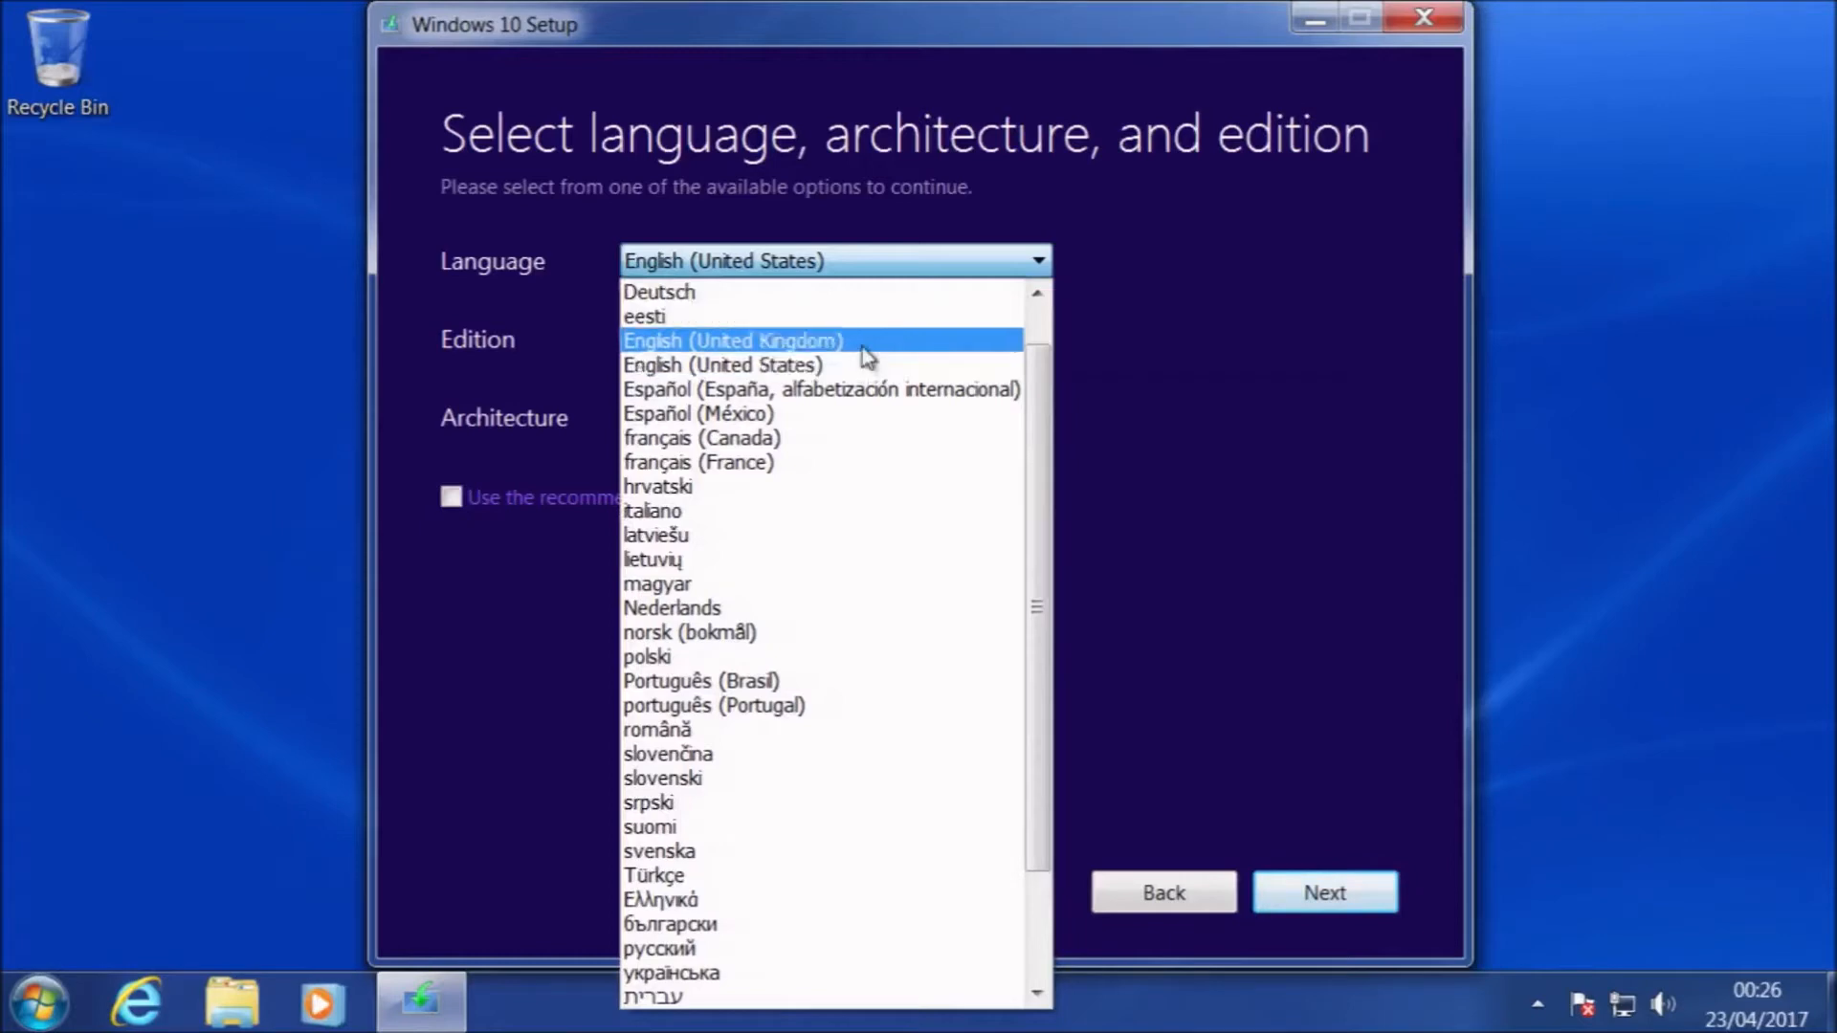
click(733, 341)
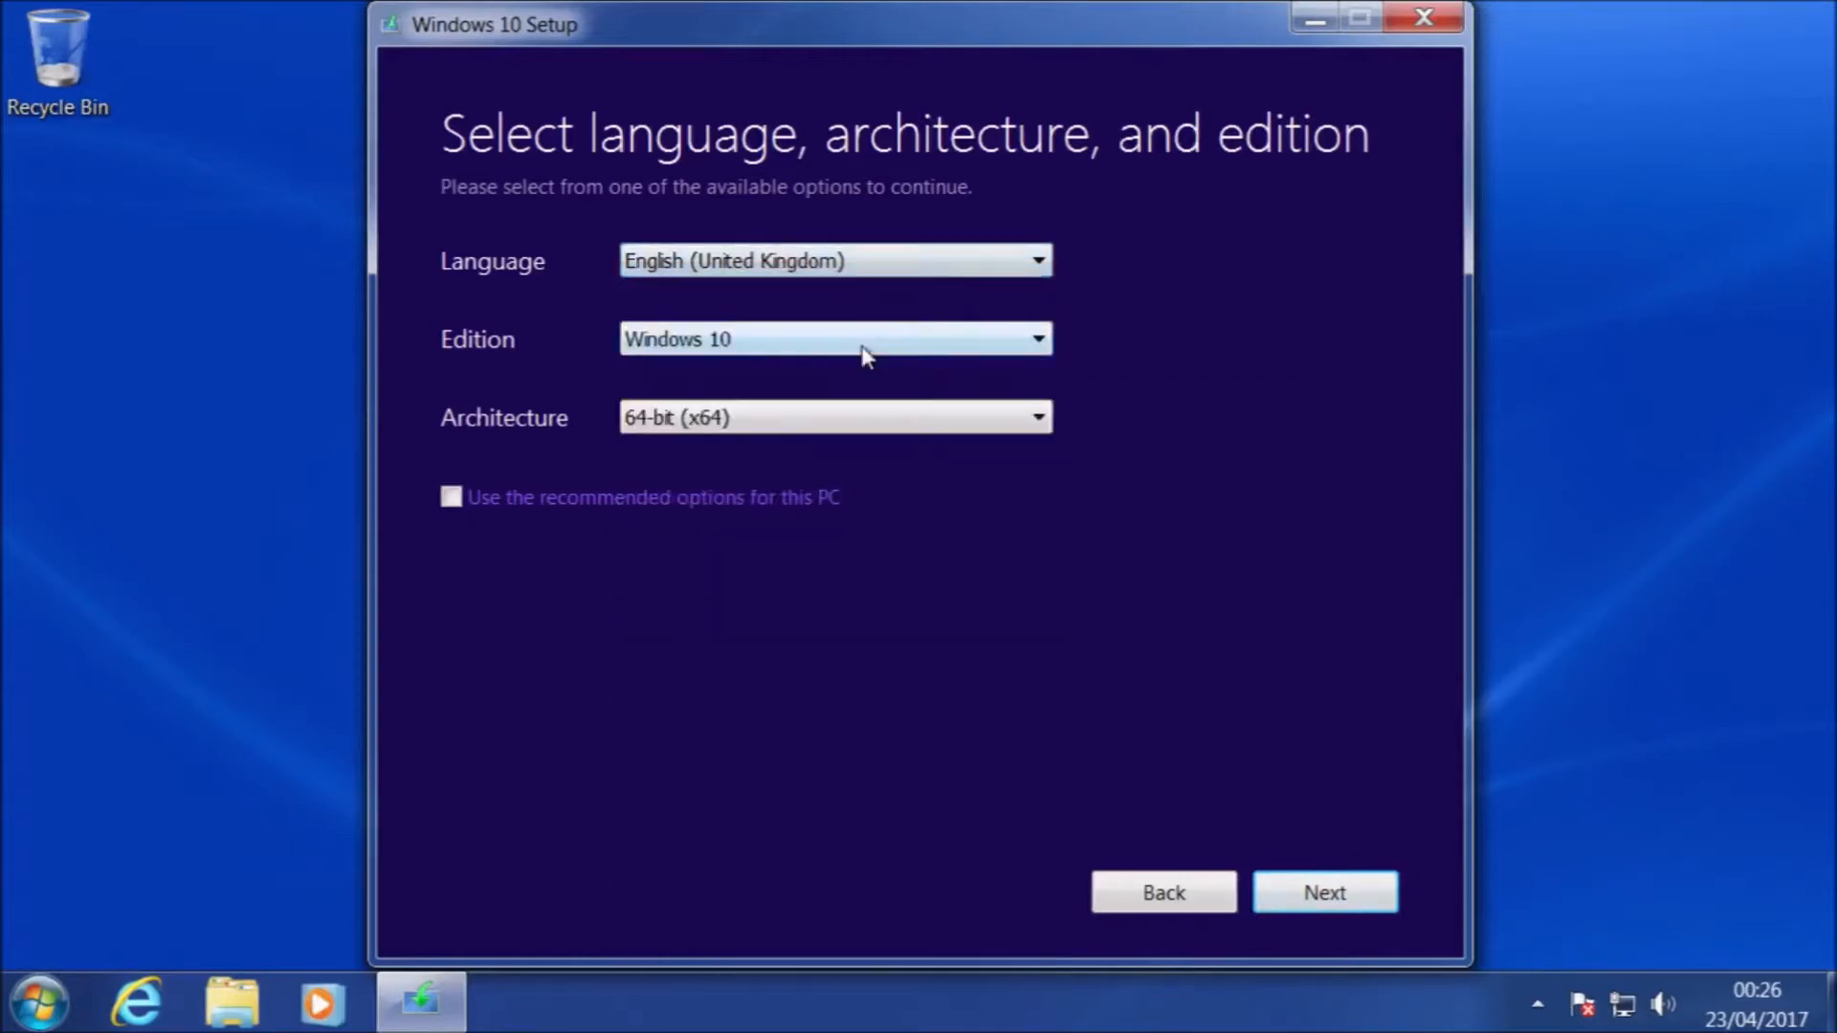
mouse_move(1211, 853)
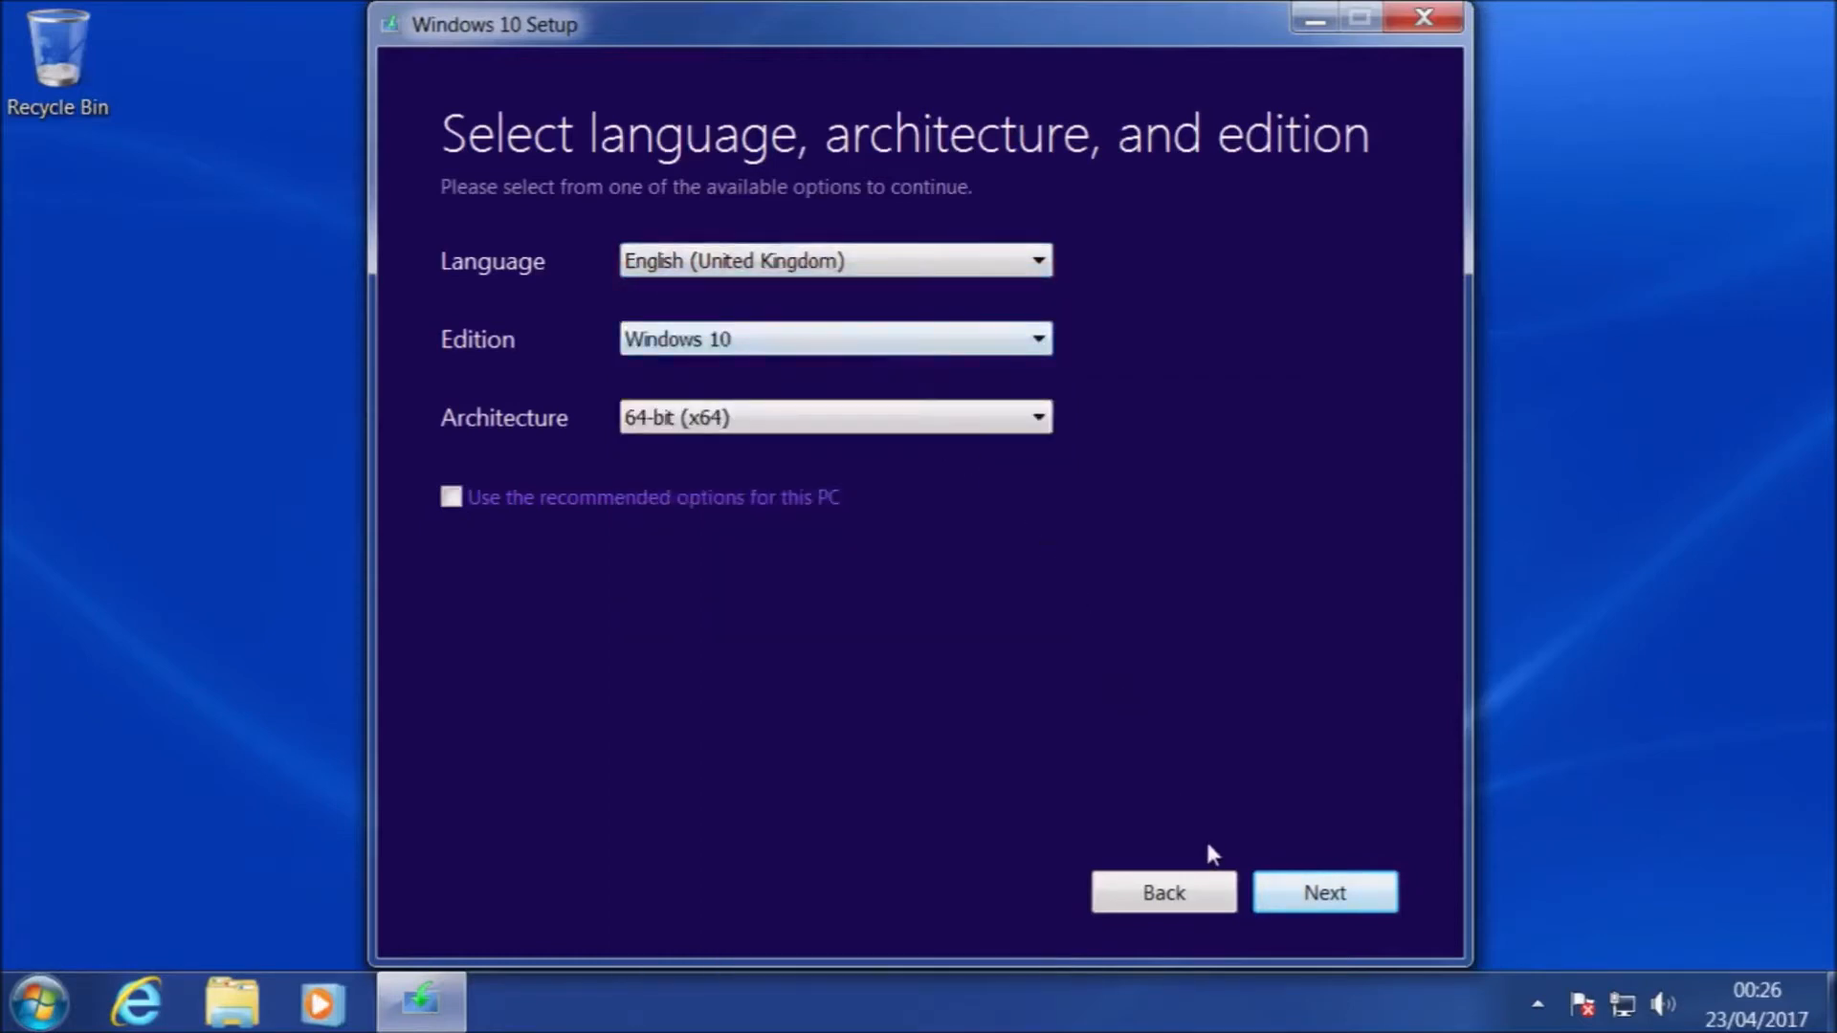
mouse_move(1326, 890)
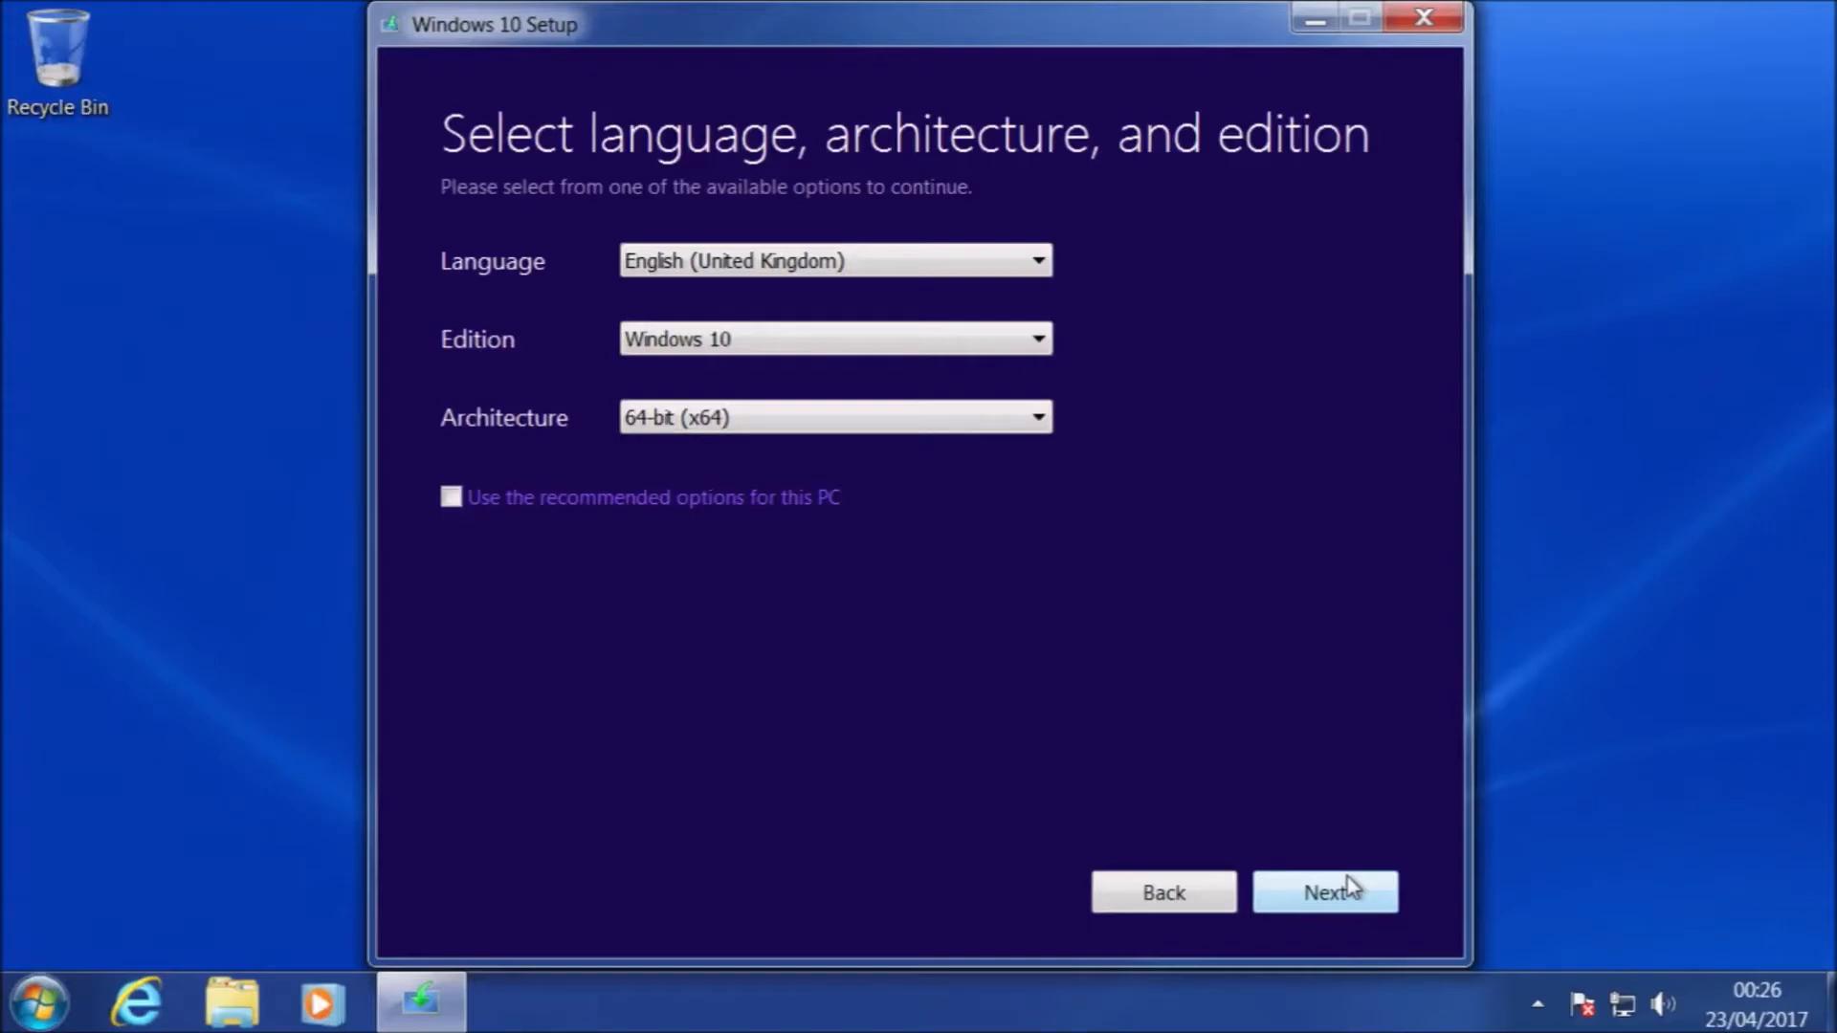
click(1324, 891)
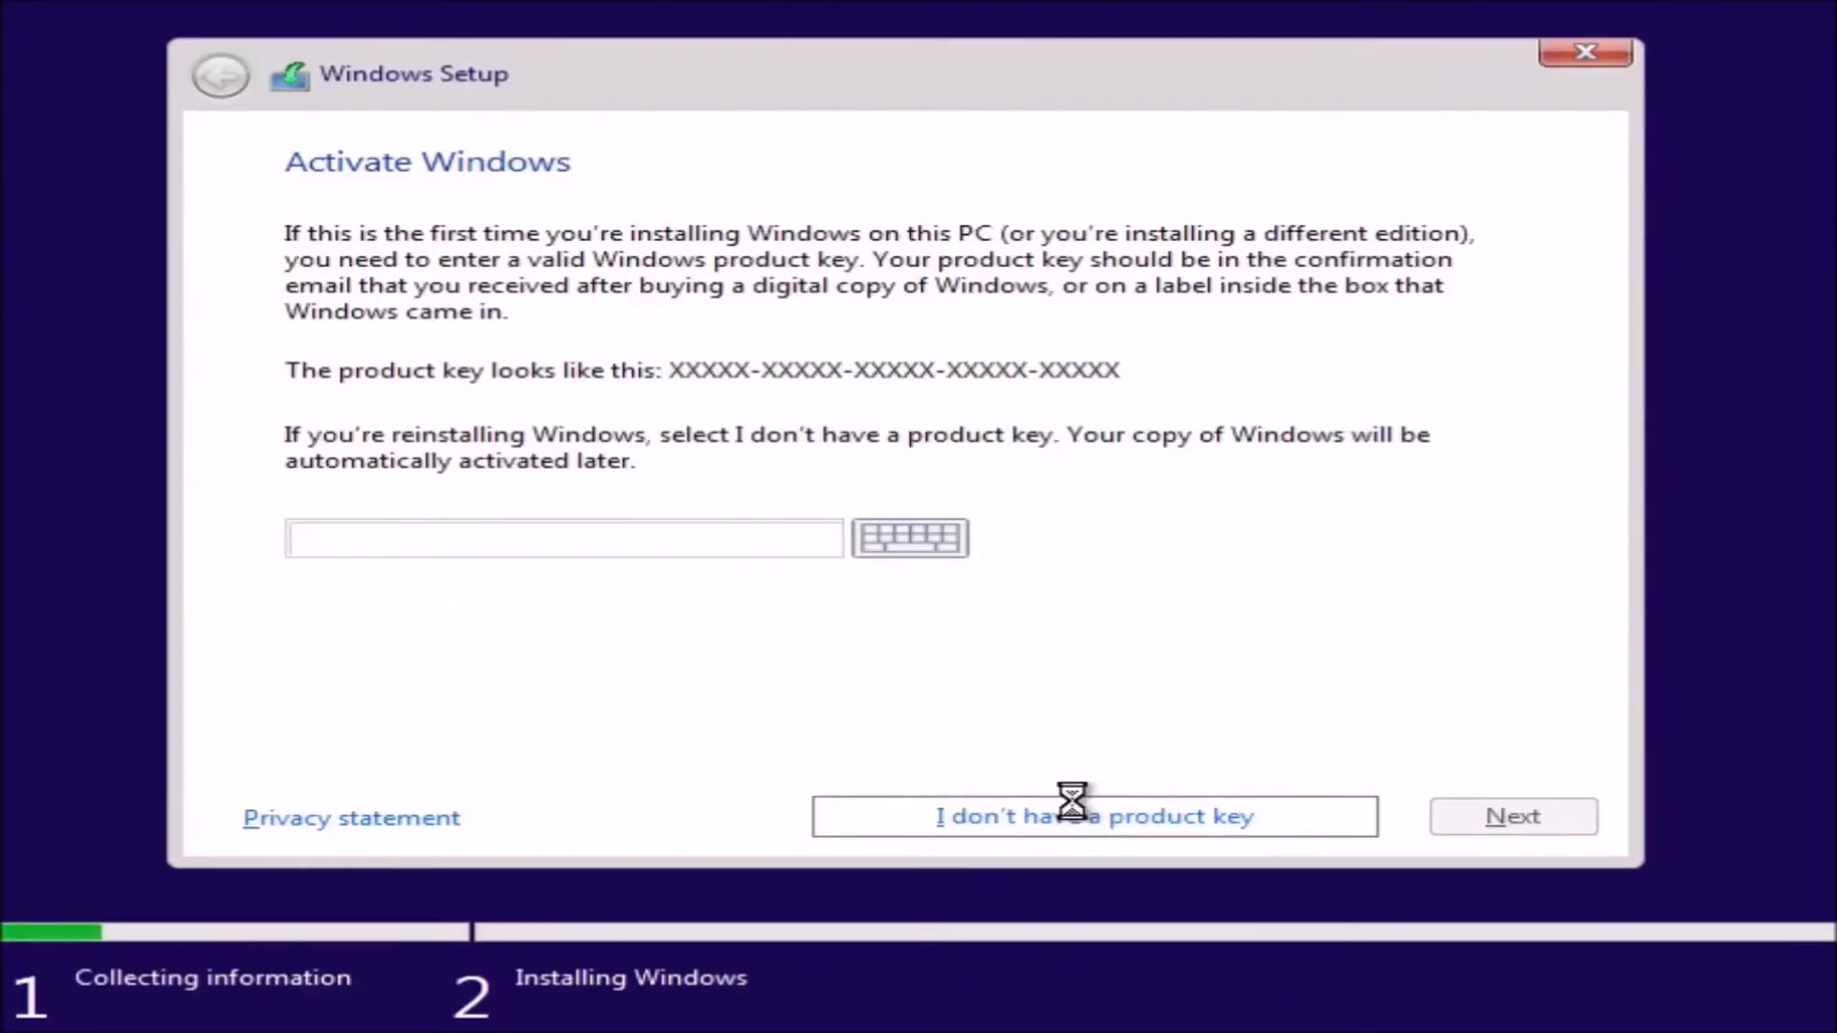
- Skip the product key and choose Windows 10 Pro x64 as the operating system to install
click(1093, 815)
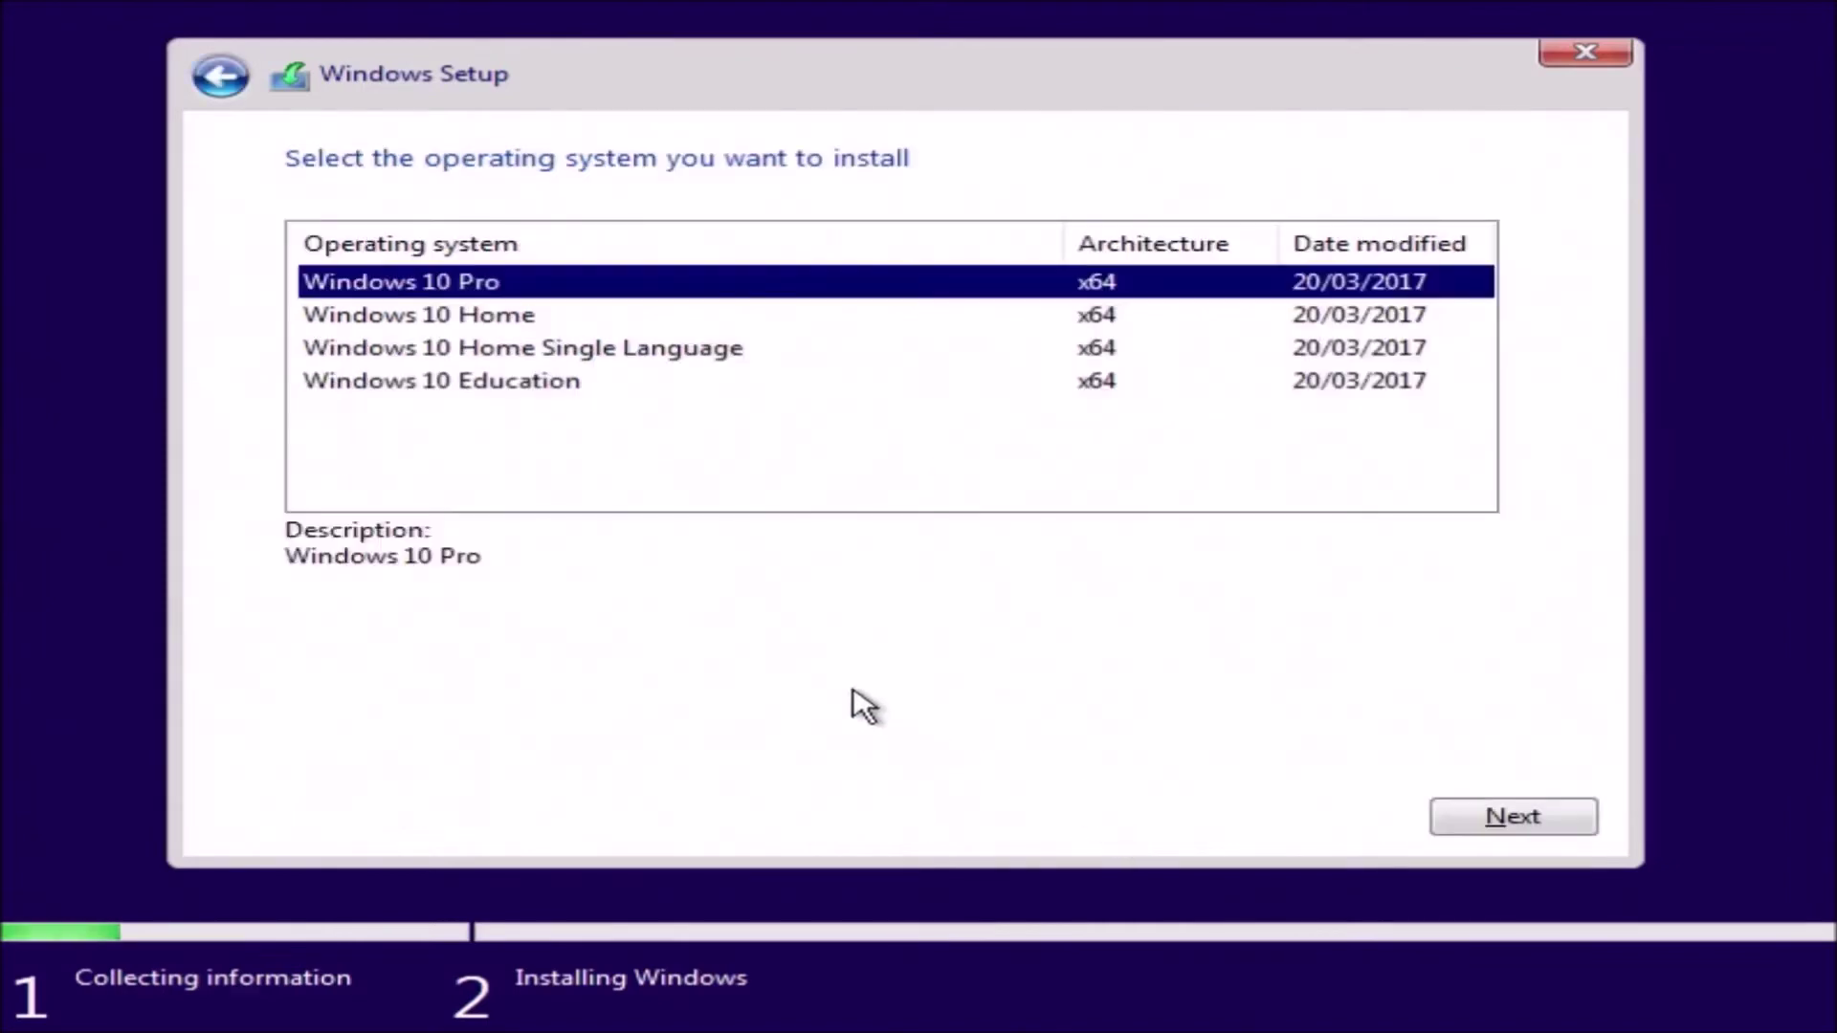
click(1512, 815)
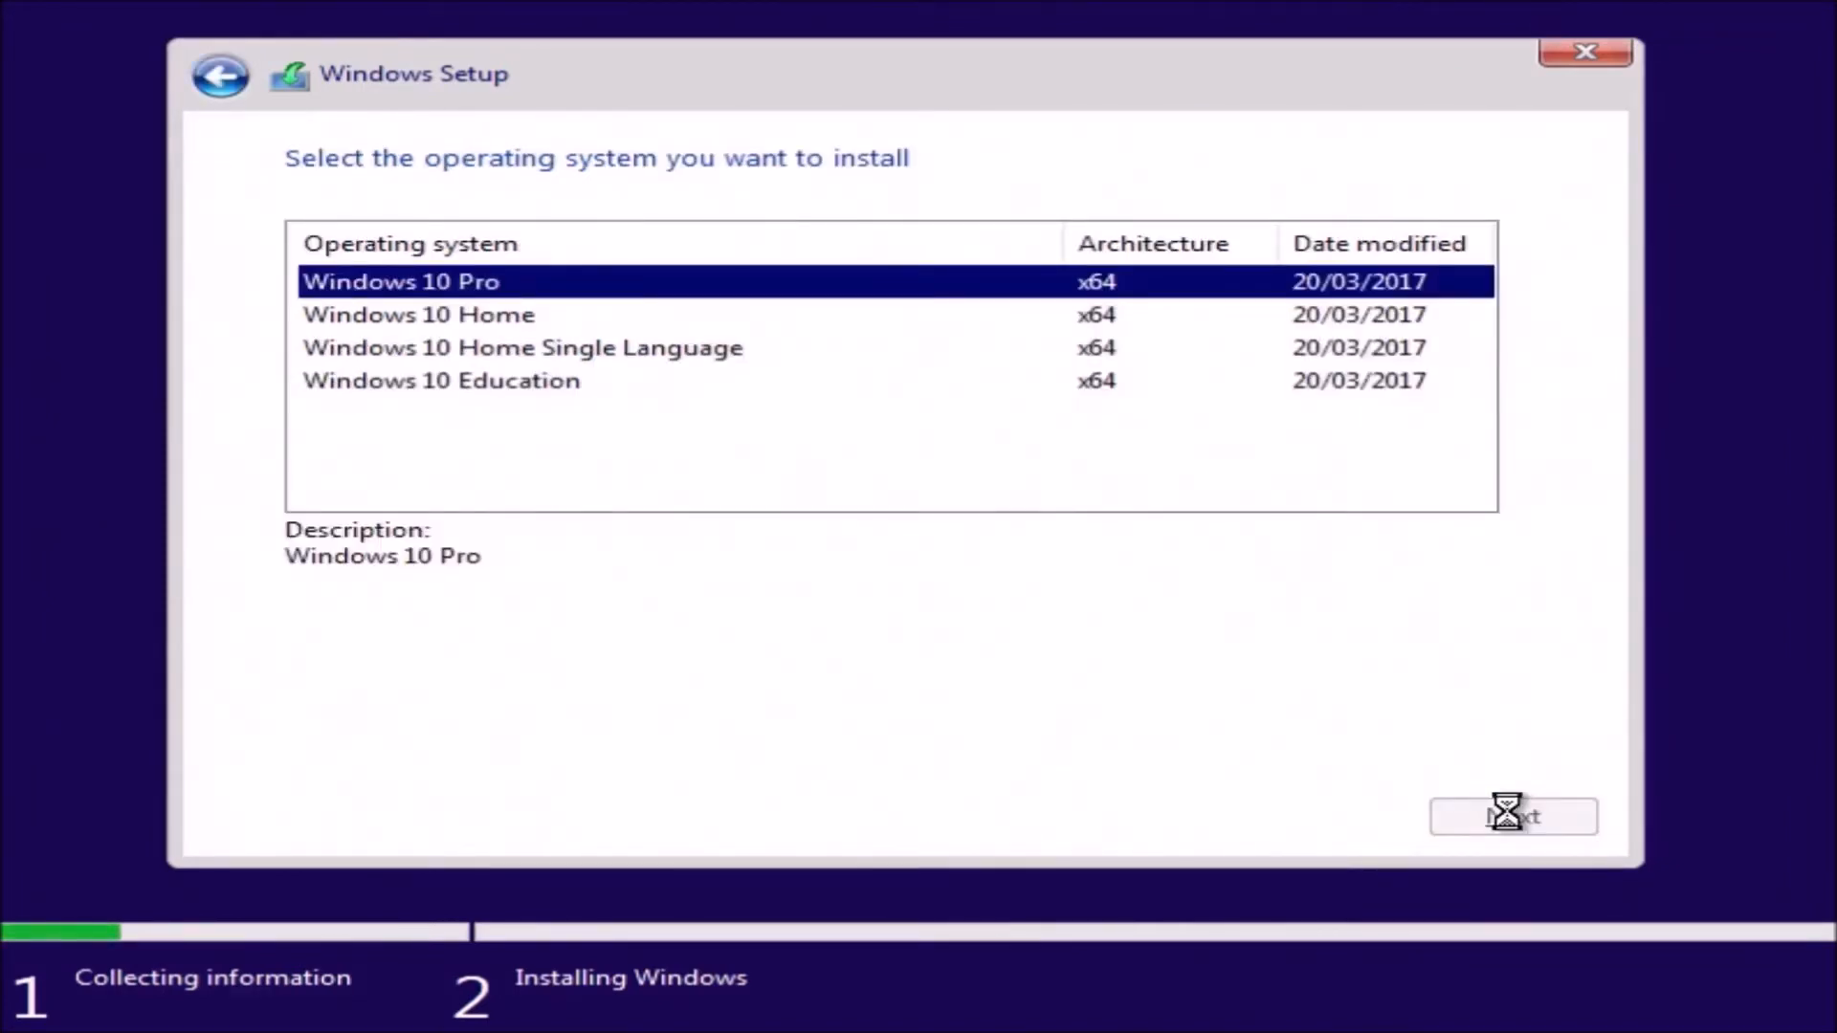
mouse_move(1208, 811)
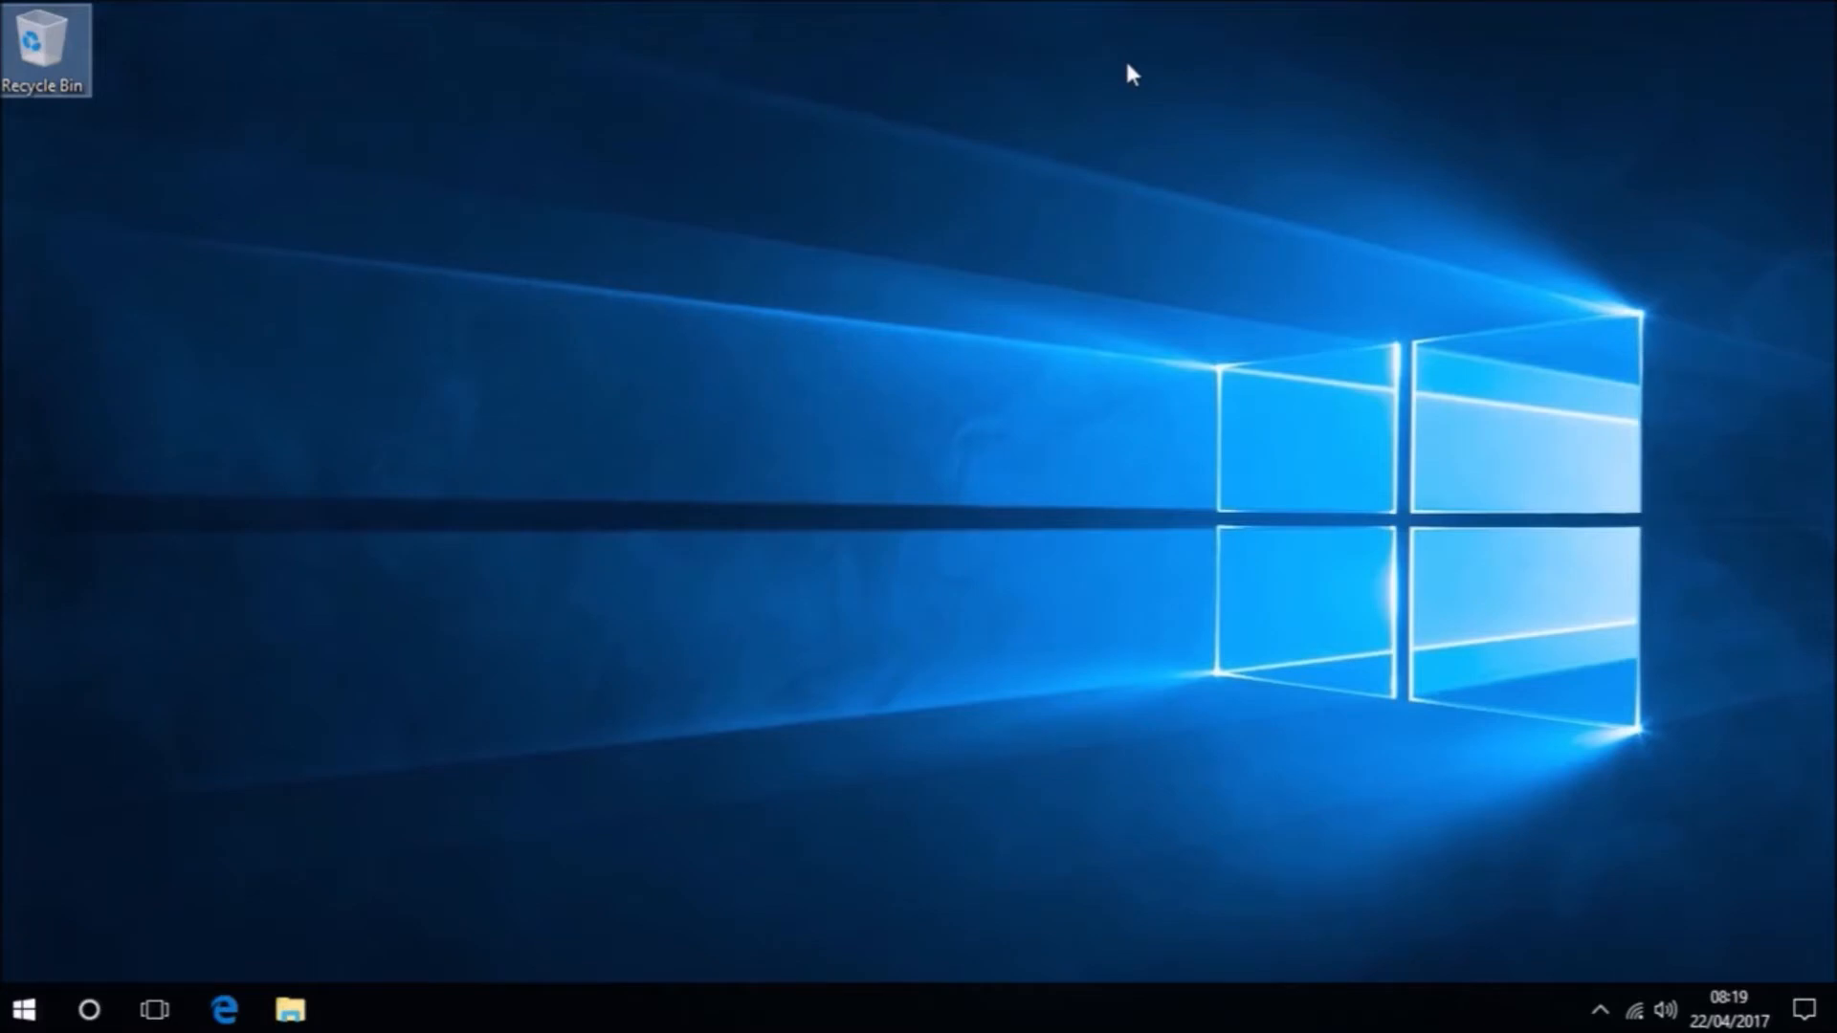
key(Win+r)
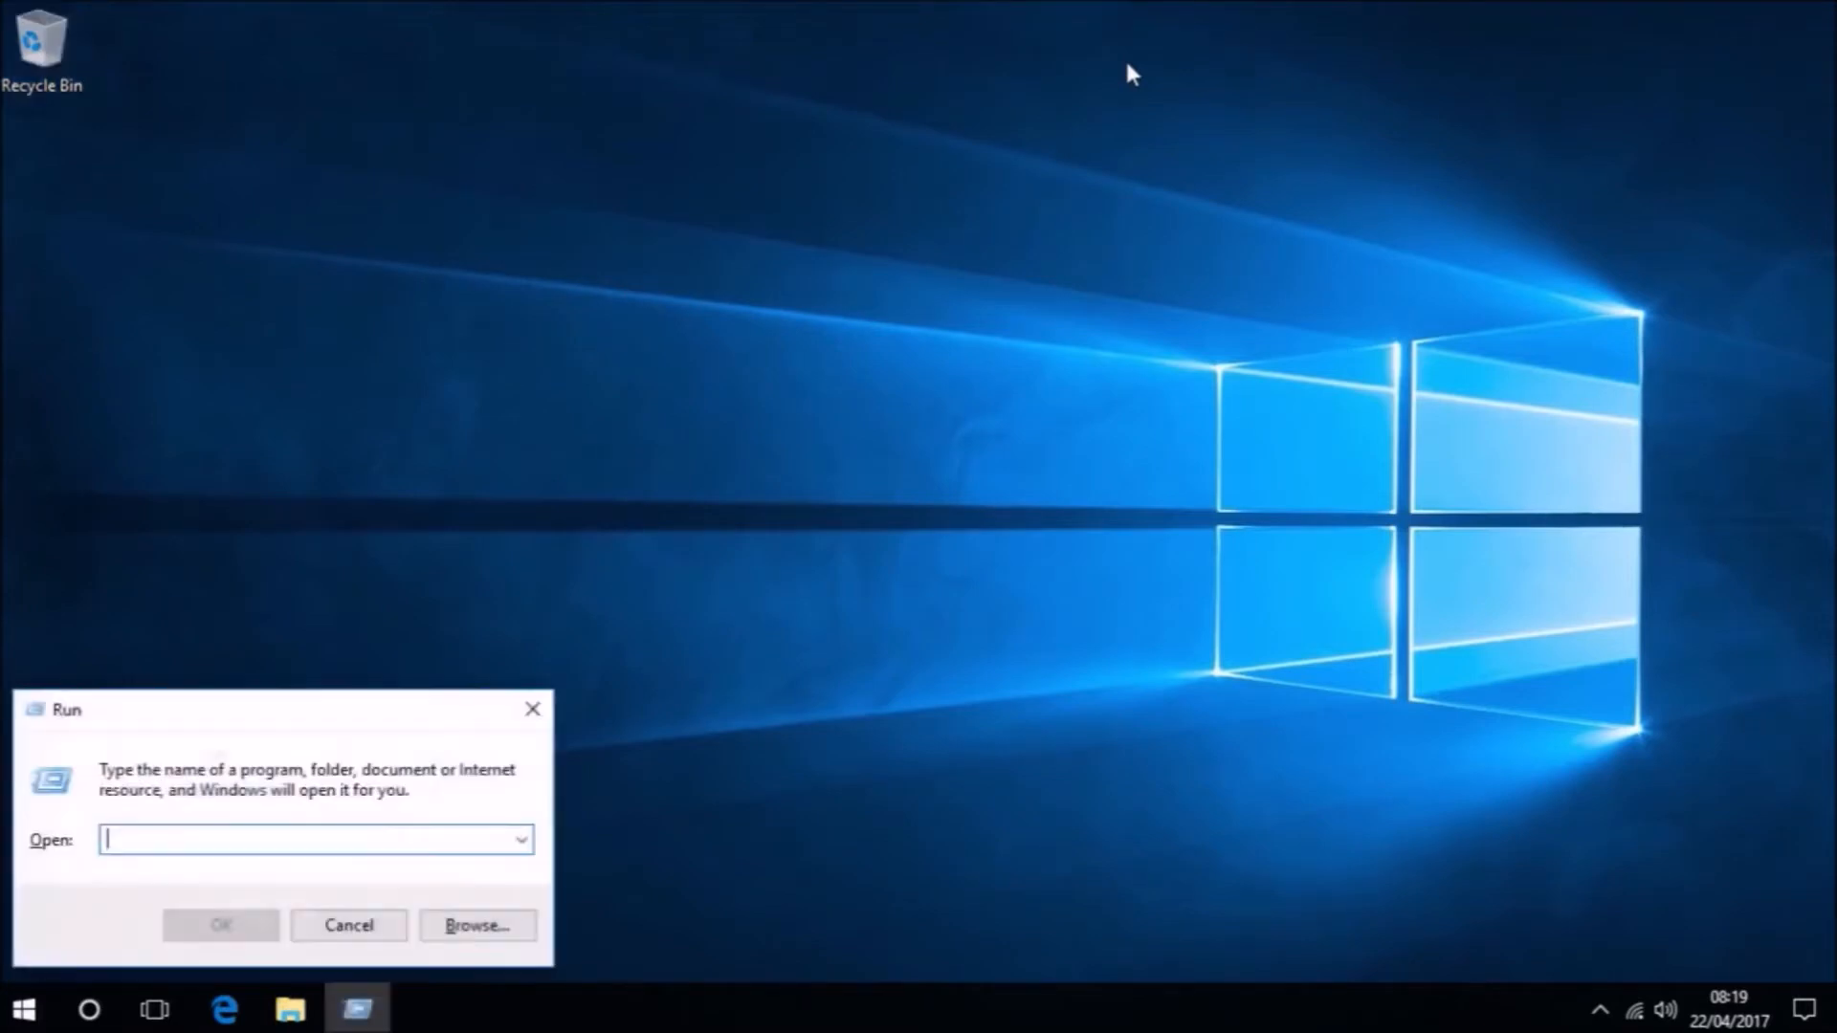
text(ms)
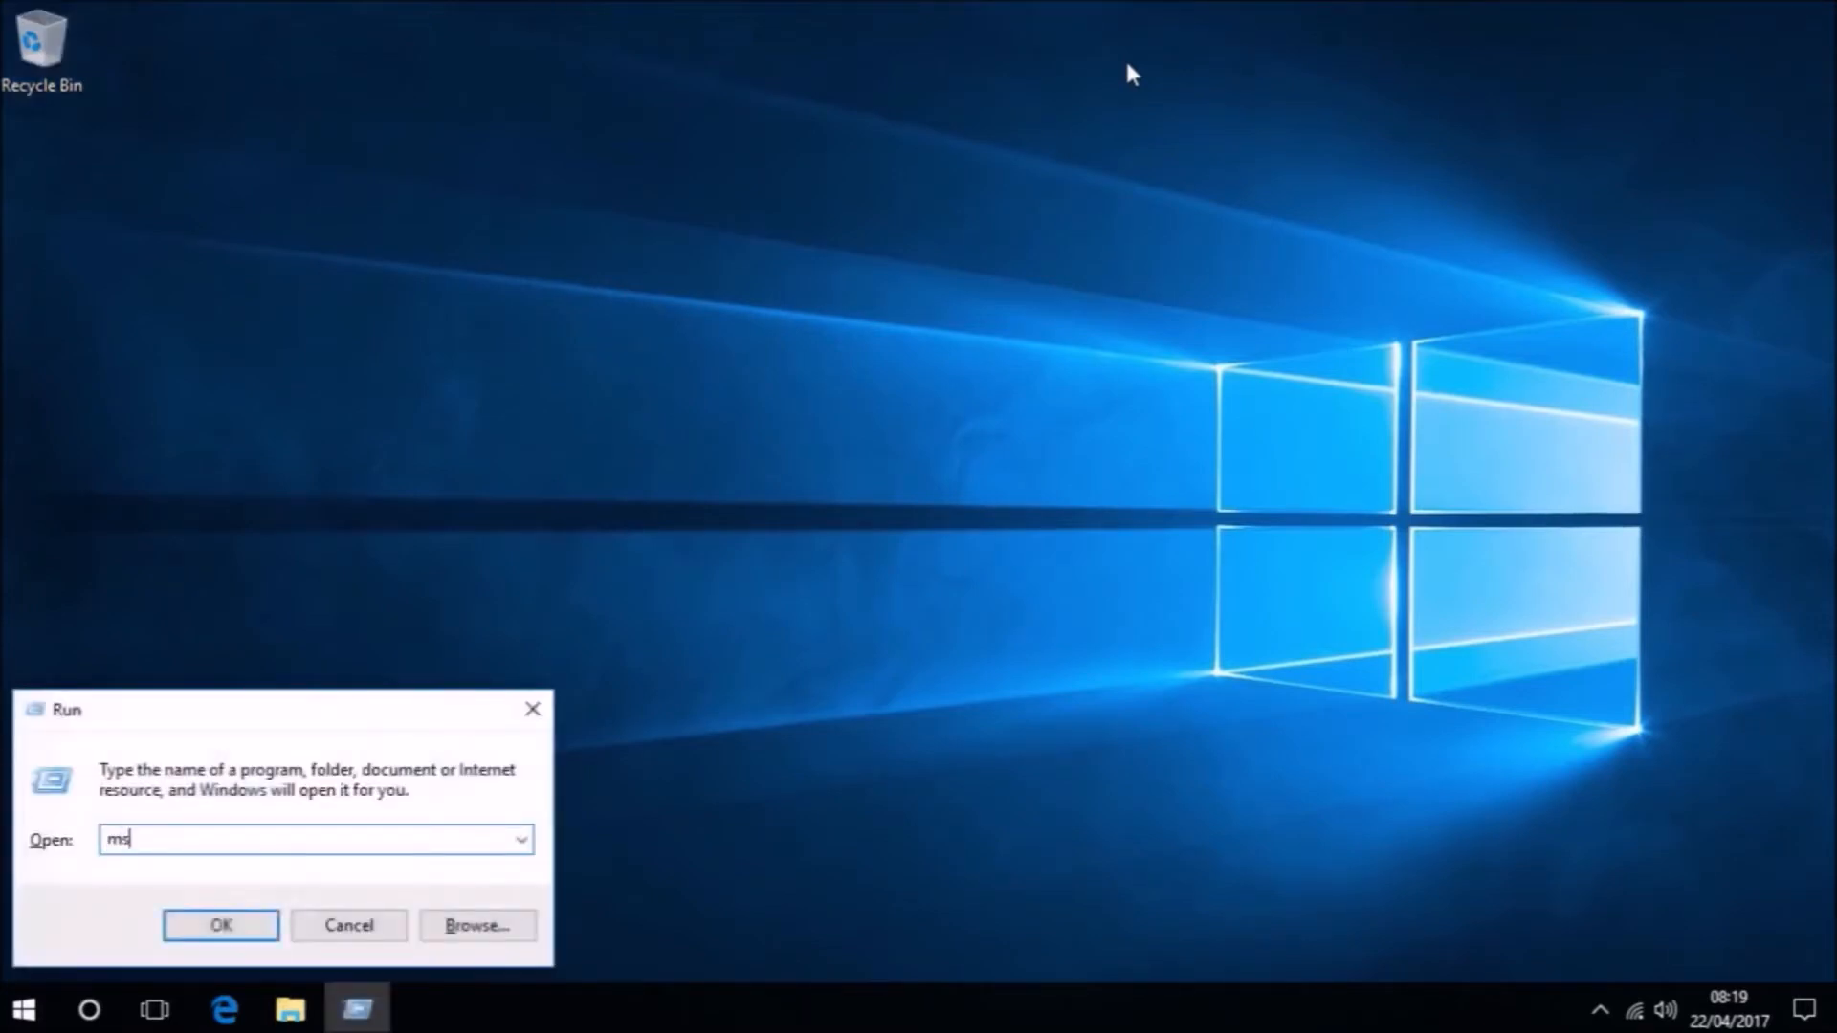
text(inf)
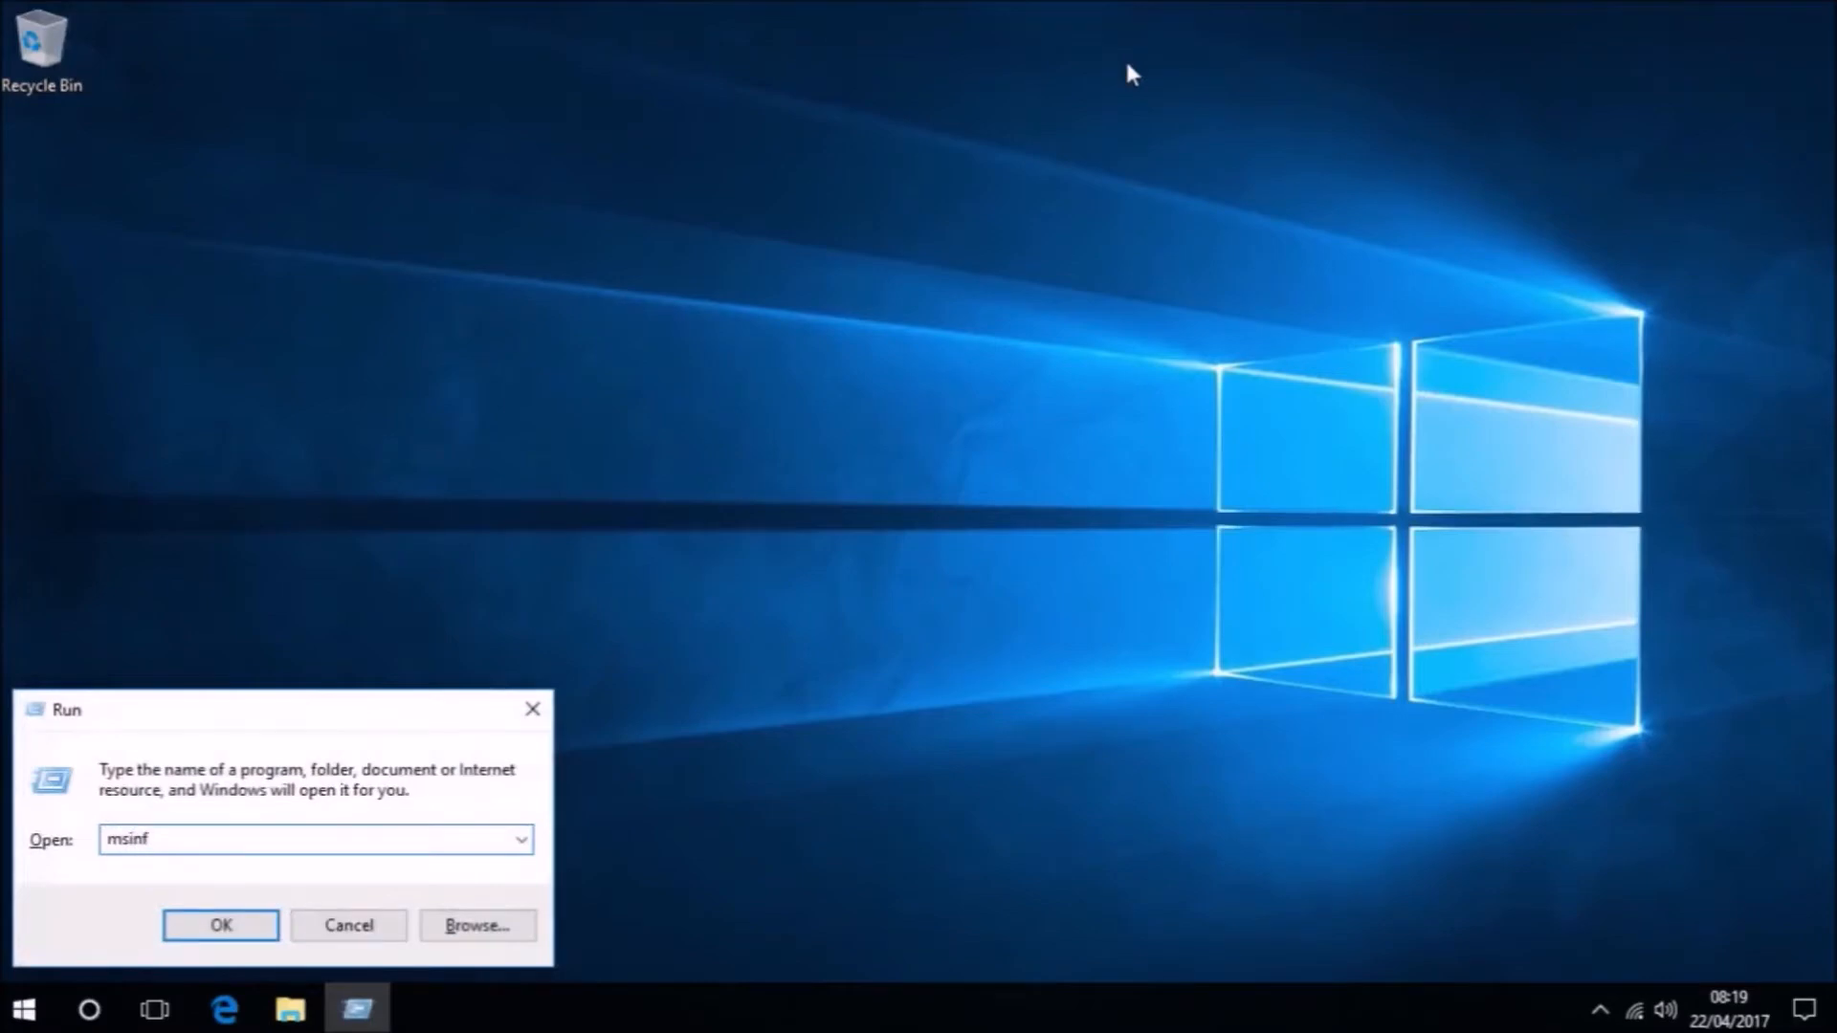
click(220, 924)
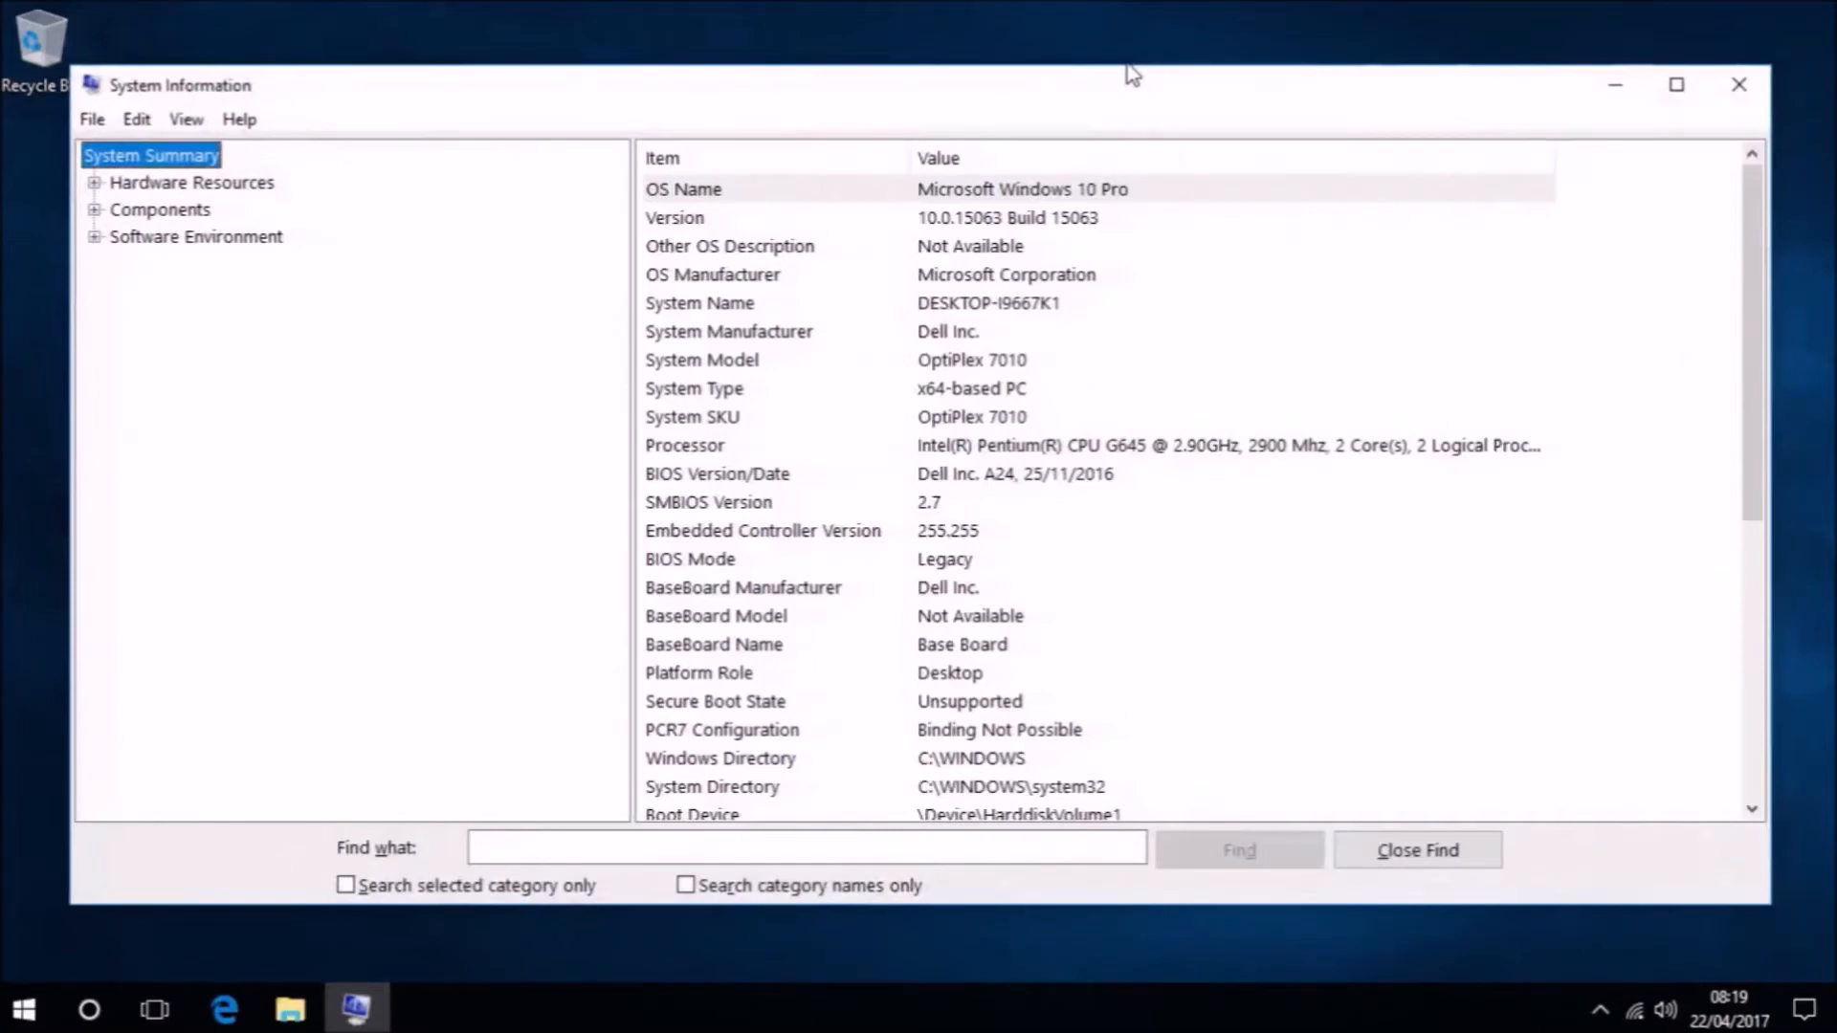
mouse_move(1362, 36)
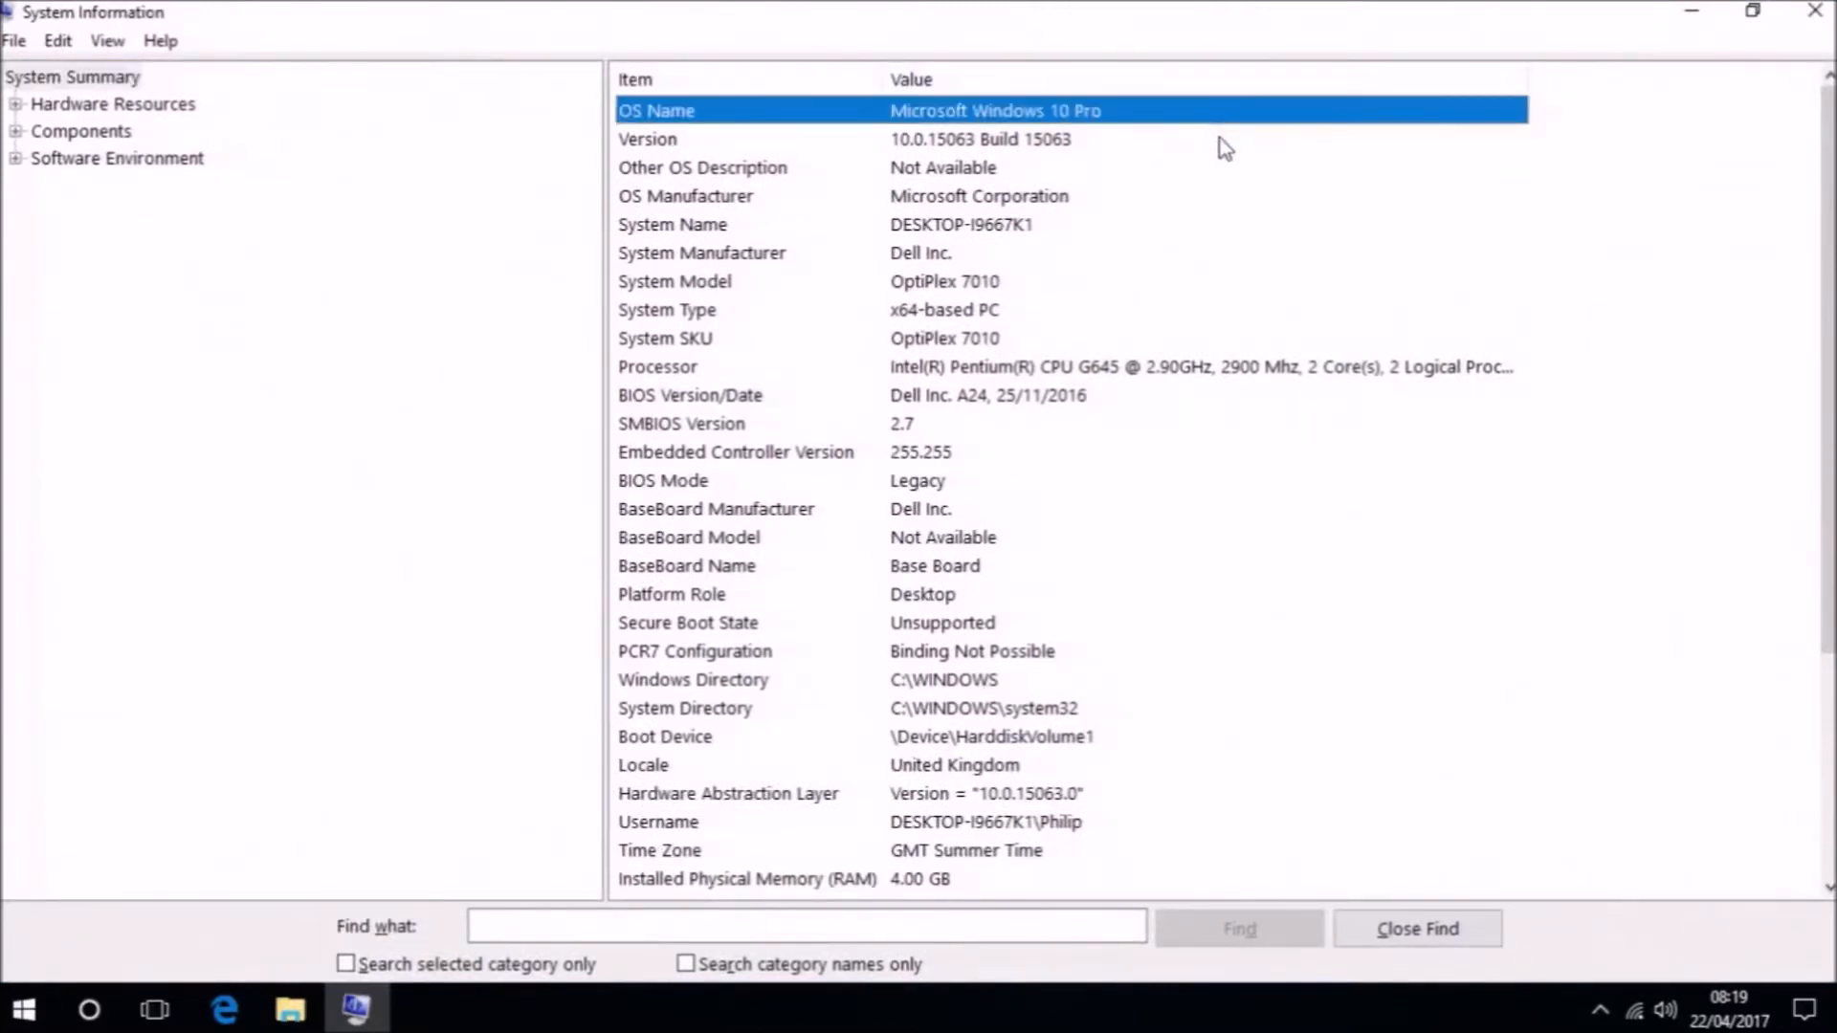
click(977, 137)
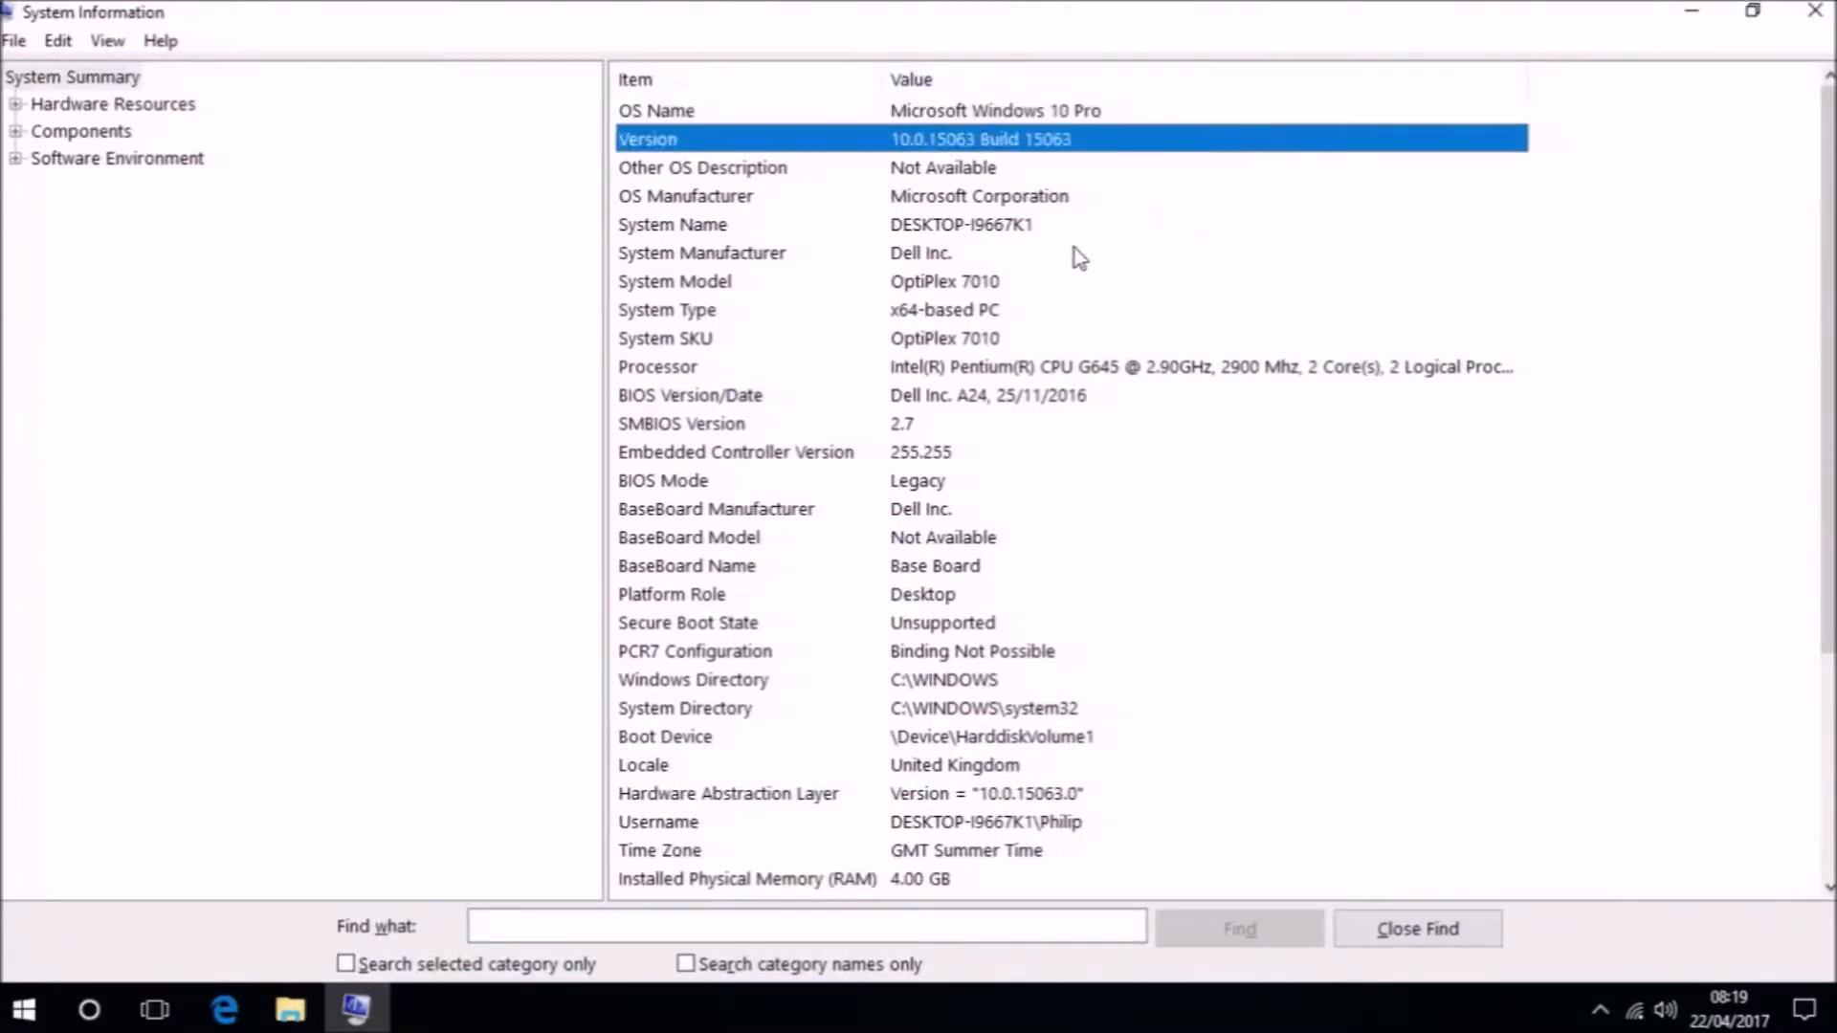
click(702, 253)
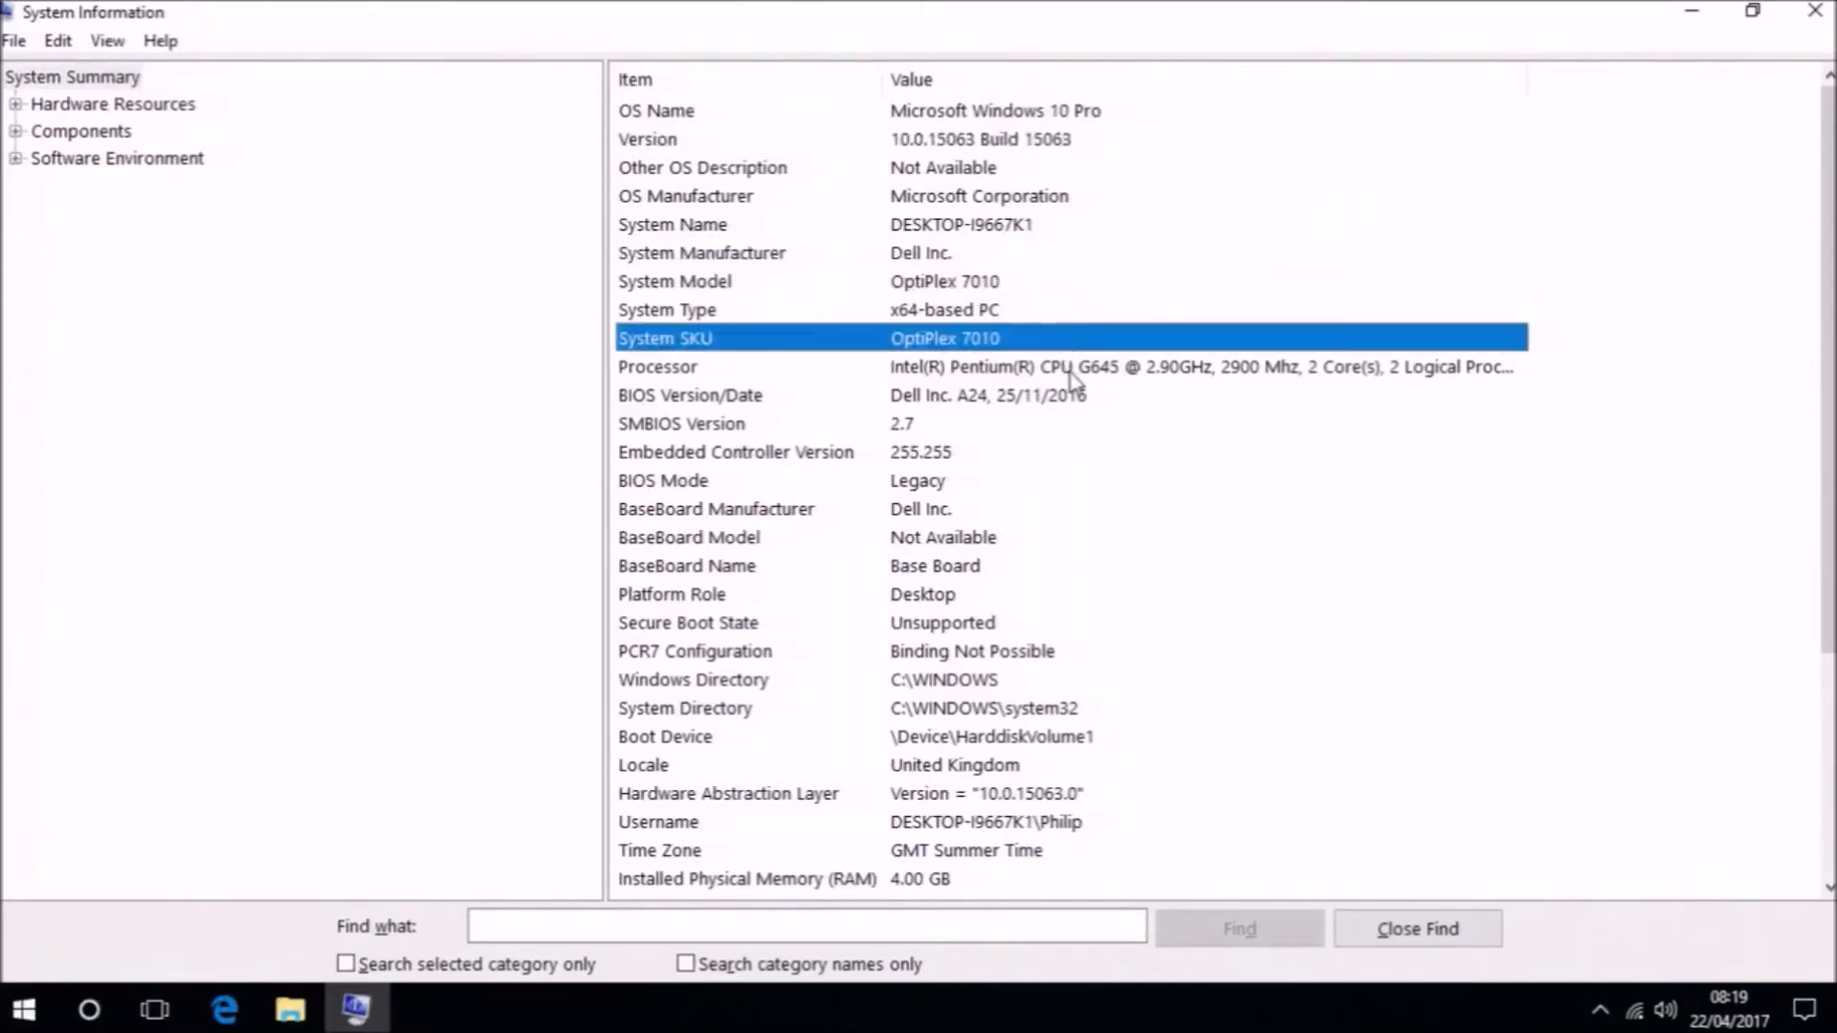
click(987, 394)
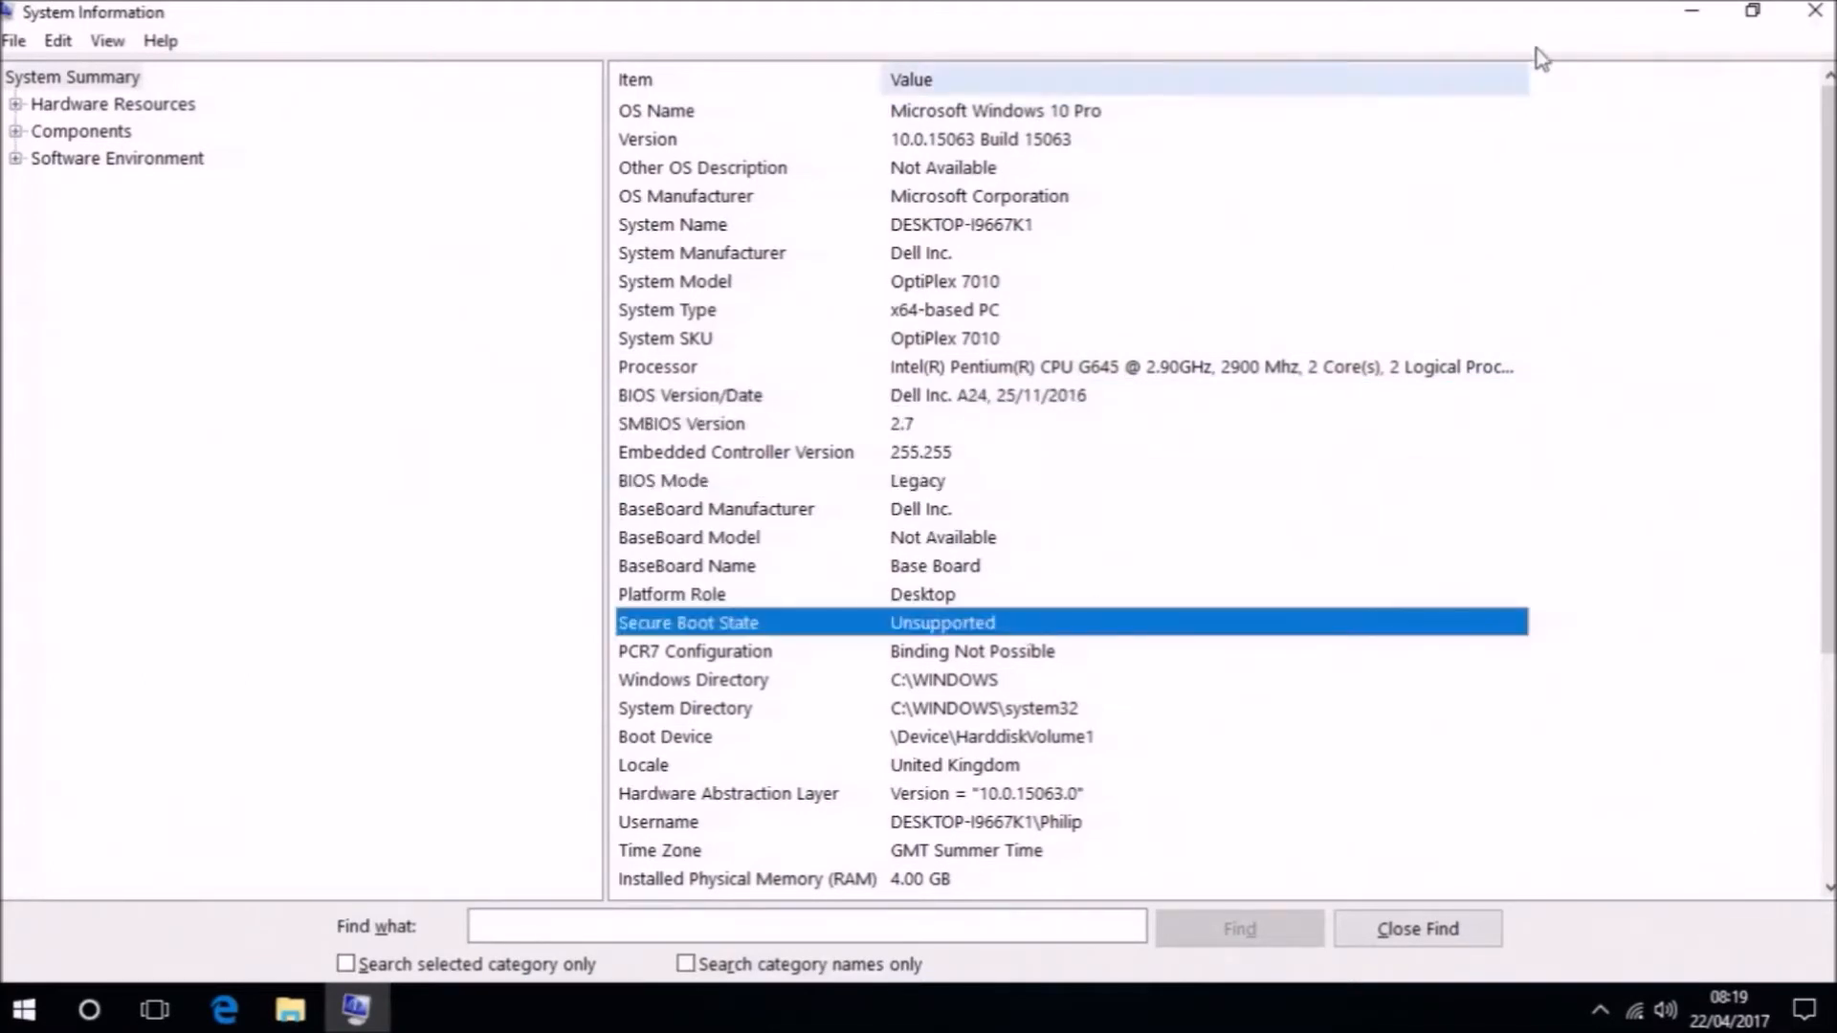
click(1808, 12)
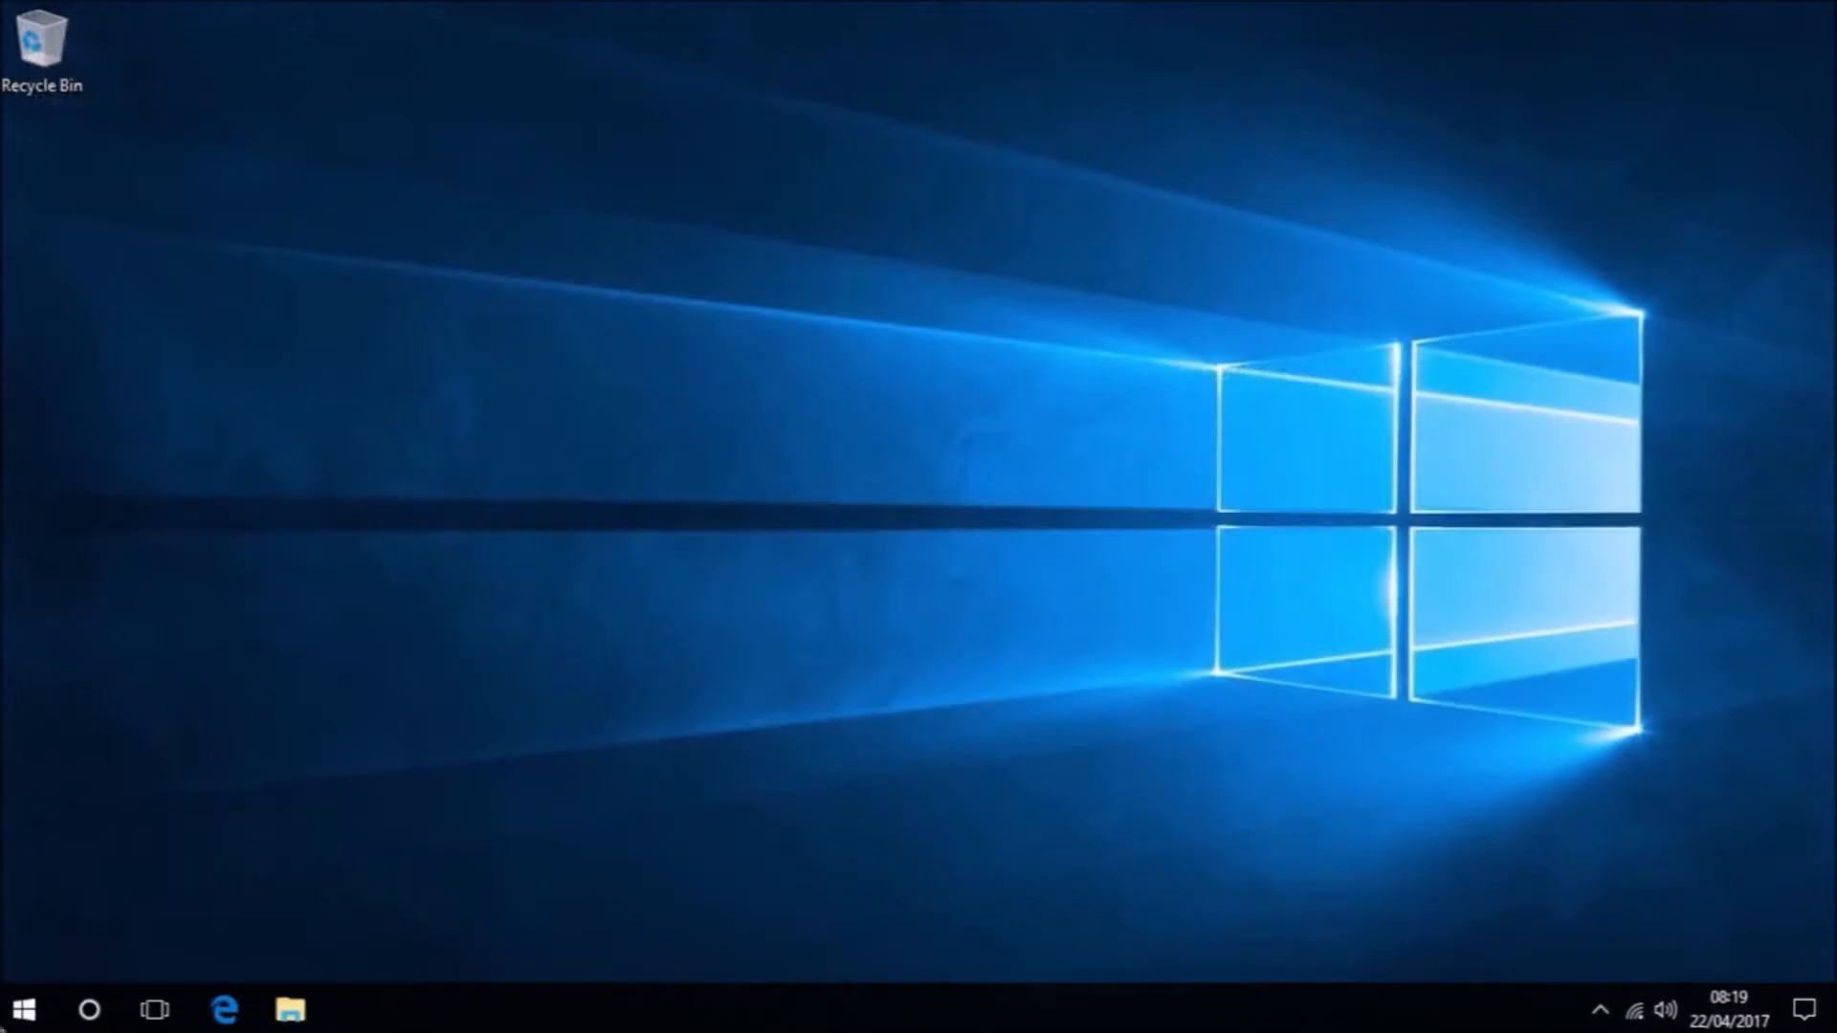
- Launch Windows Settings from the quick system menu and maximize it
right_click(23, 1009)
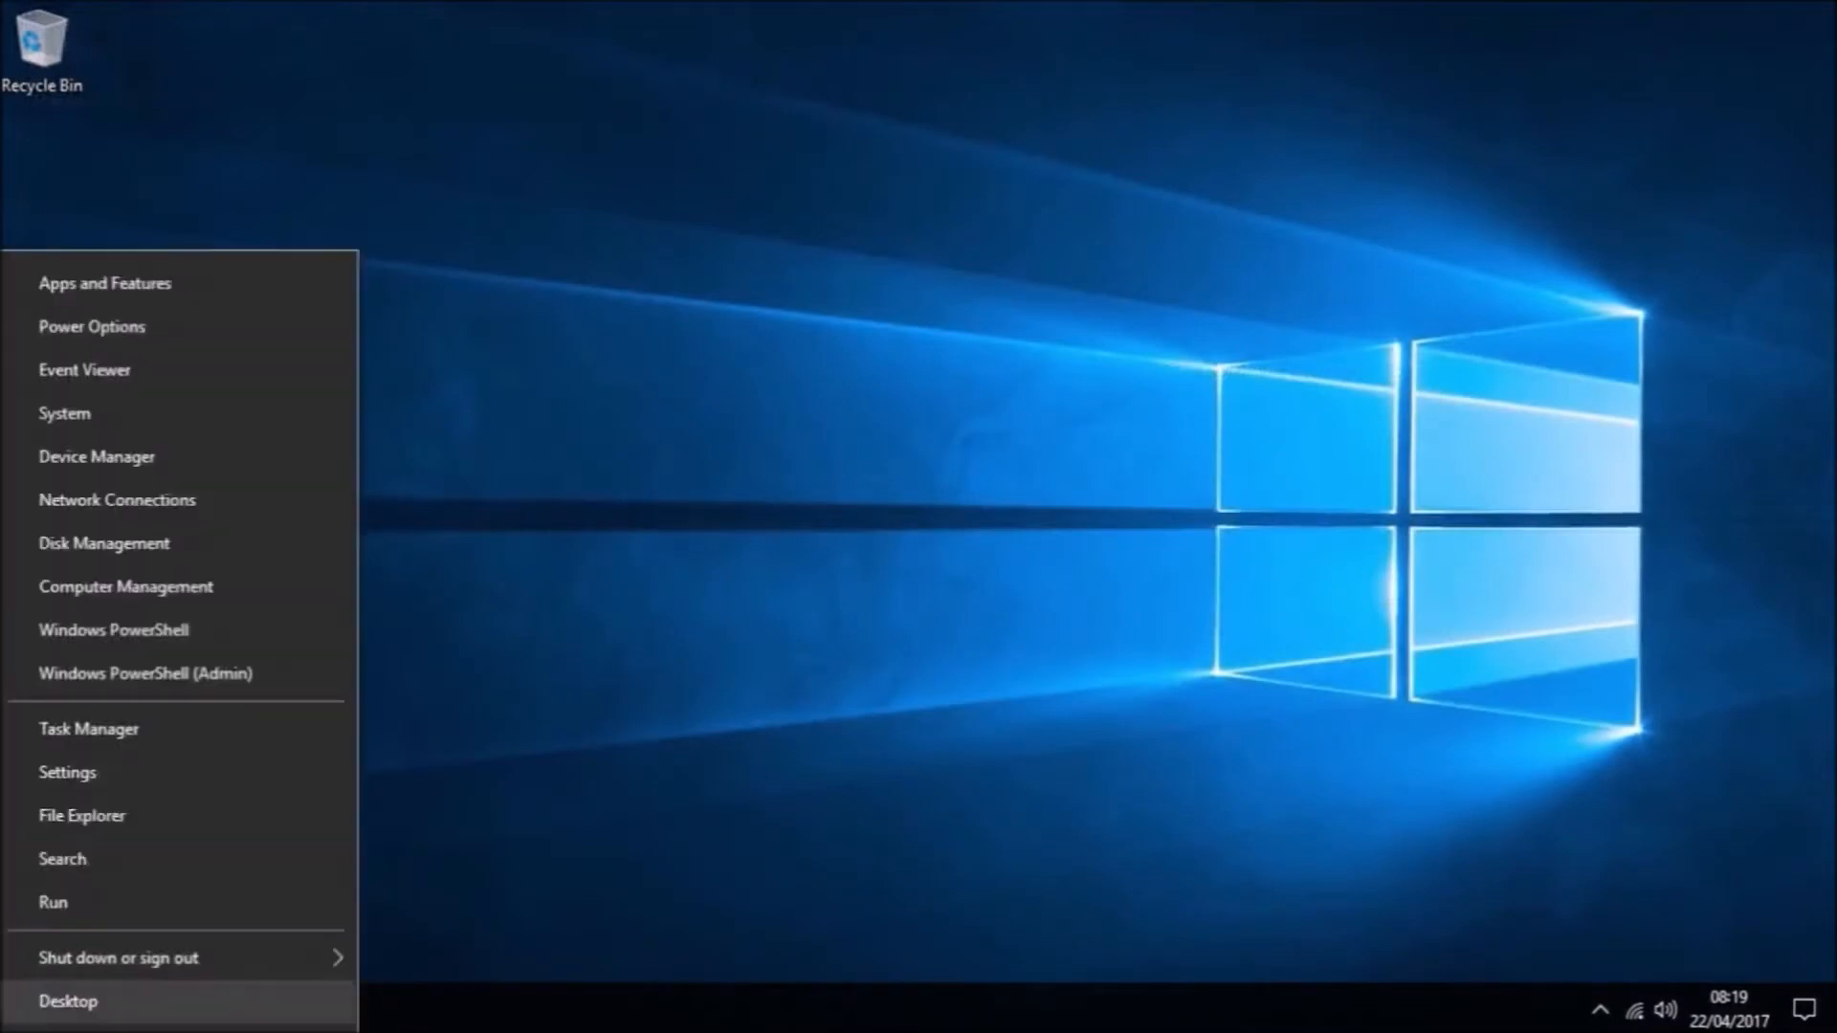
click(67, 771)
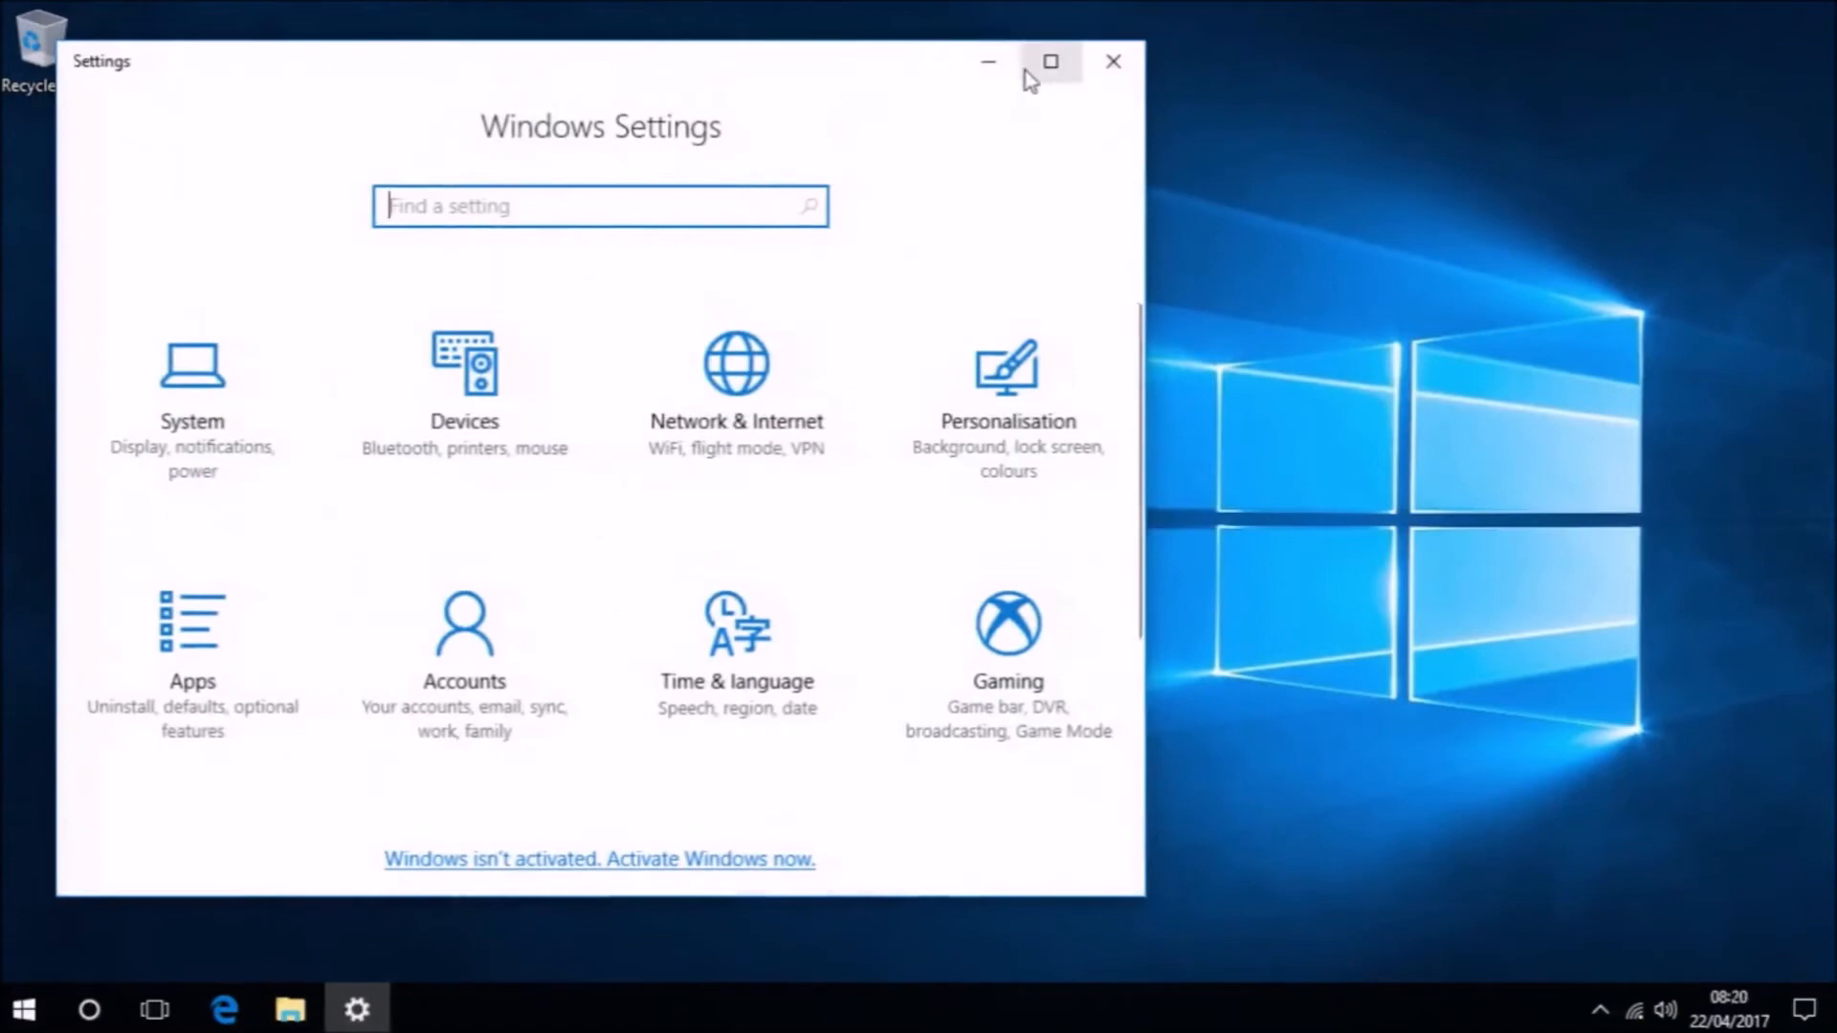
click(1050, 61)
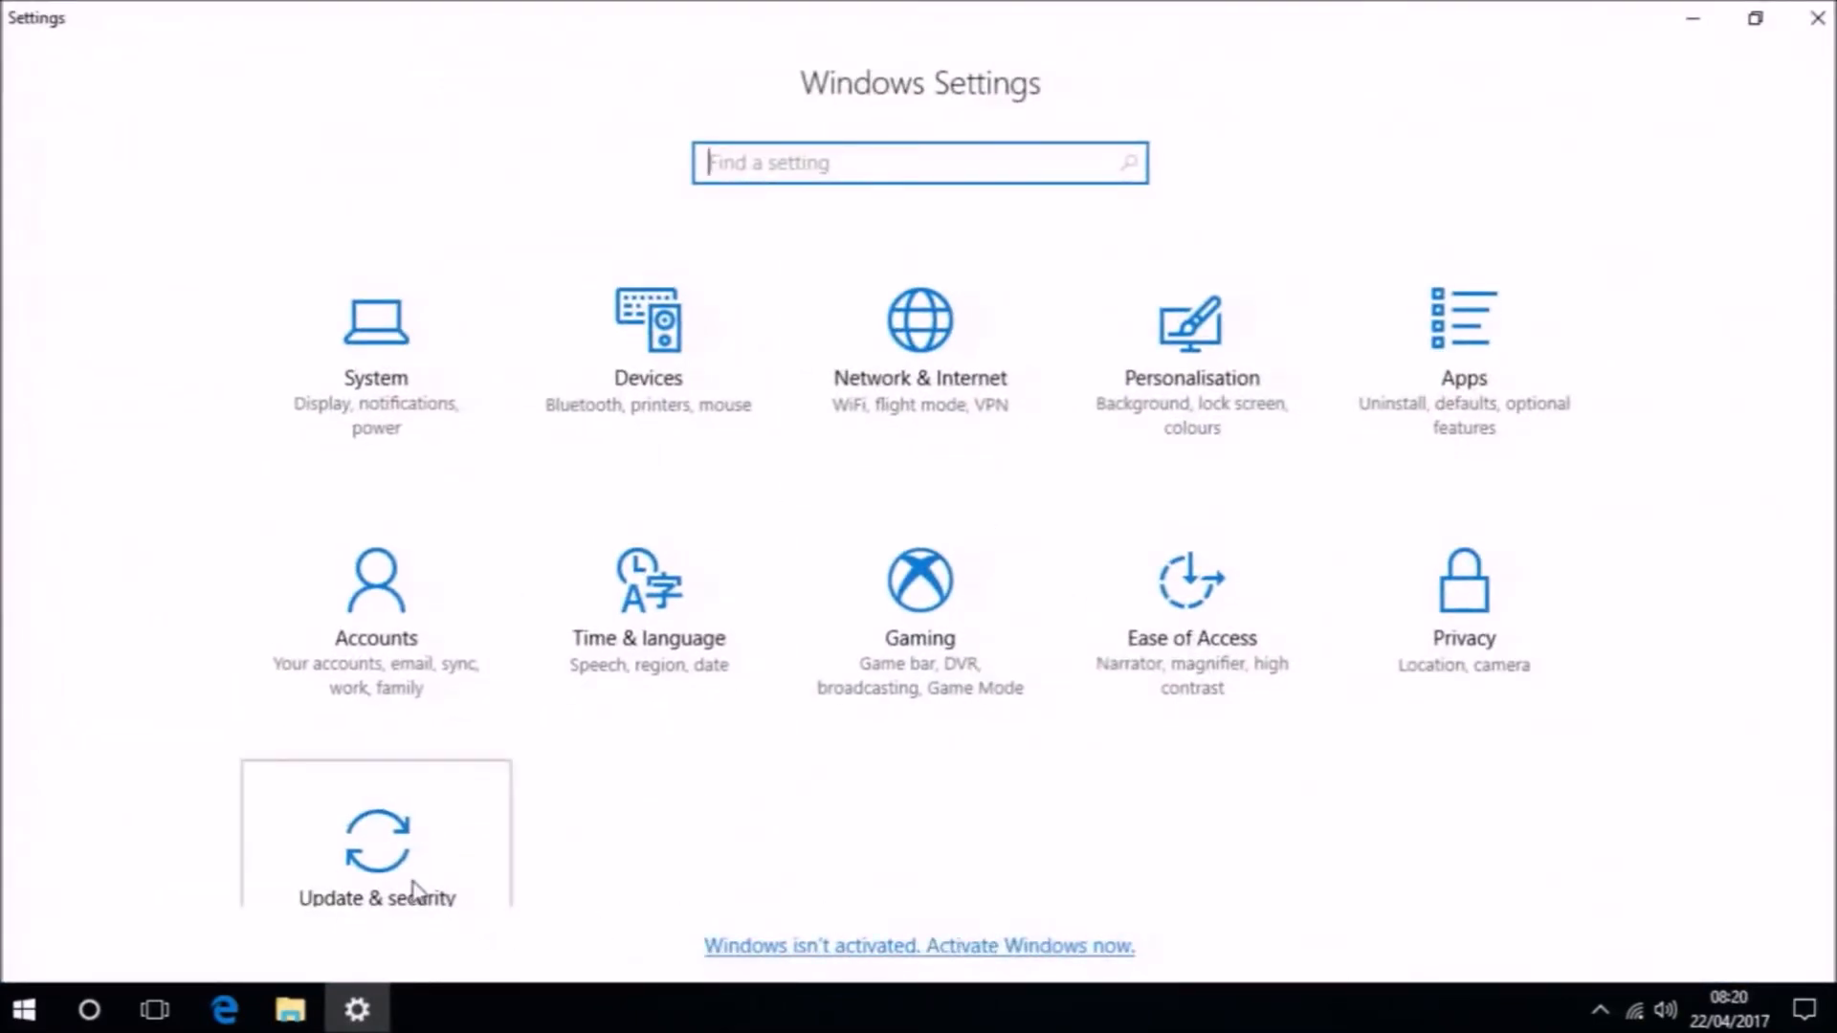
- View Activation under Update & security, showing not activated with error 0x803F7001, then close Settings
click(377, 844)
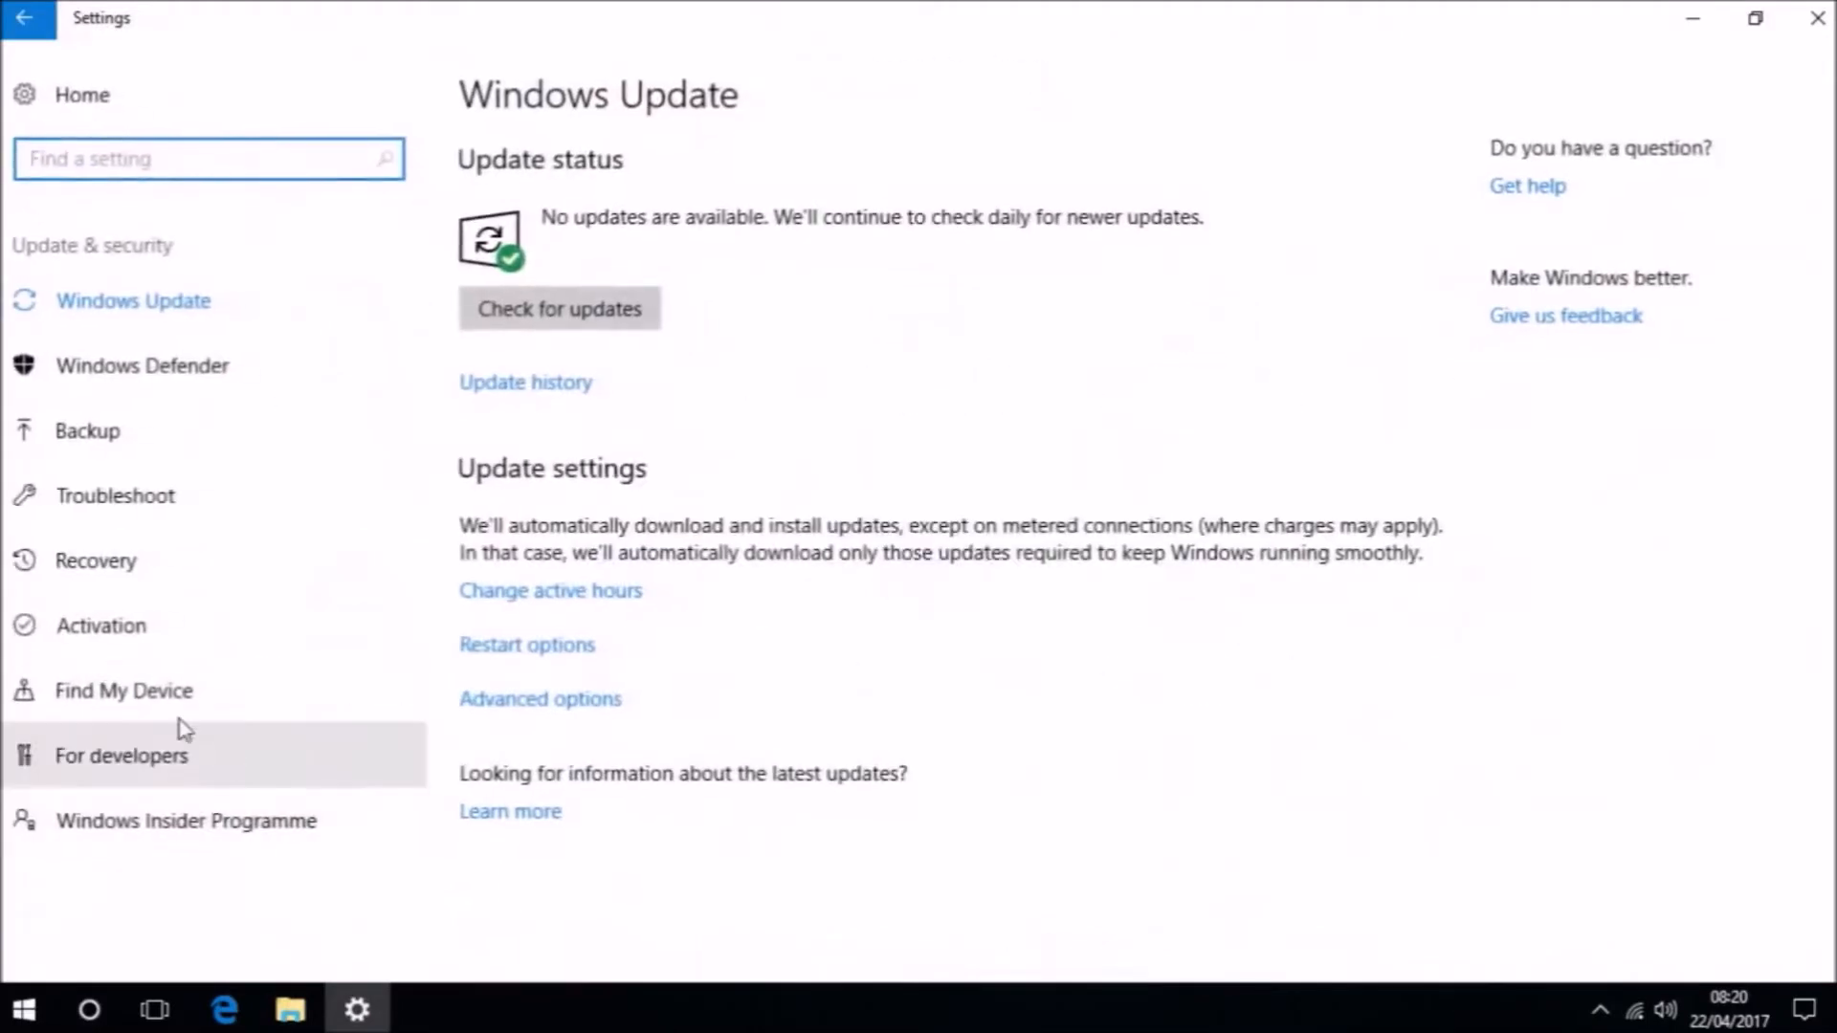
click(102, 626)
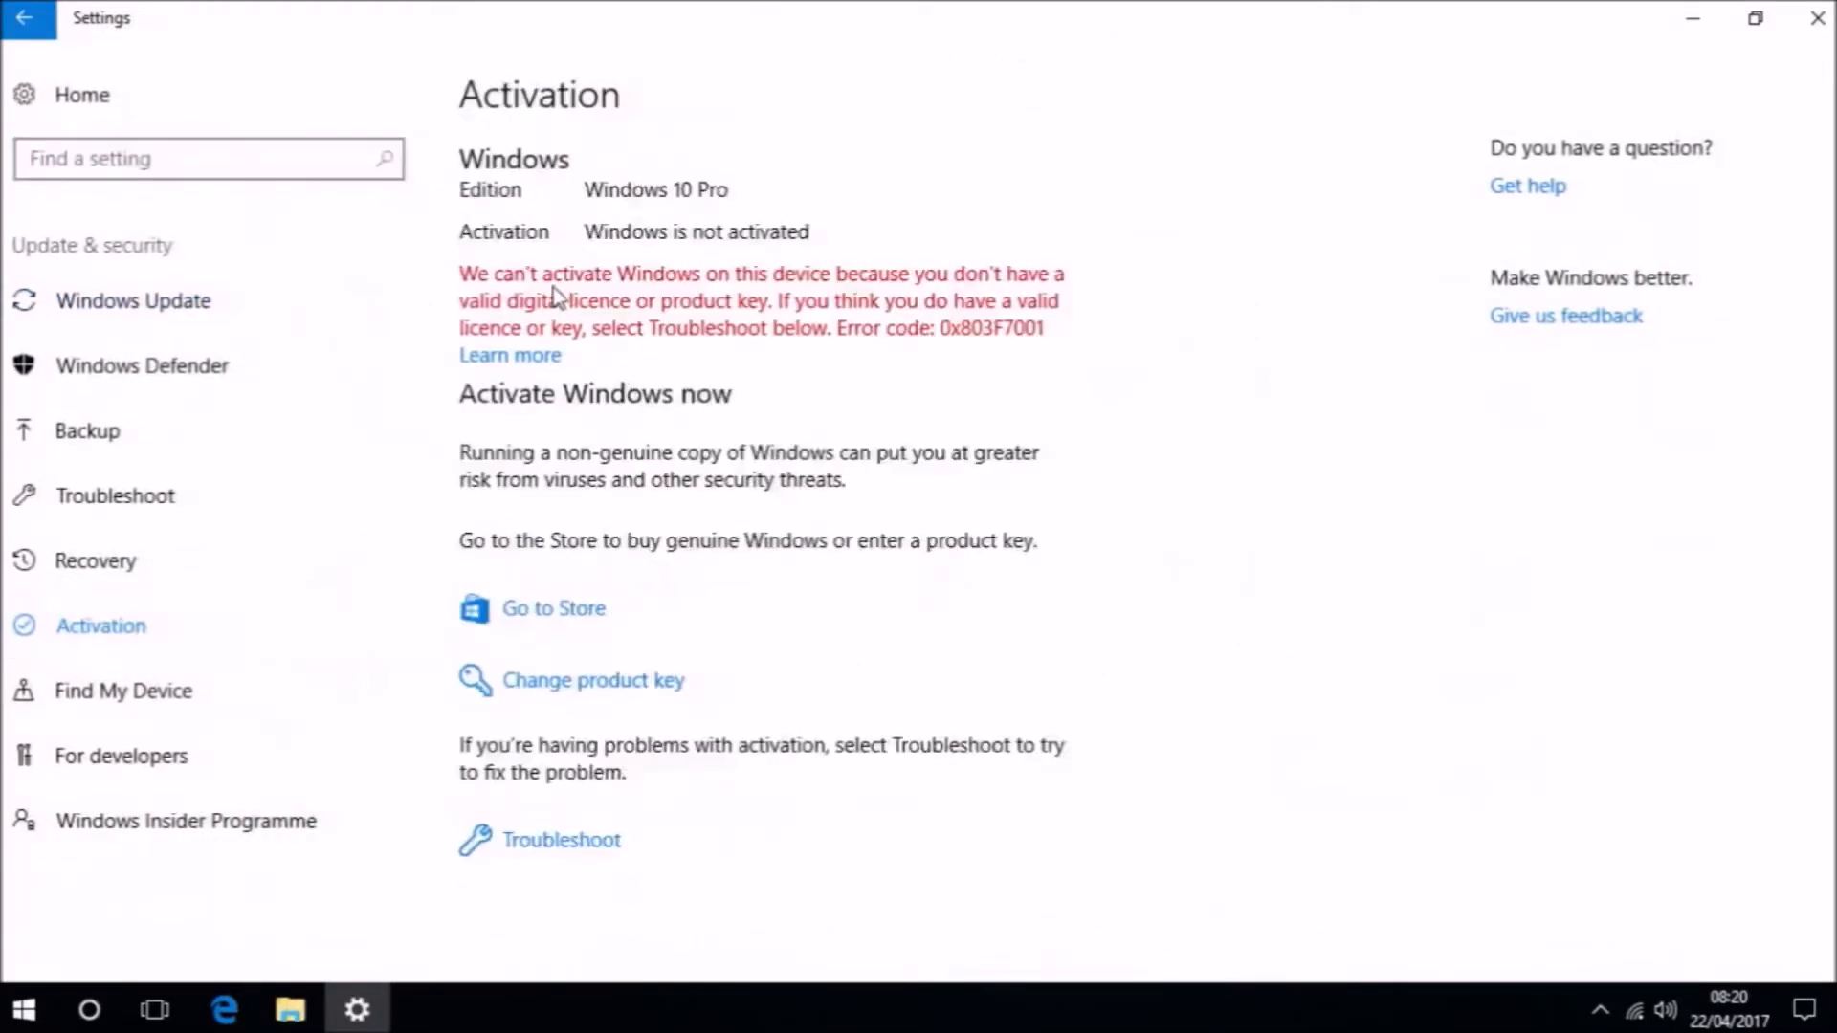
mouse_move(947, 426)
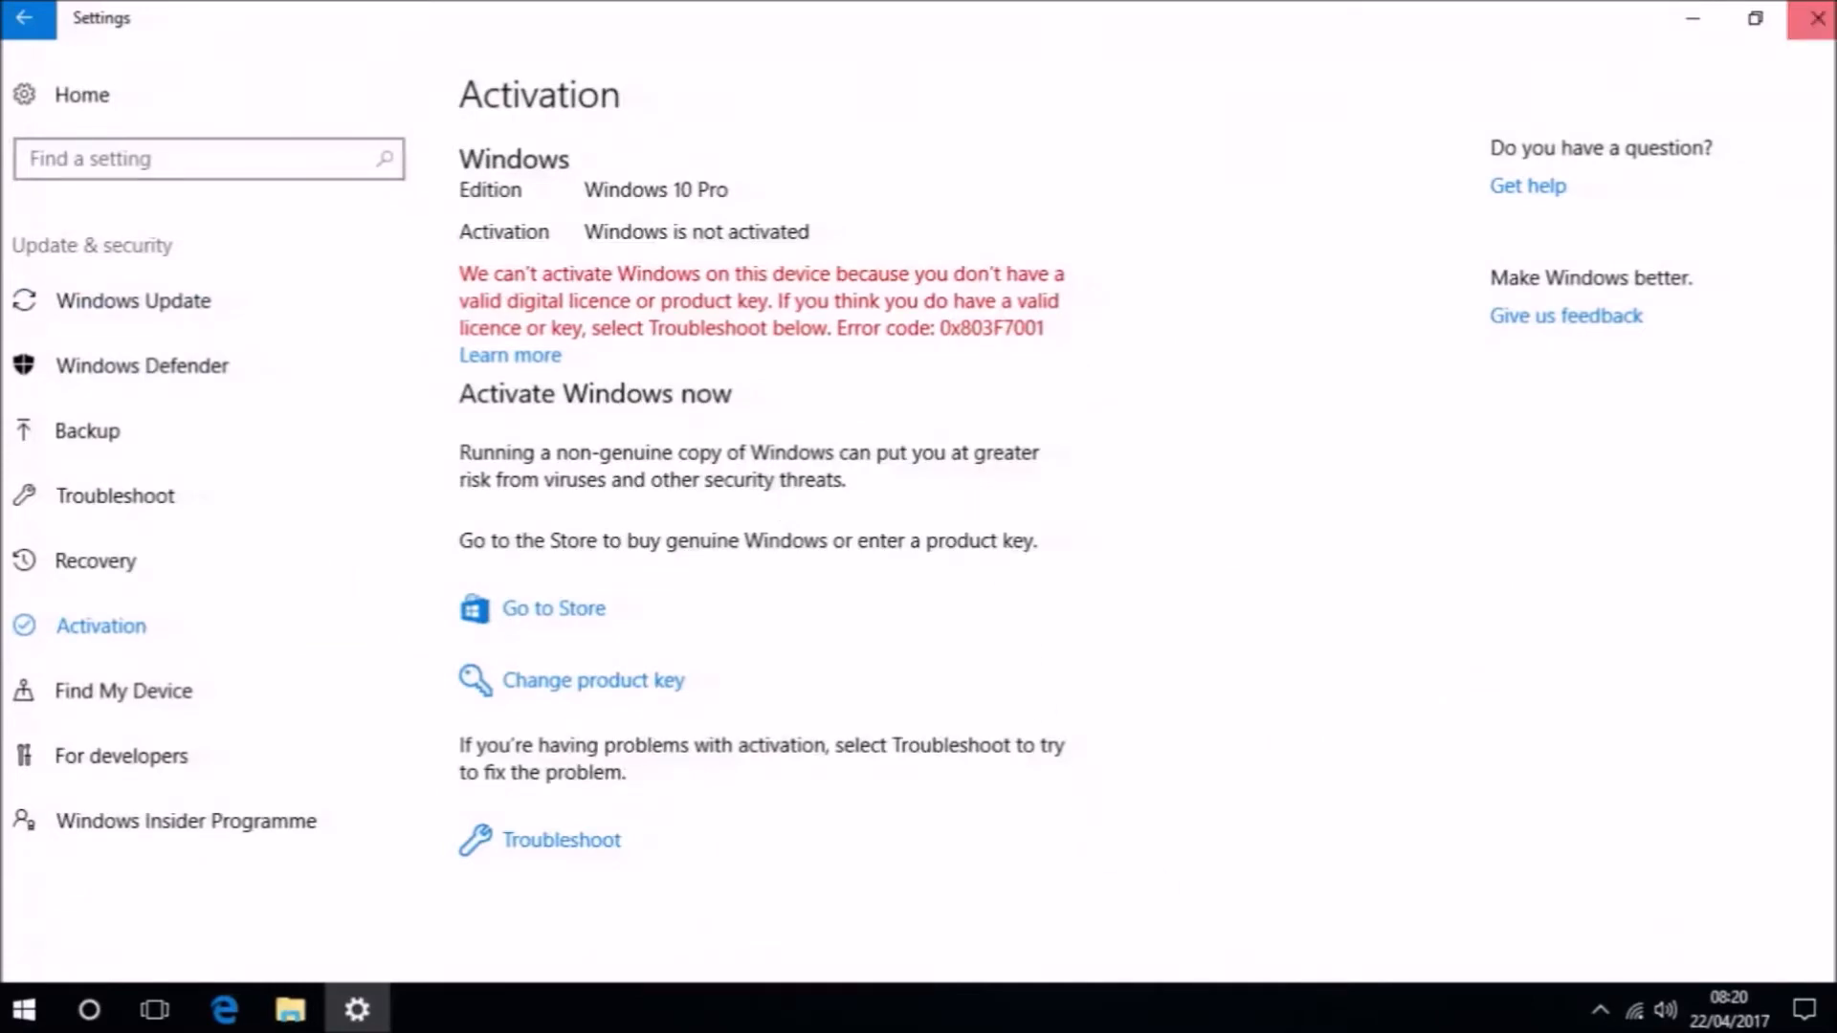
click(1814, 17)
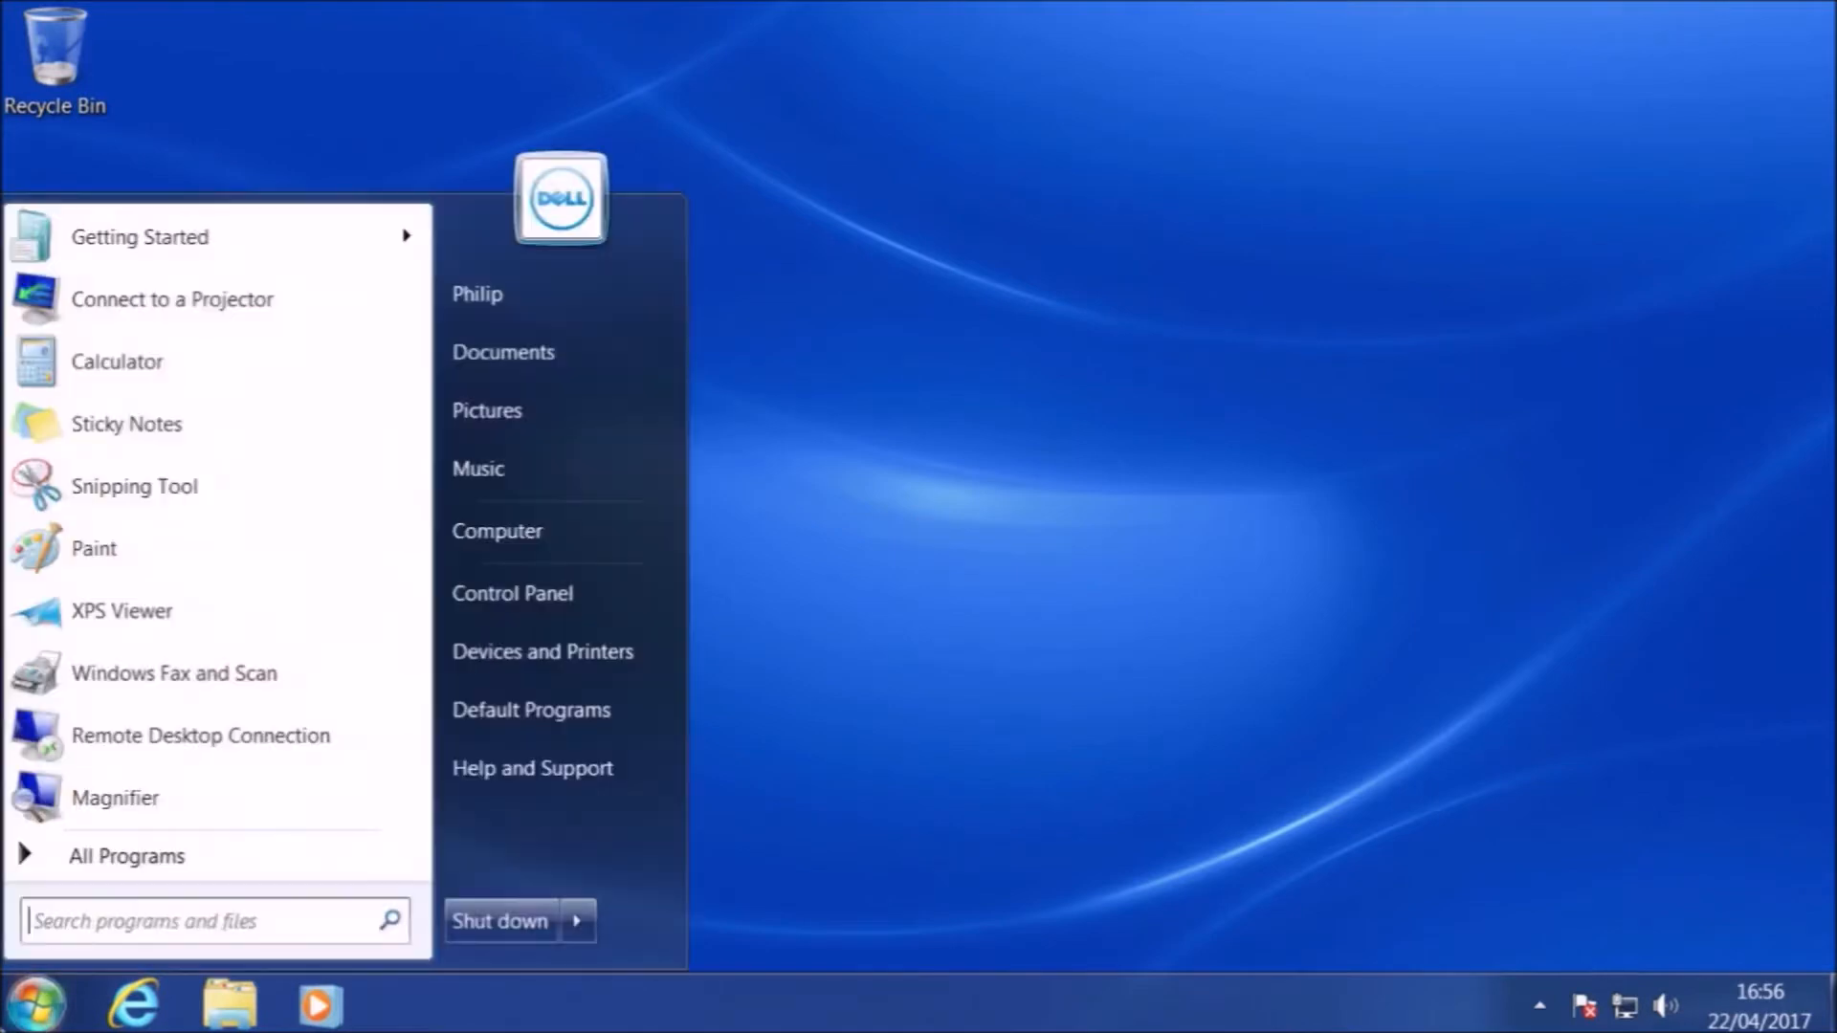
mouse_move(496, 530)
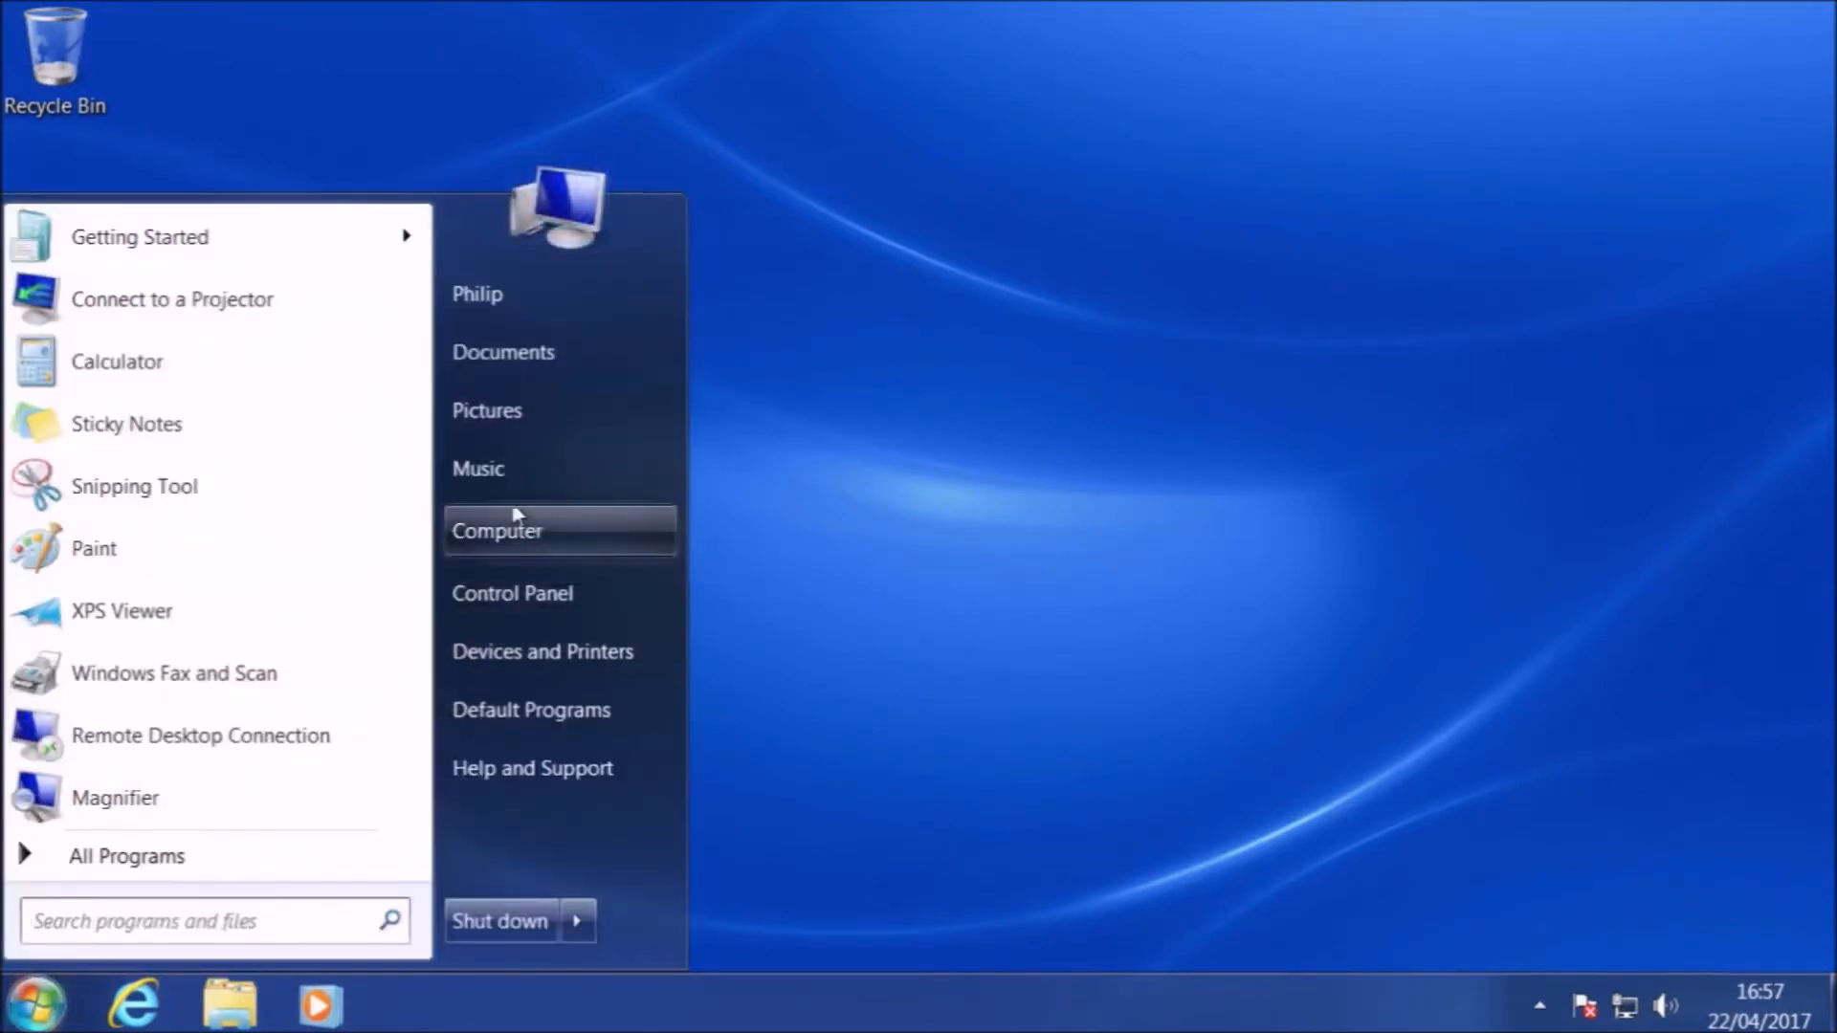
mouse_move(662, 782)
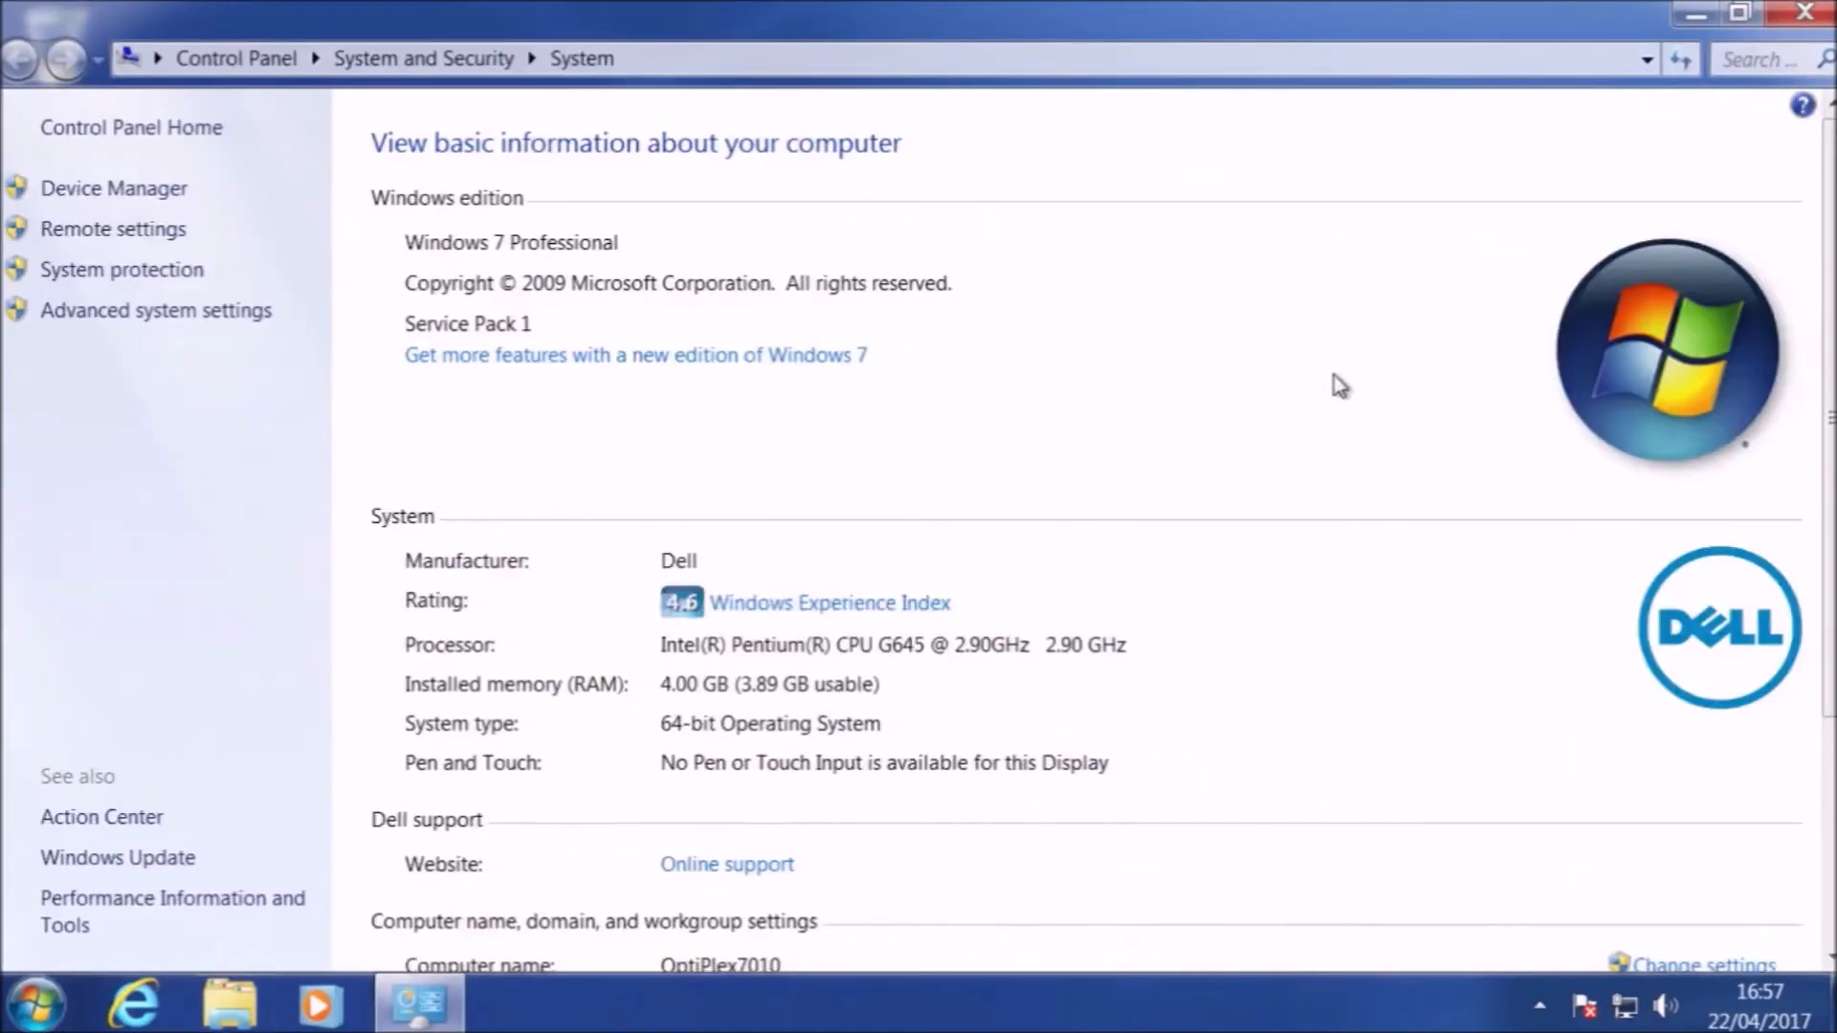
- Check Windows 7 activation in System properties, close it, and show Start > All Programs
scroll(down, 3)
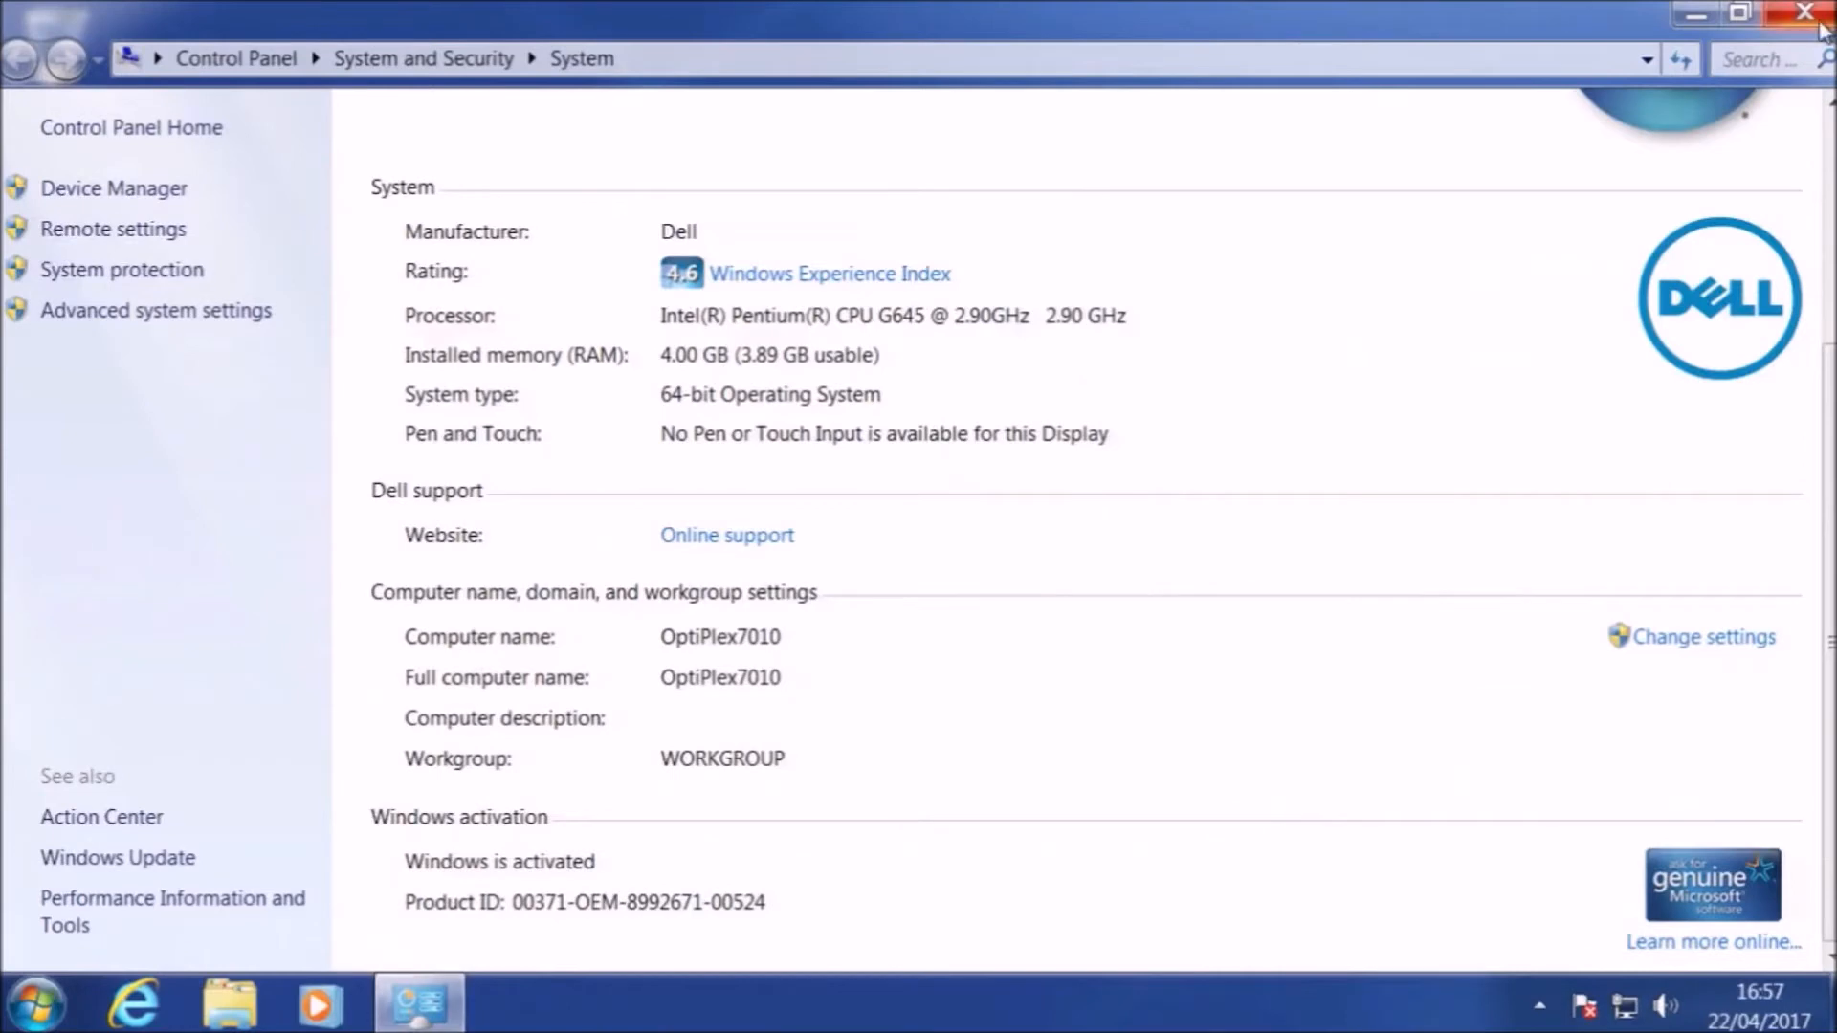
click(36, 1005)
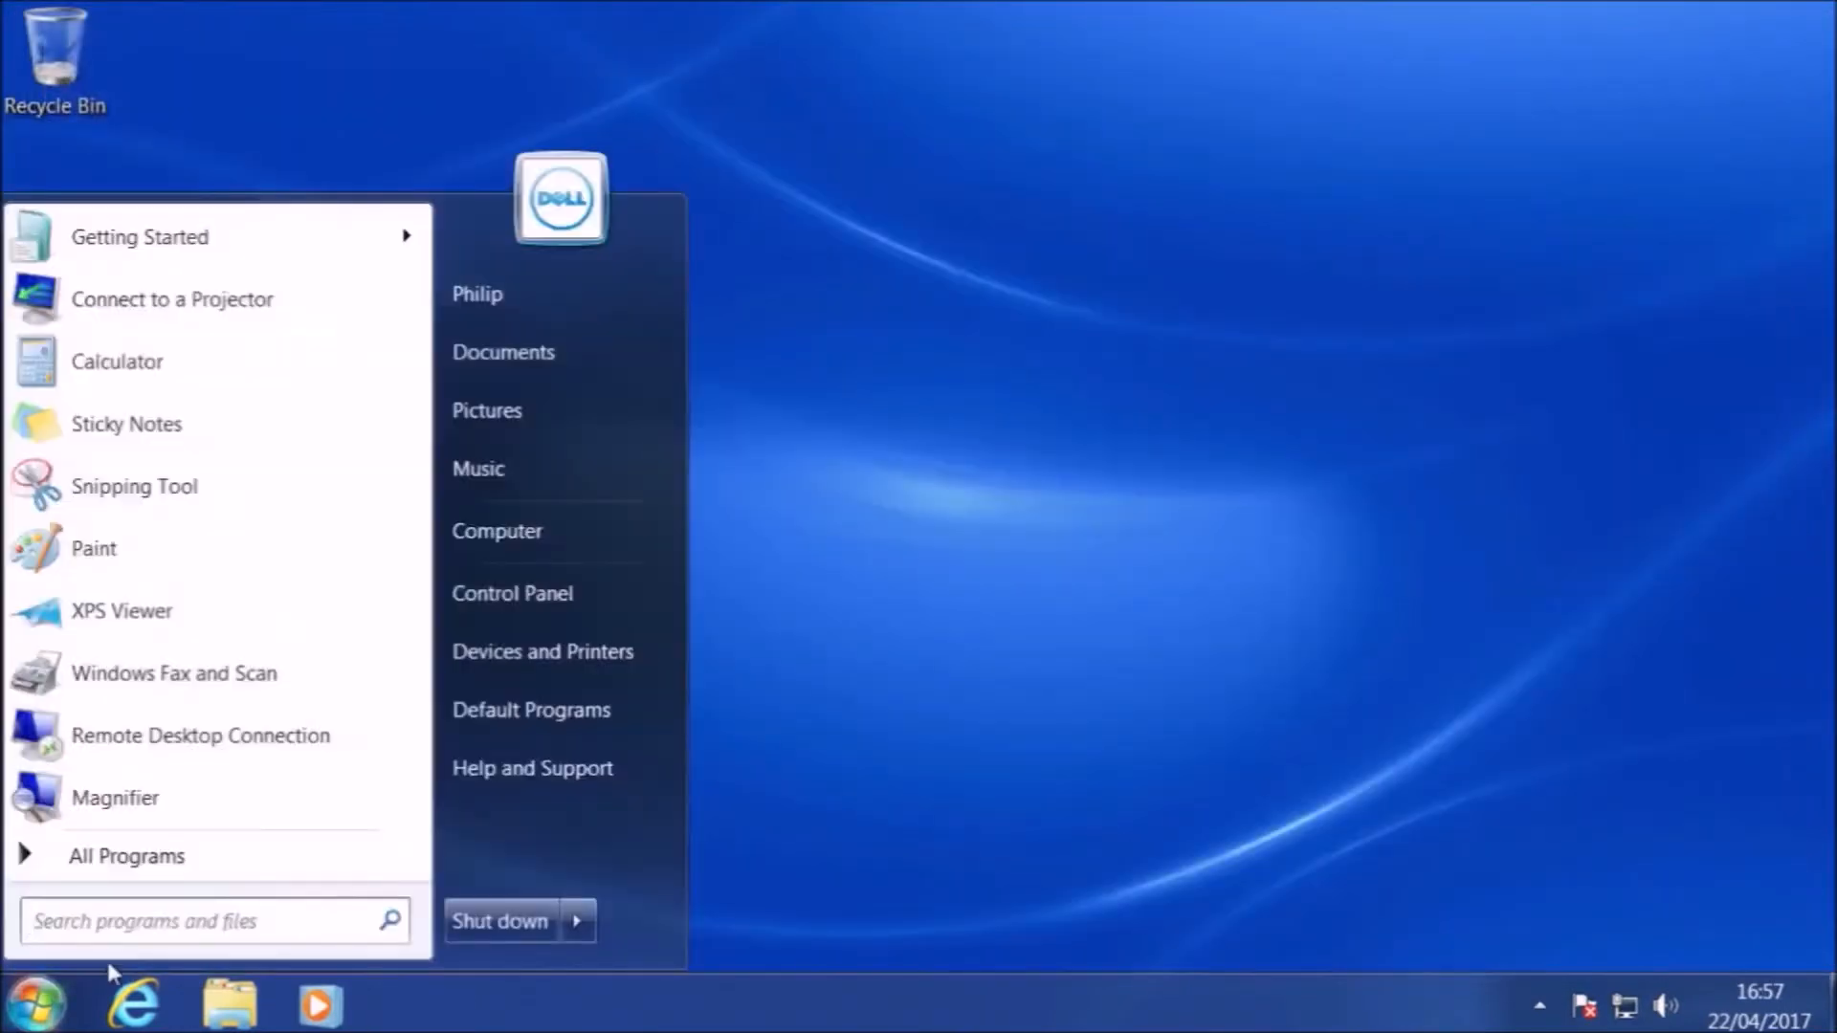
click(127, 855)
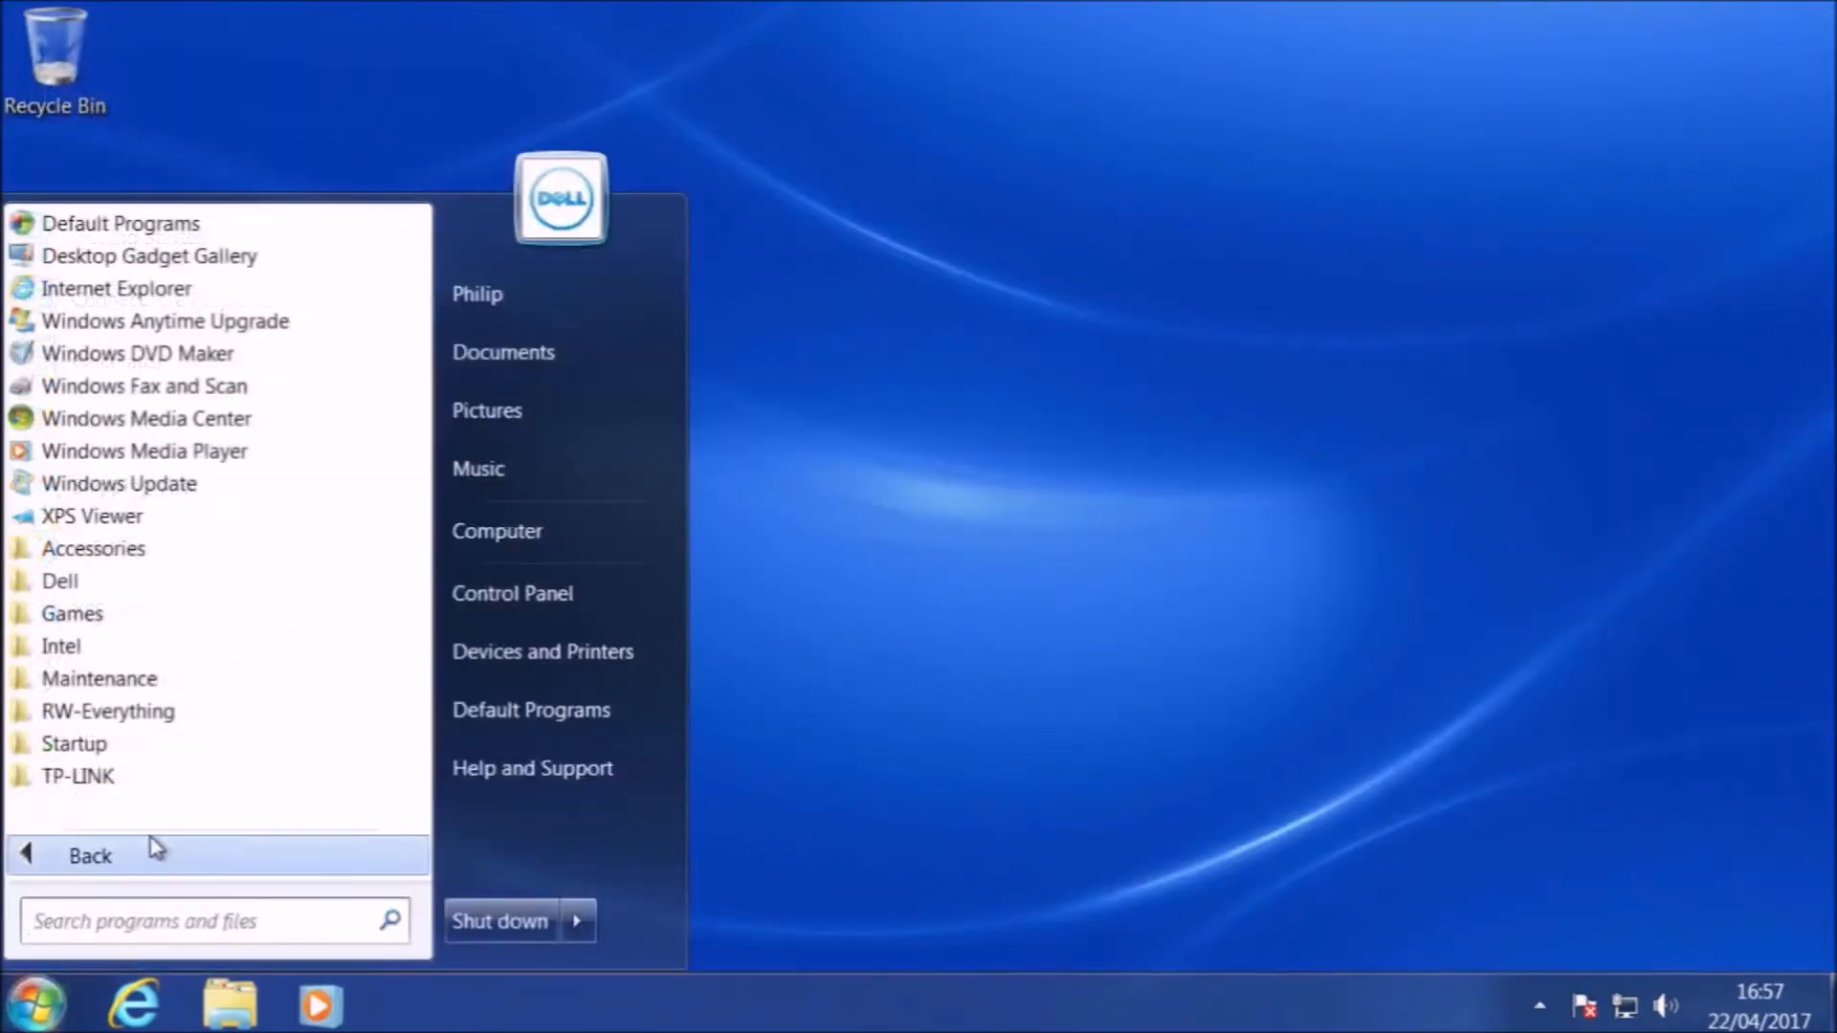
mouse_move(222, 677)
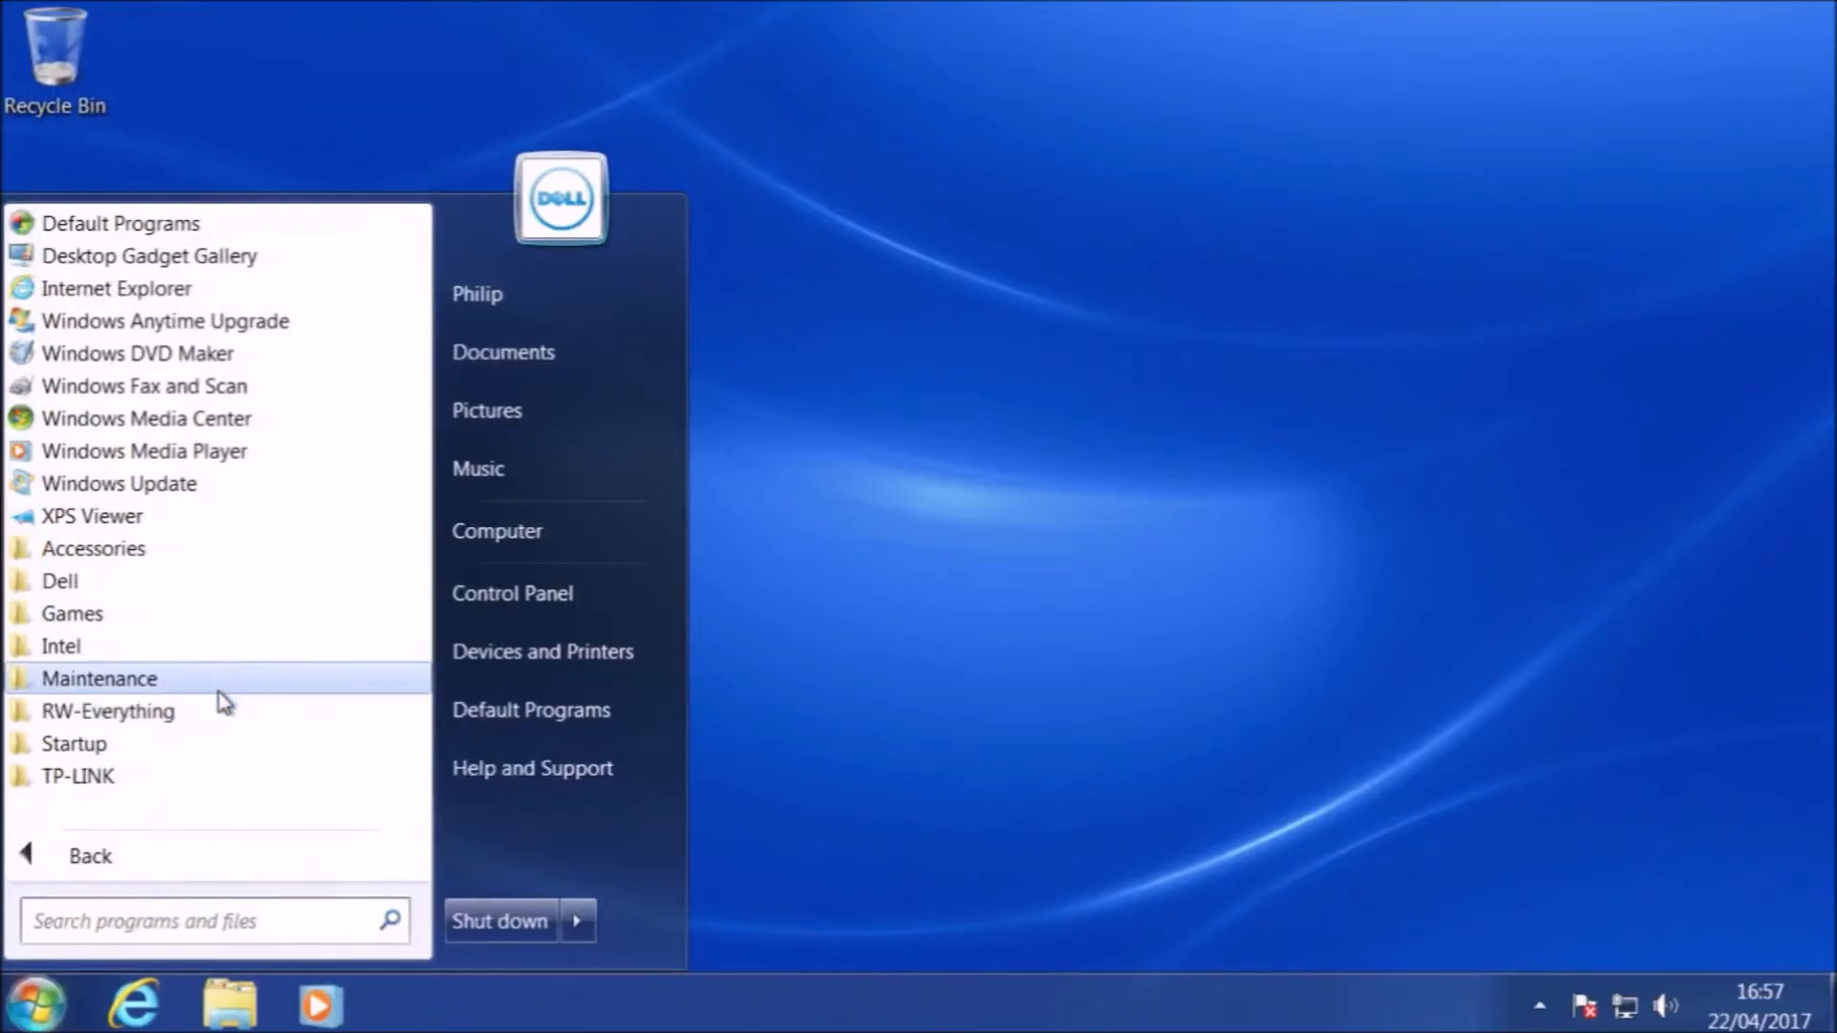
- Launch RW-Everything from its Start folder and accept the UAC prompt
click(107, 710)
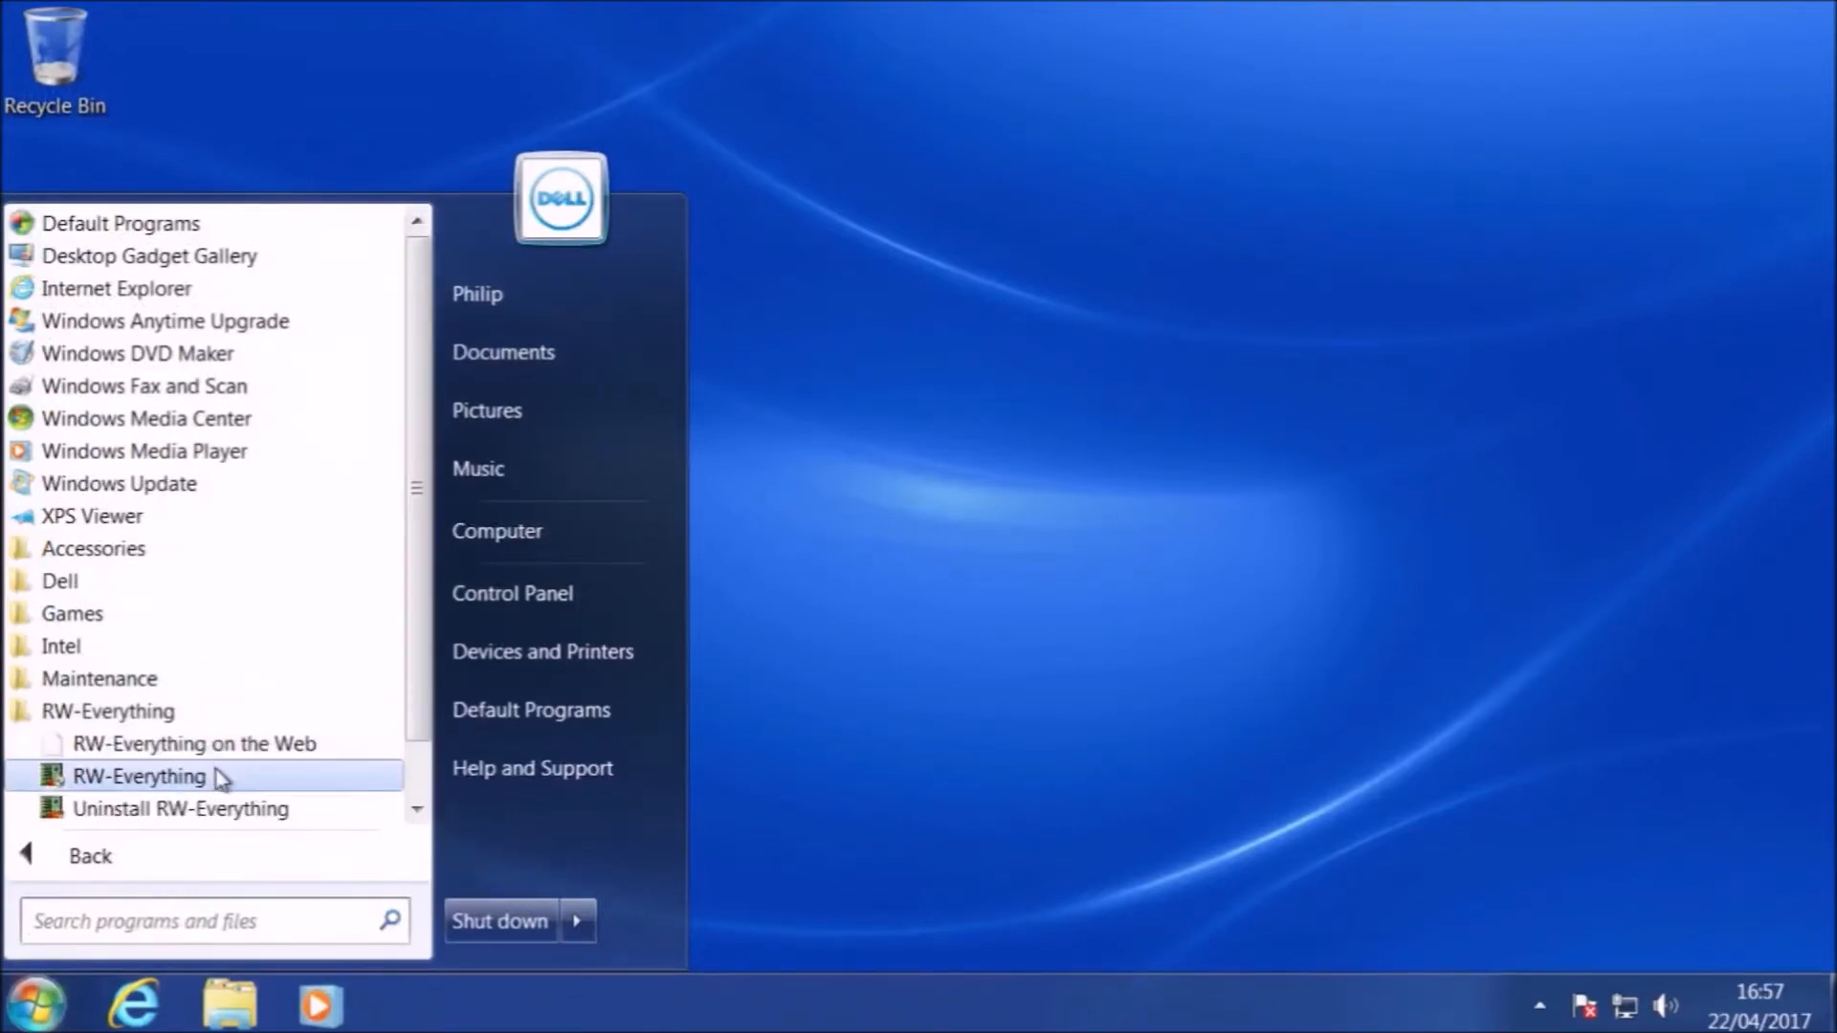
click(140, 775)
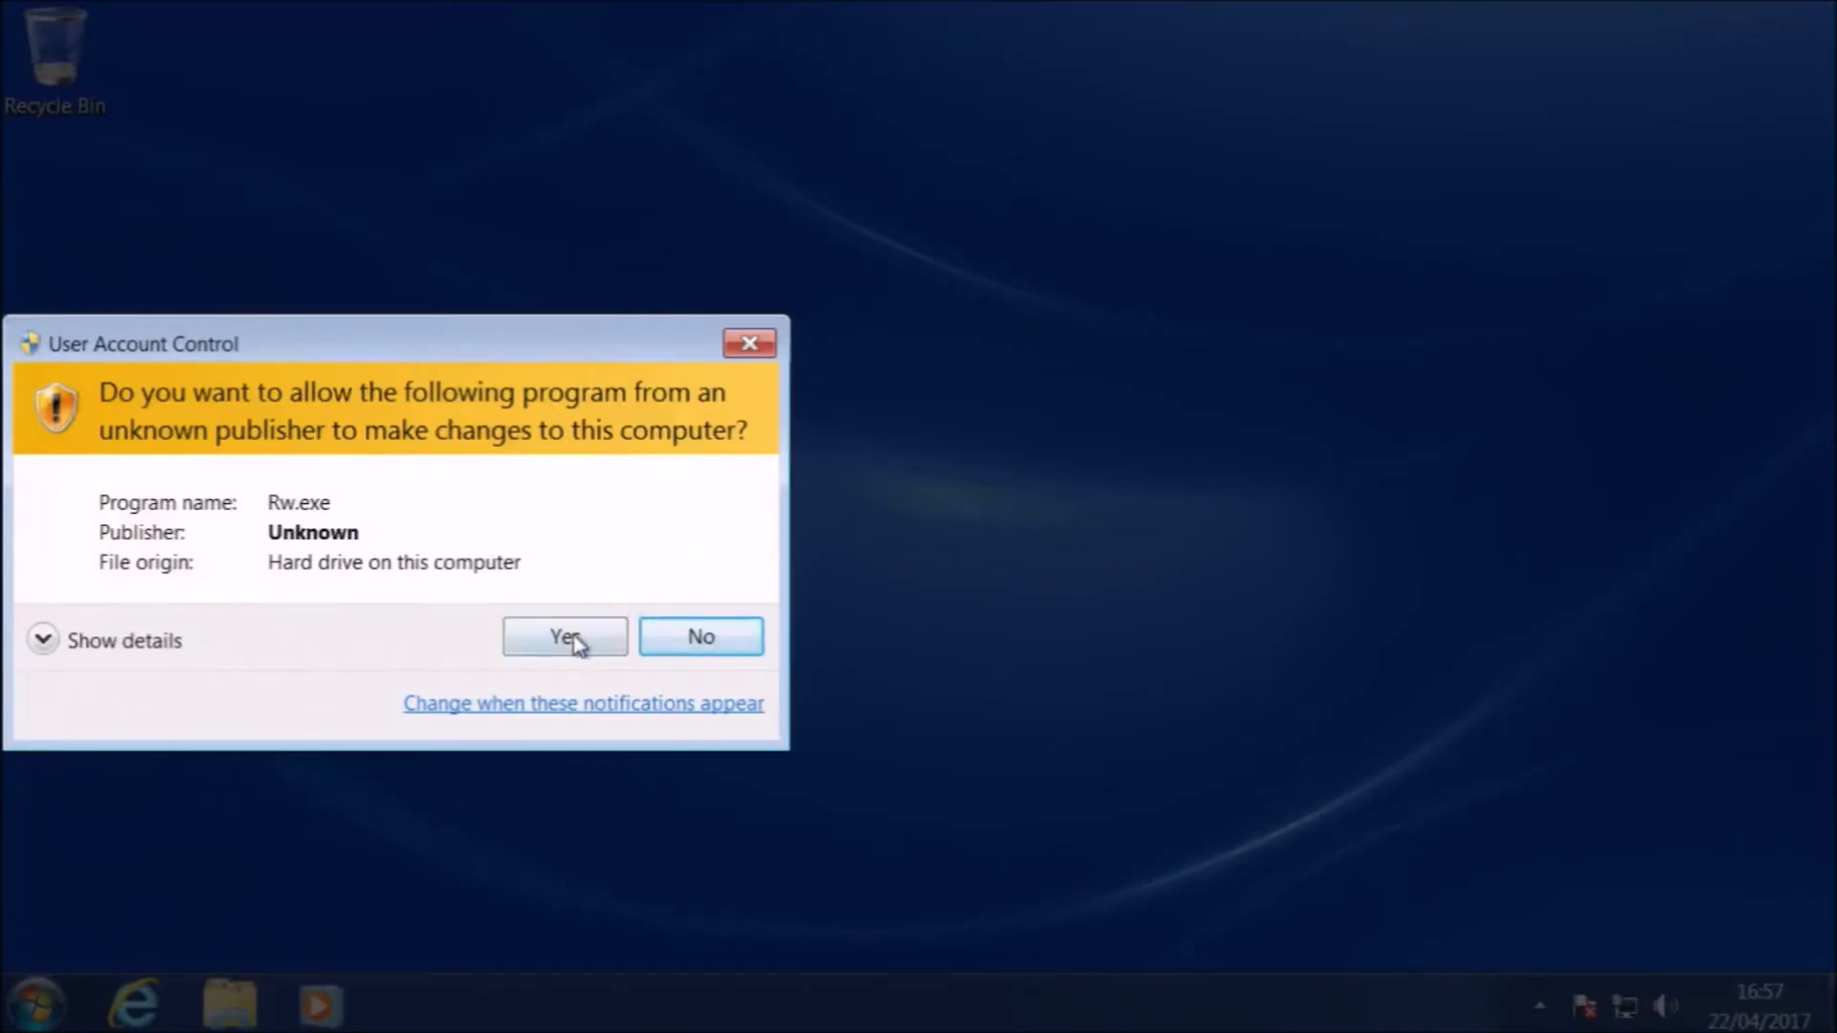
click(562, 635)
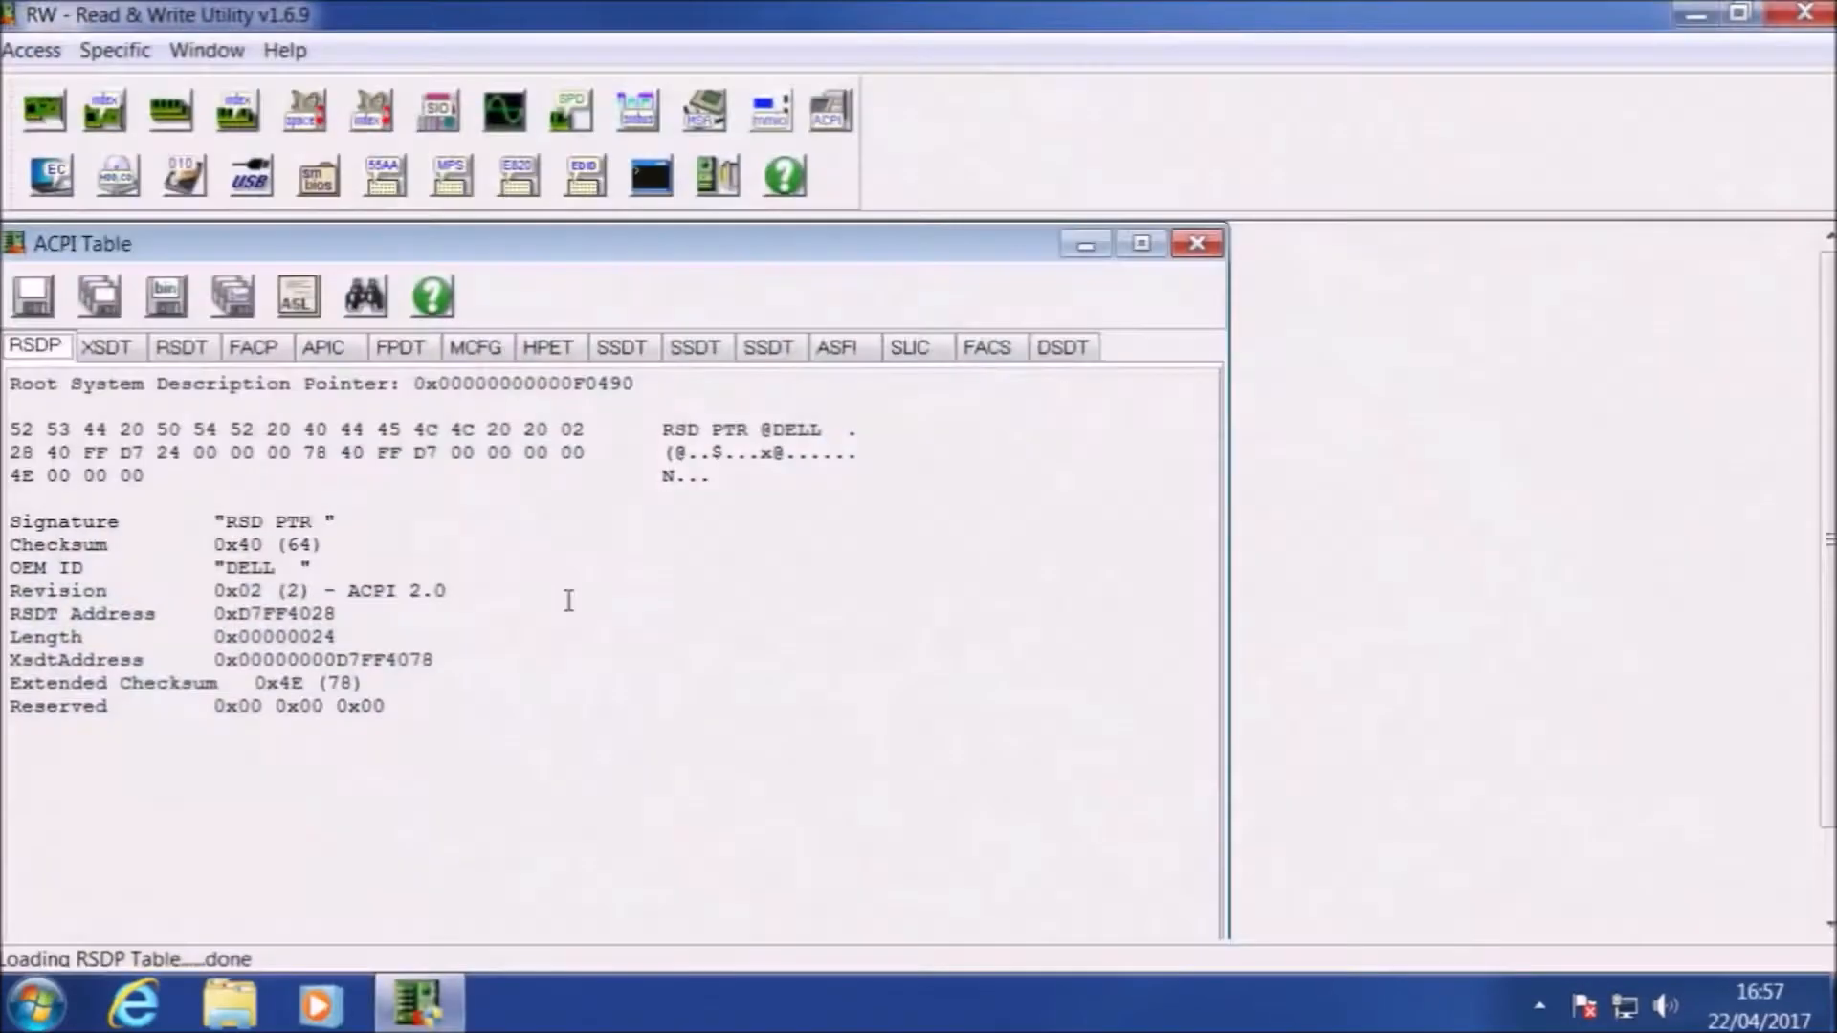
mouse_move(216, 270)
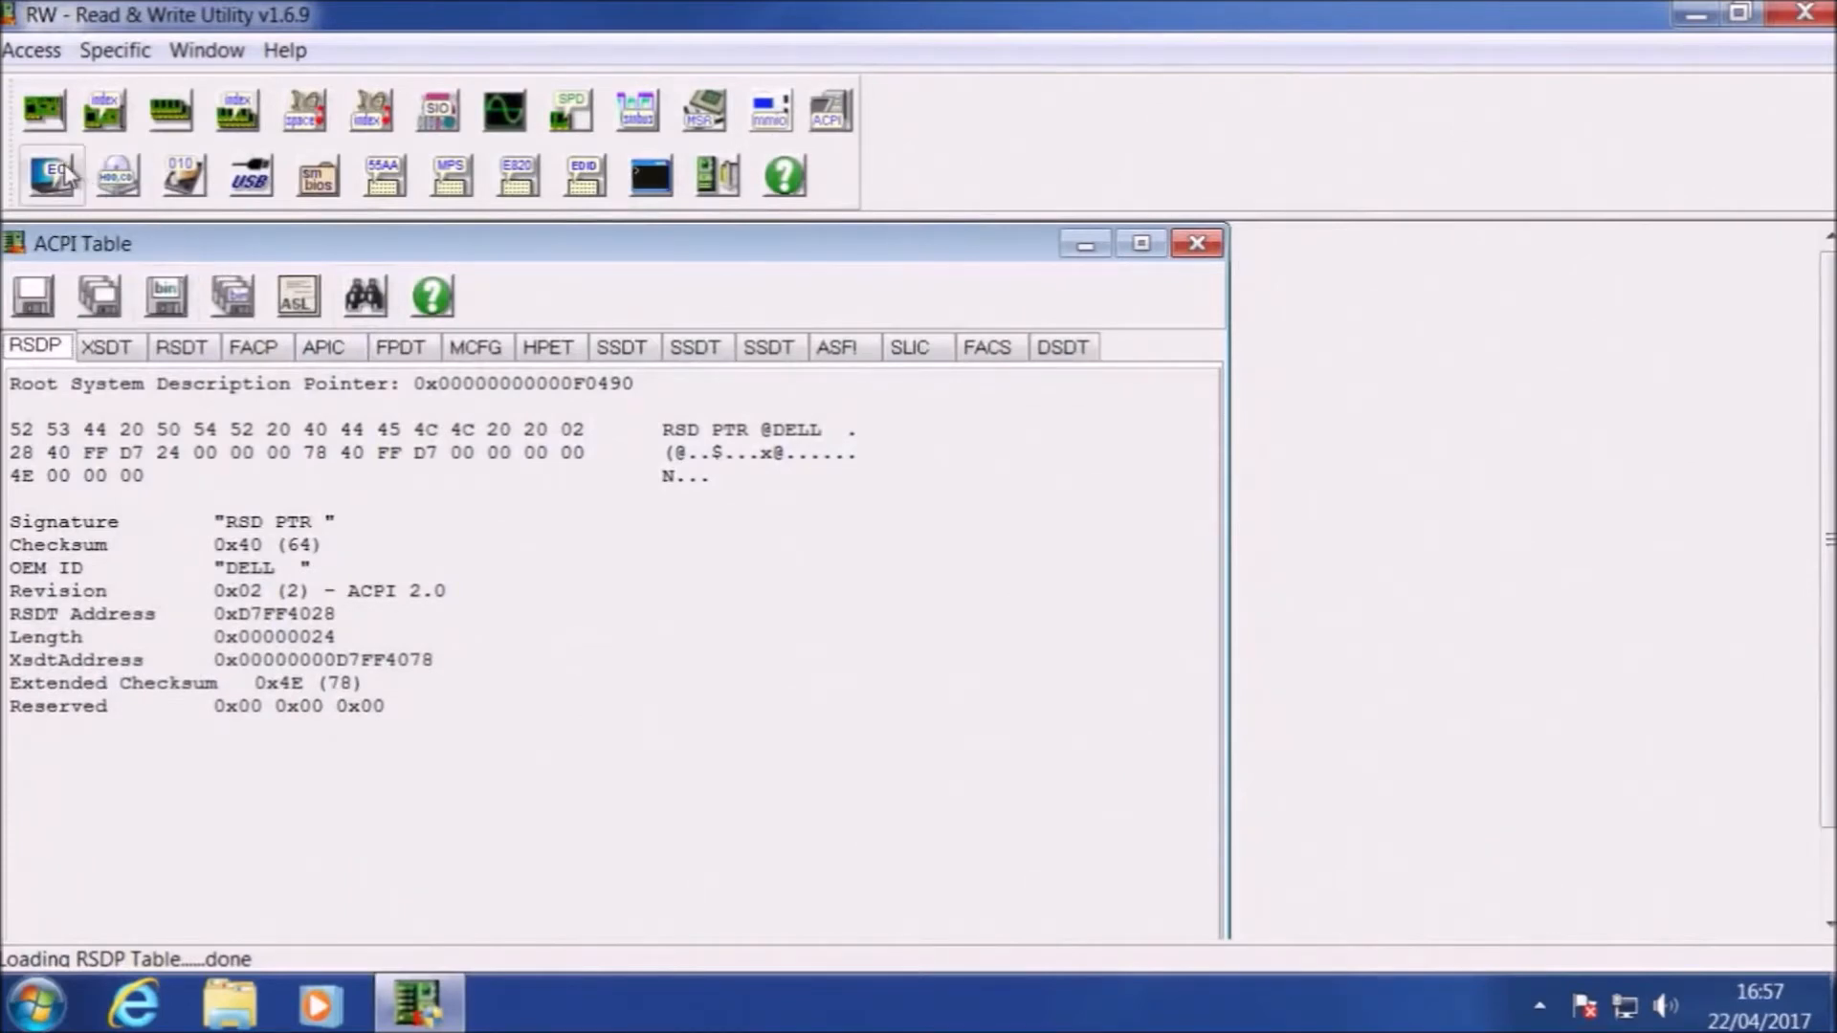
- Inspect the ACPI SLIC table, maximized, showing DELL OEM data and SLIC version 2.1
click(909, 346)
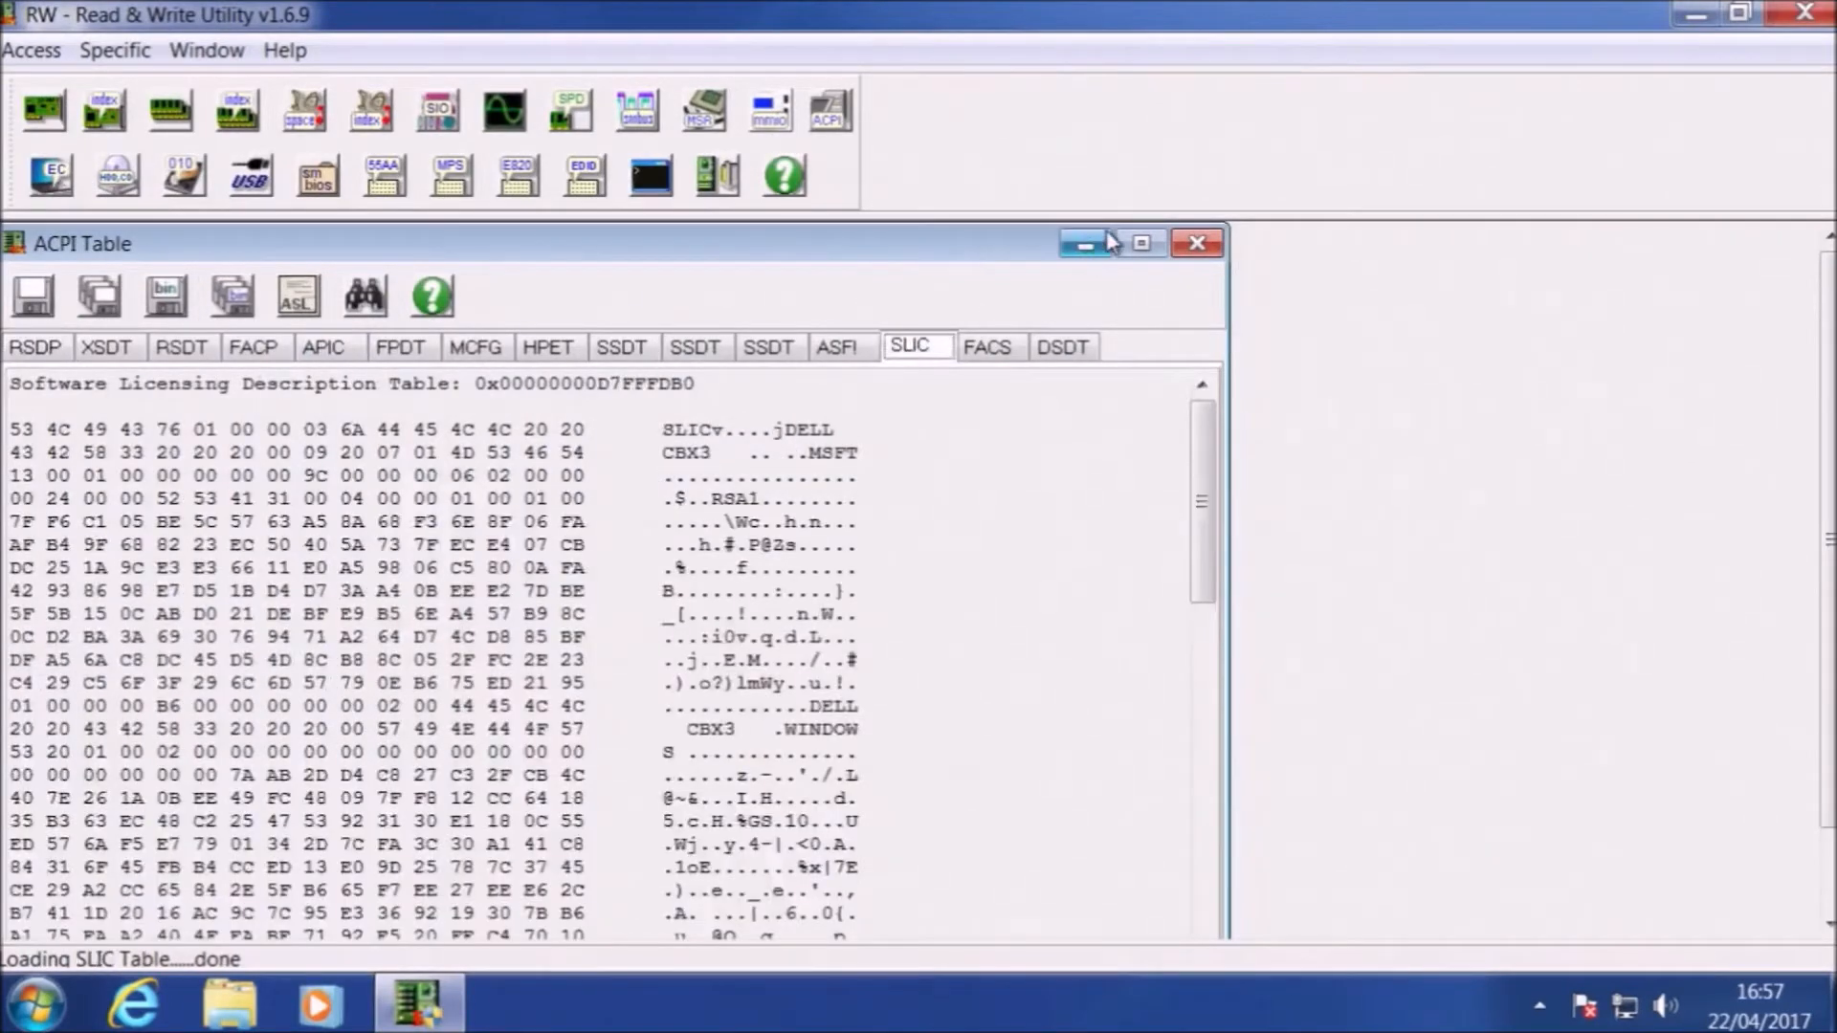
click(1141, 243)
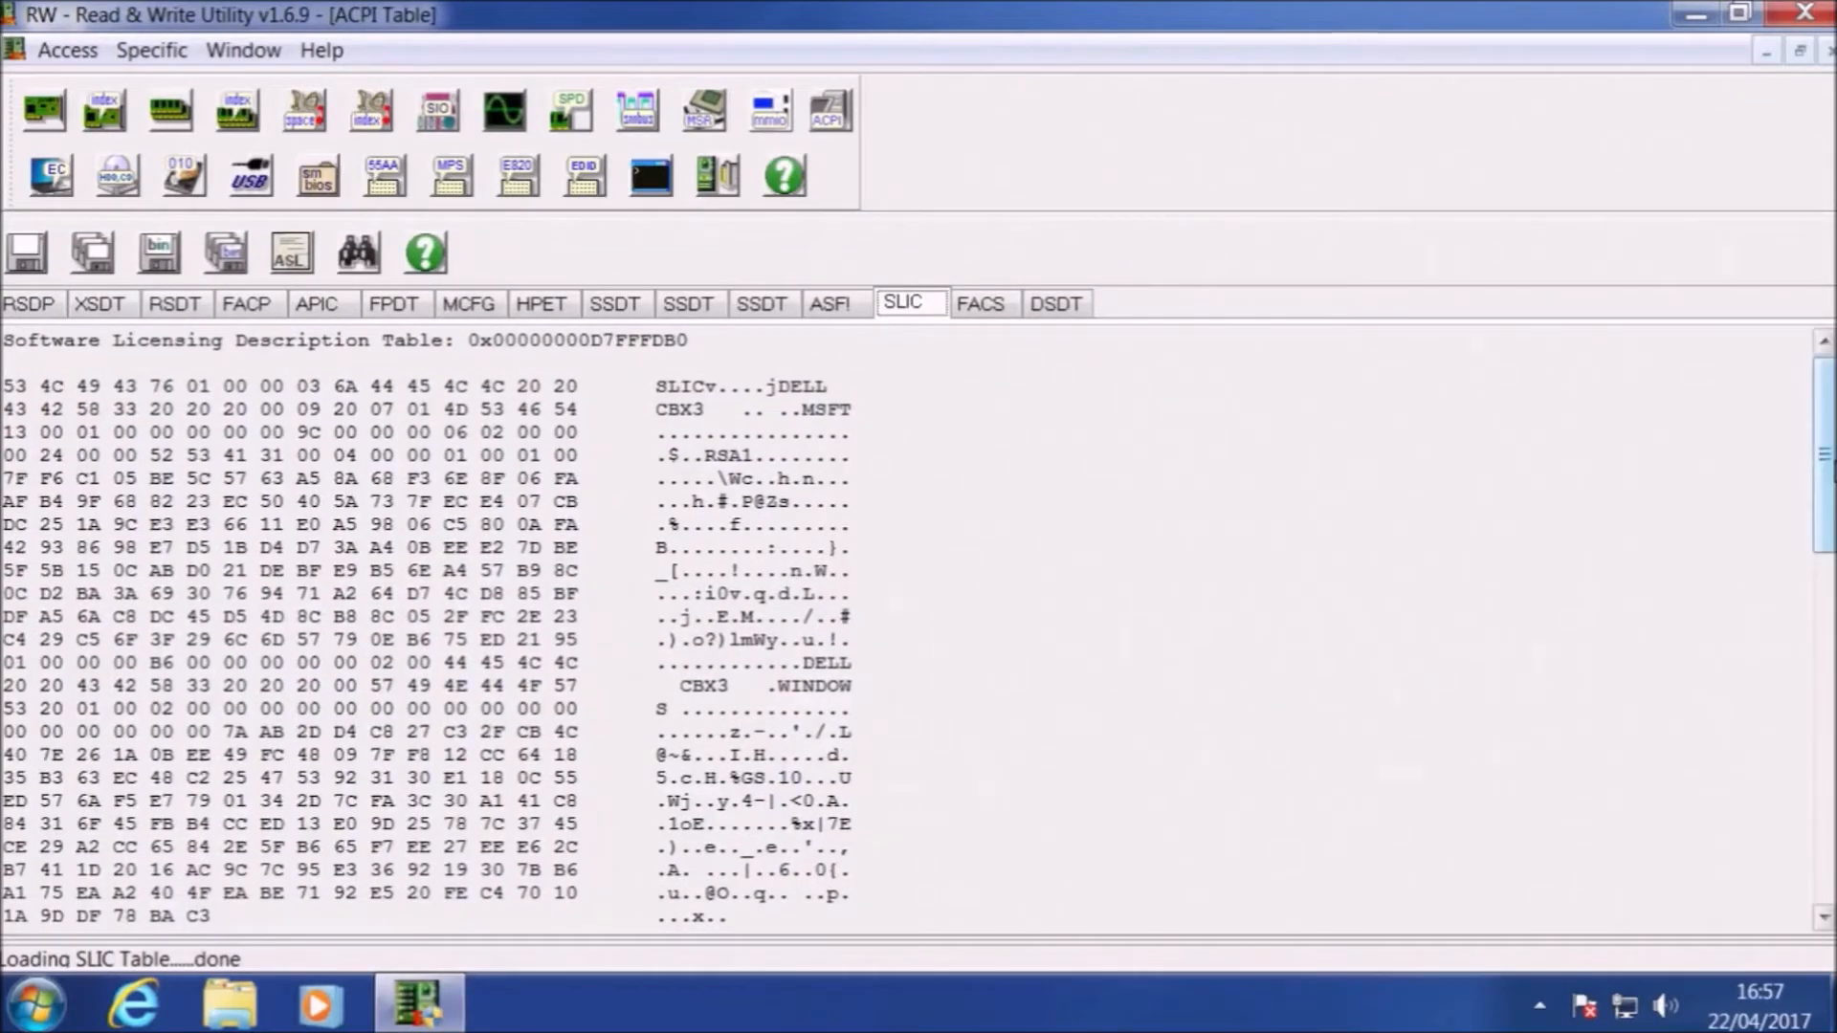
scroll(down, 3)
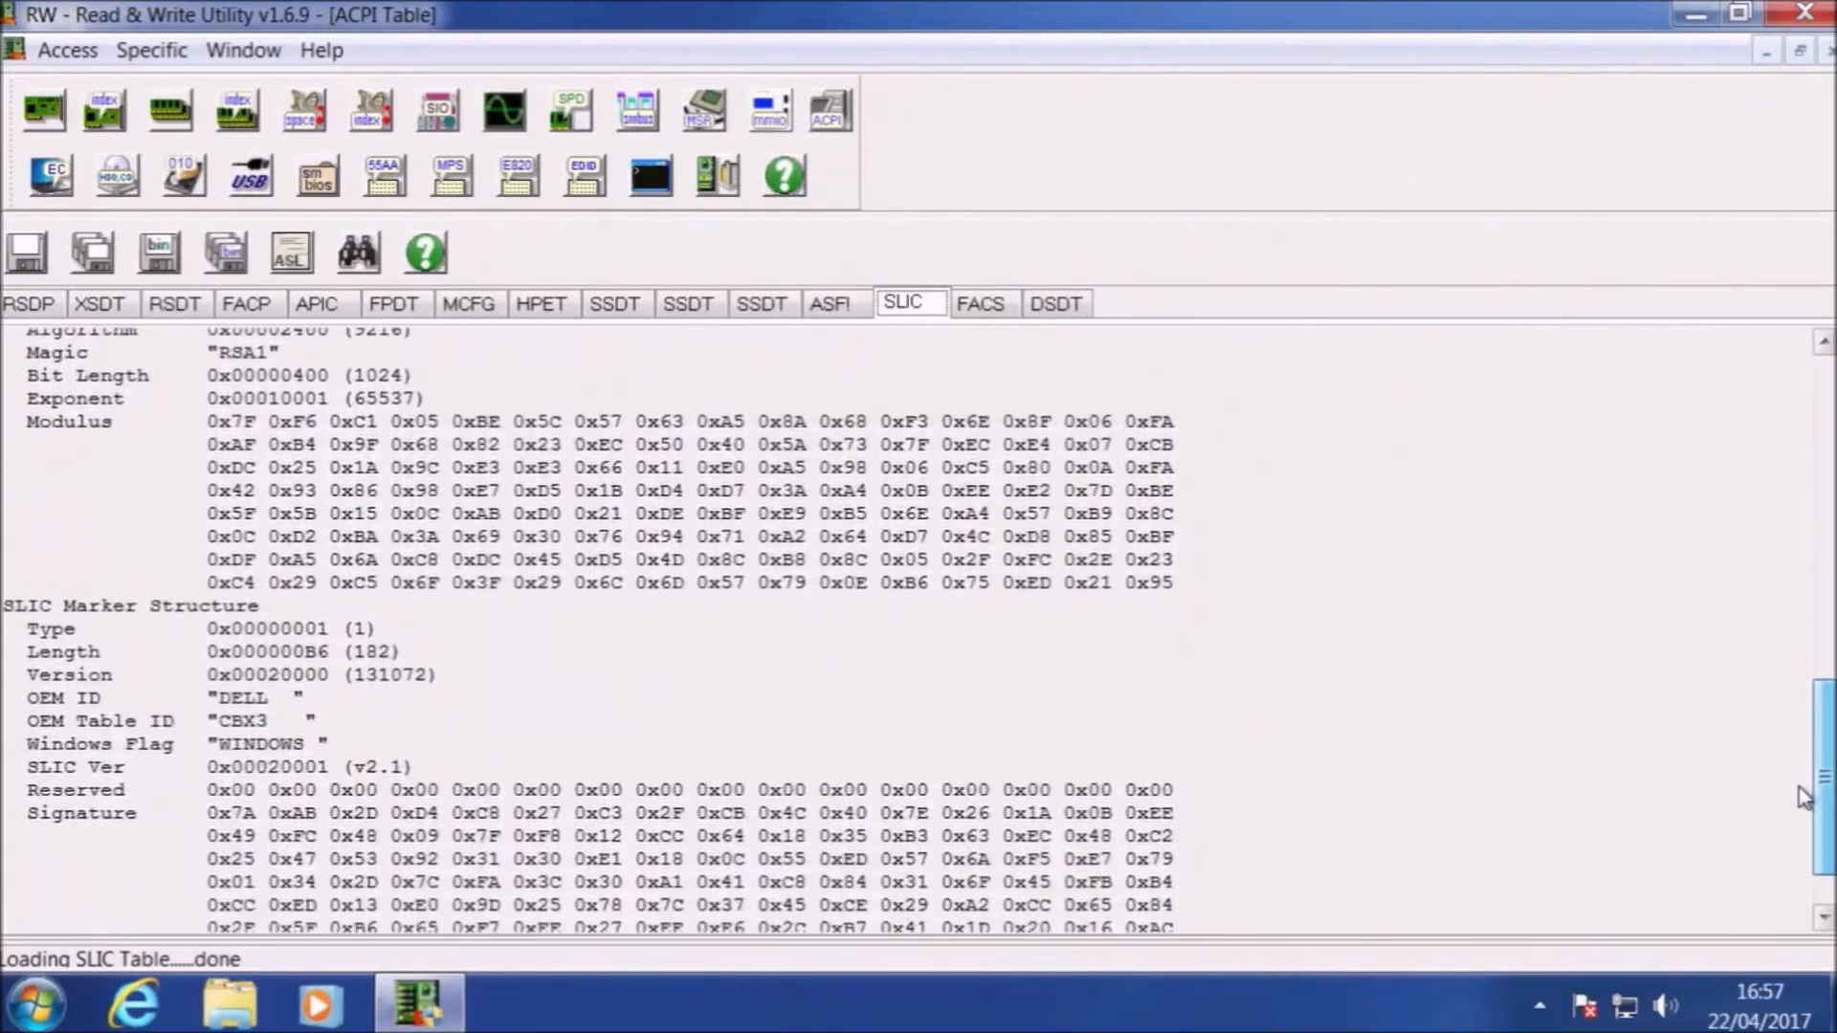
scroll(down, 3)
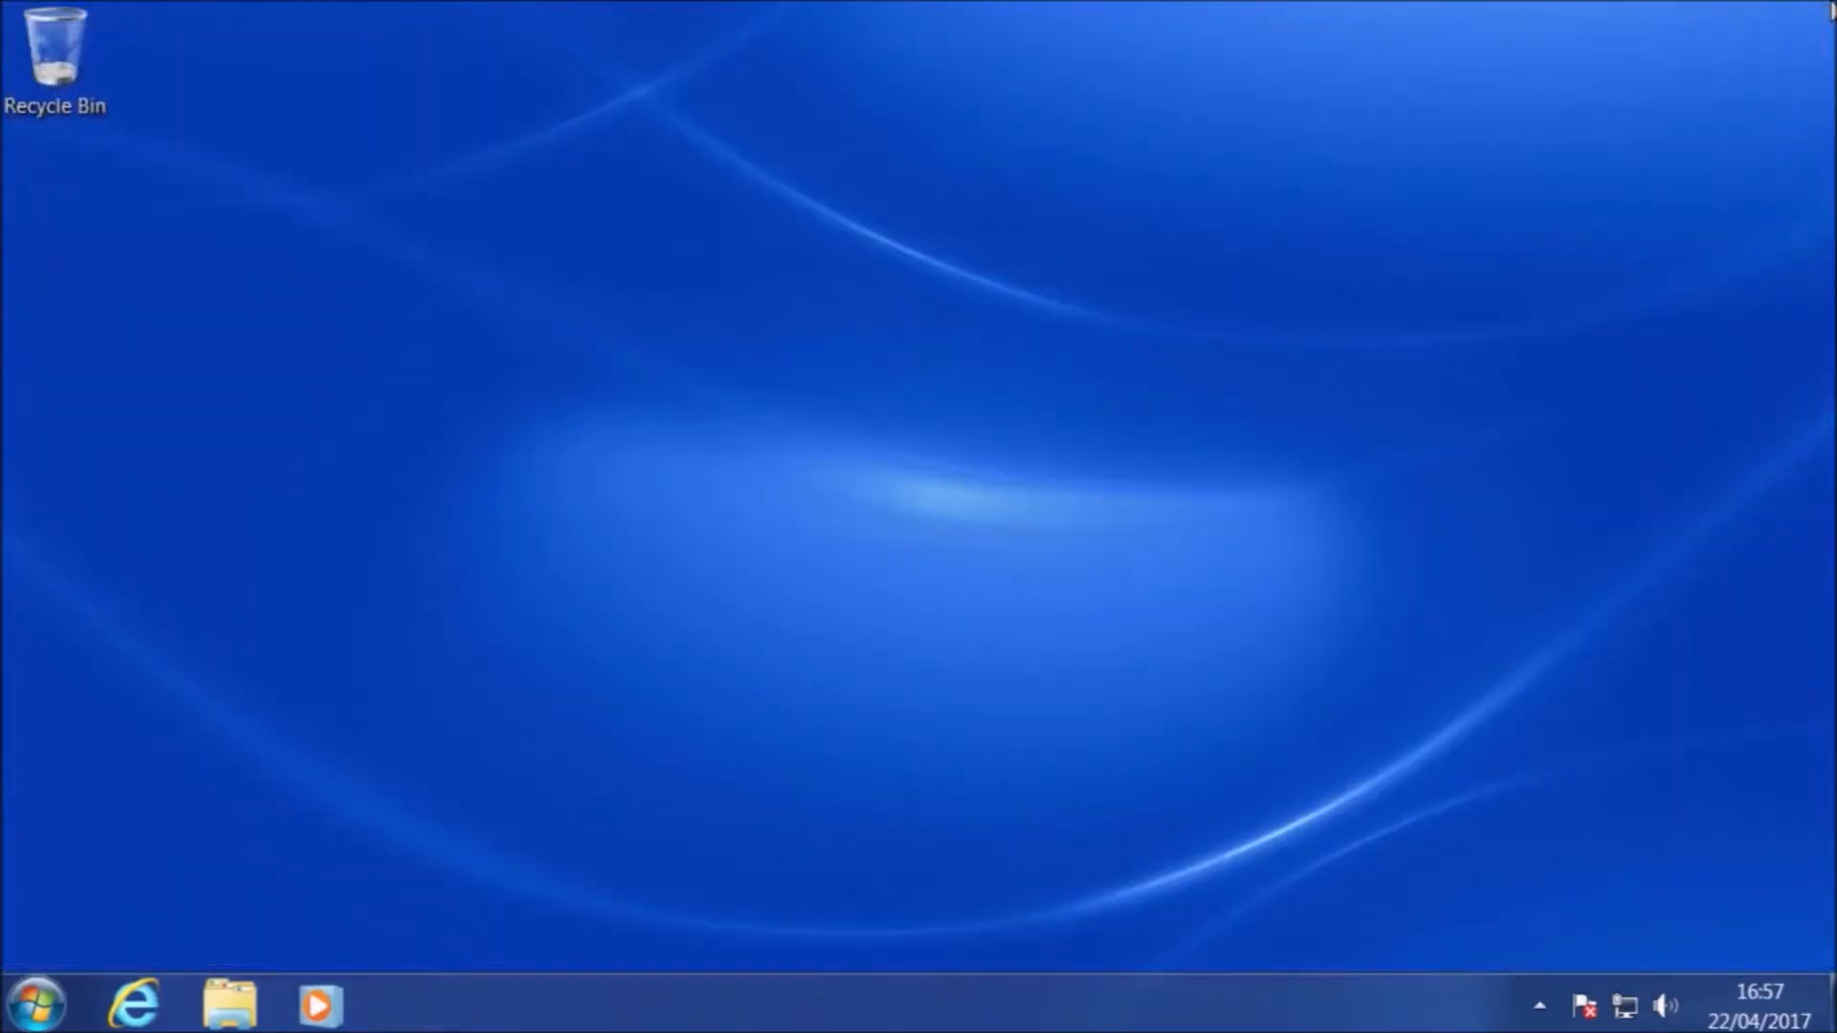
mouse_move(593, 551)
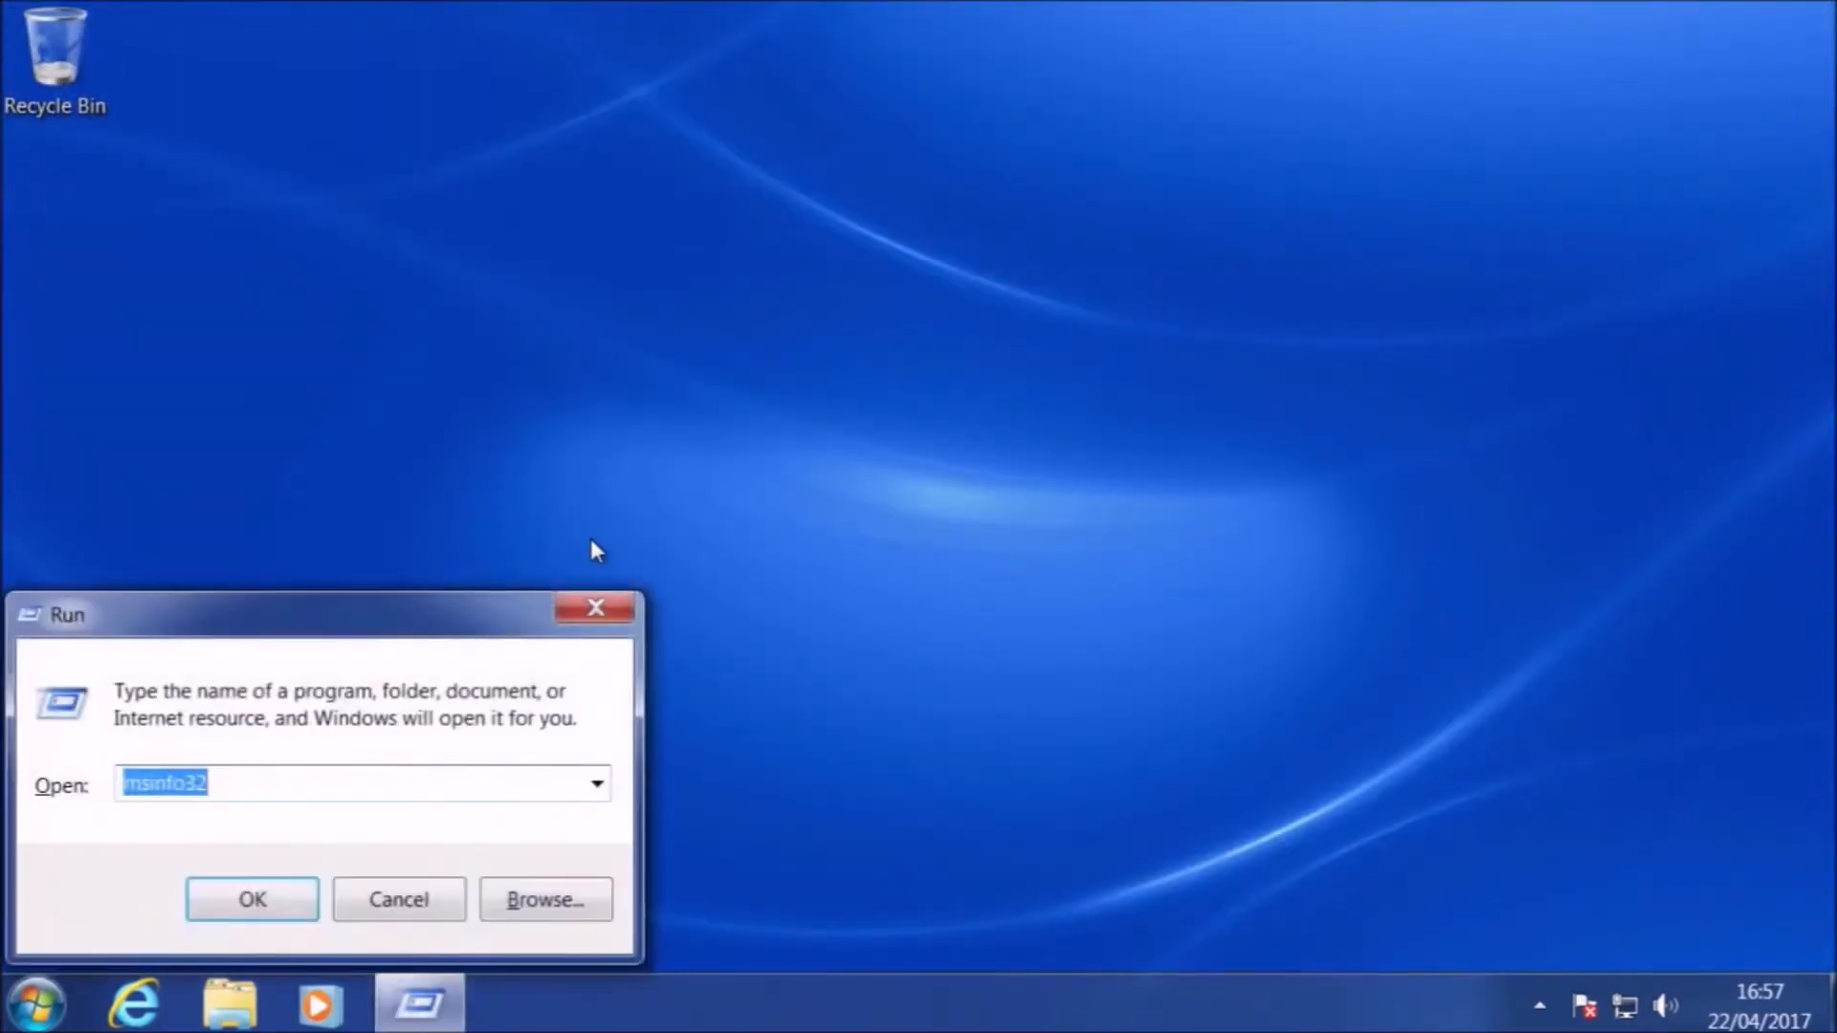
- Run msinfo32, review the Dell OptiPlex 7010 summary down to SMBIOS Version 2.7, then close it
click(253, 899)
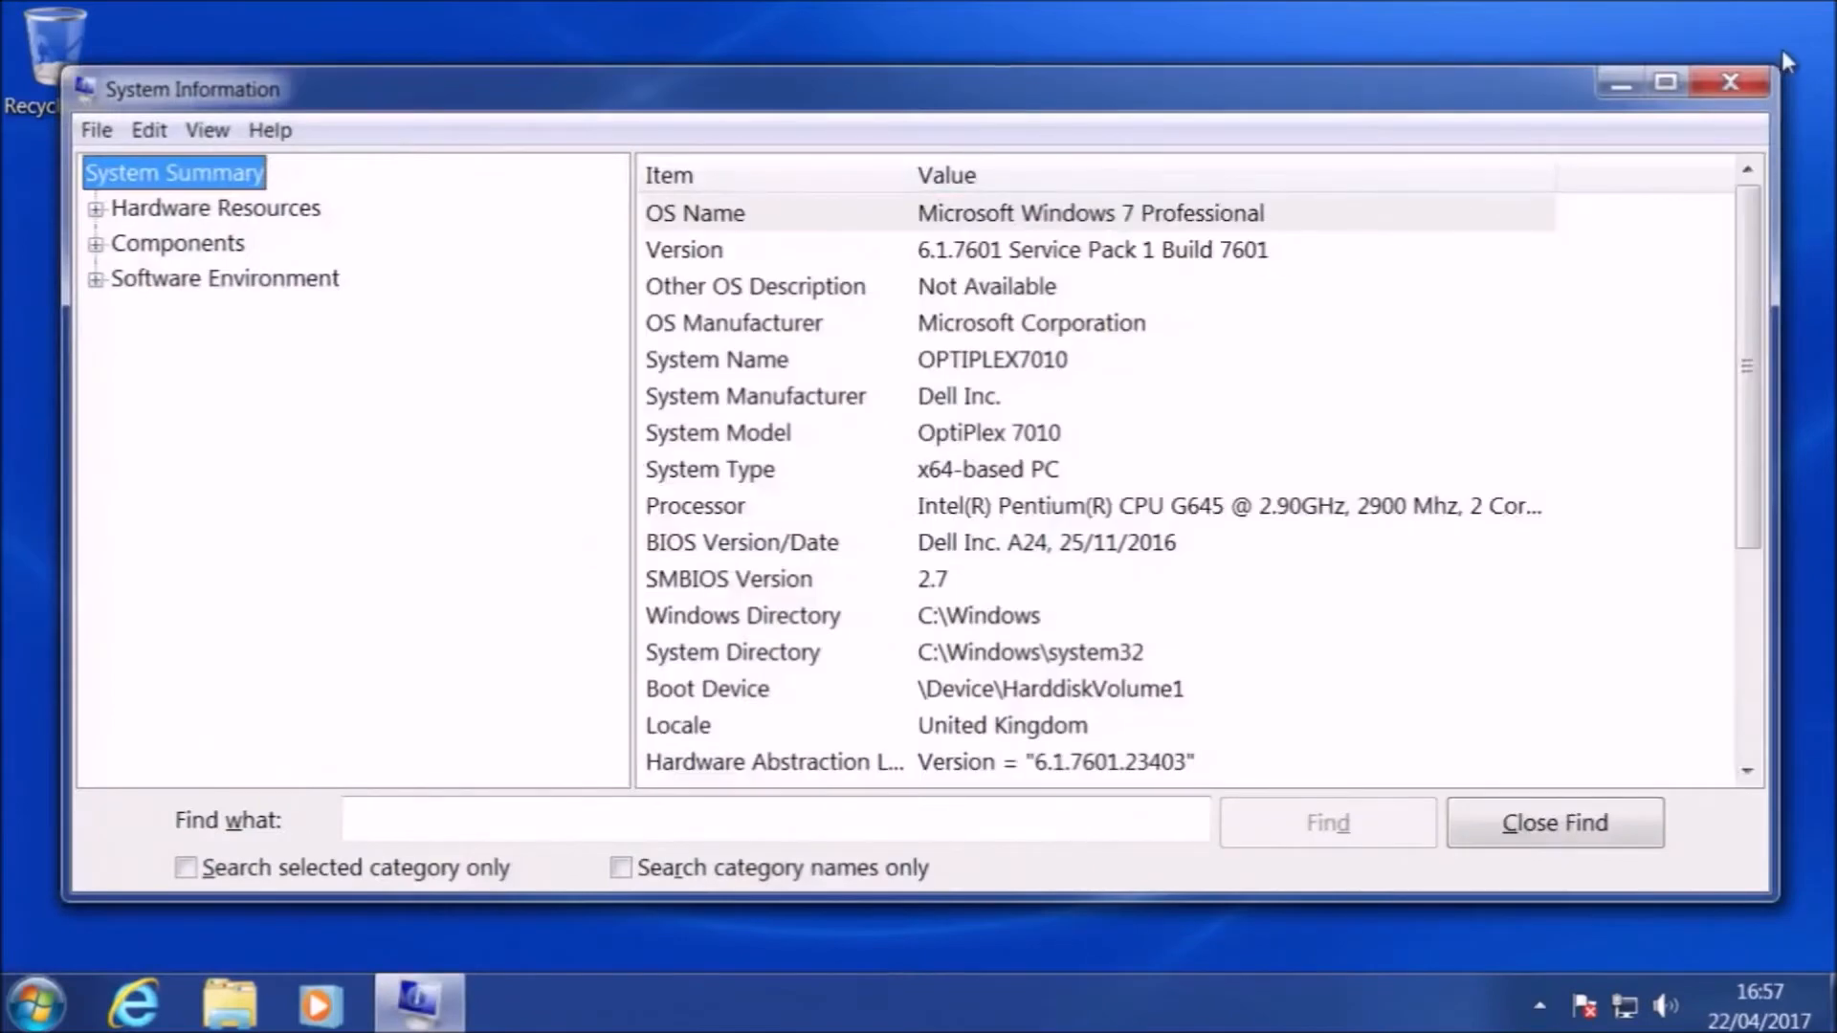
click(1663, 80)
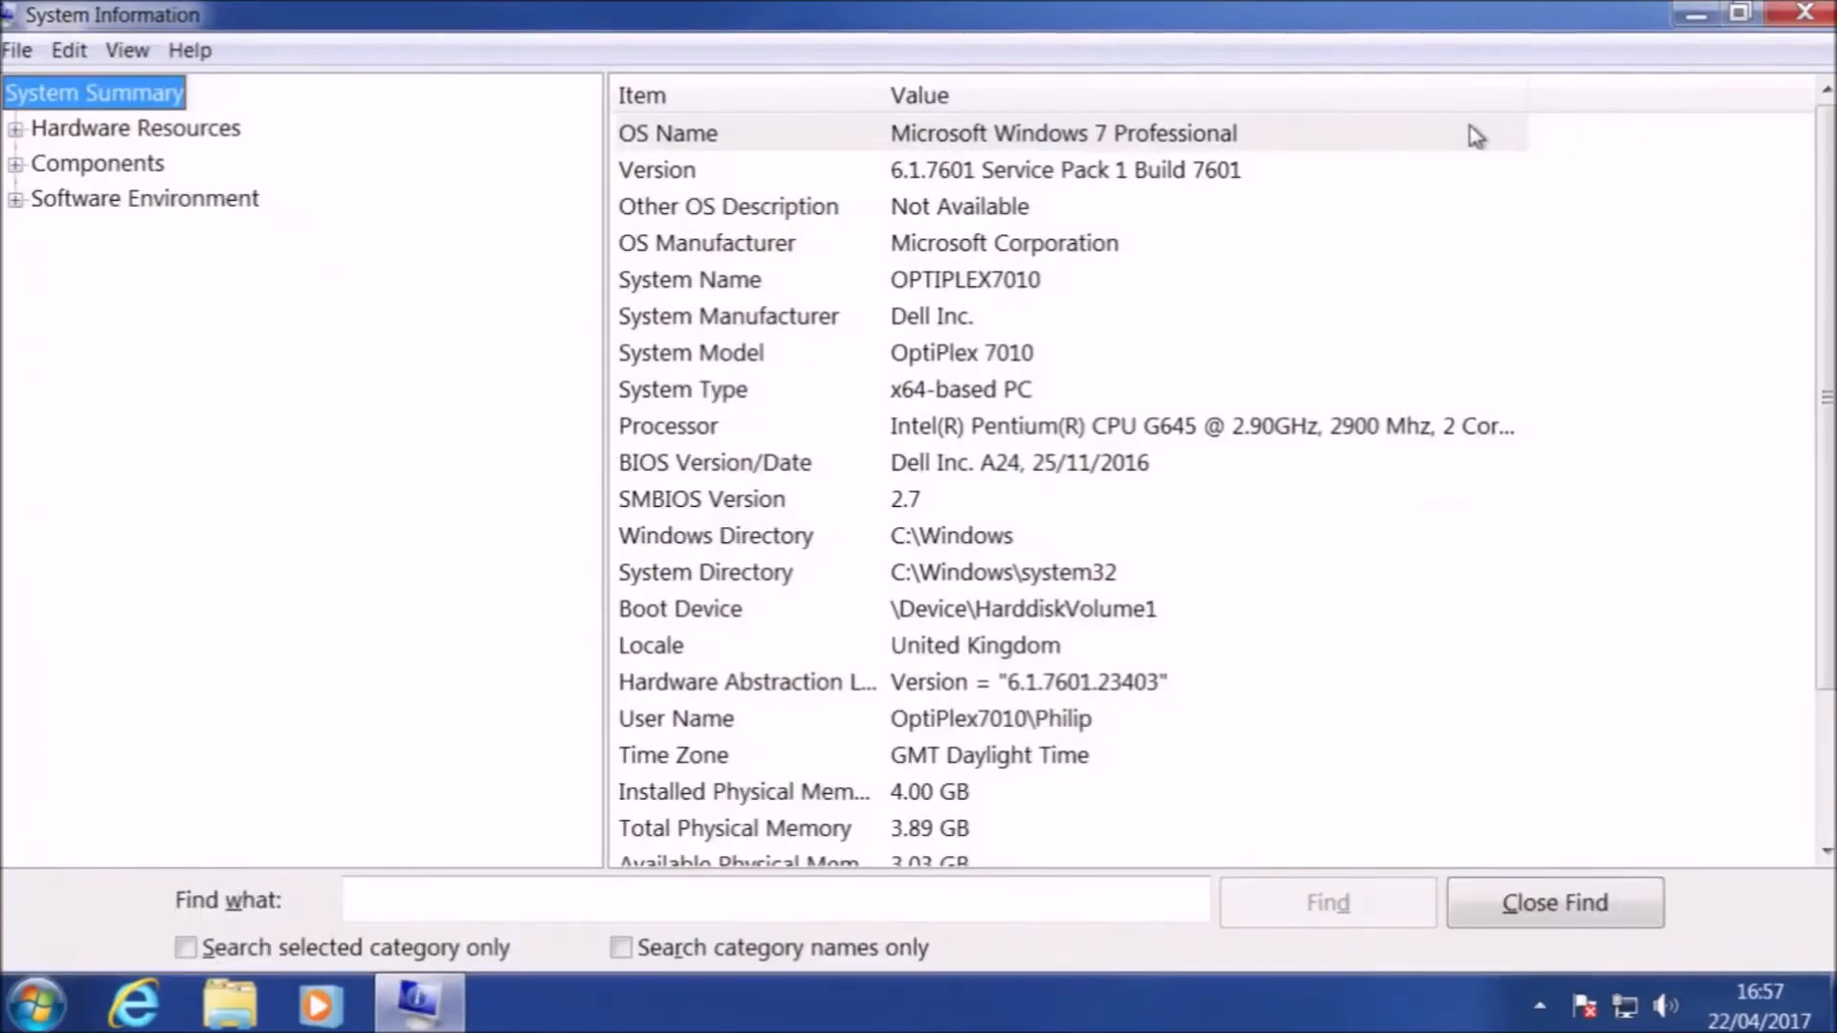
mouse_move(1380, 281)
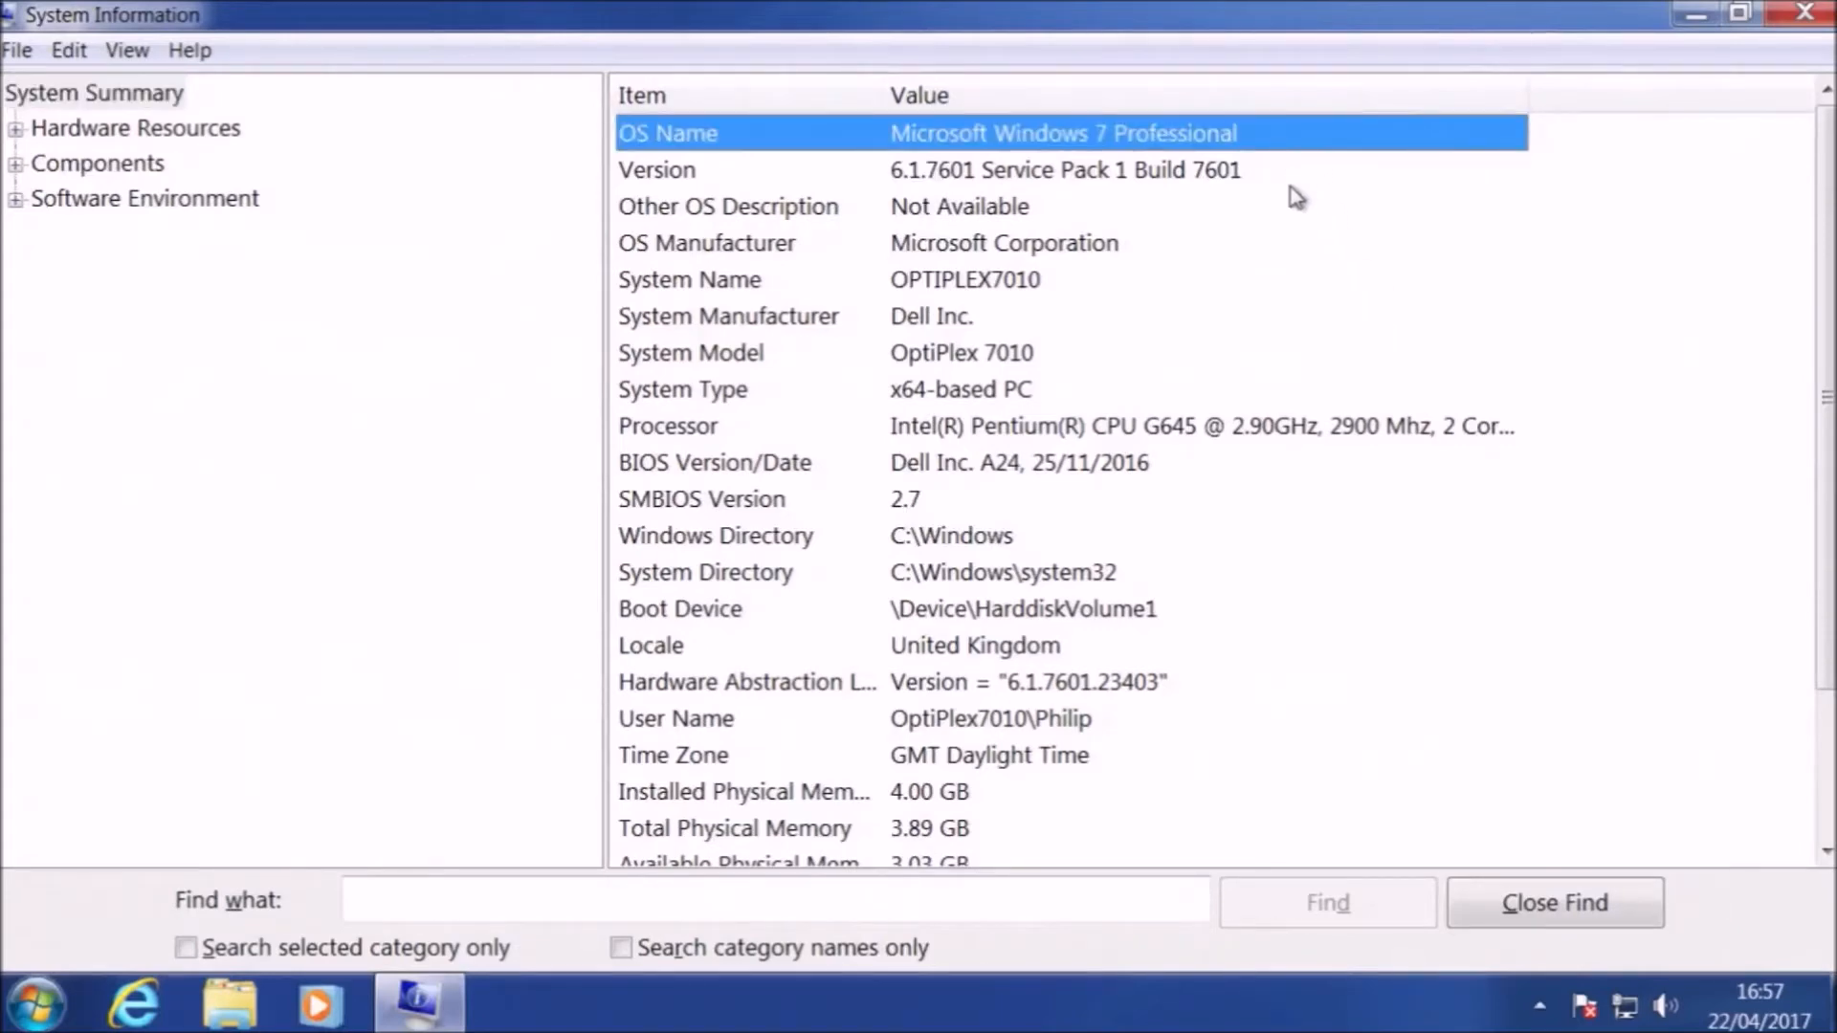
mouse_move(1180, 285)
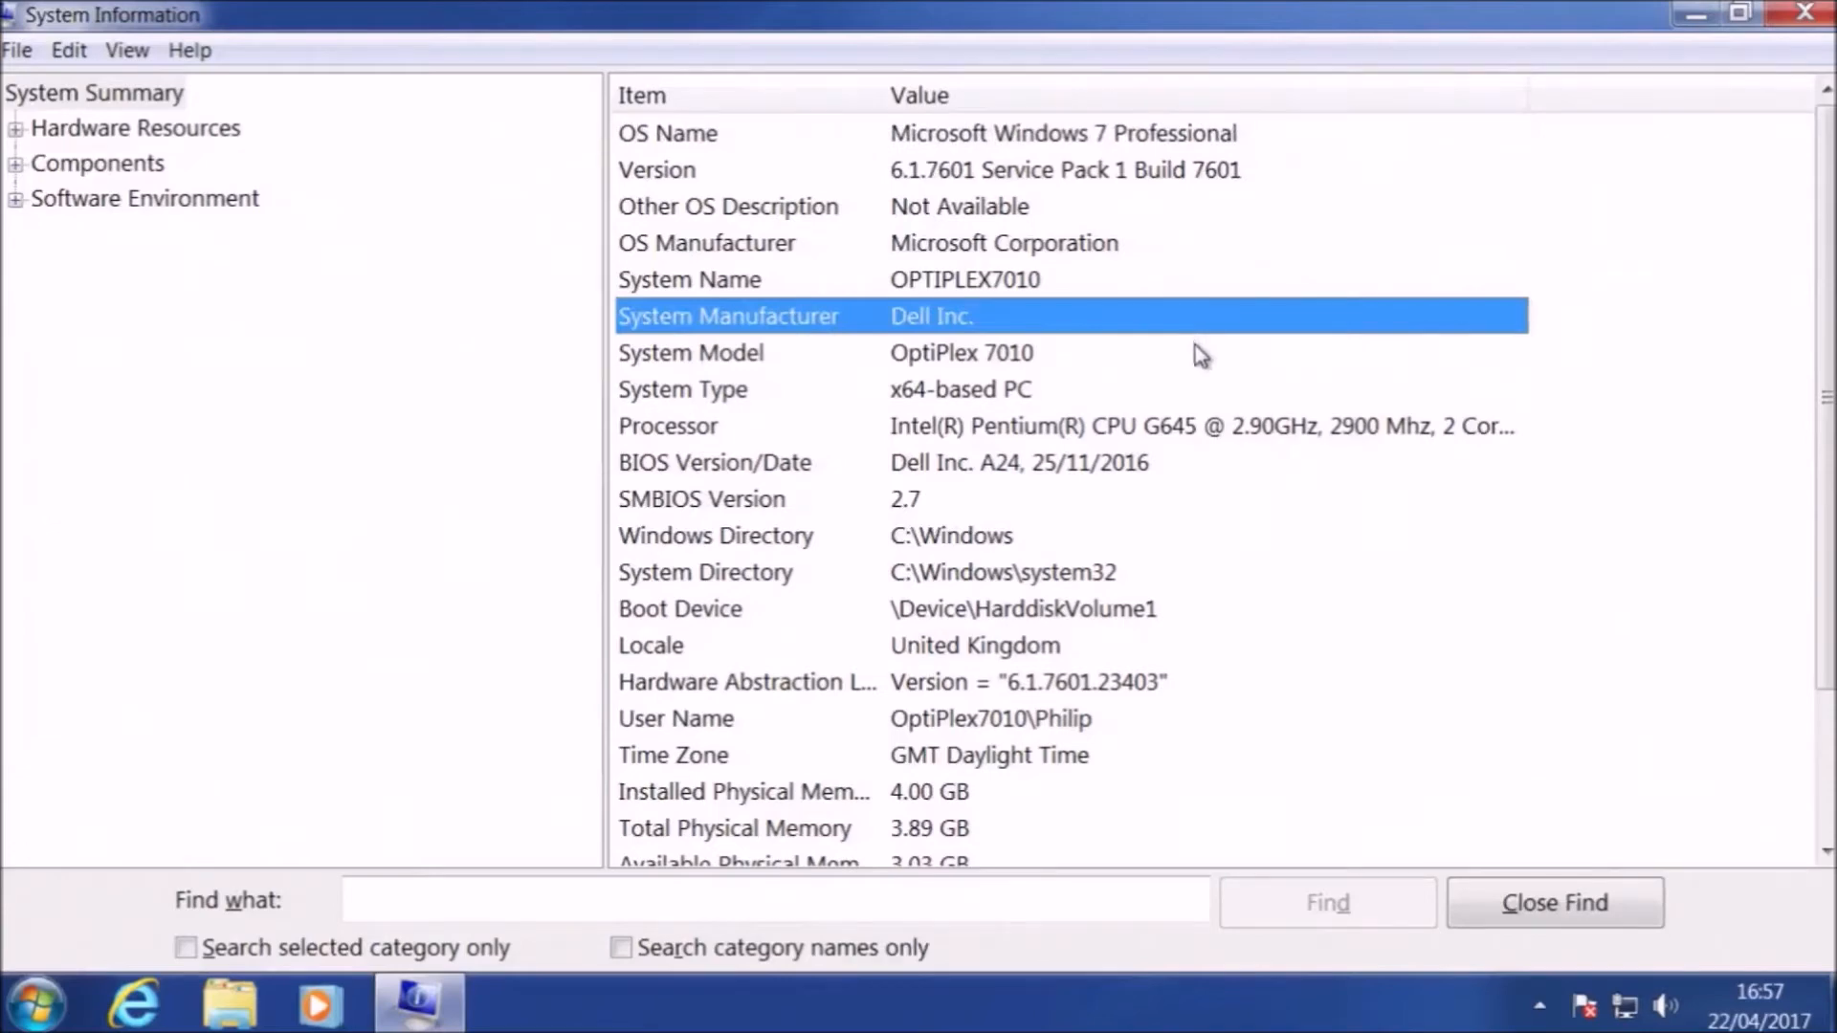
click(1069, 499)
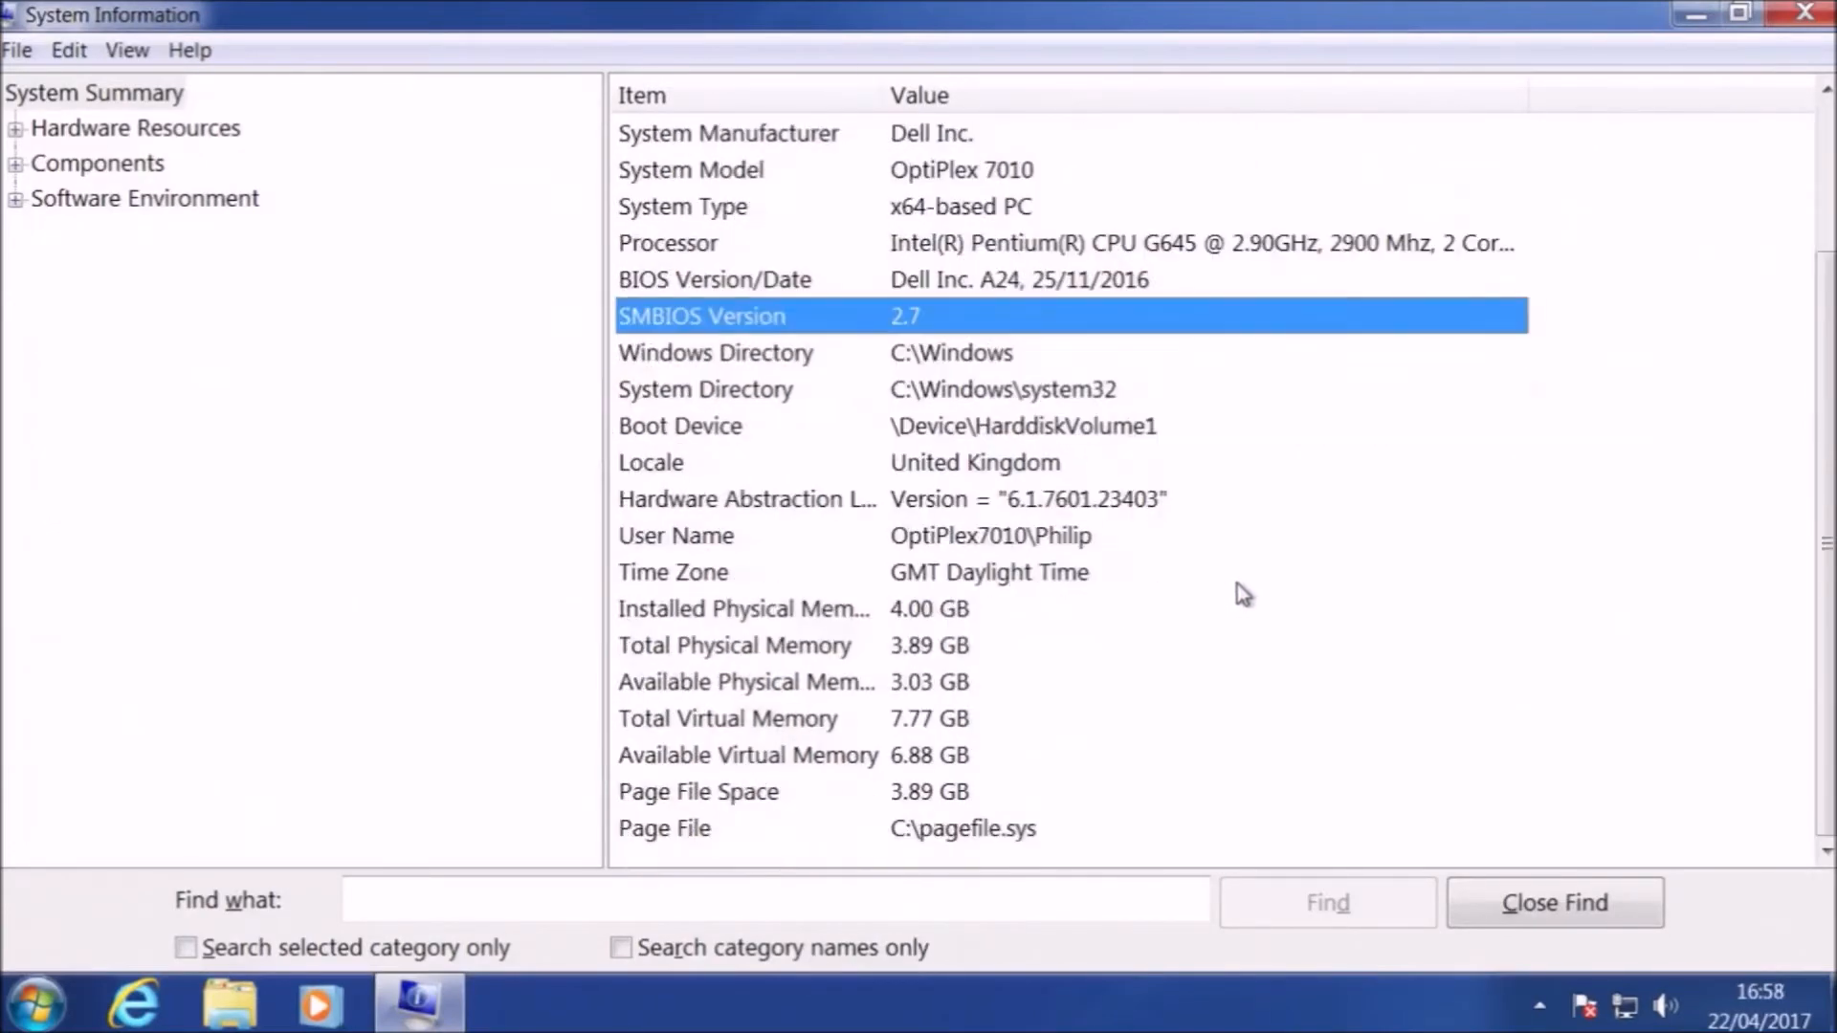
click(1808, 14)
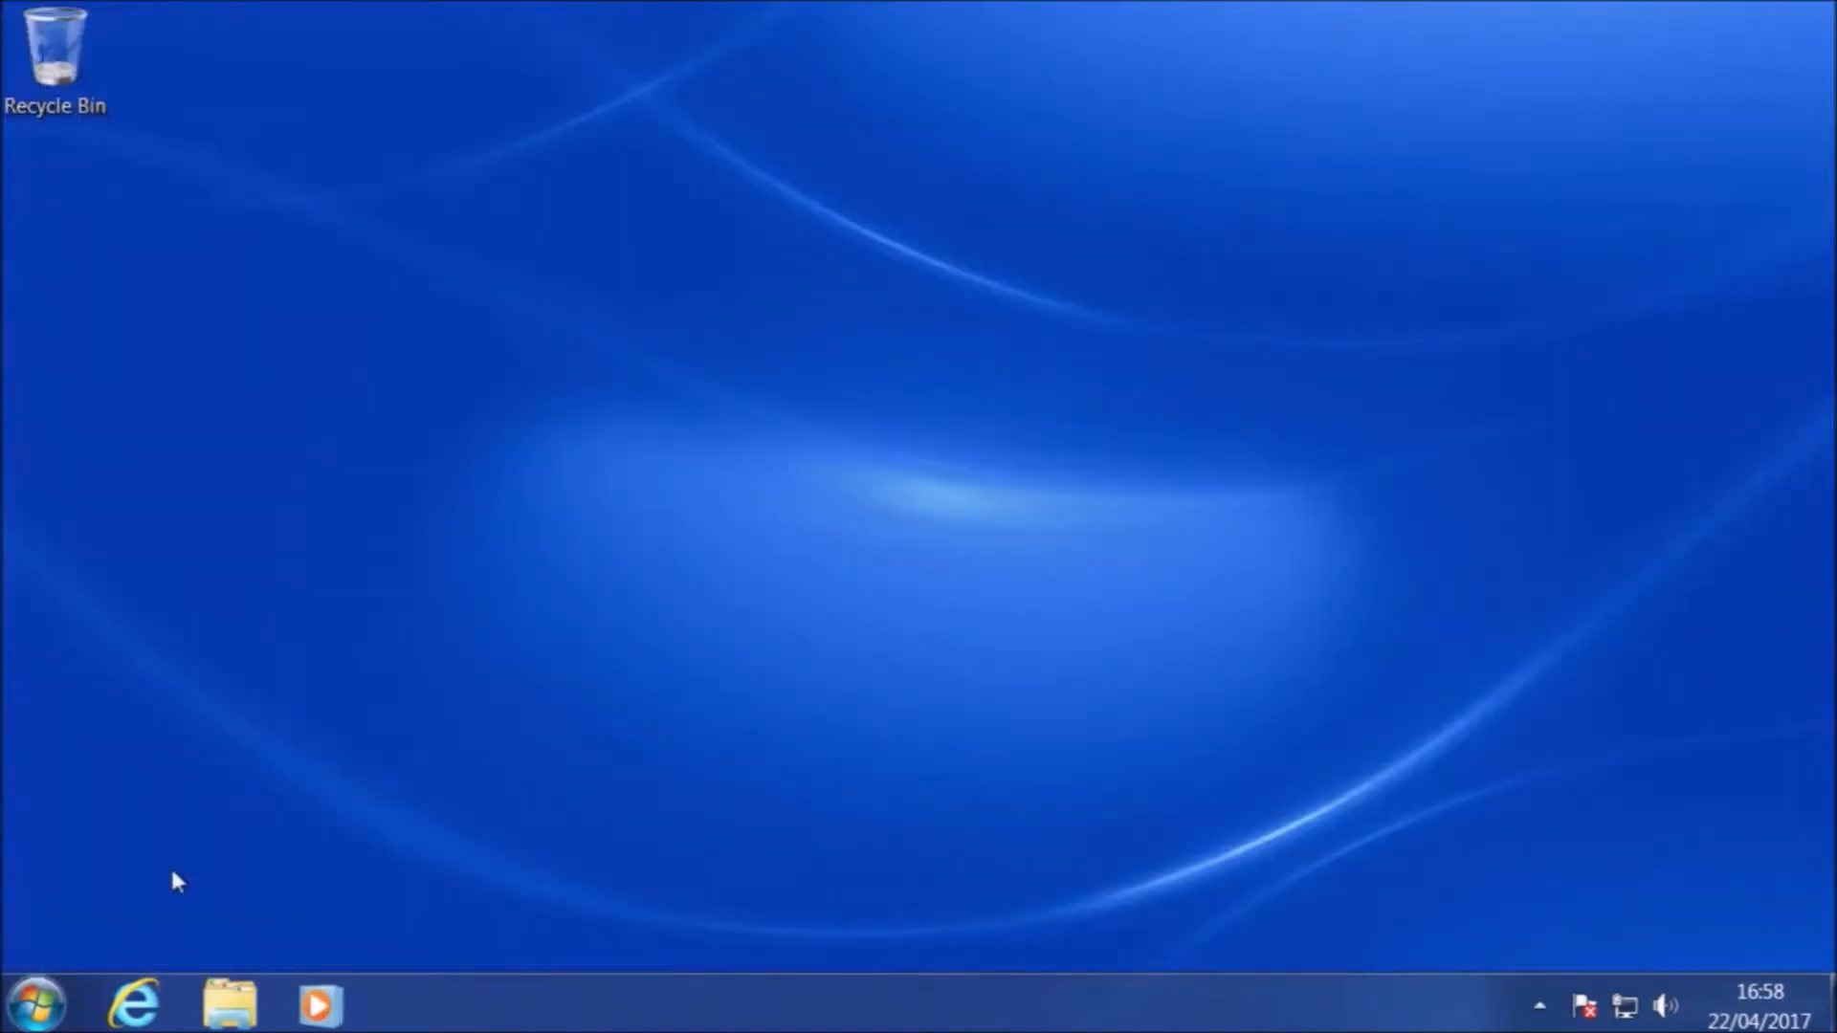
mouse_move(132, 1004)
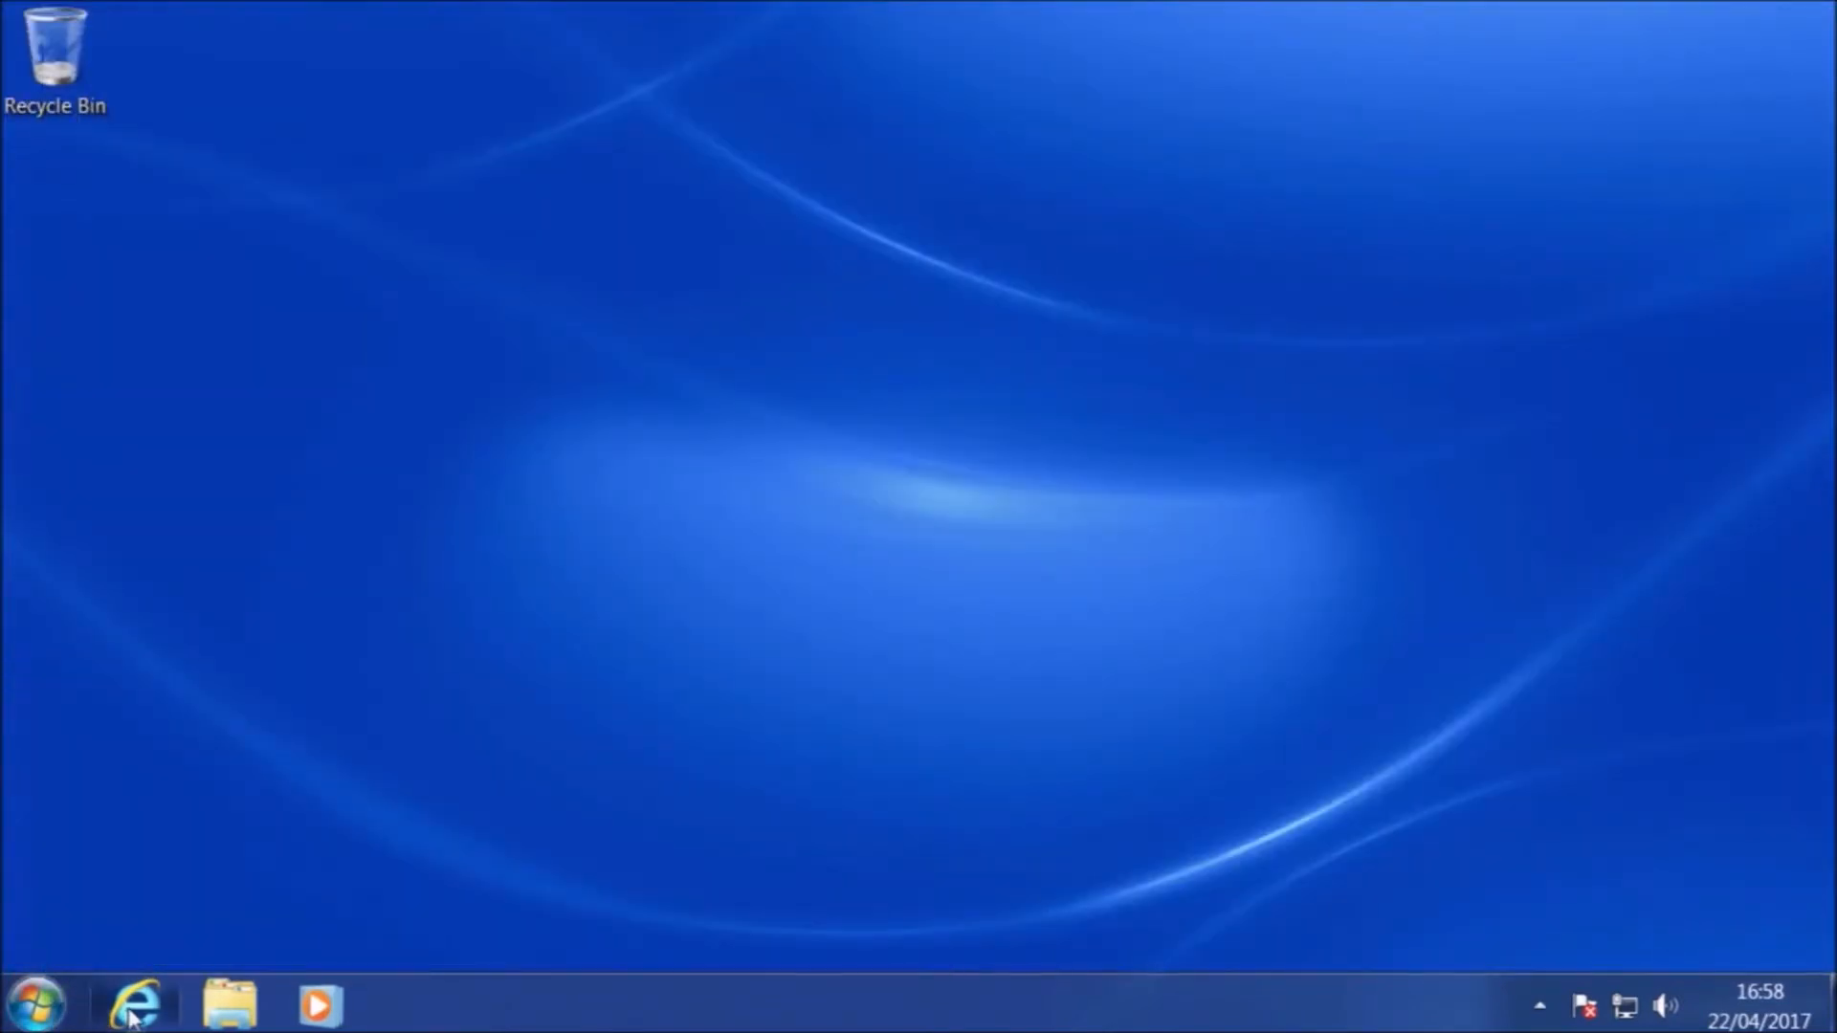
- Launch Internet Explorer and search Bing for 'download windows 10 iso'
click(134, 1005)
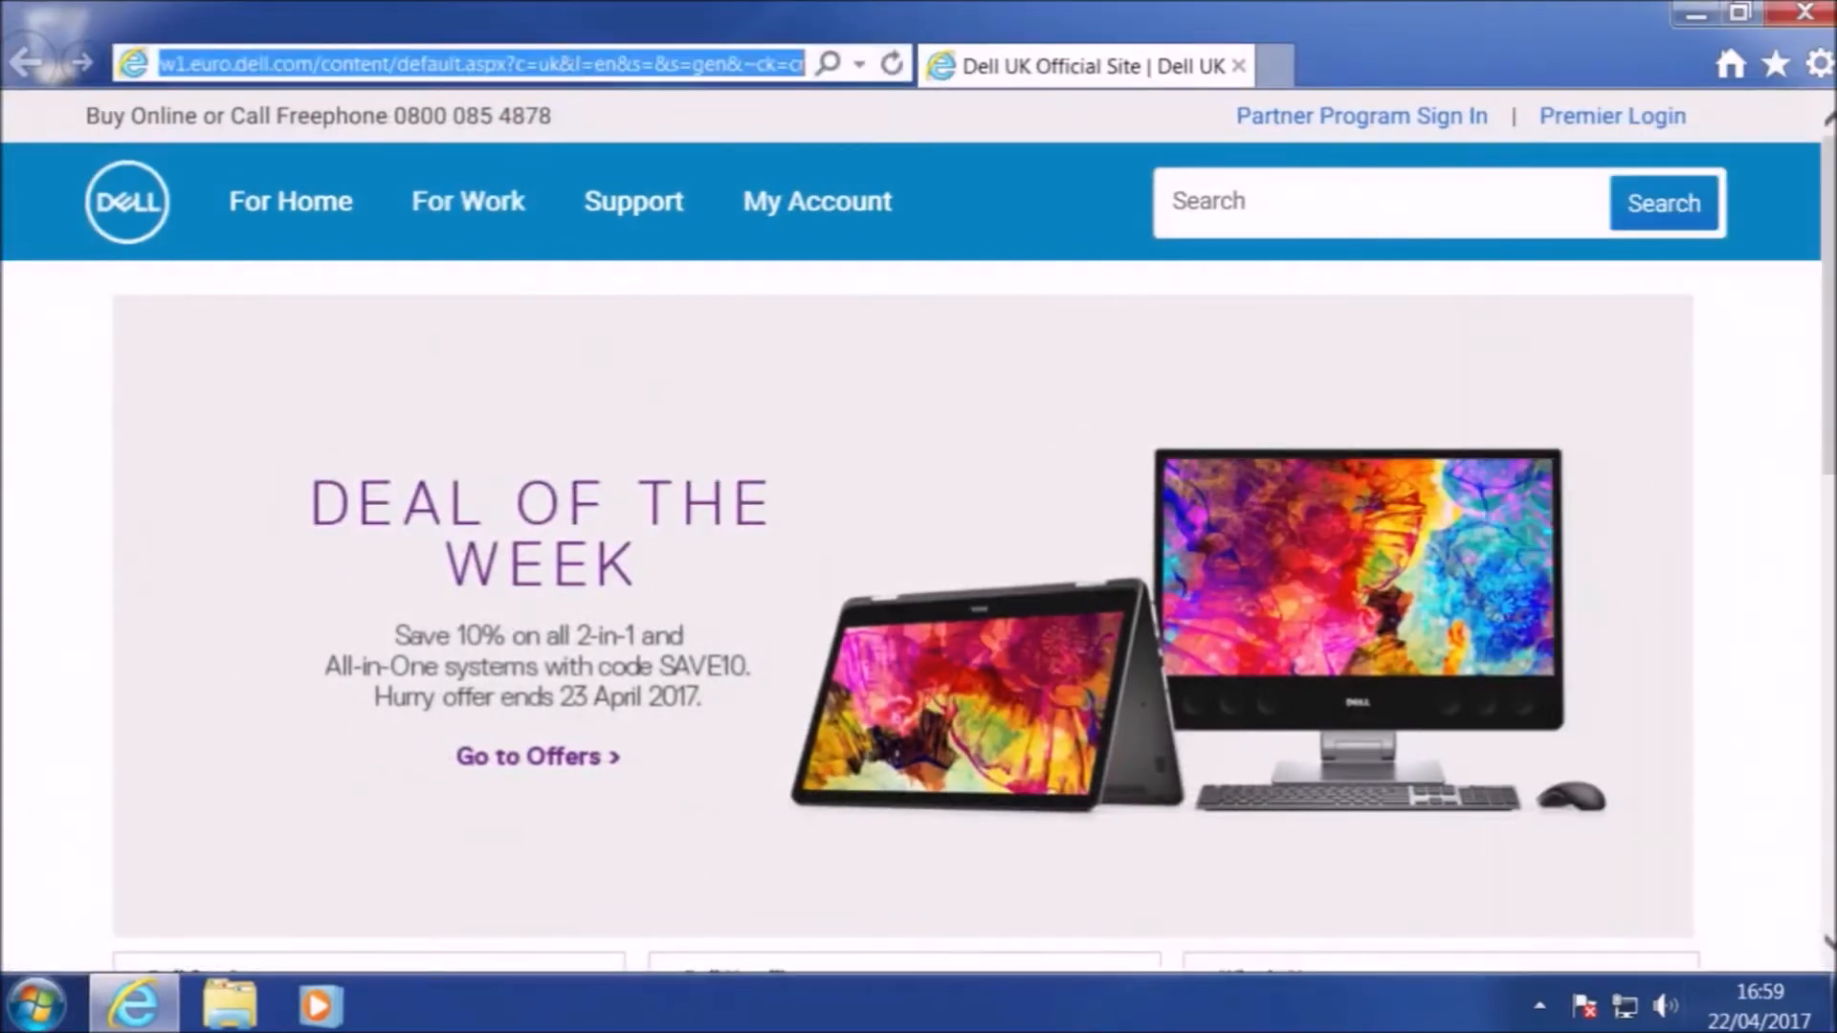
text(download win)
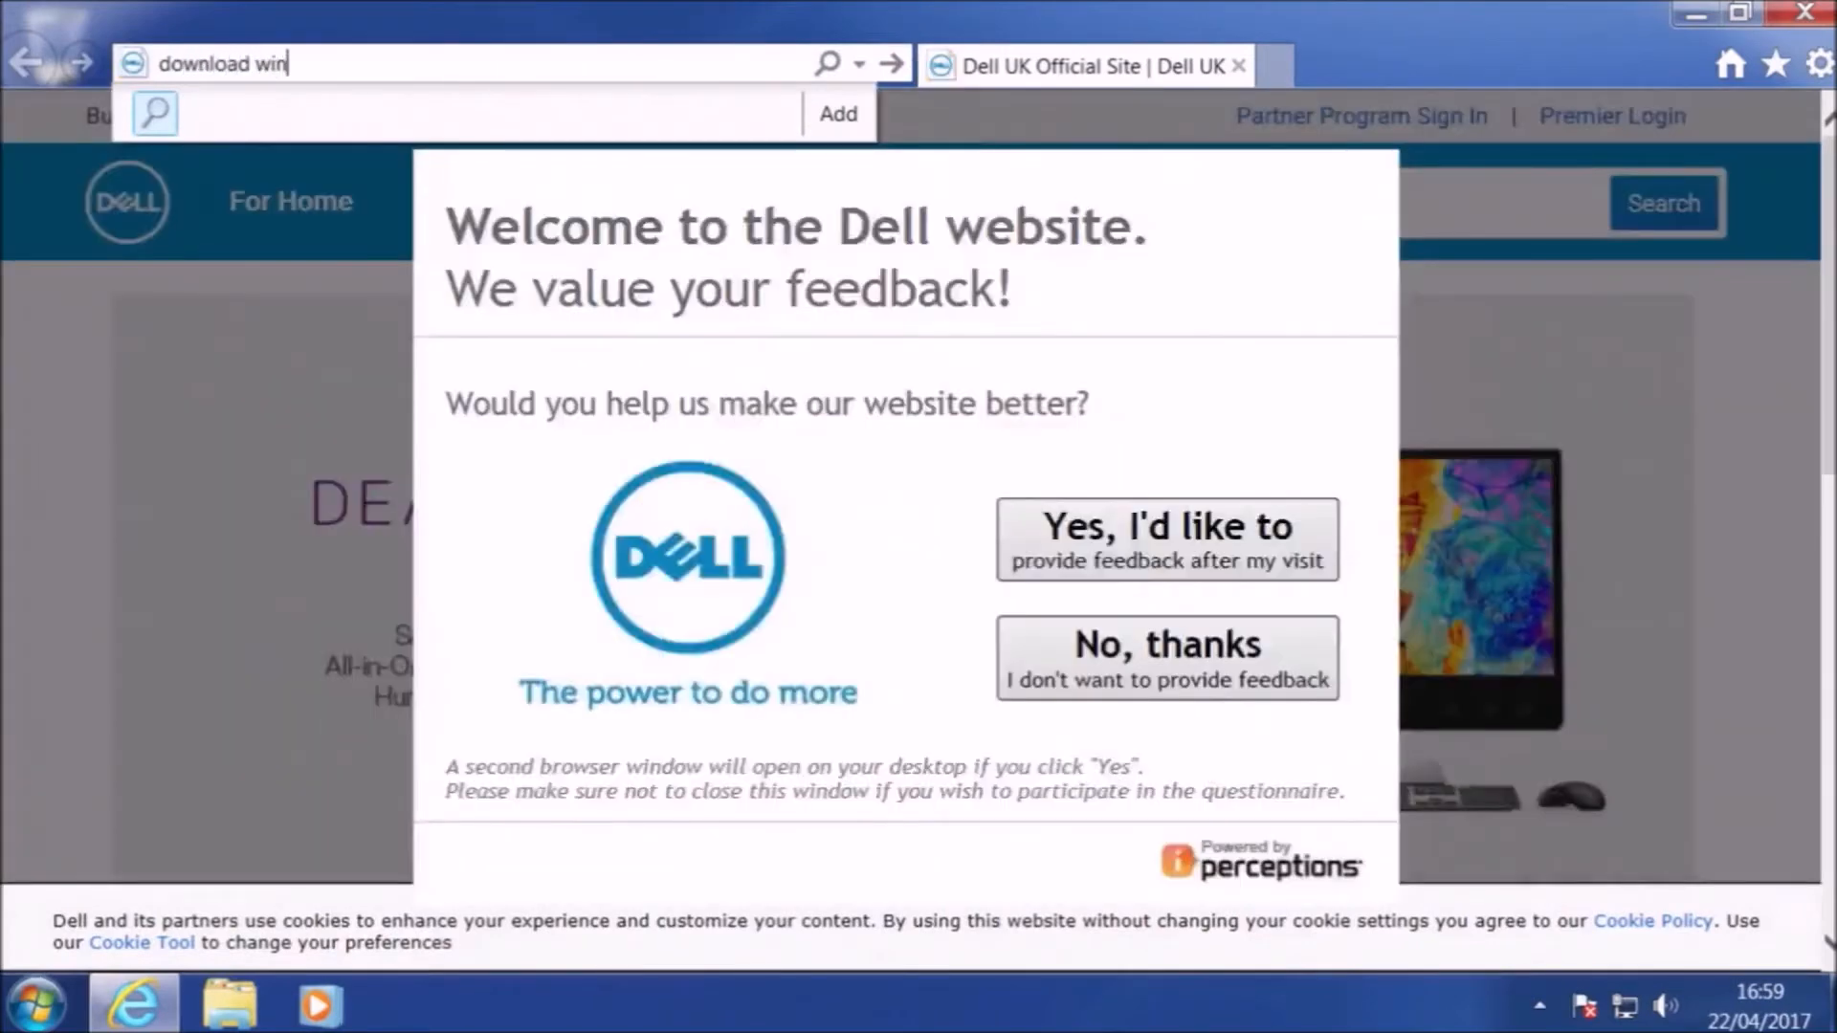
text(dows 10)
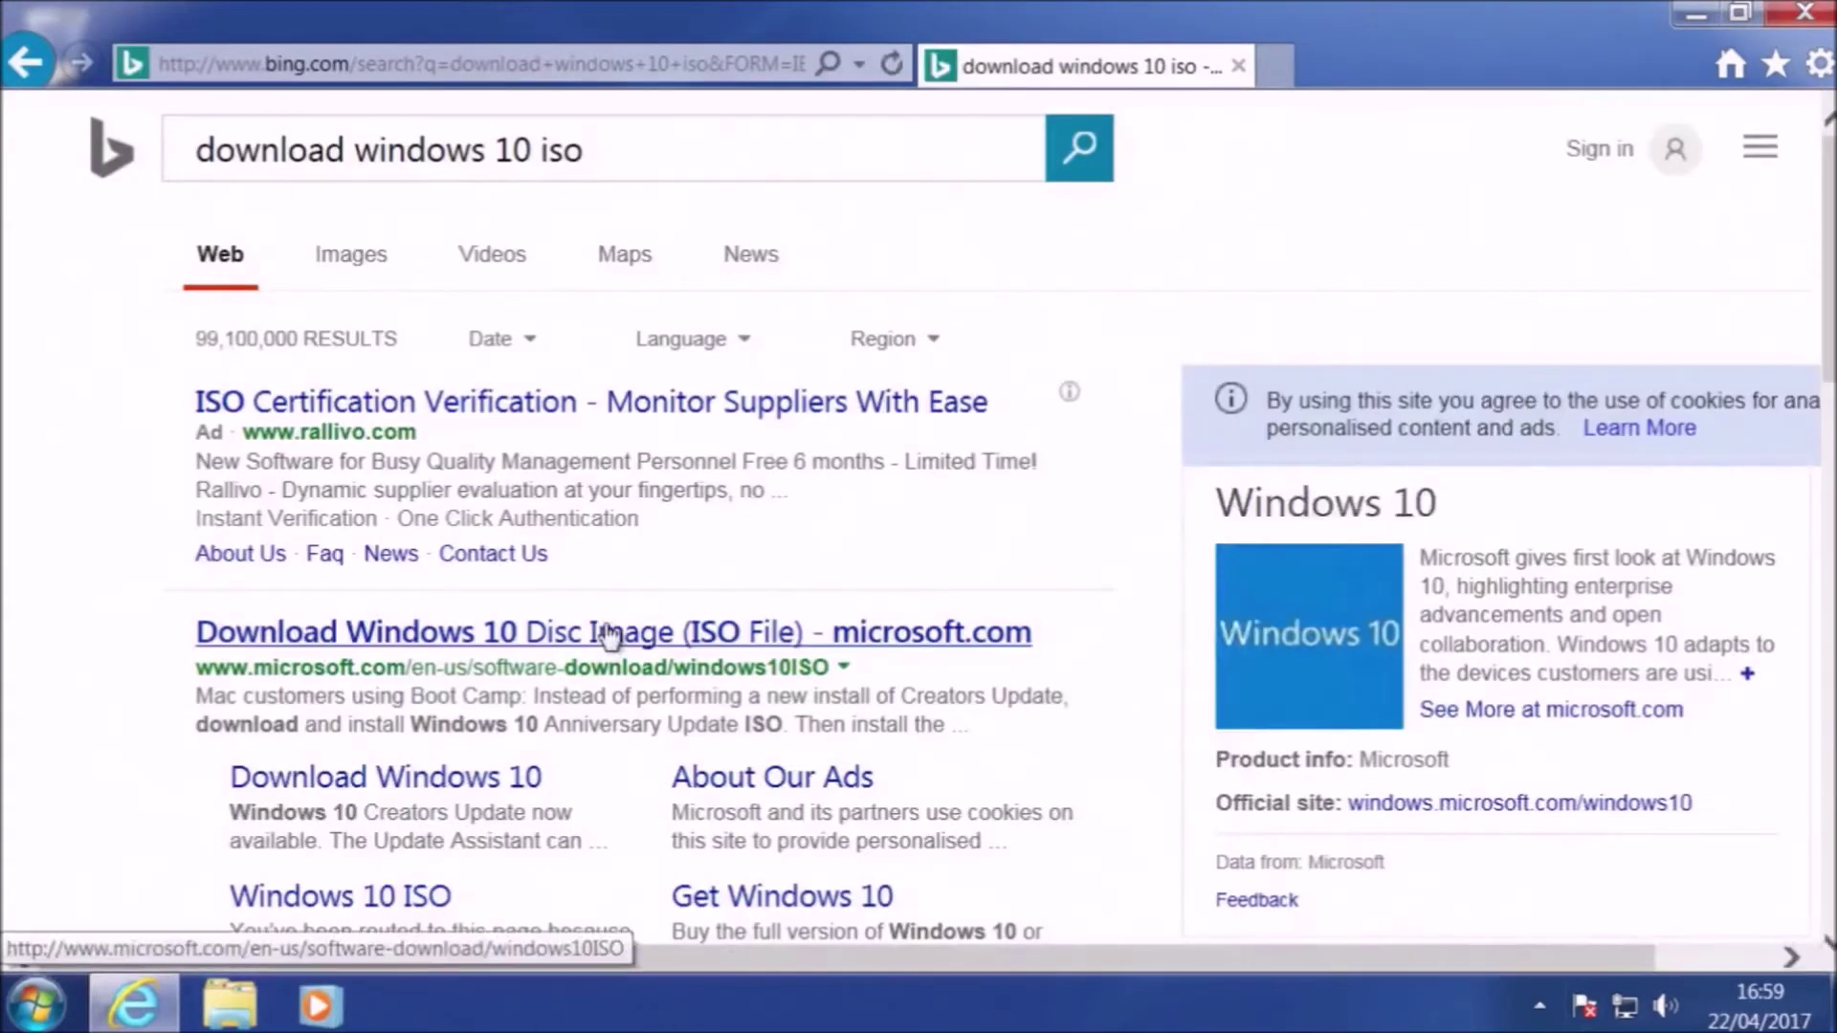
- On Microsoft's Windows 10 download page, read the 'Using the tool to upgrade this PC' instructions
click(612, 632)
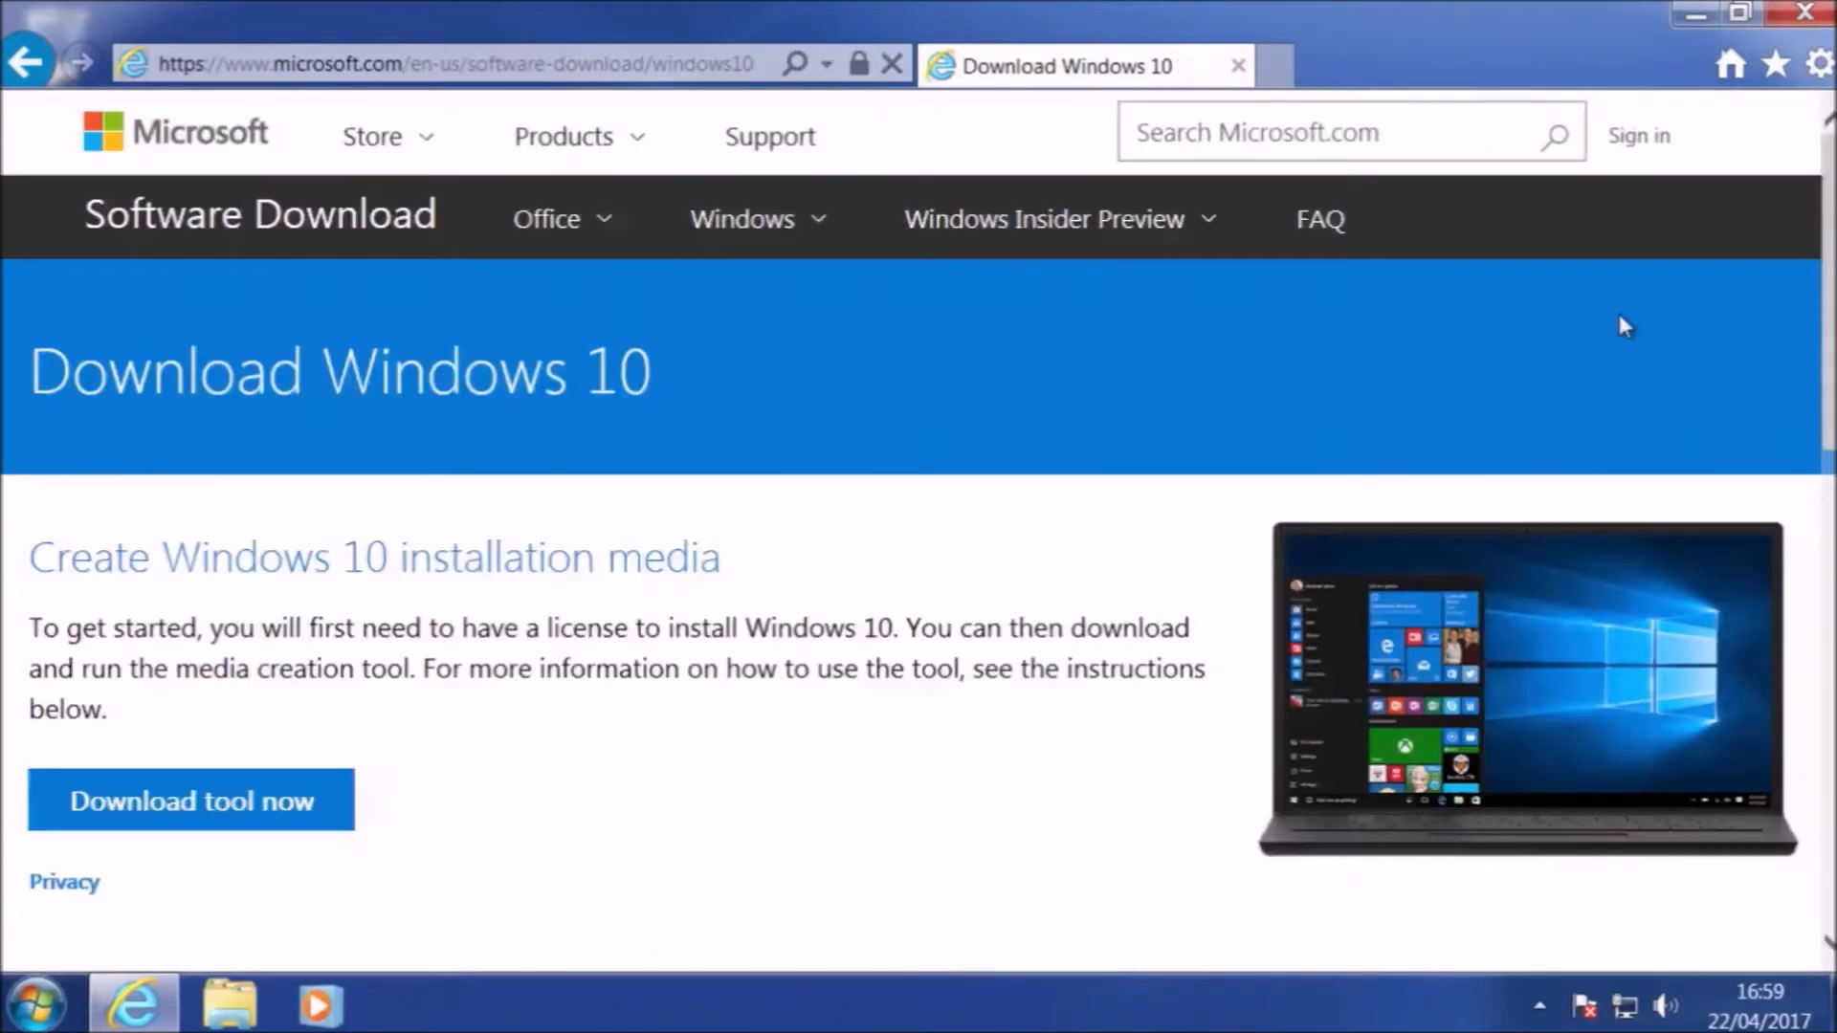
scroll(down, 3)
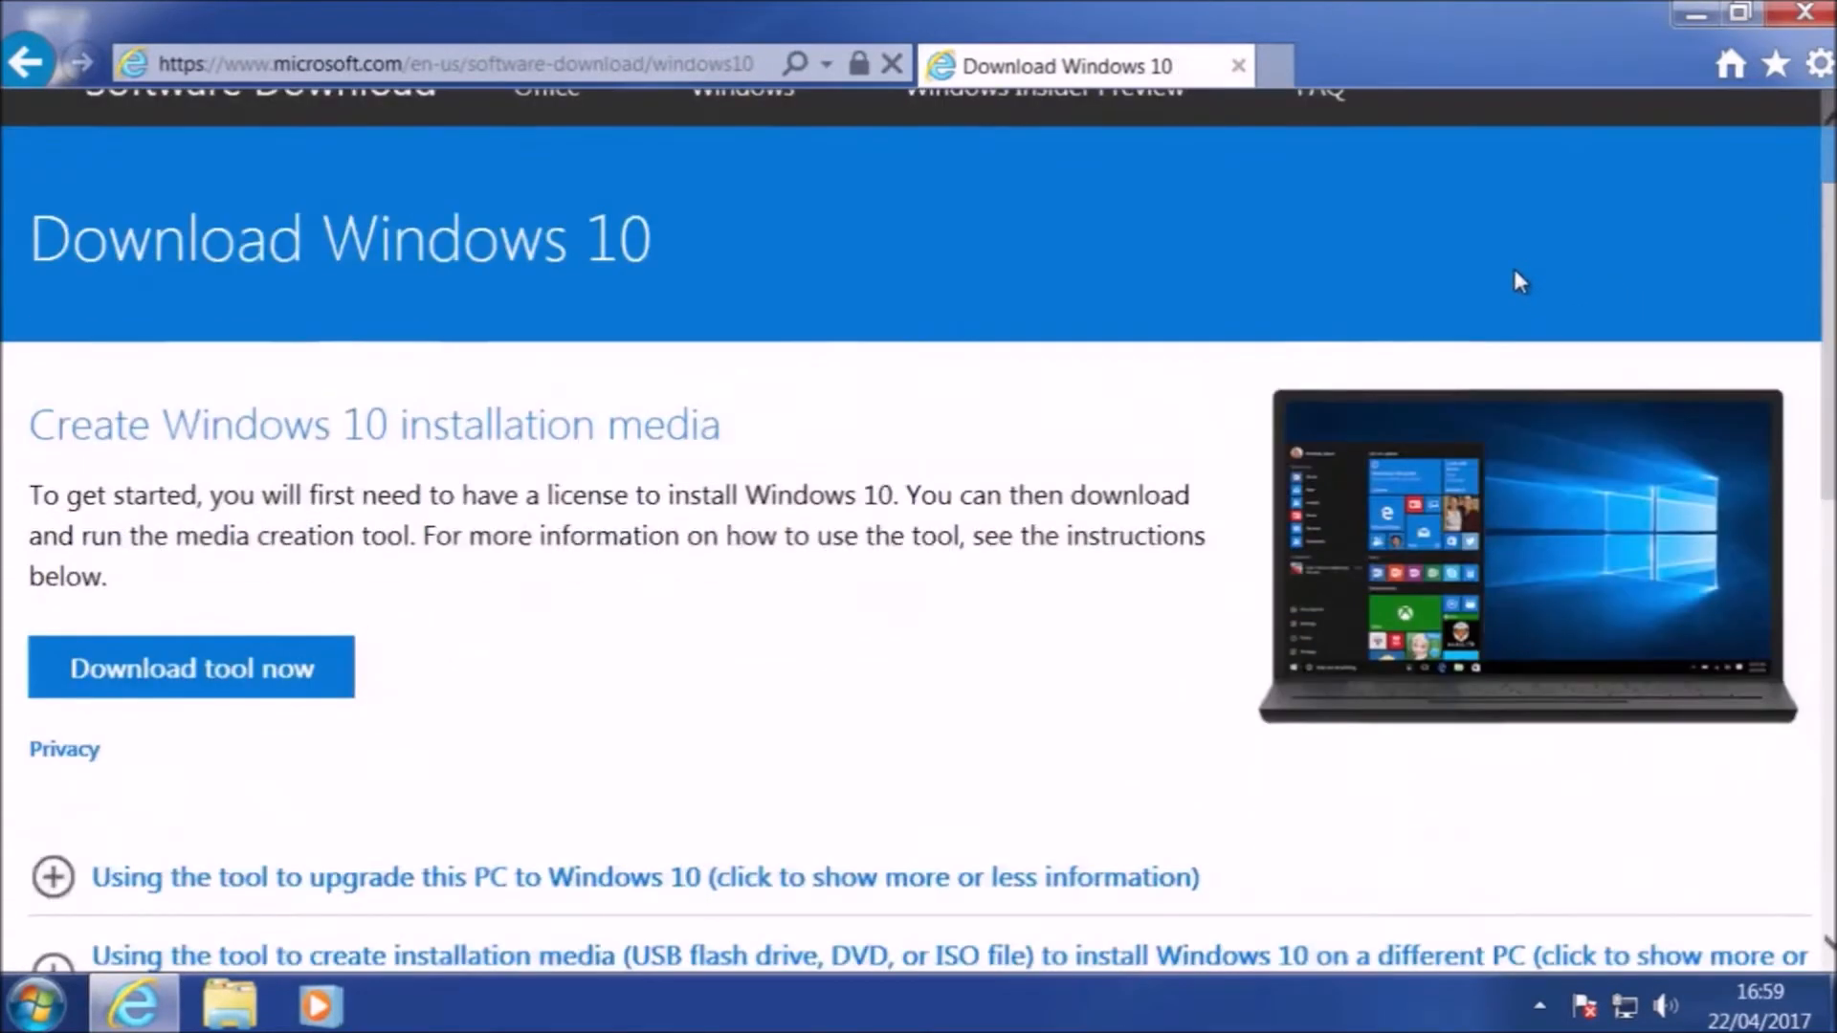
scroll(down, 3)
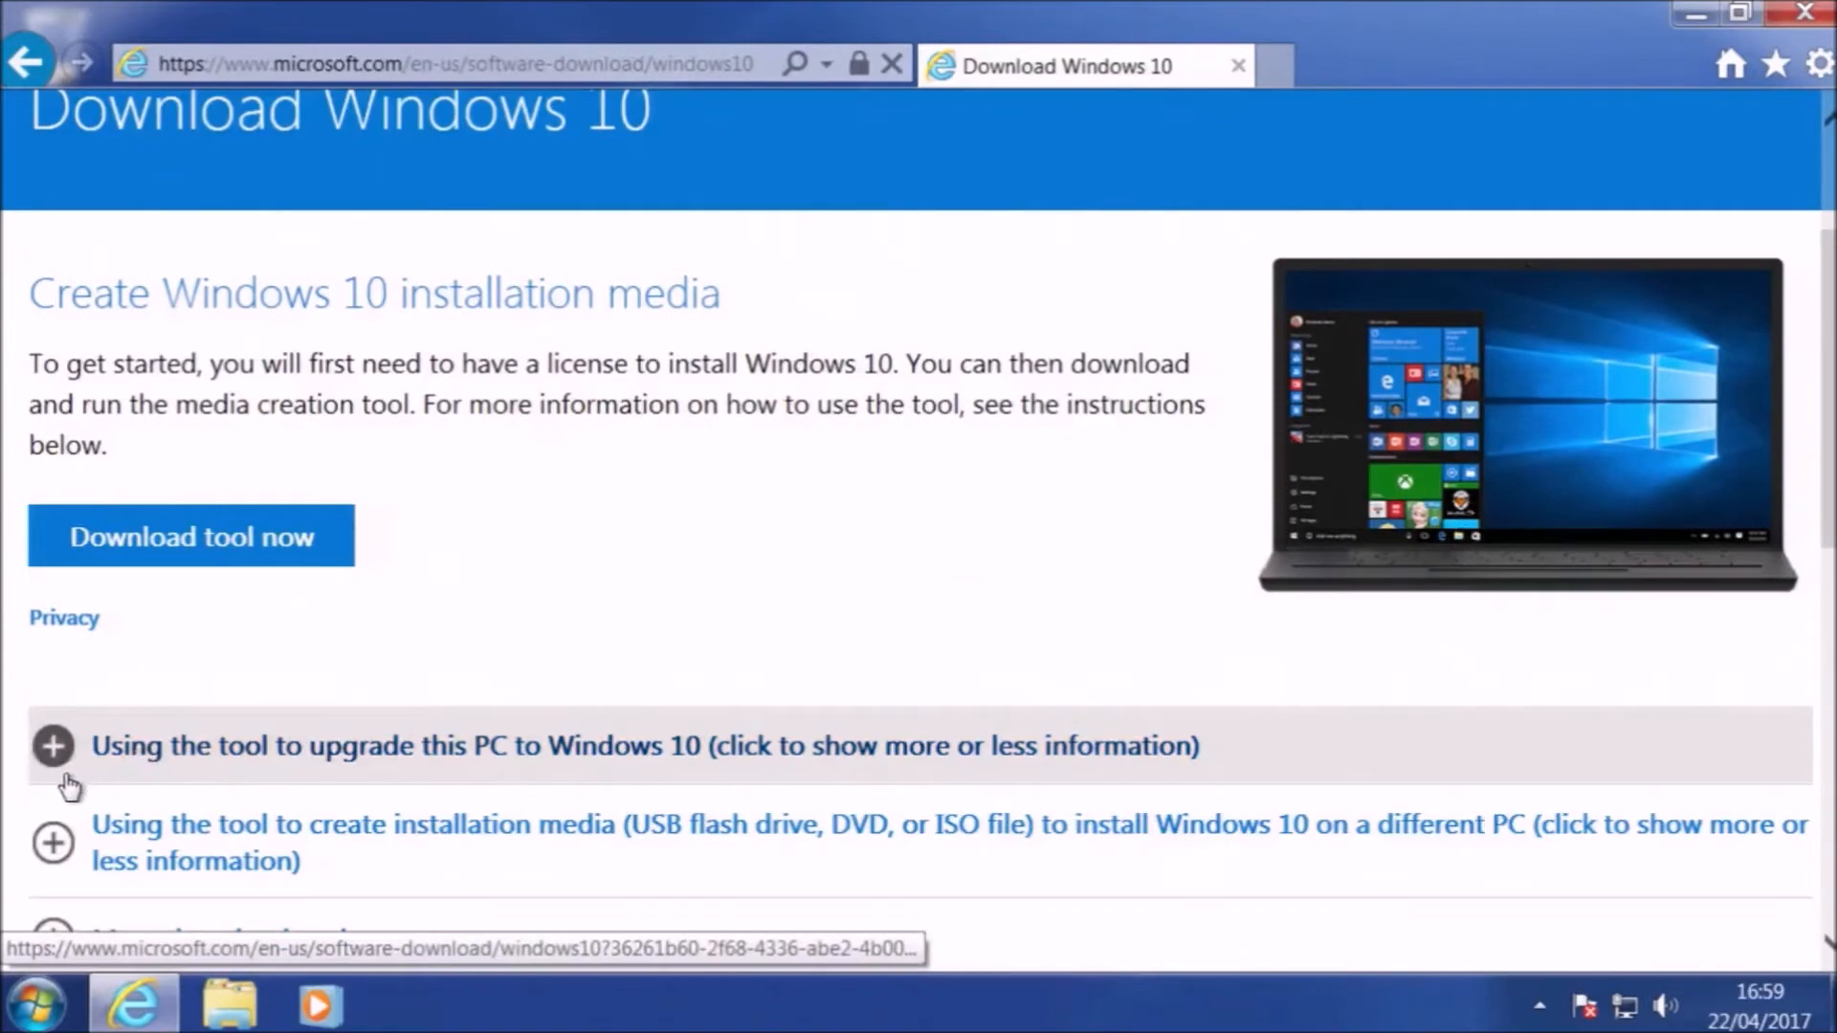
click(54, 745)
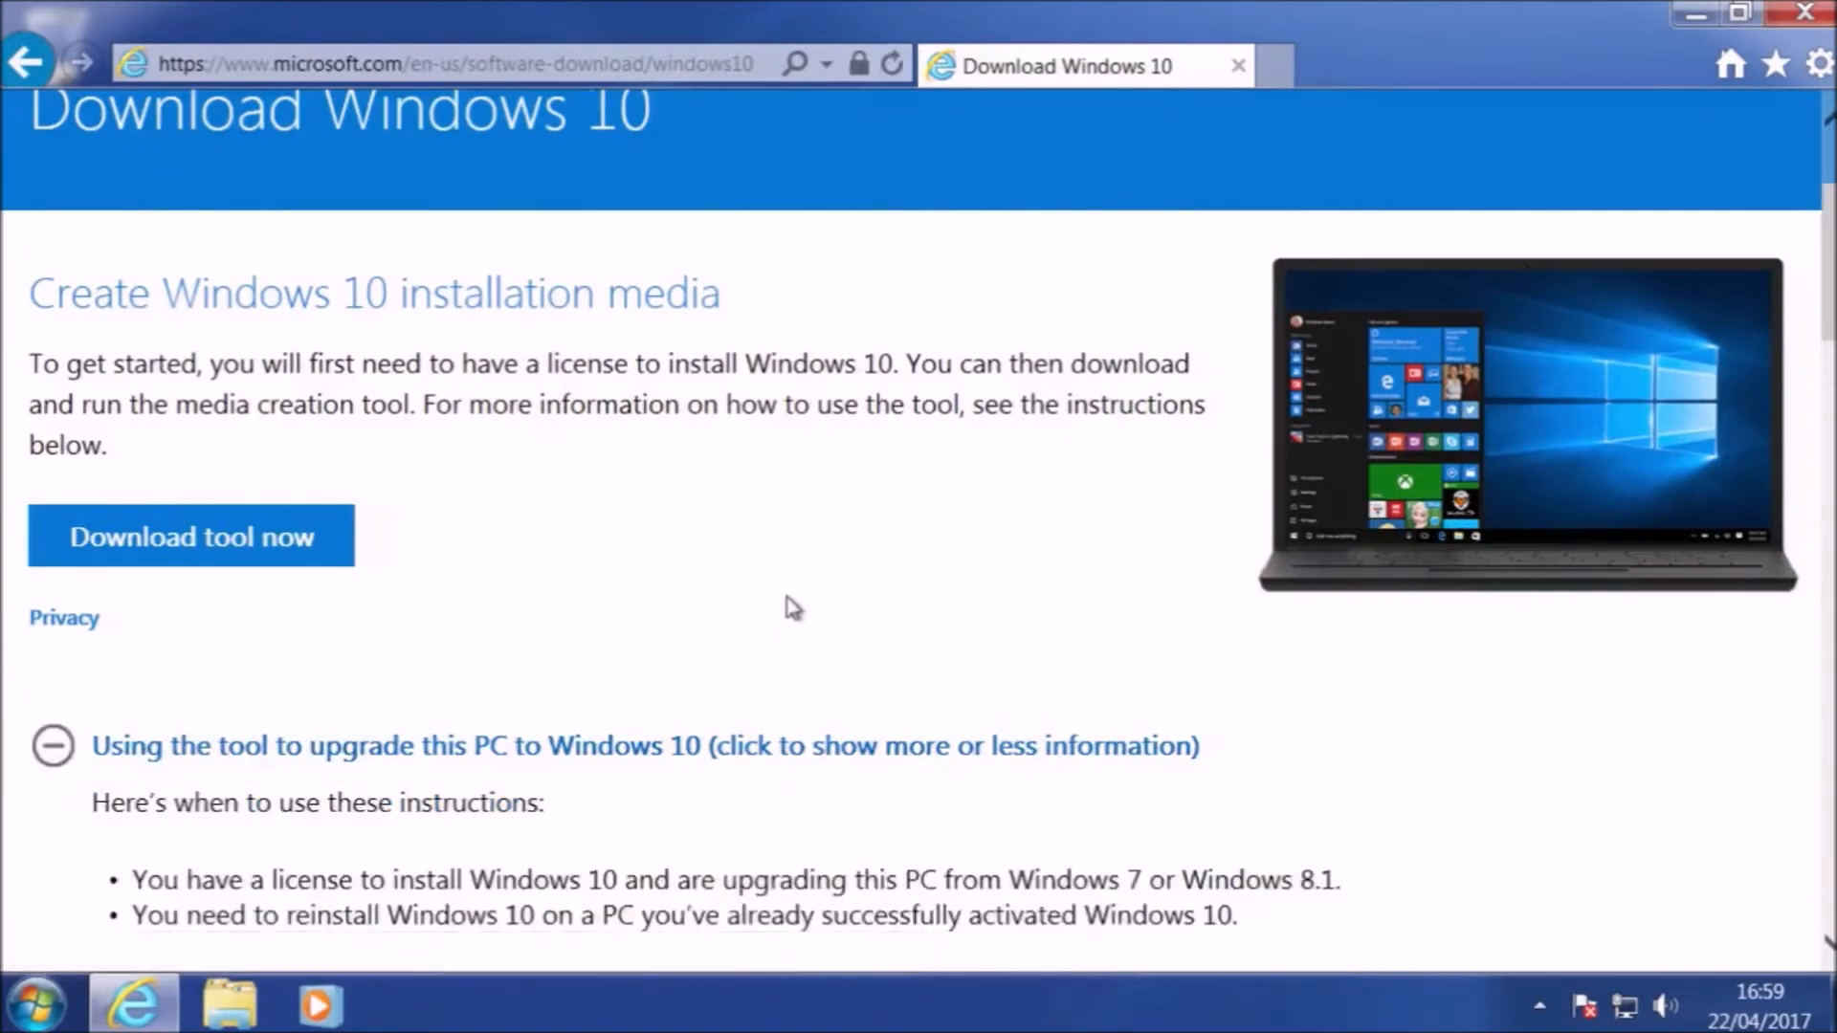
scroll(down, 3)
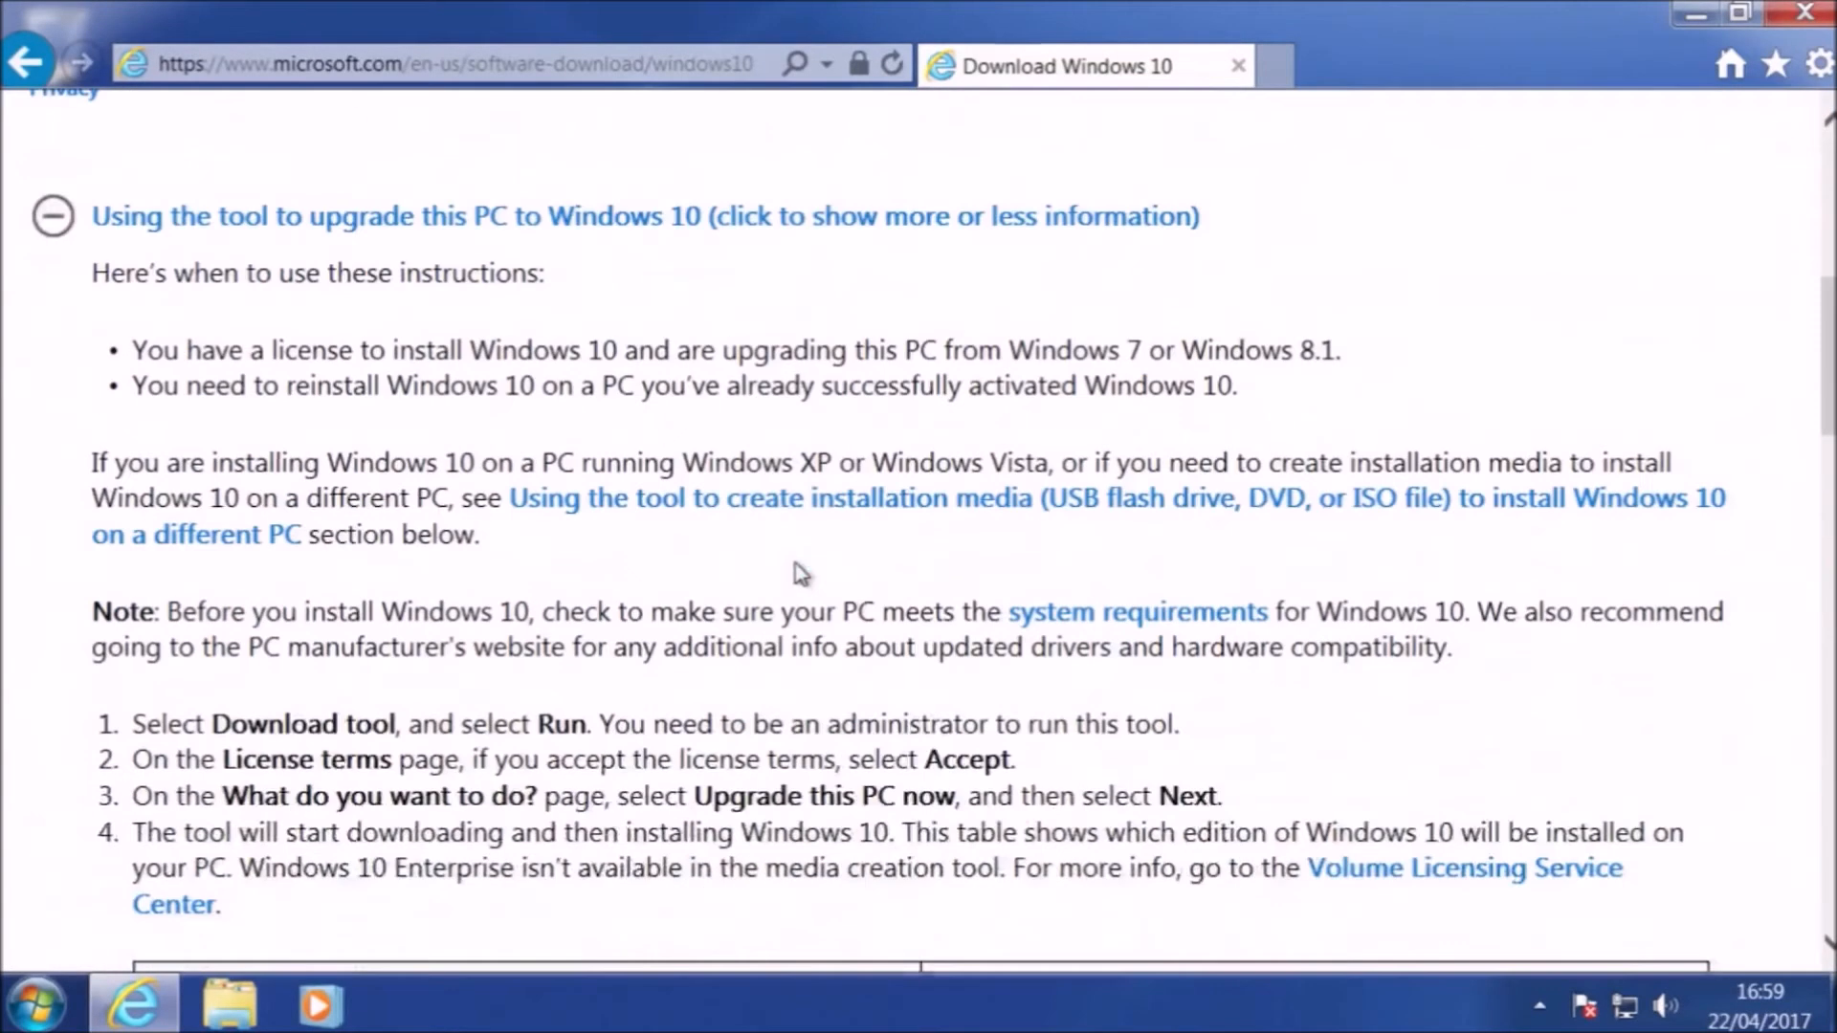
scroll(up, 3)
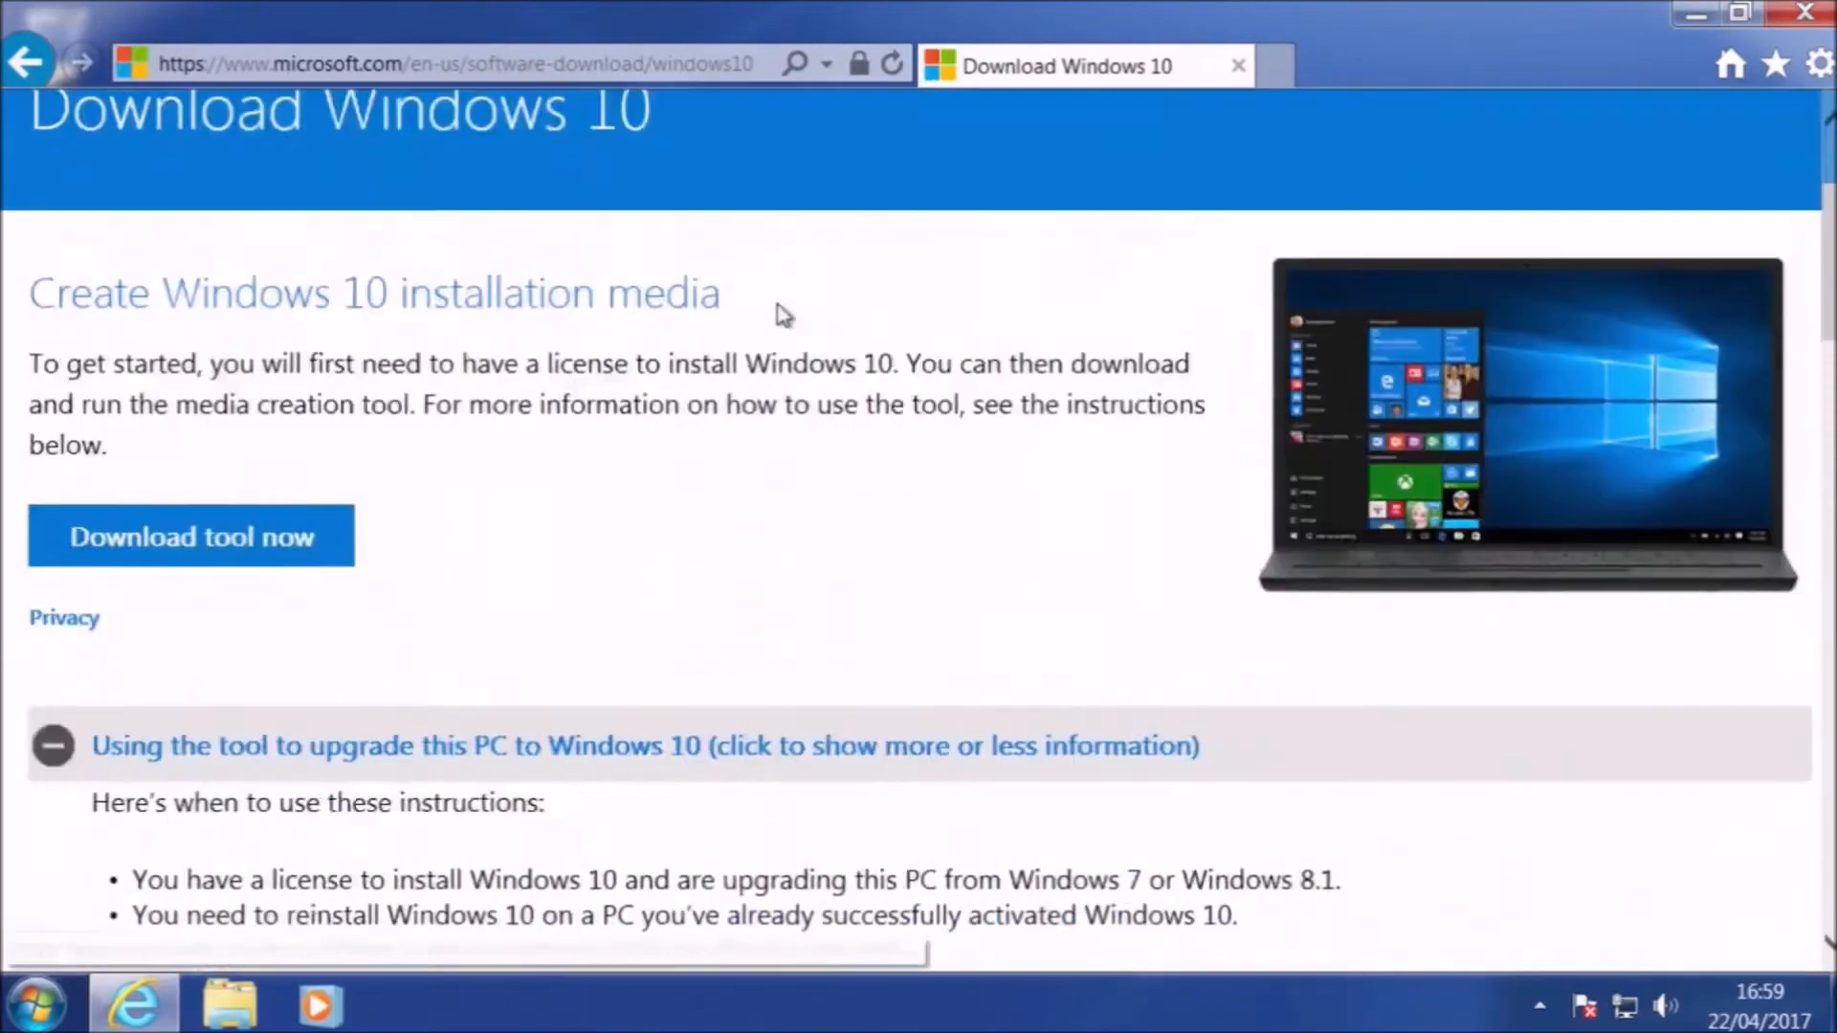
scroll(up, 3)
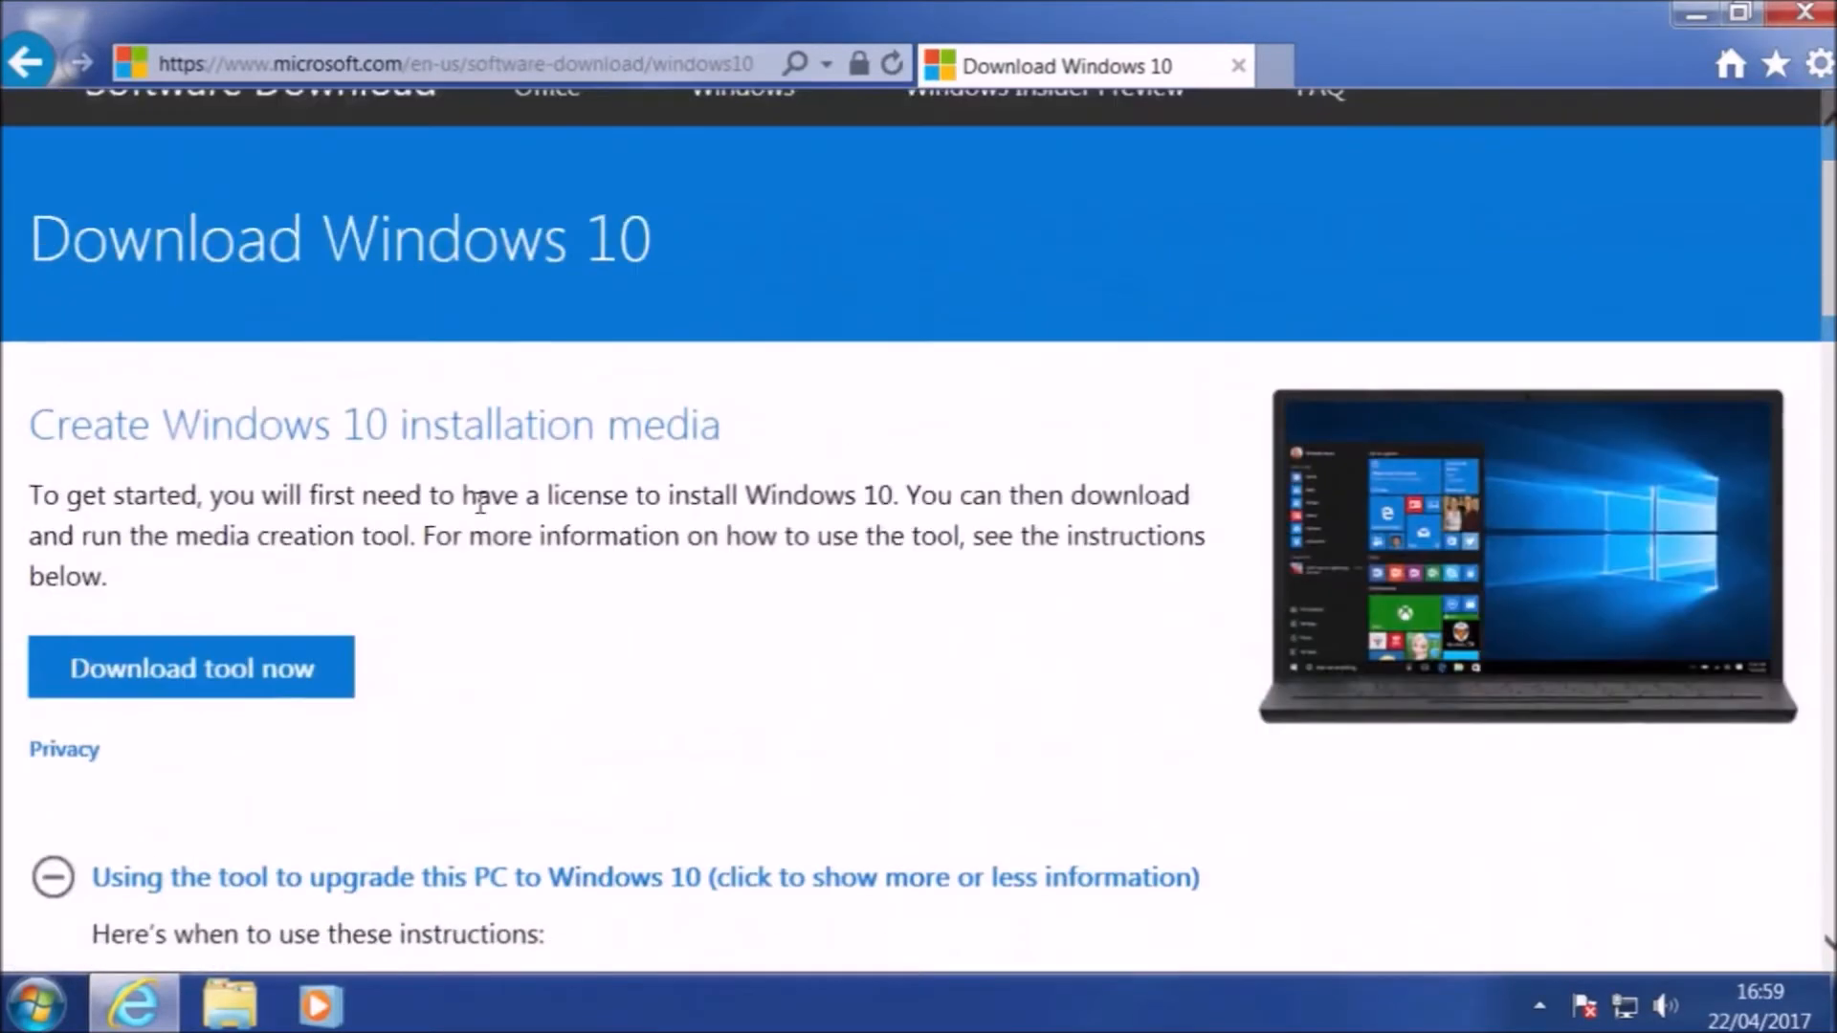
scroll(up, 3)
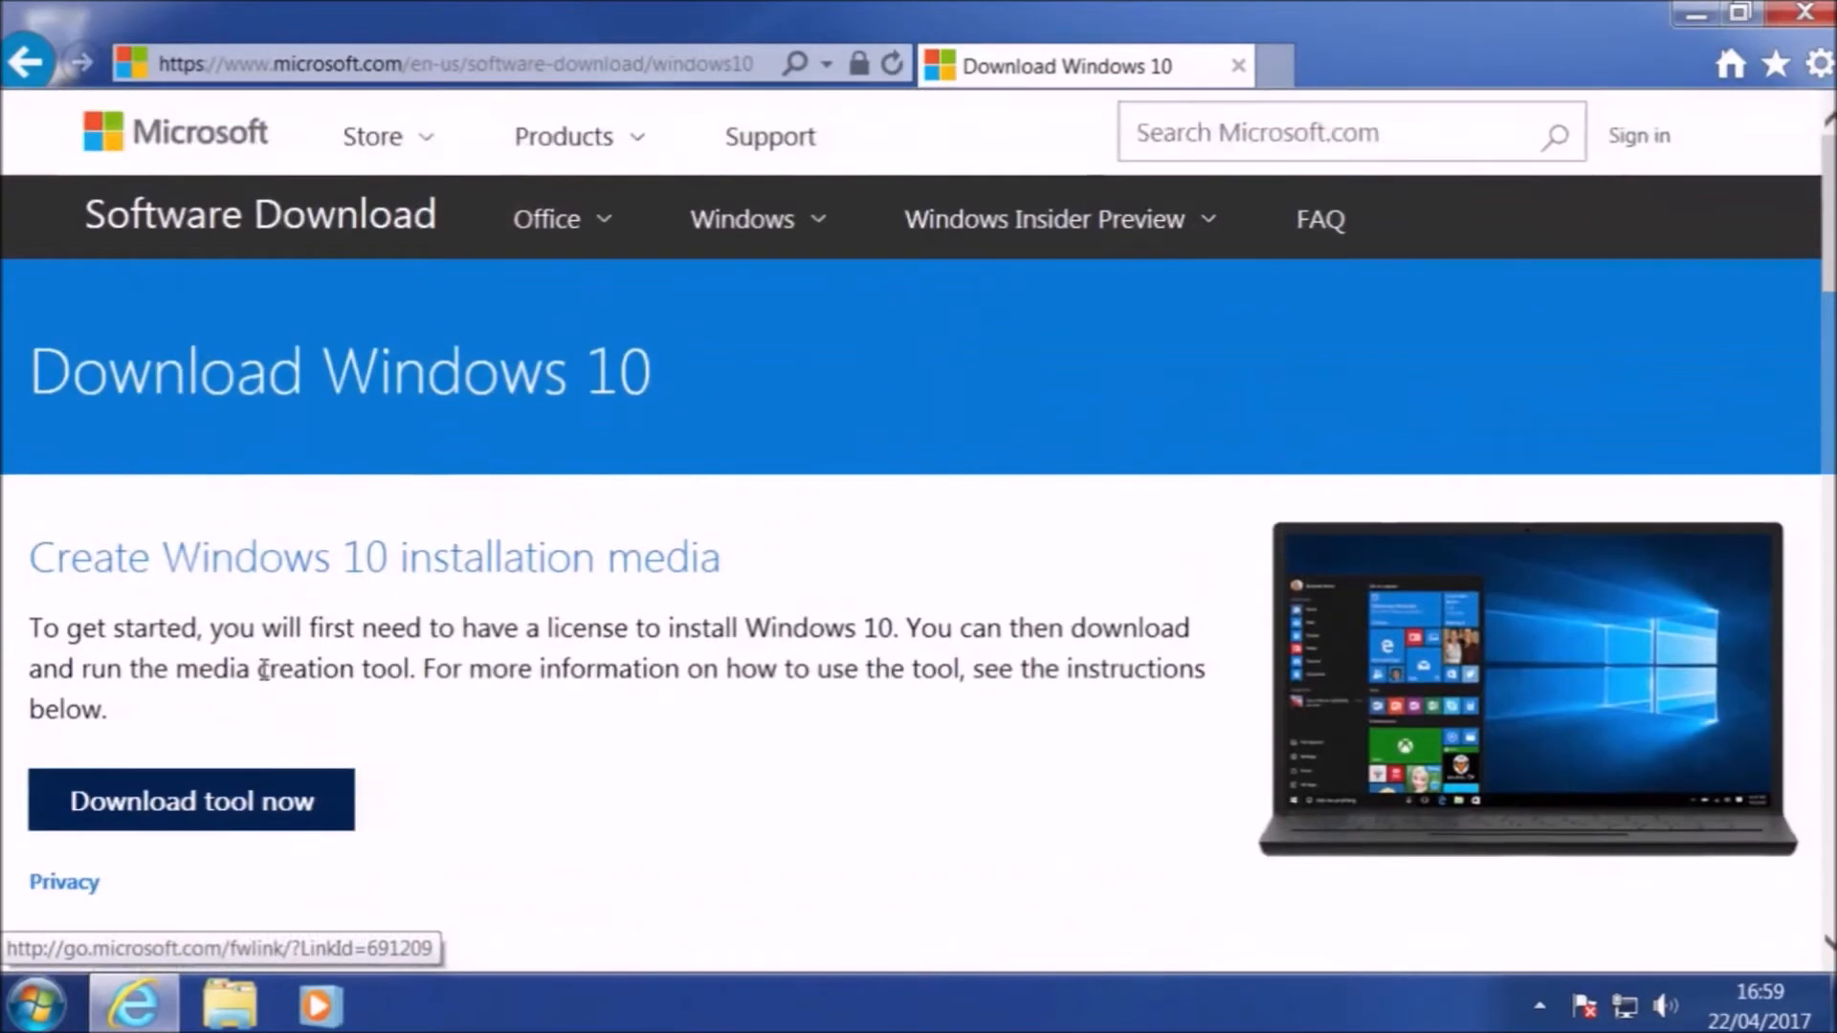
- Start downloading the media creation tool with 'Download tool now'
click(191, 800)
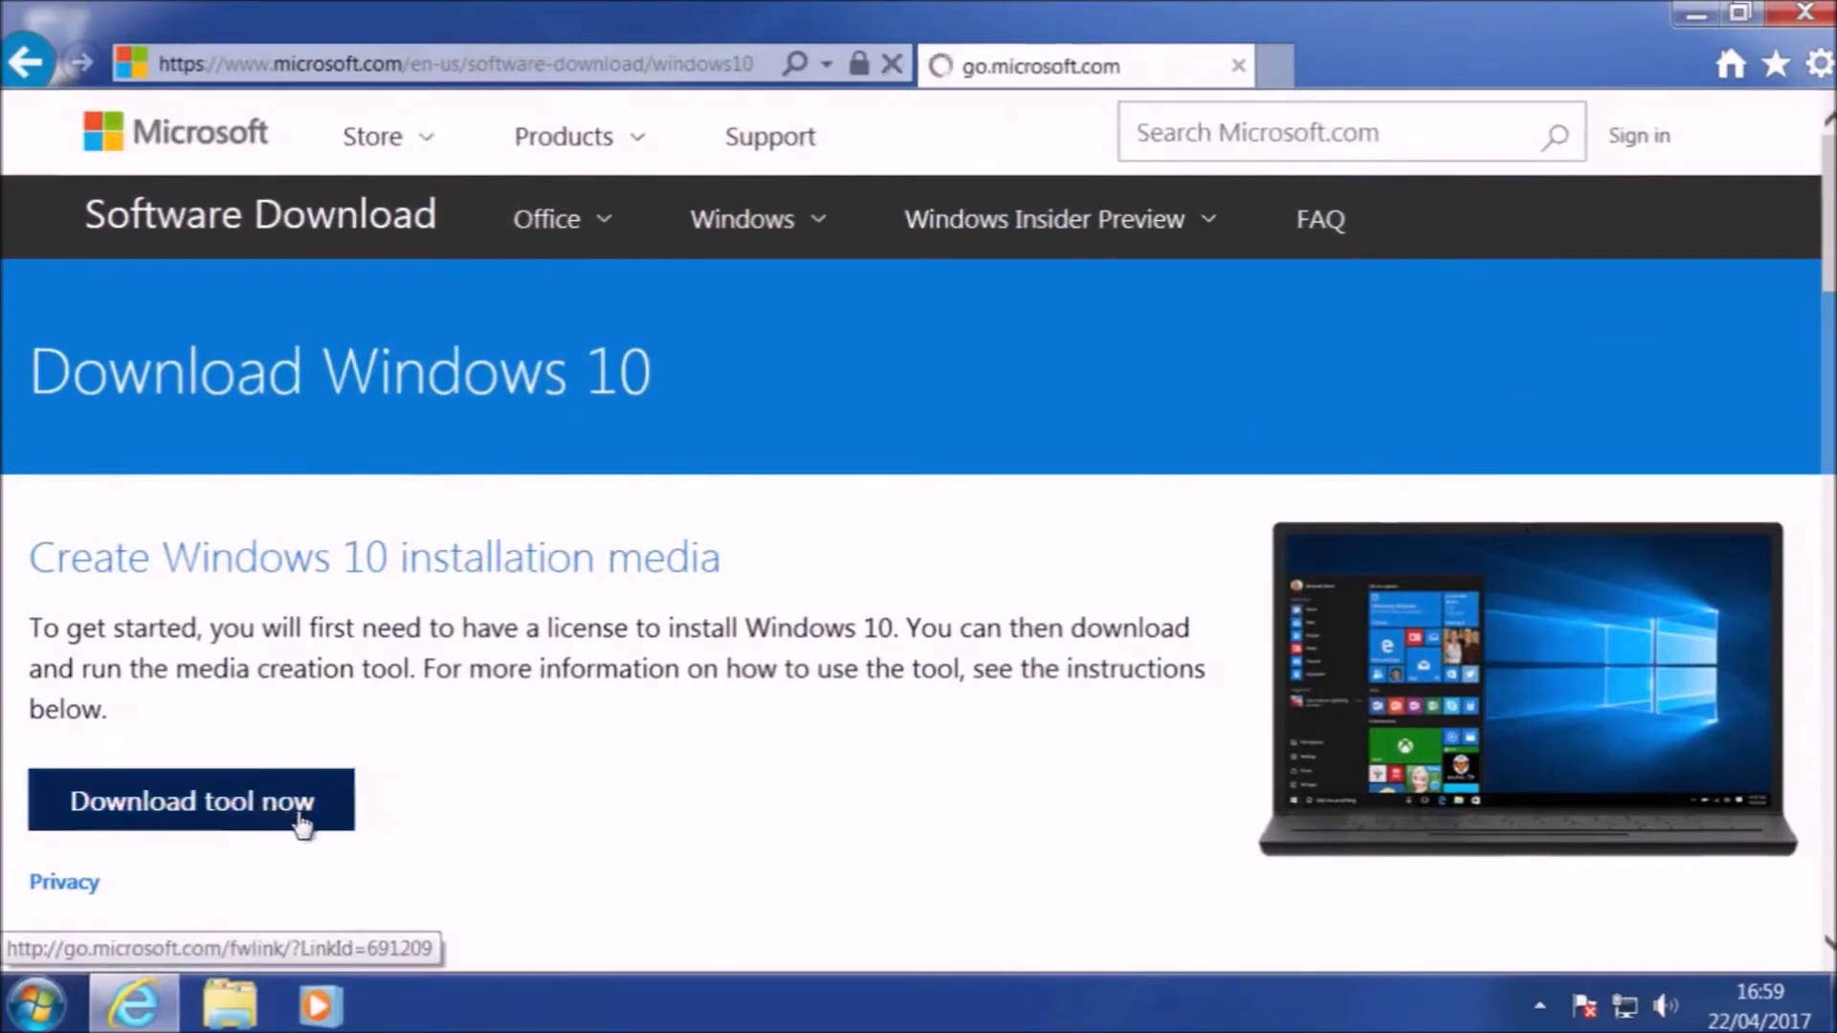
click(189, 802)
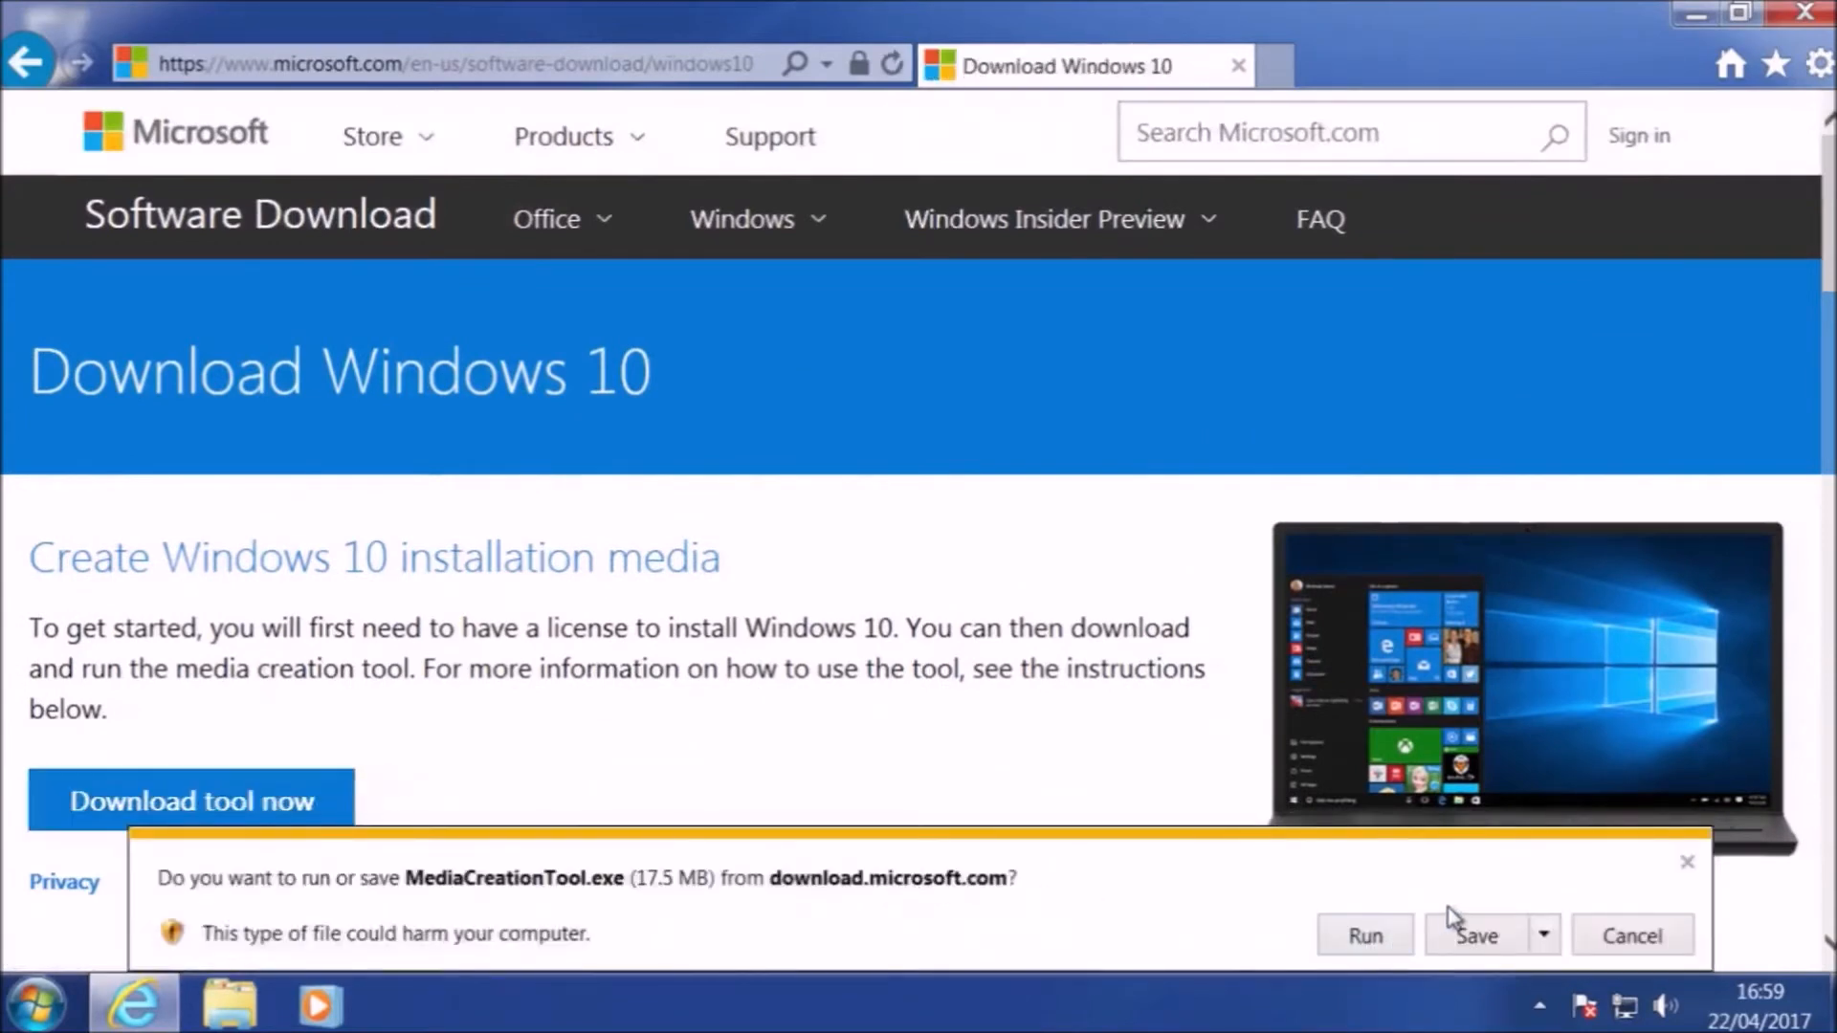
- Save MediaCreationTool.exe and confirm version 10.0.15063 in its Properties Details
click(1475, 936)
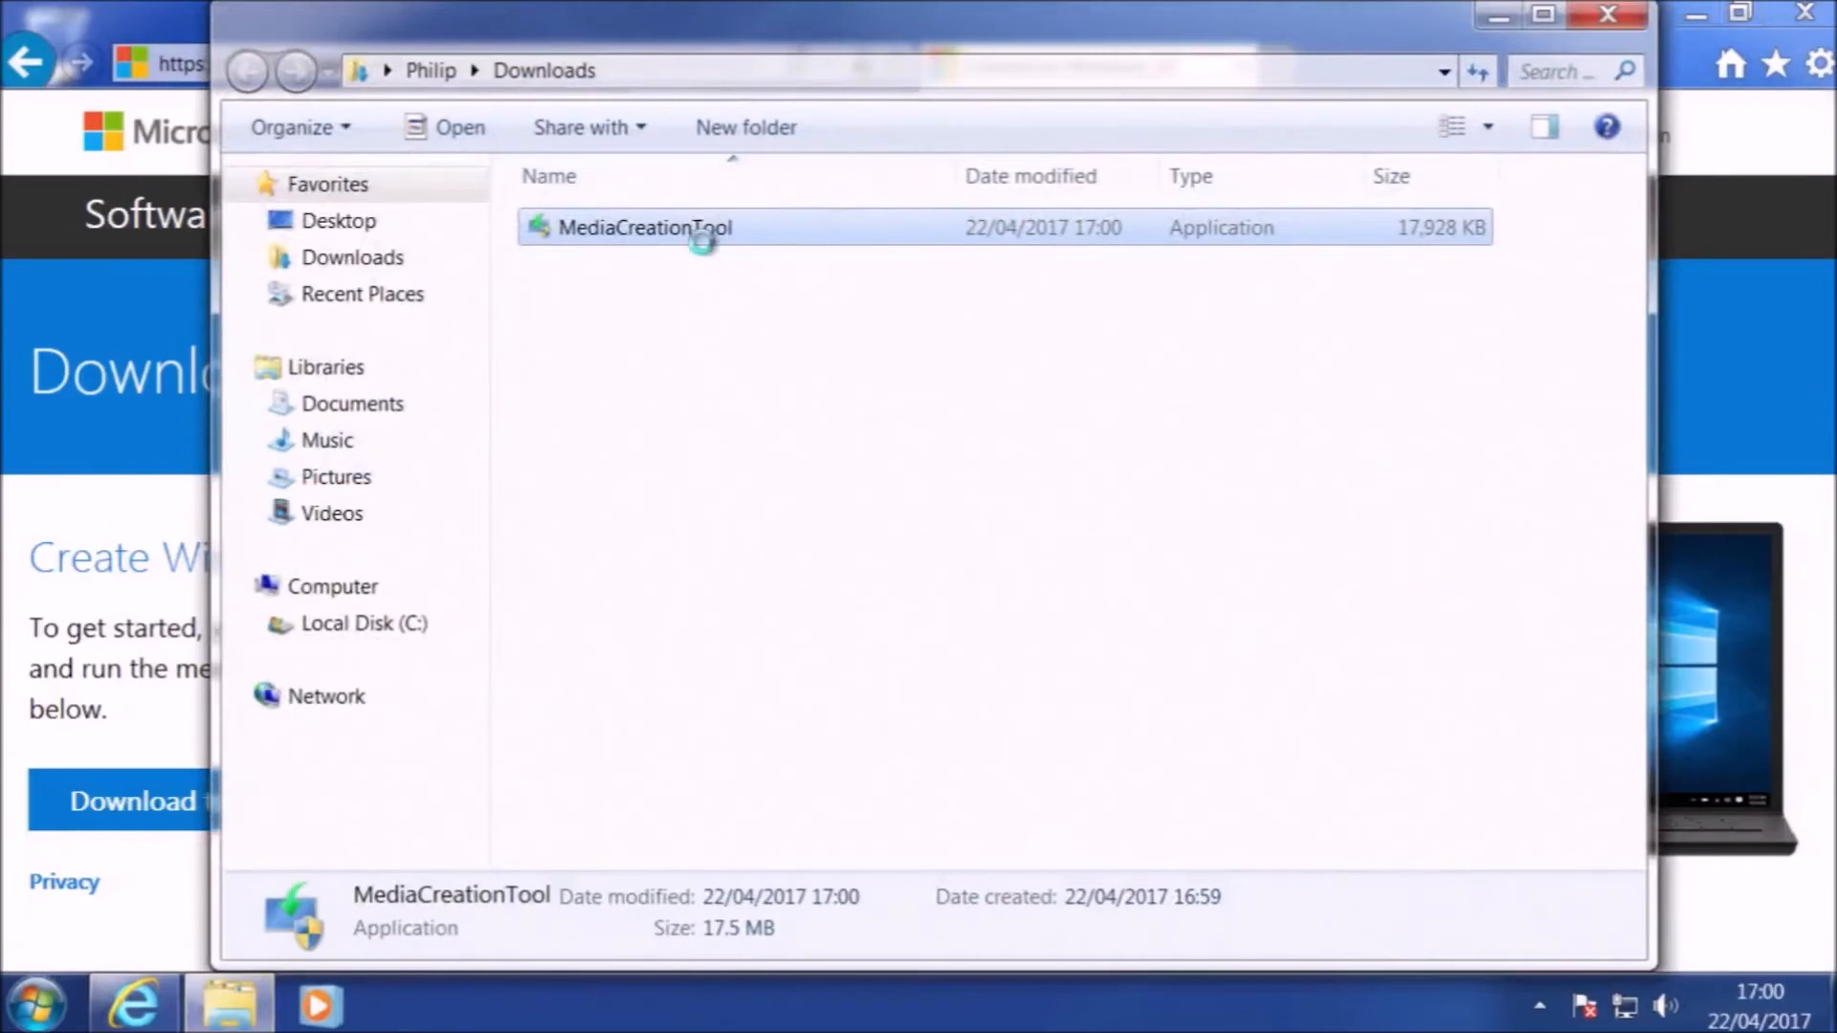
right_click(645, 228)
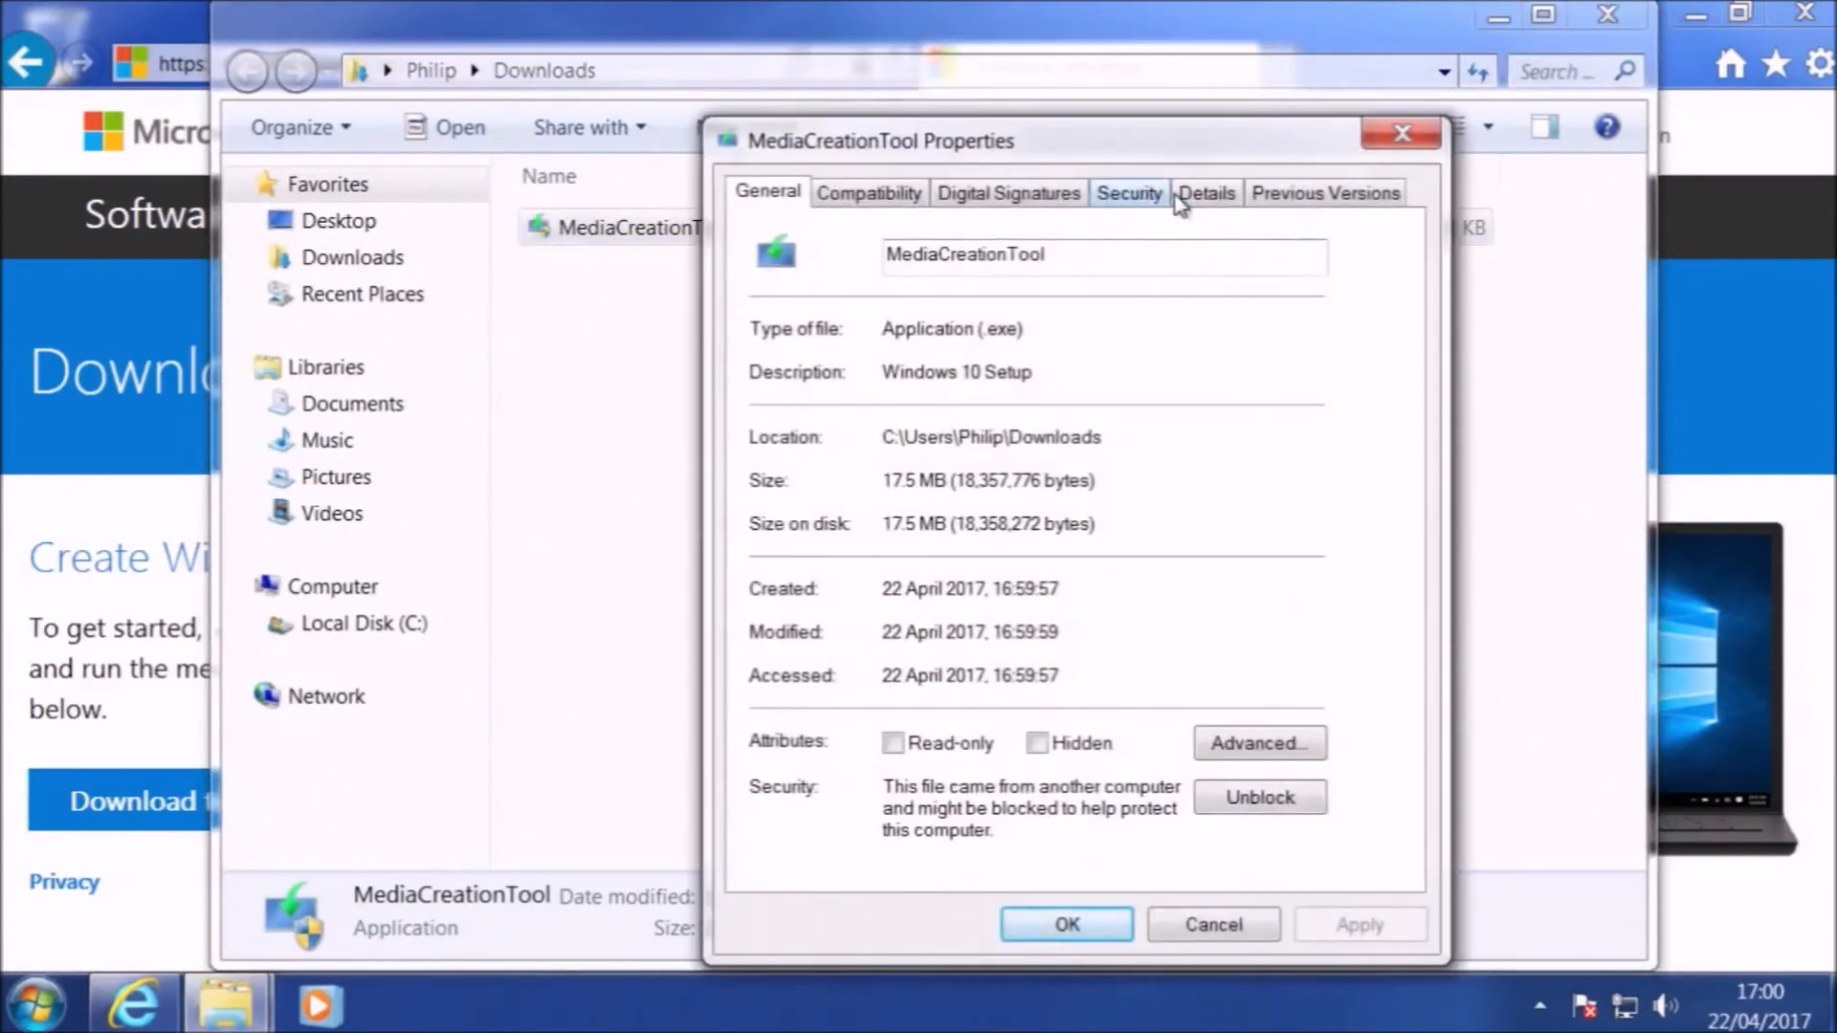
click(1205, 191)
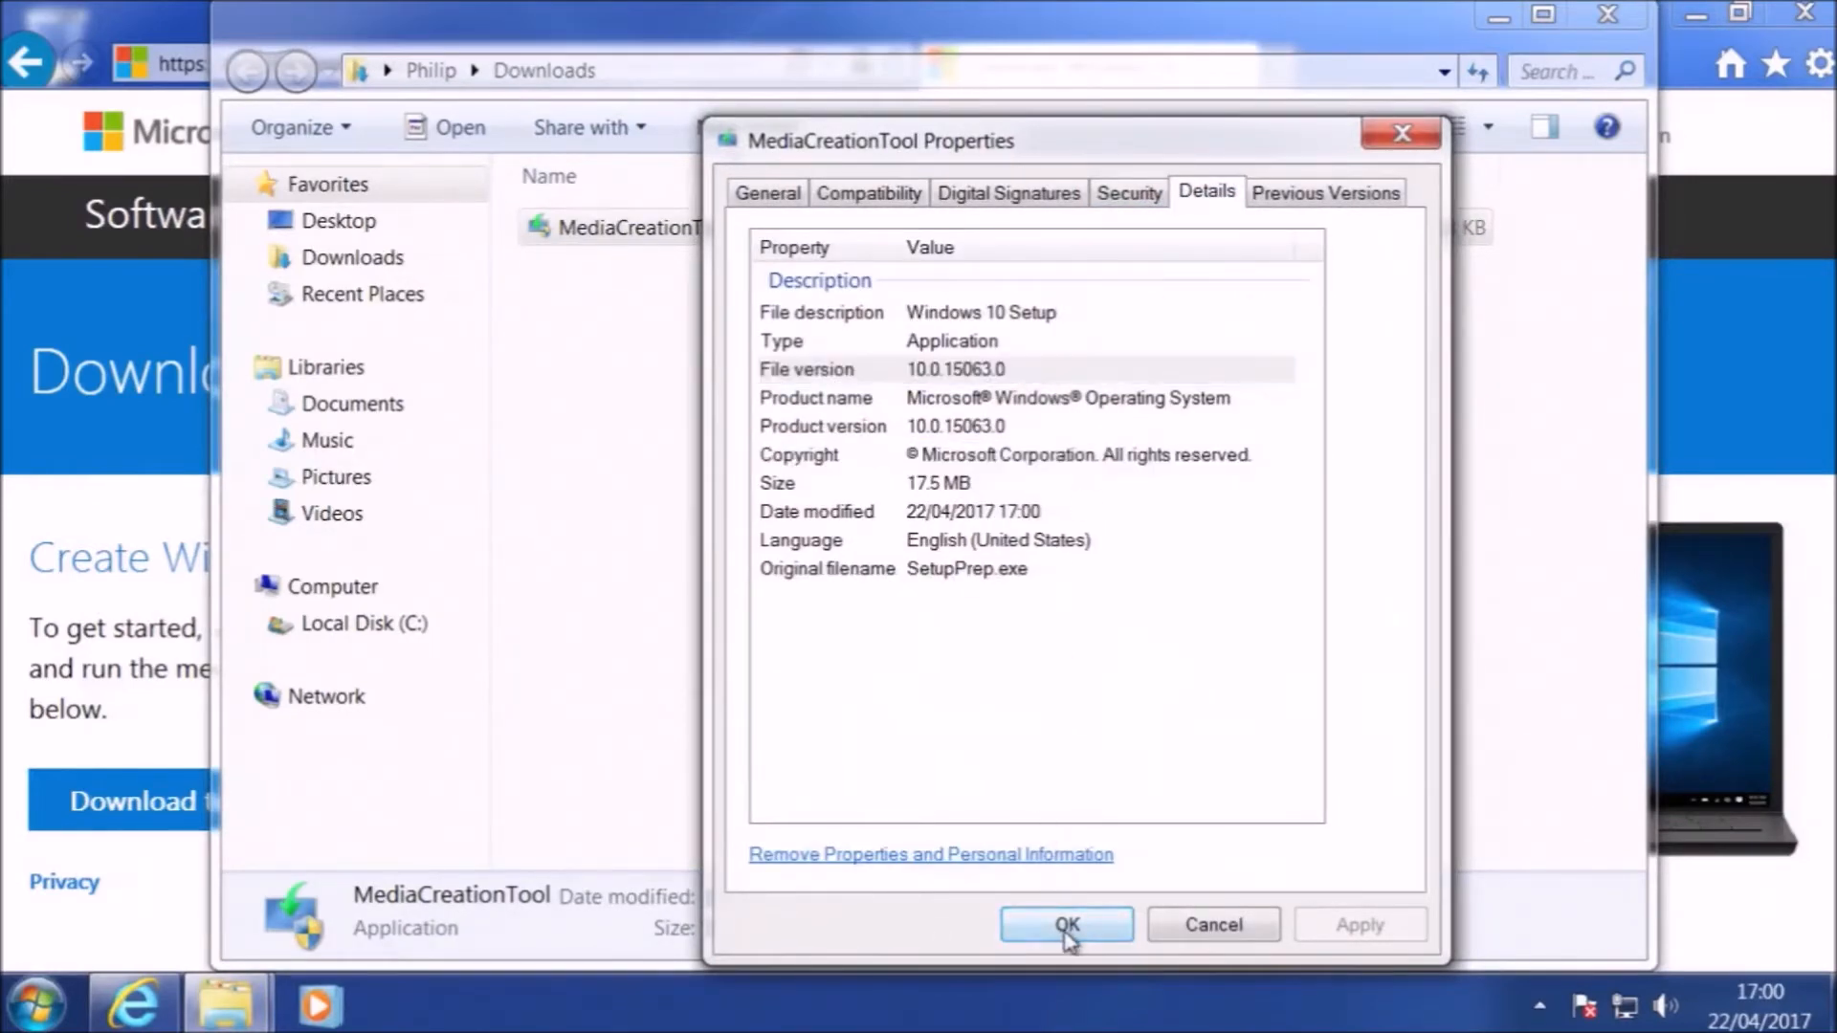
click(1066, 924)
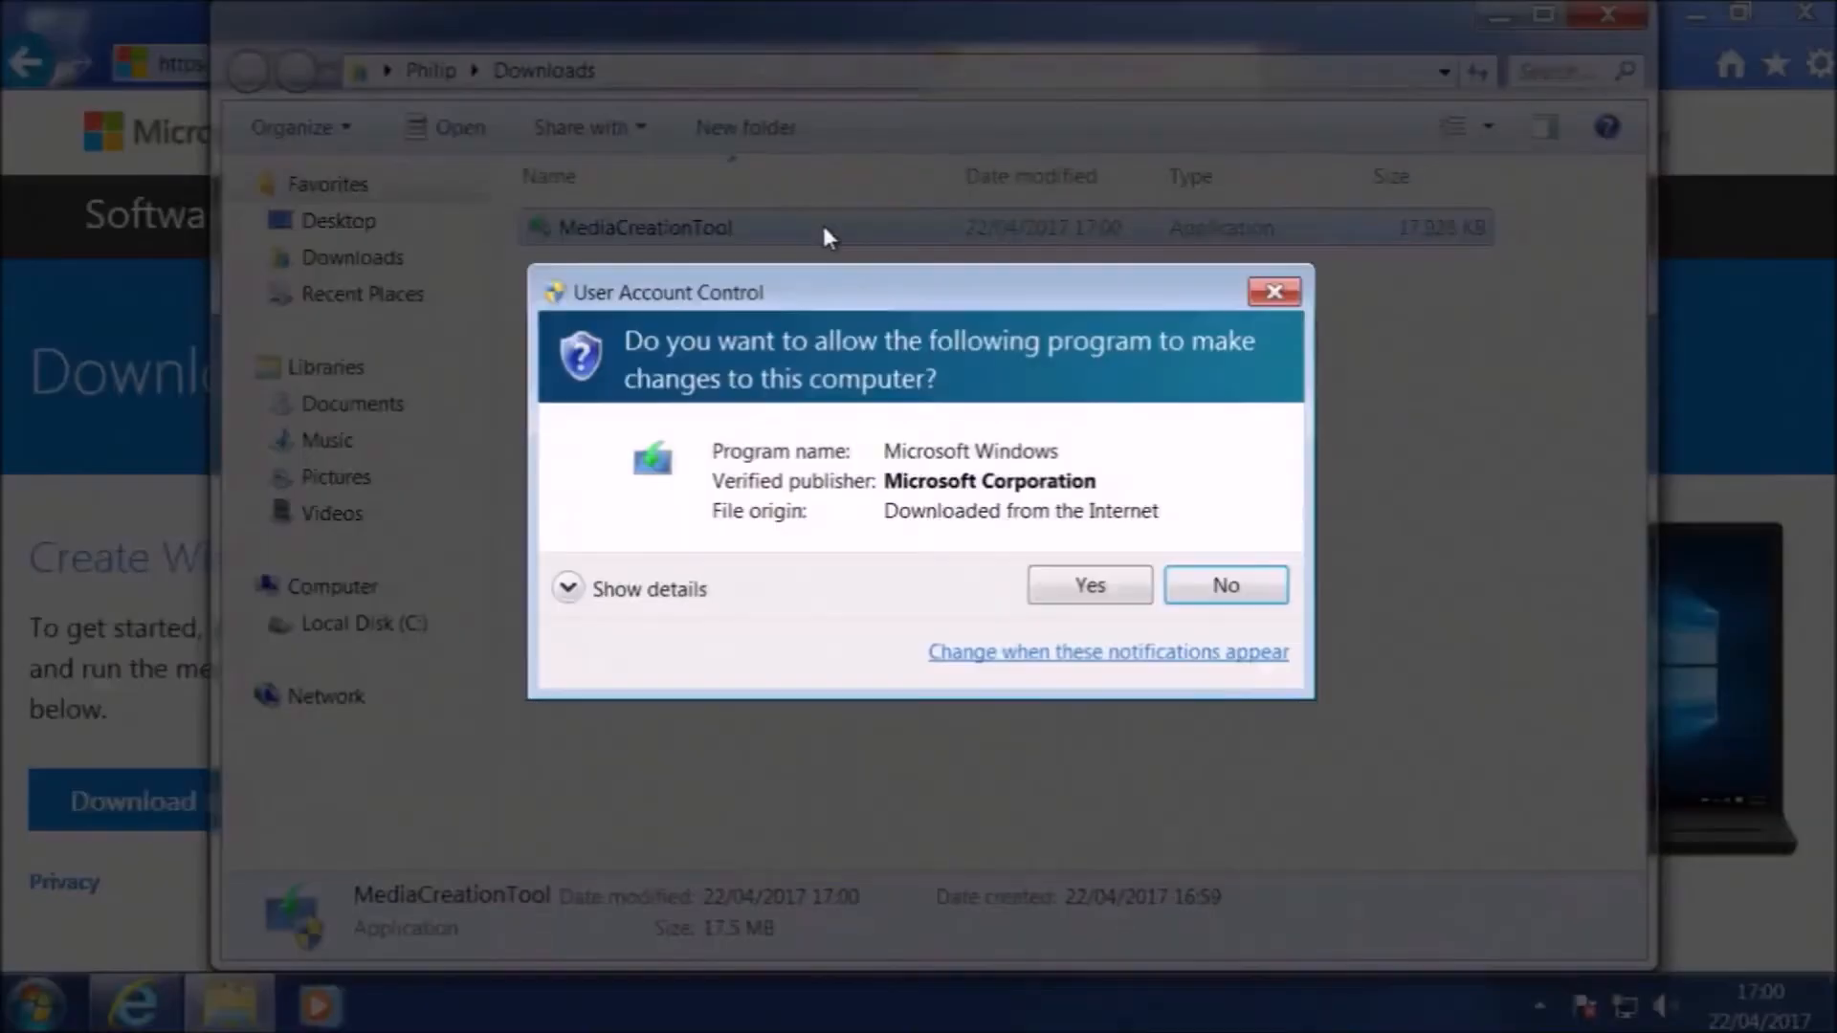
- Launch the tool with UAC approval and close Internet Explorer
click(1087, 586)
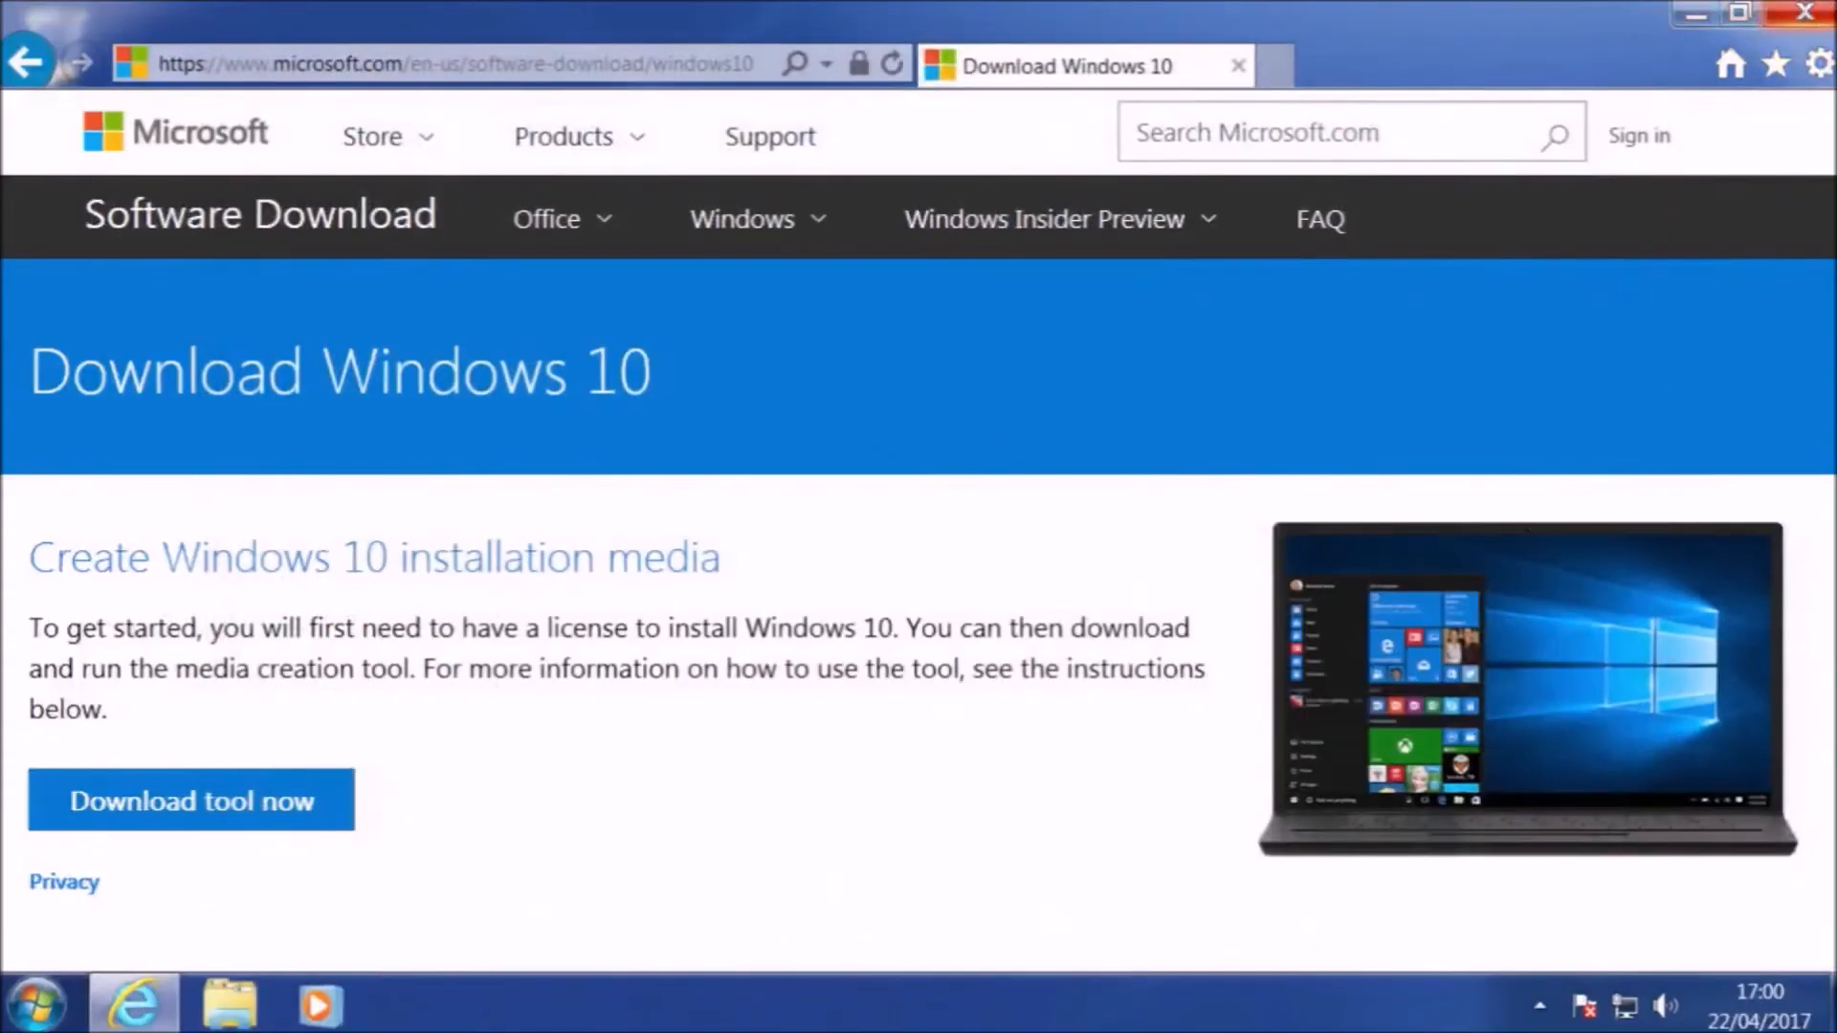
click(1802, 14)
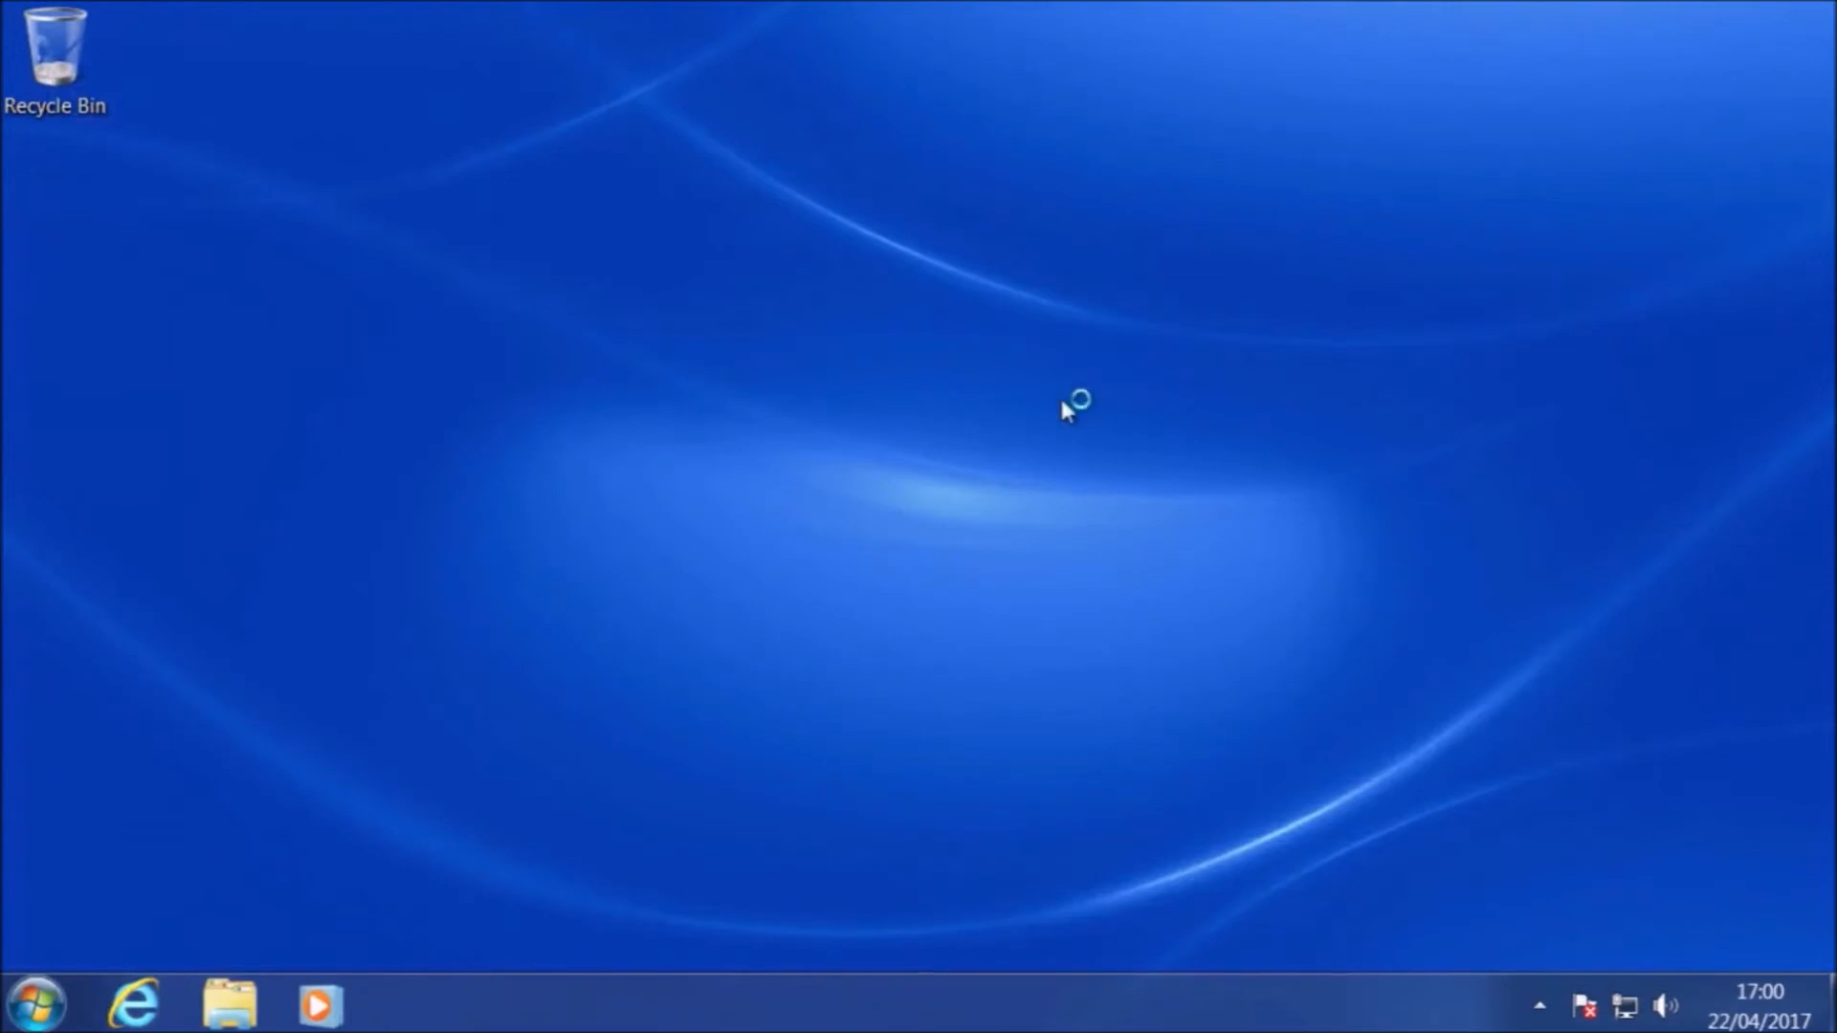
mouse_move(1066, 412)
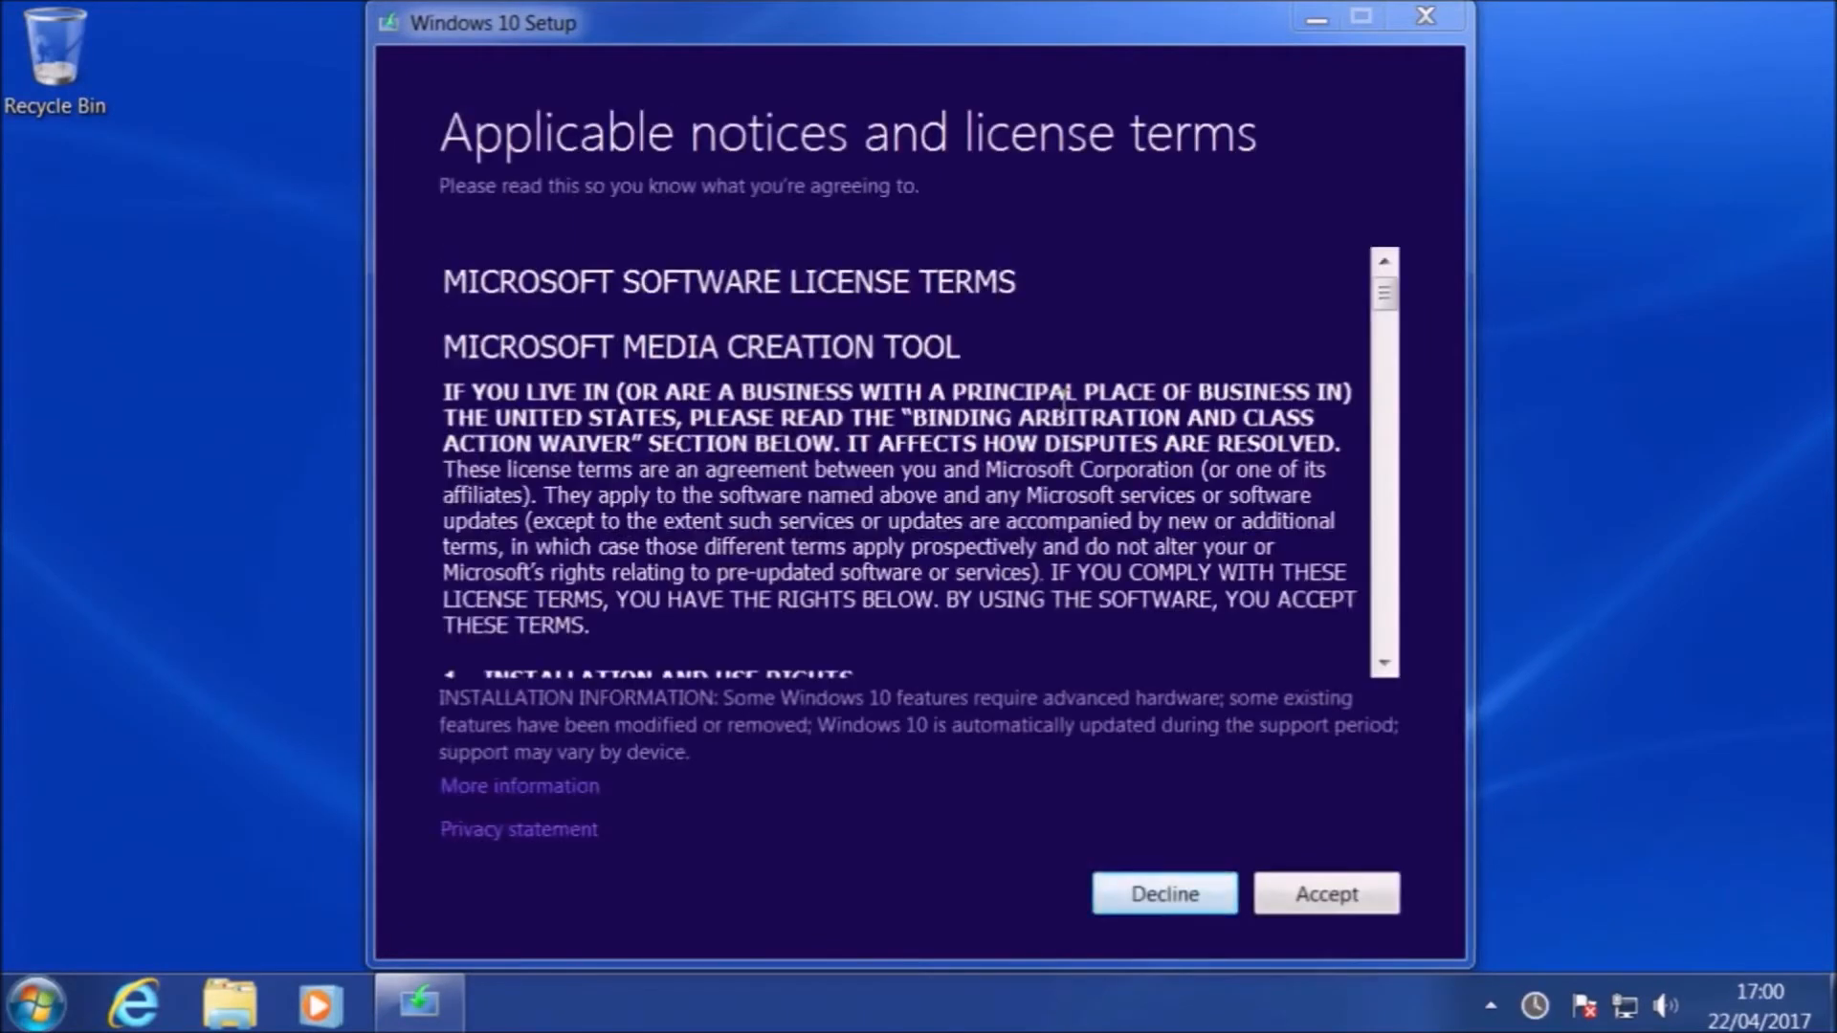
- Accept the media creation tool license terms, reaching the upgrade-or-create-media choice
click(1324, 893)
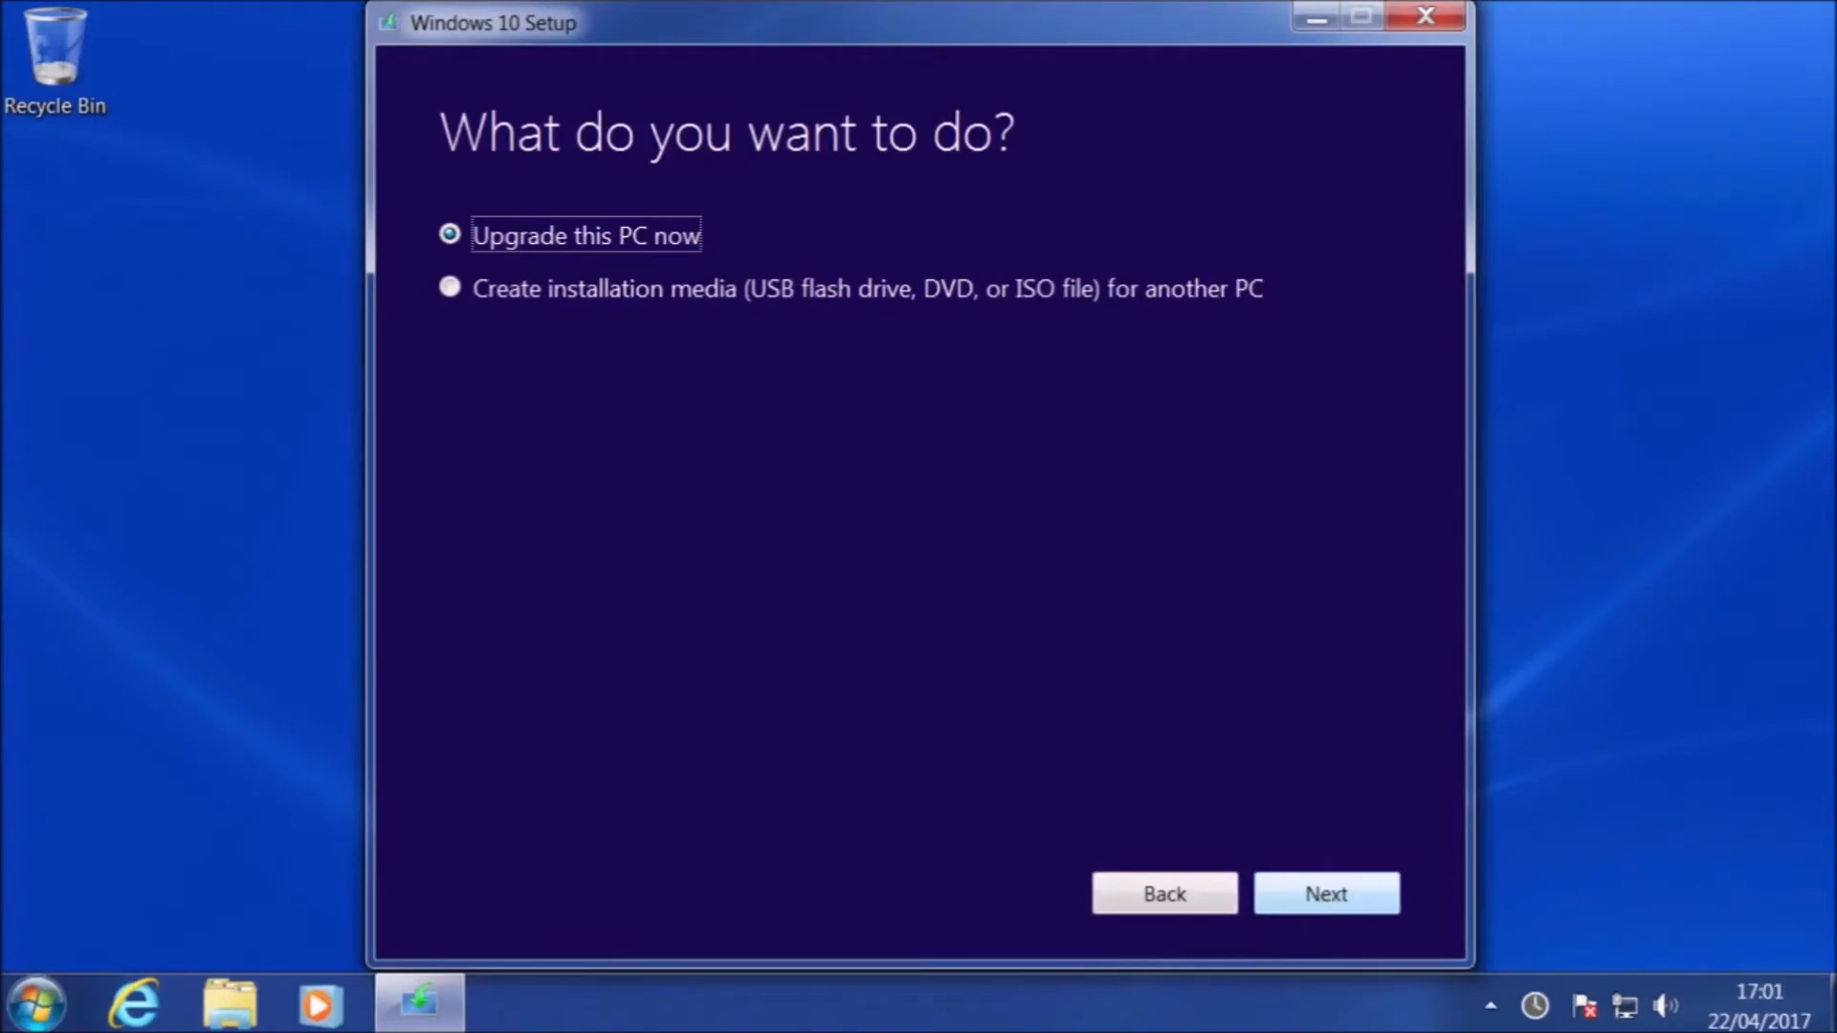
- Proceed with 'Upgrade this PC now' so Windows 10 begins downloading
click(1324, 893)
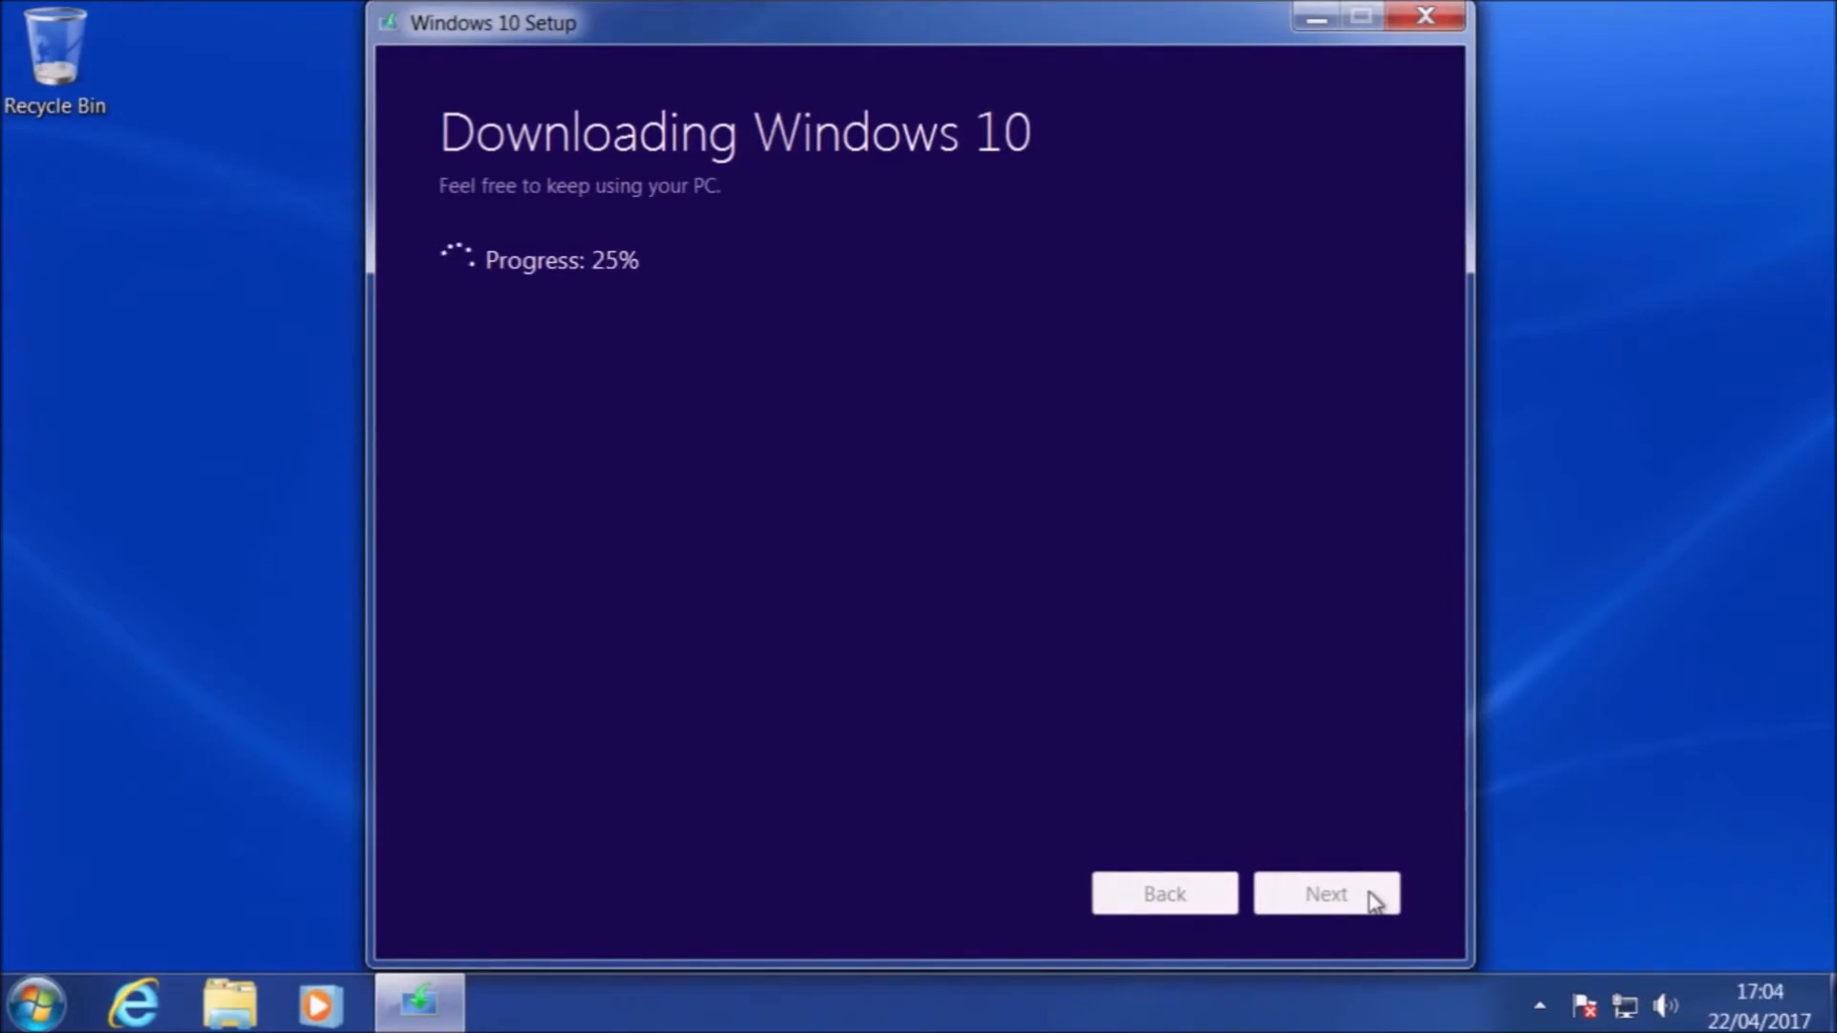
mouse_move(1801, 59)
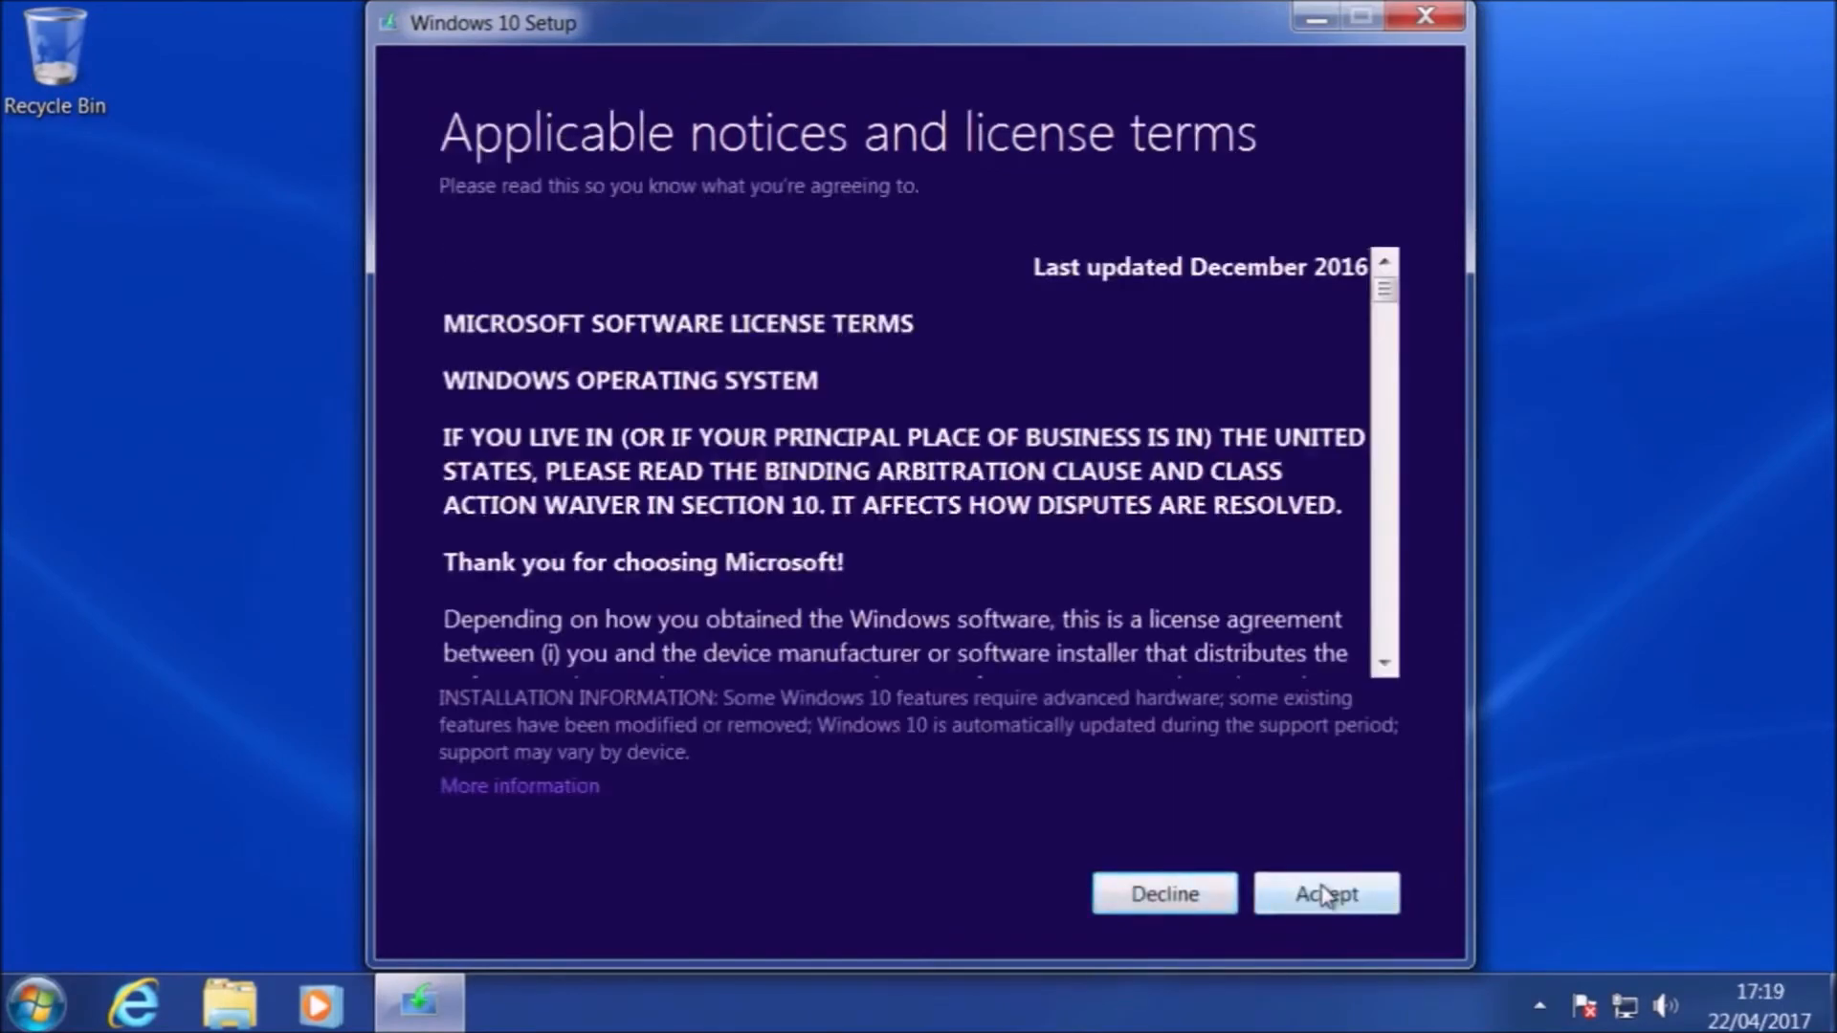
- Accept the Windows license and install Windows 10 Pro keeping personal files and apps
click(1324, 894)
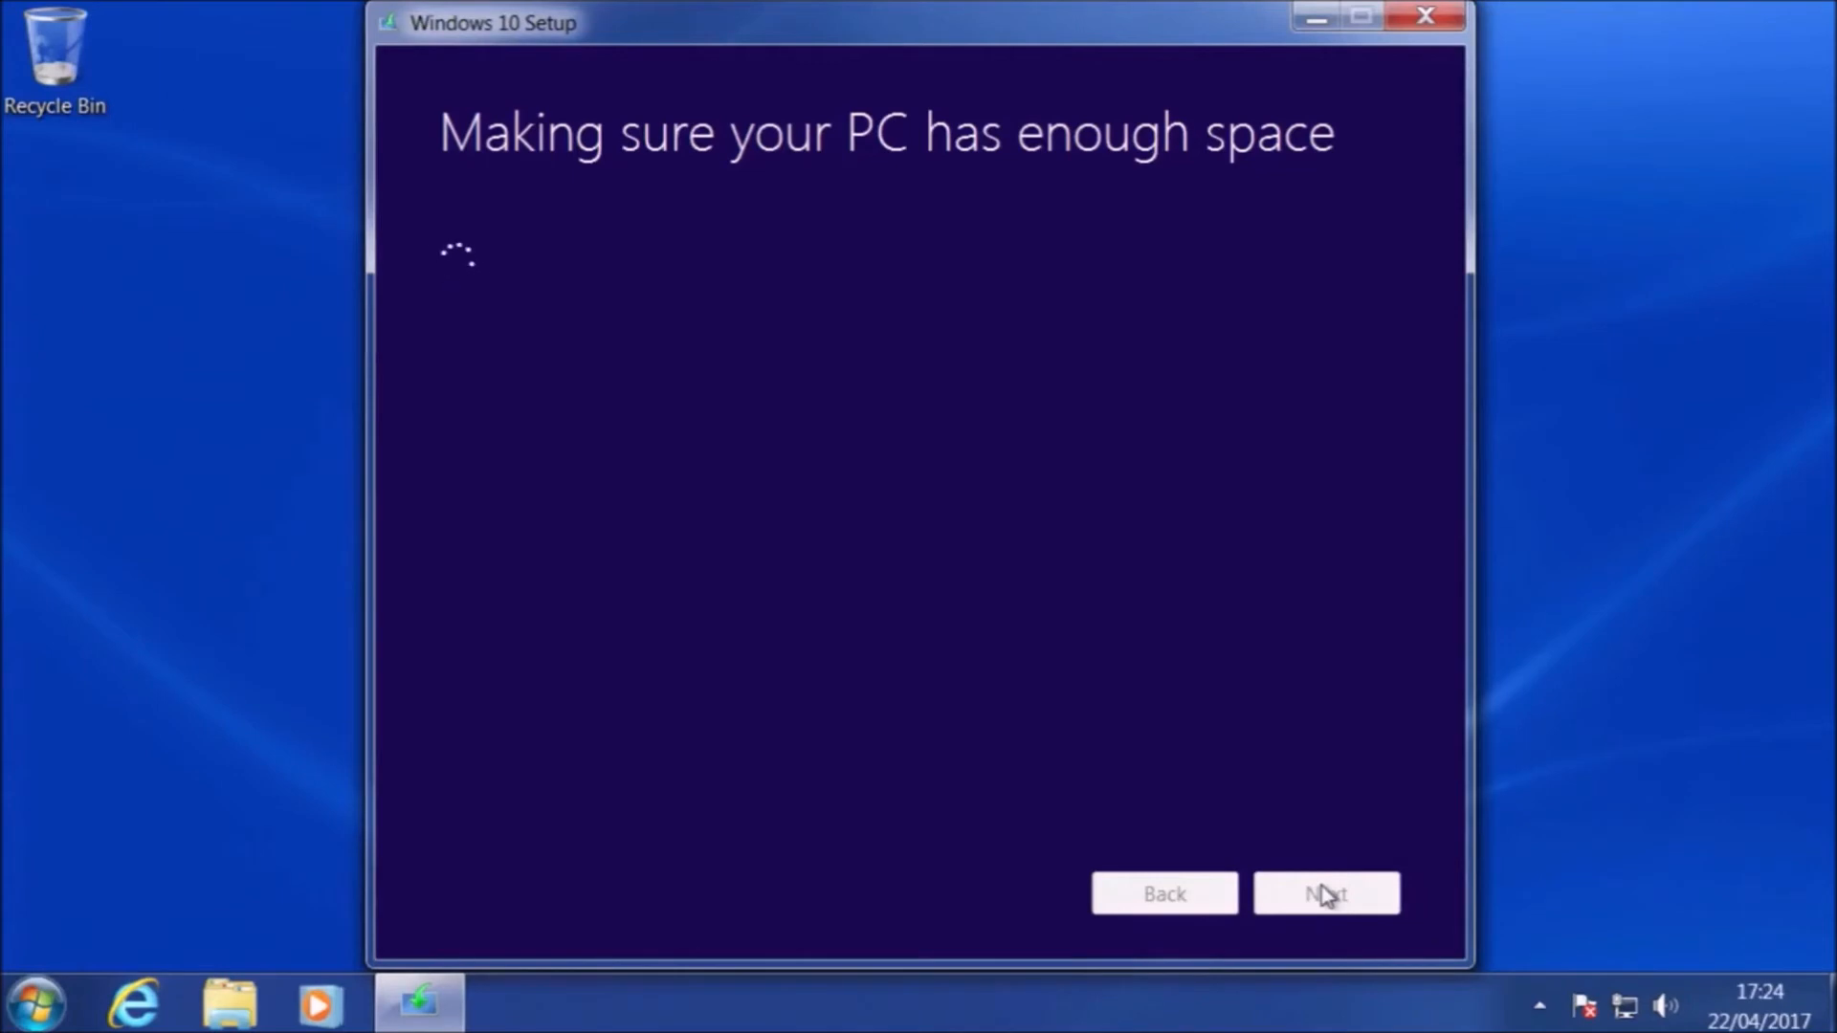
click(1324, 893)
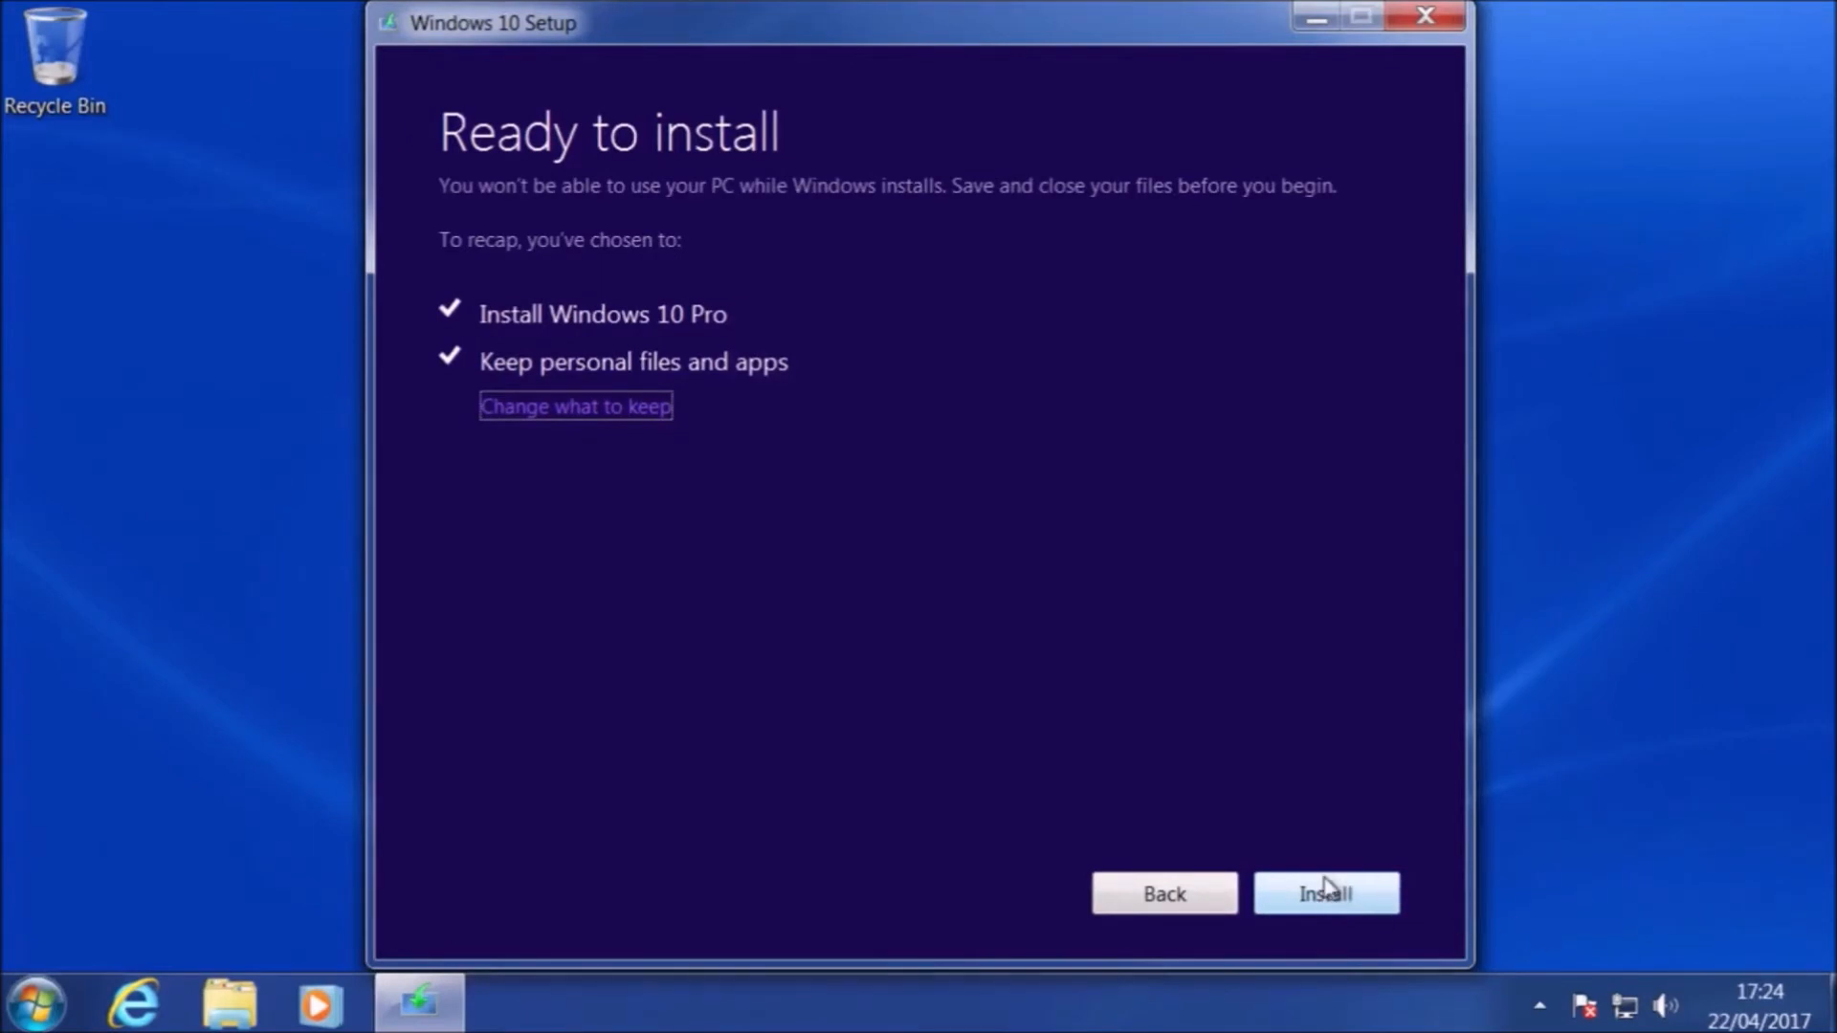
click(1324, 894)
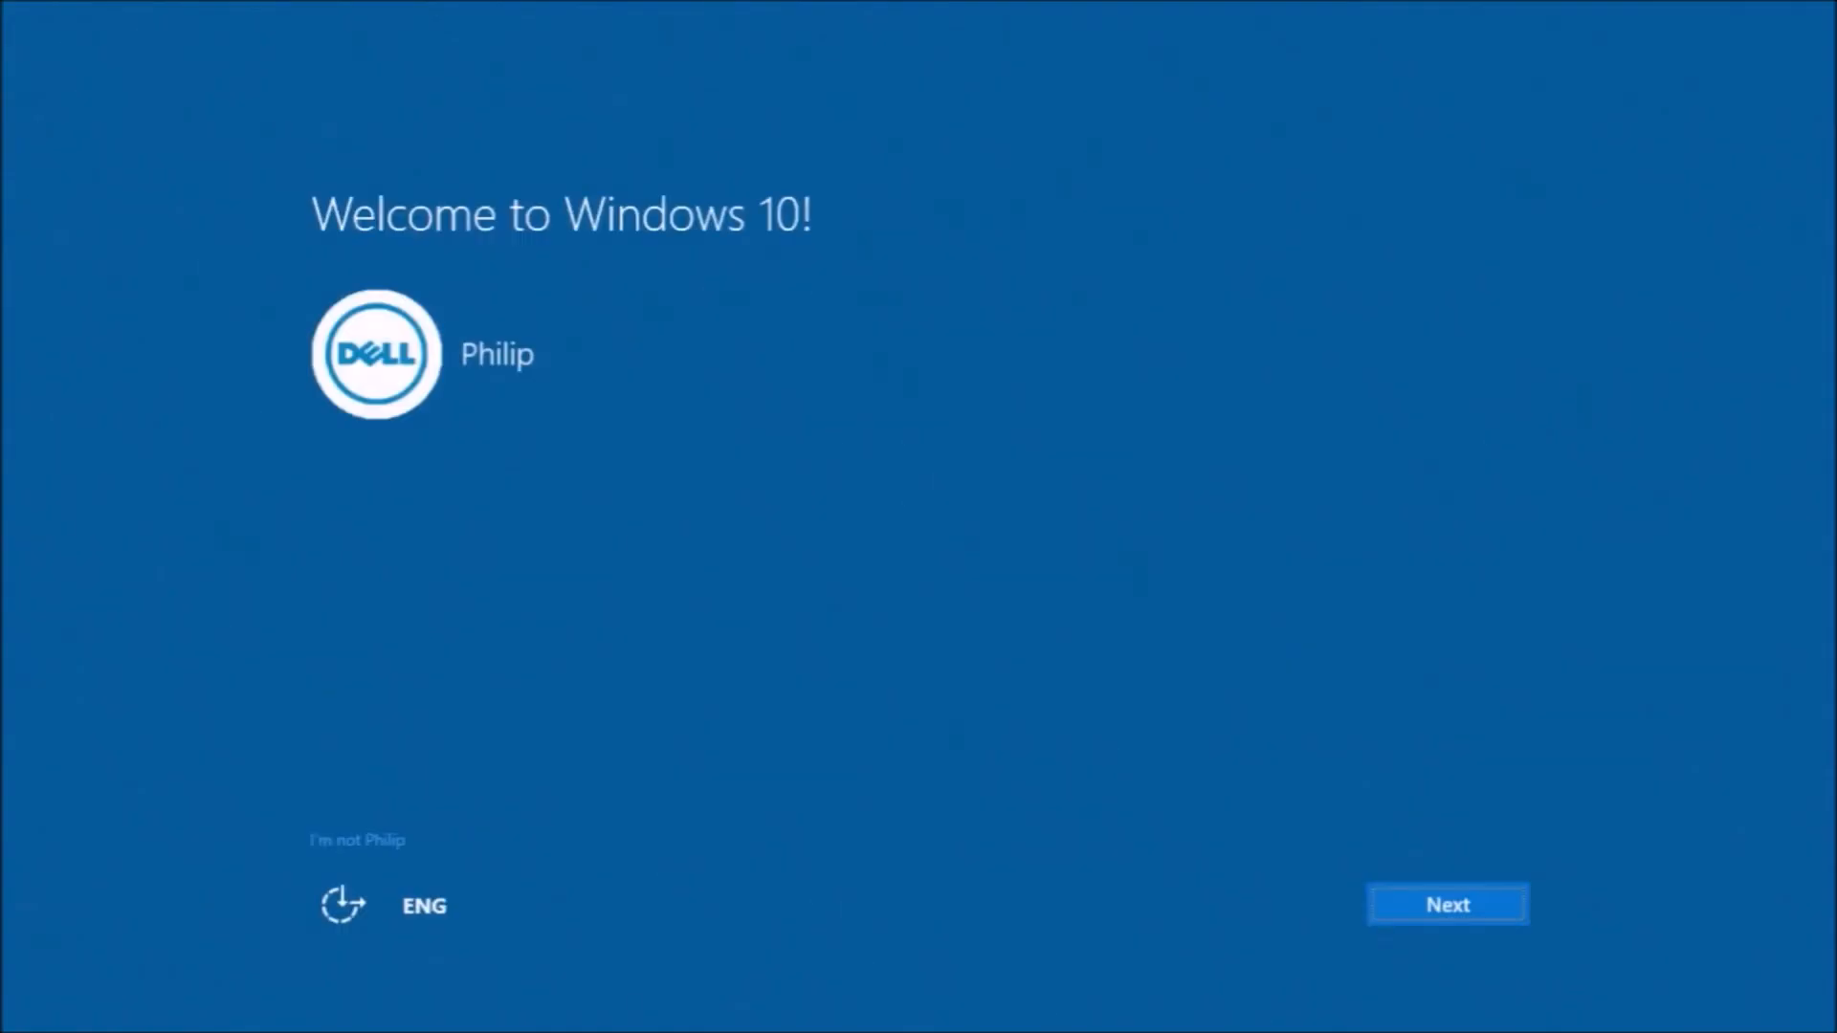
mouse_move(535, 10)
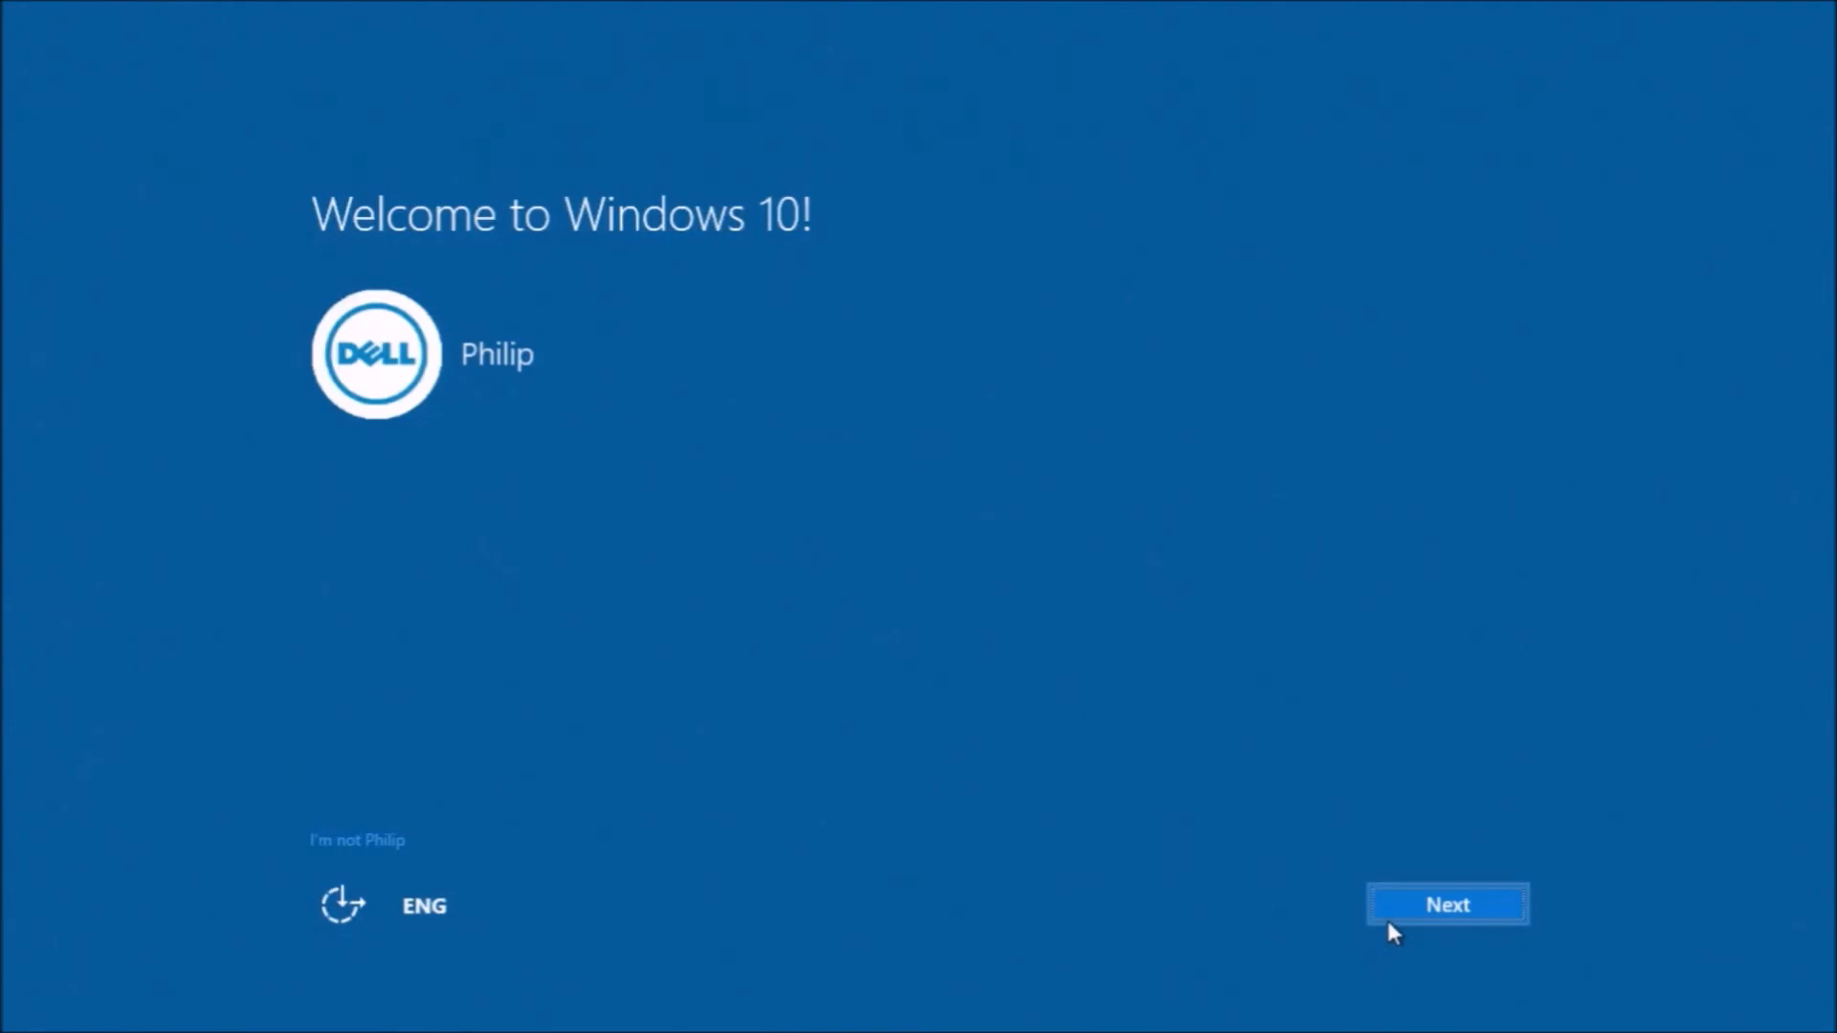
- Pass the Welcome screen, accept default privacy settings and new default apps to reach the desktop
click(1447, 905)
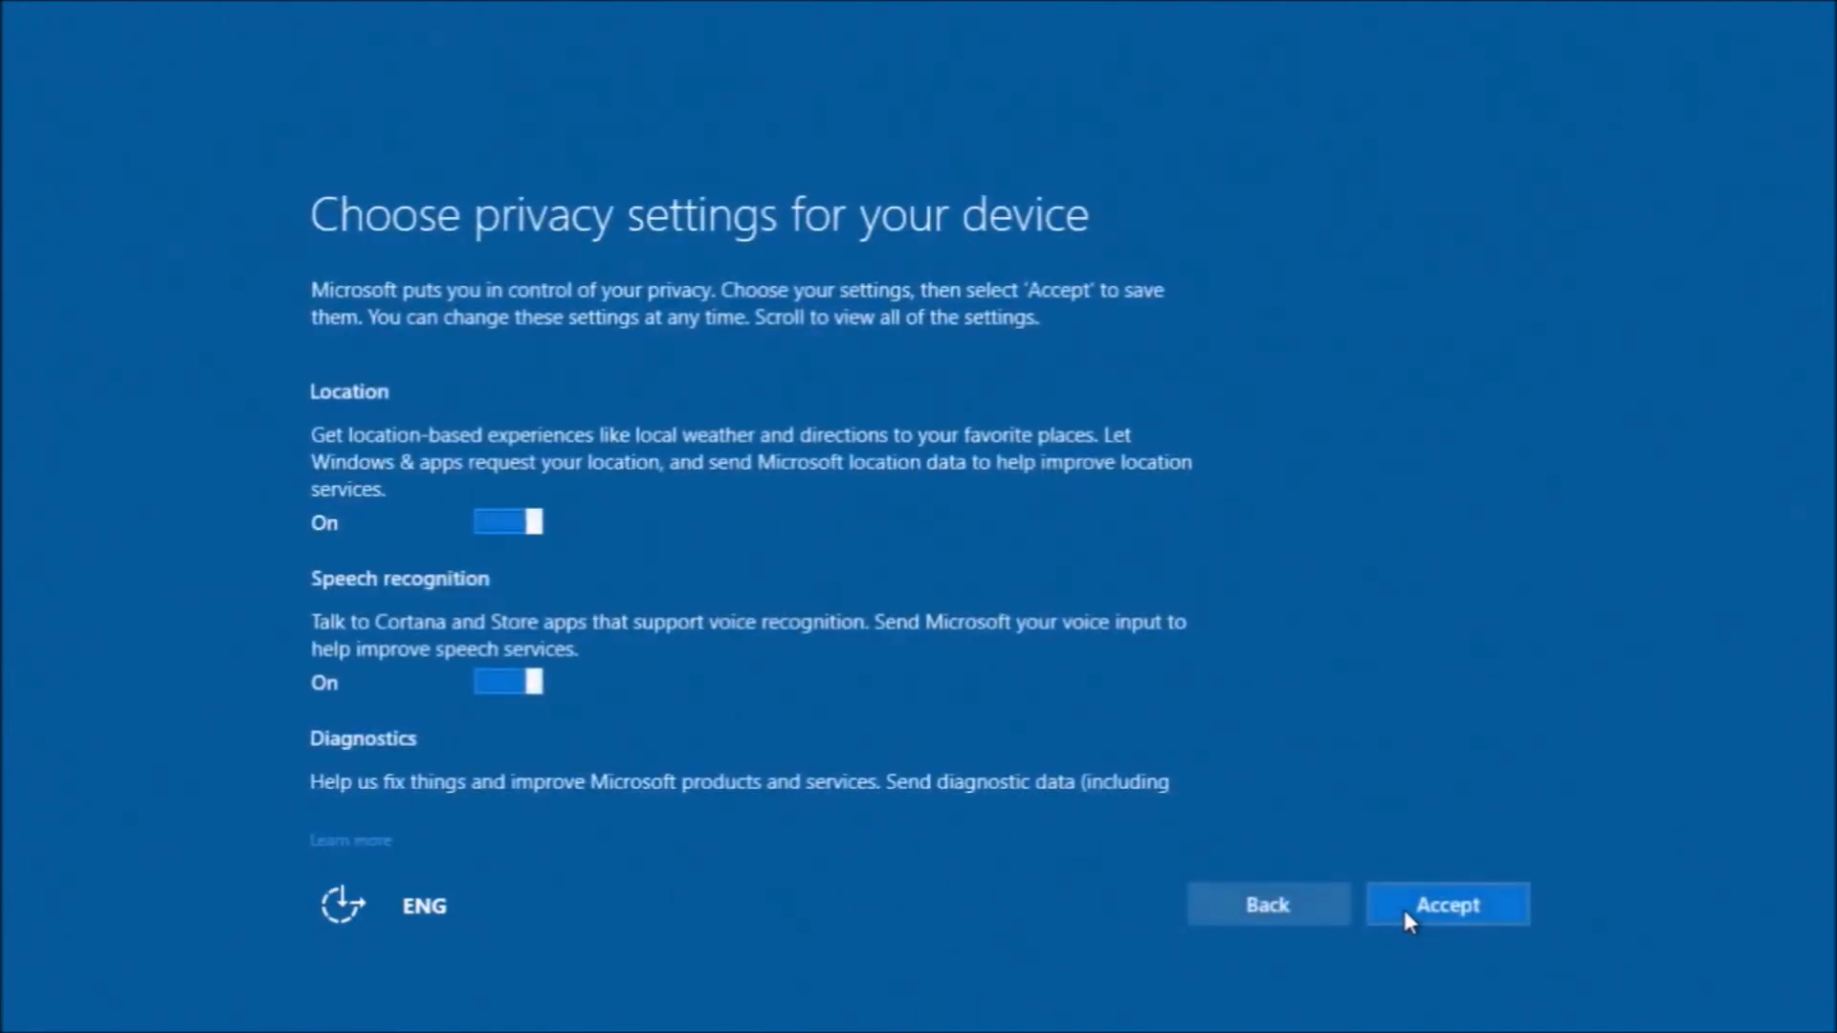
scroll(down, 3)
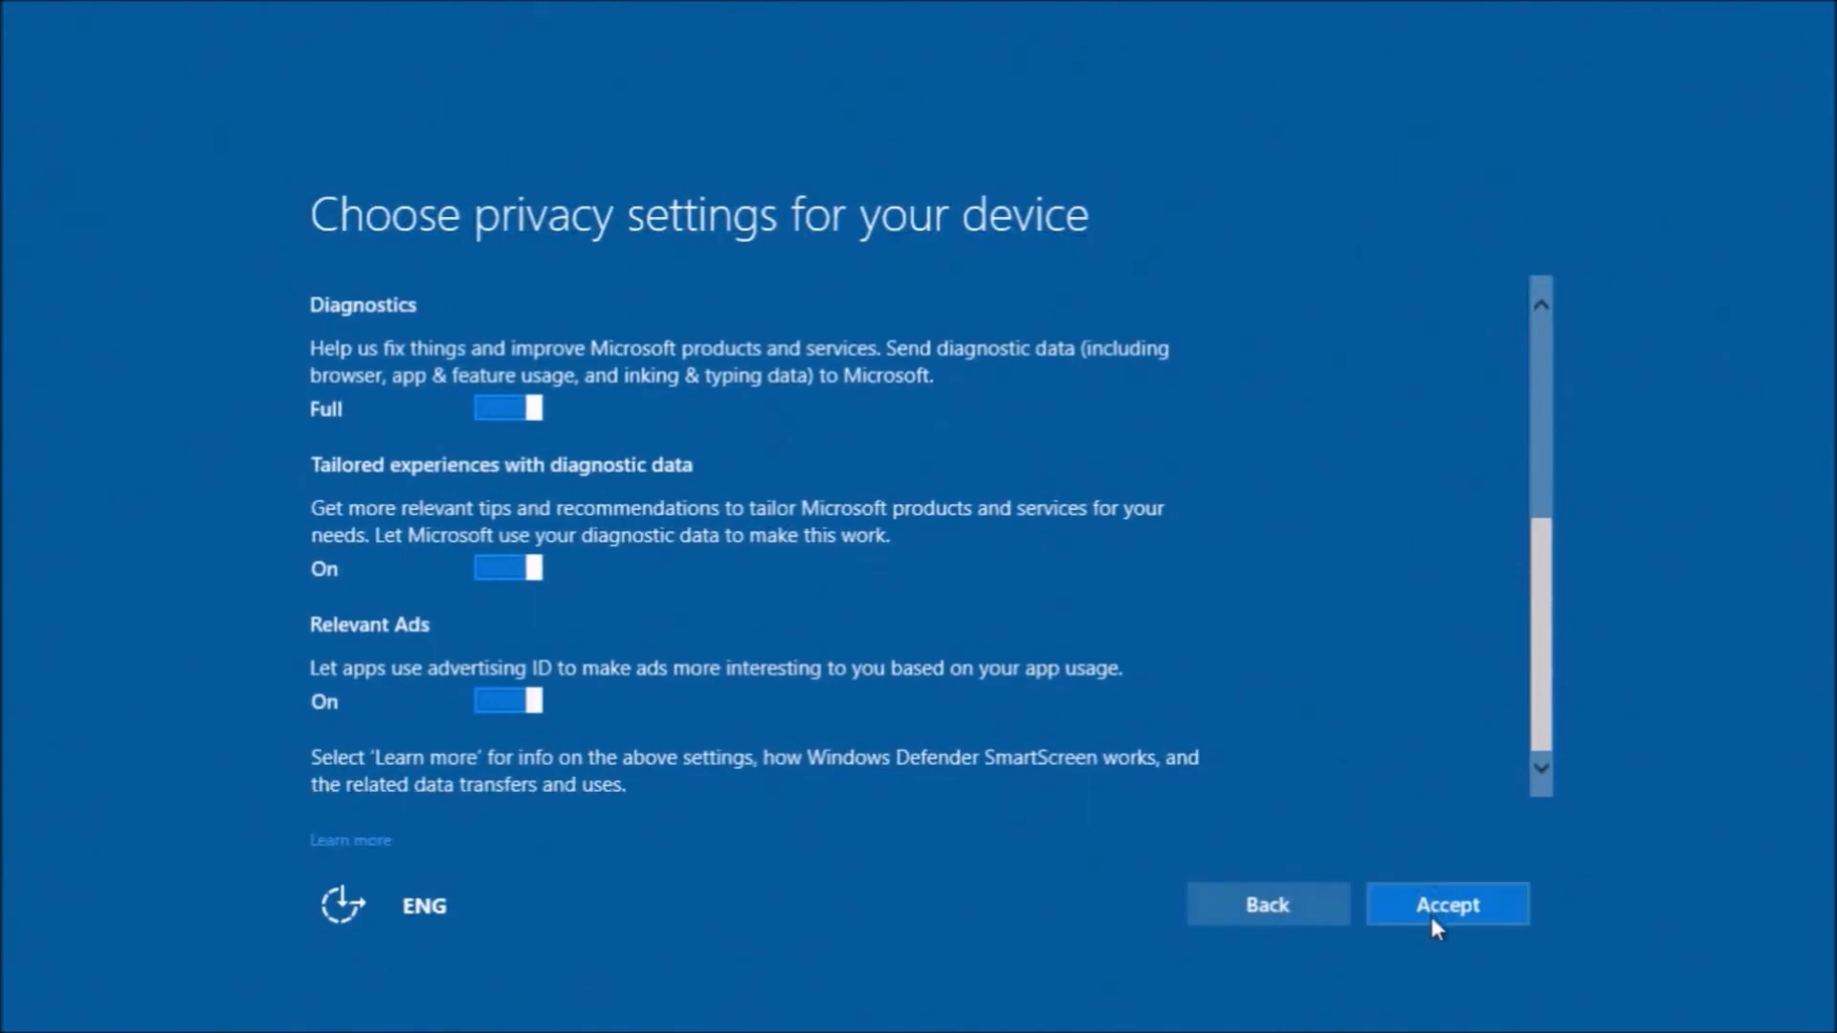
click(1446, 904)
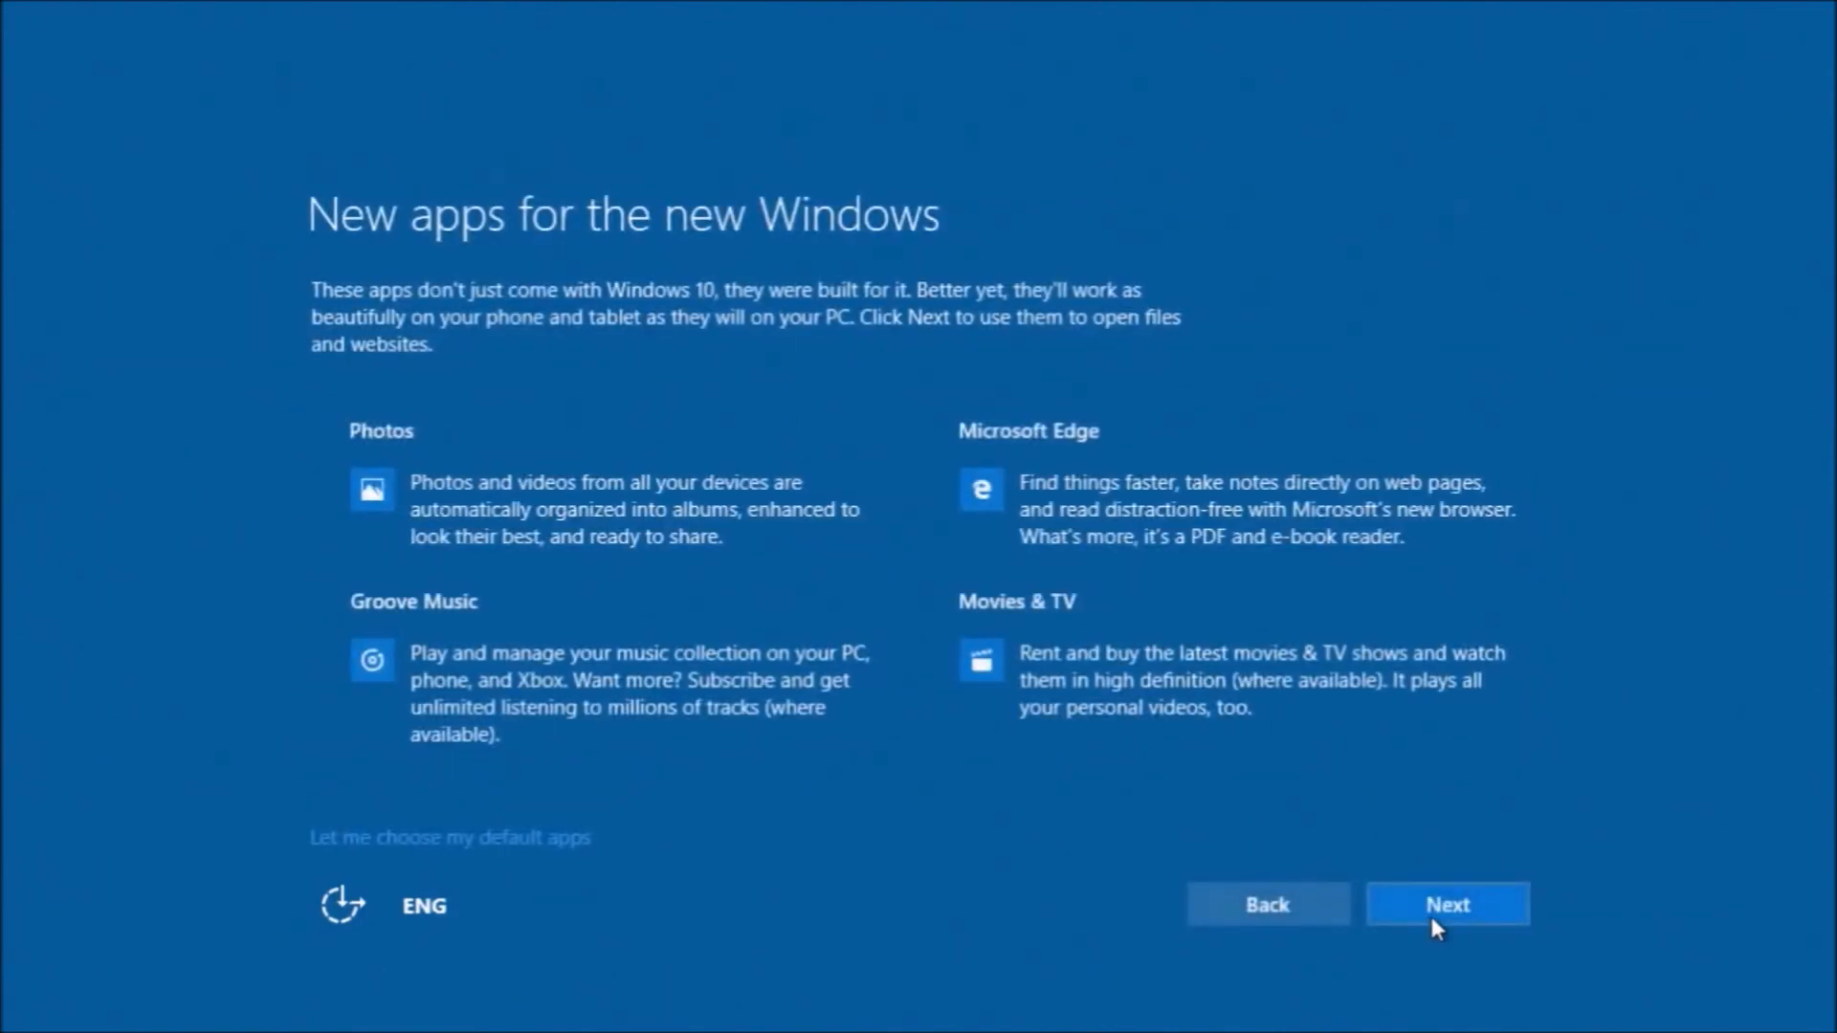
click(1447, 903)
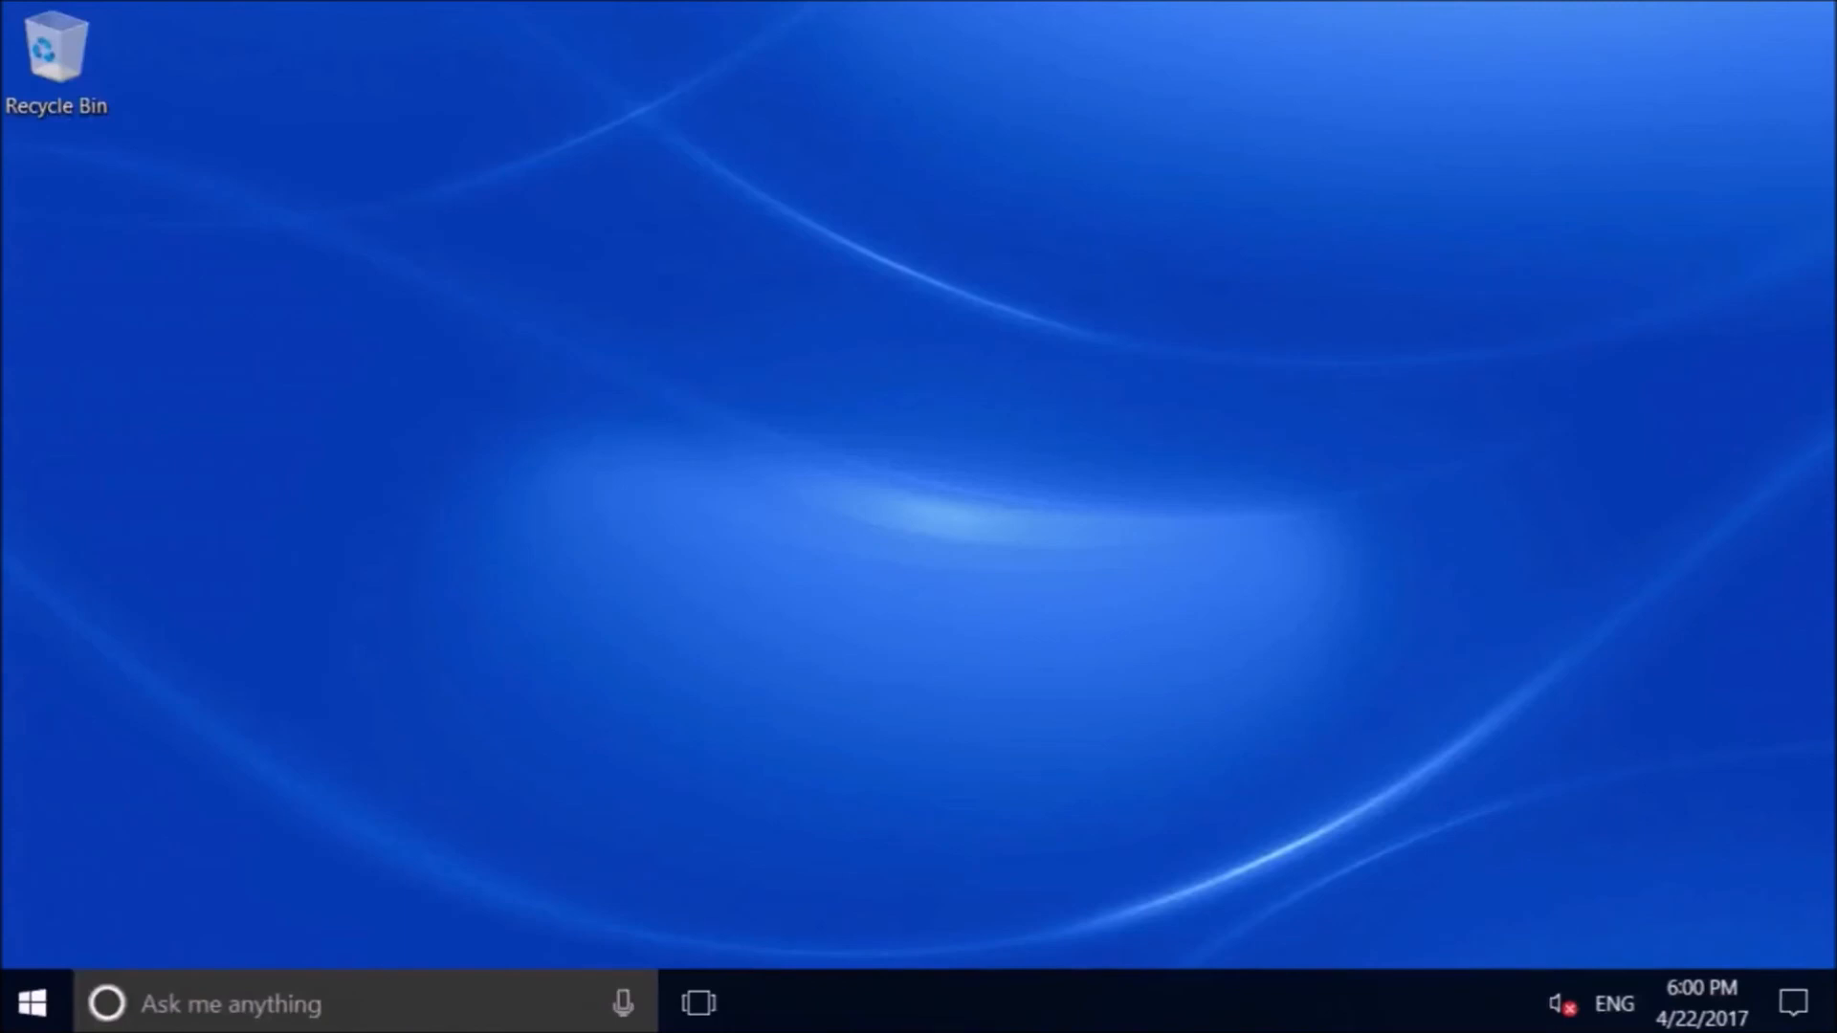
- Launch System Information by entering msinfo32 in the Run prompt
click(1559, 1005)
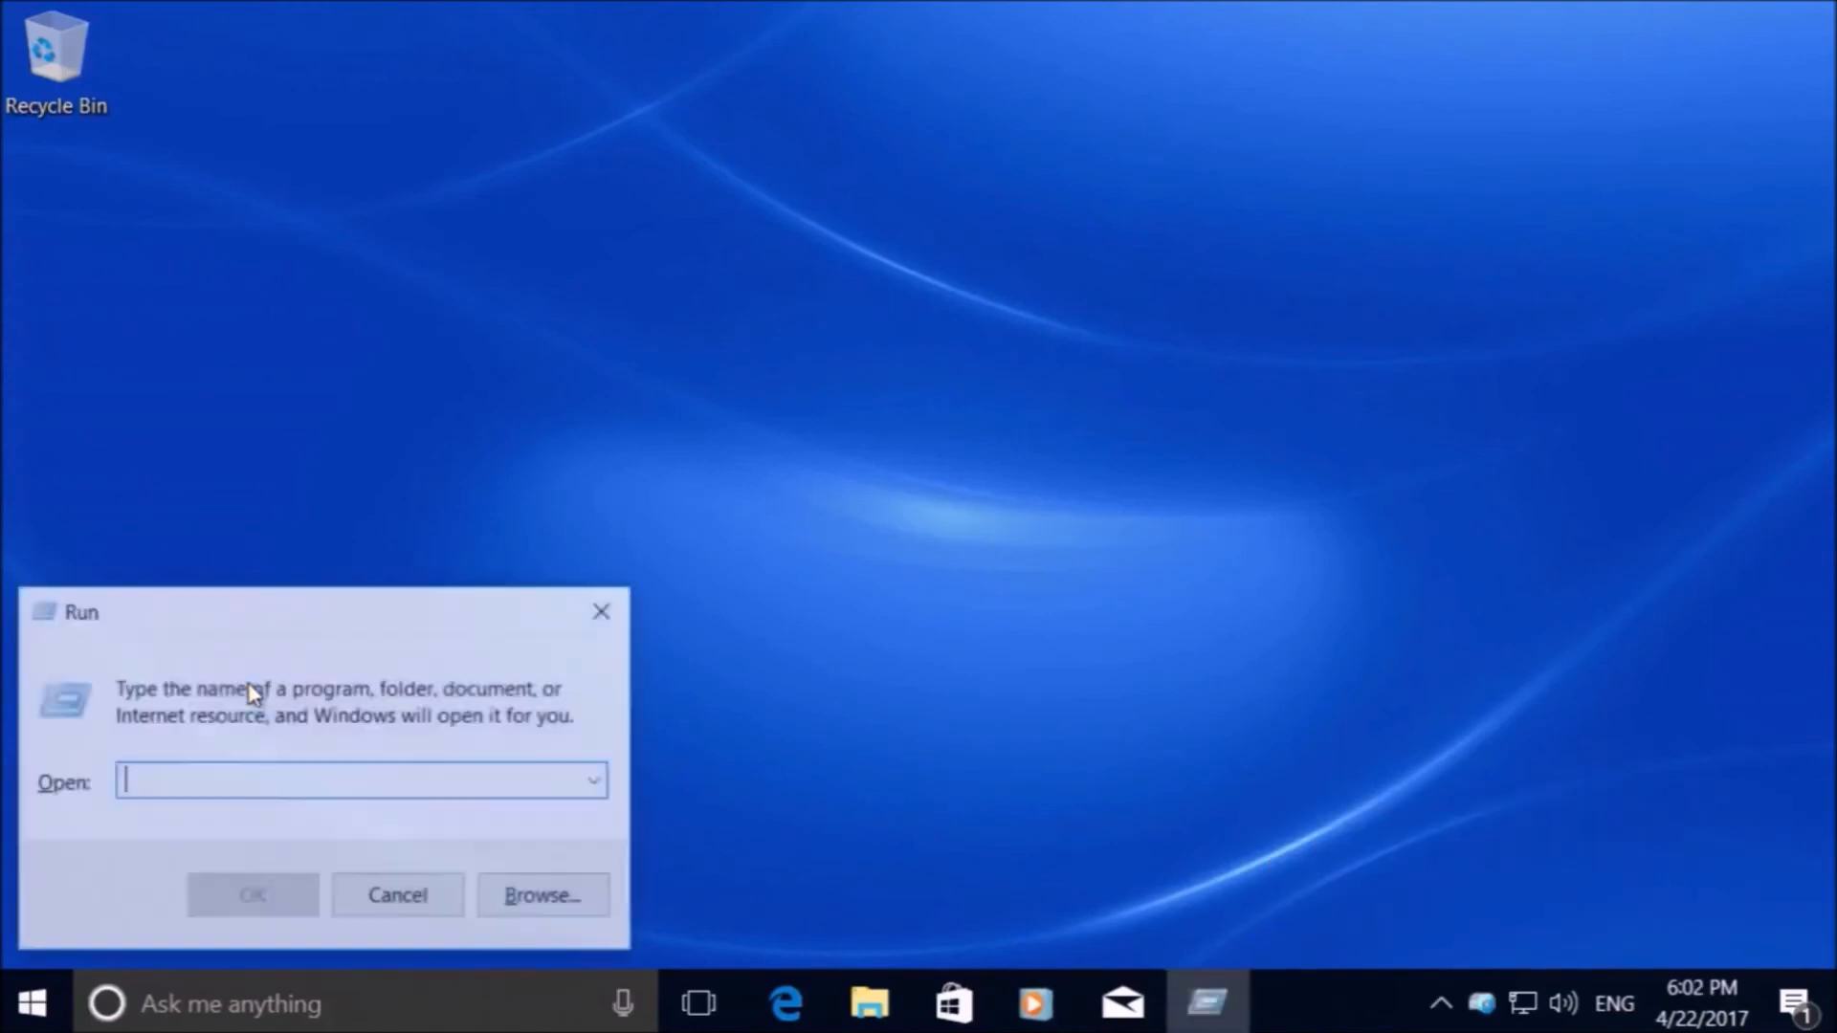
text(msi)
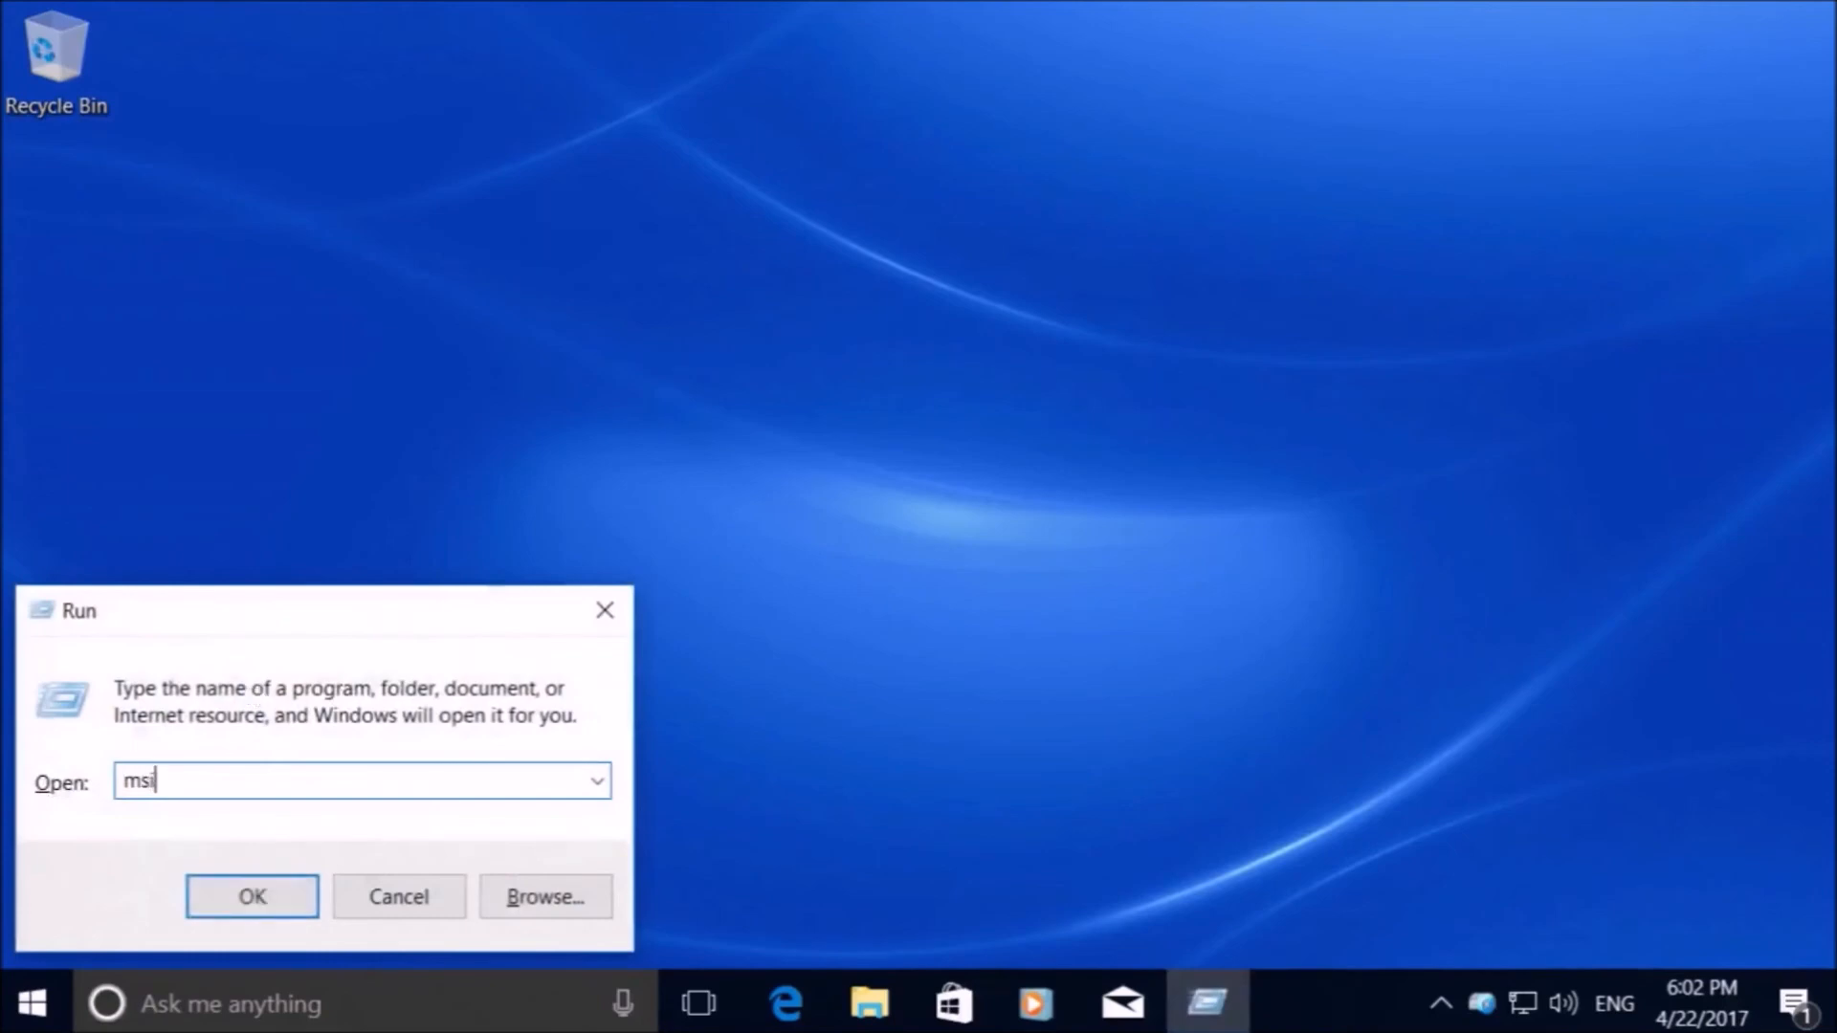
text(nfo32)
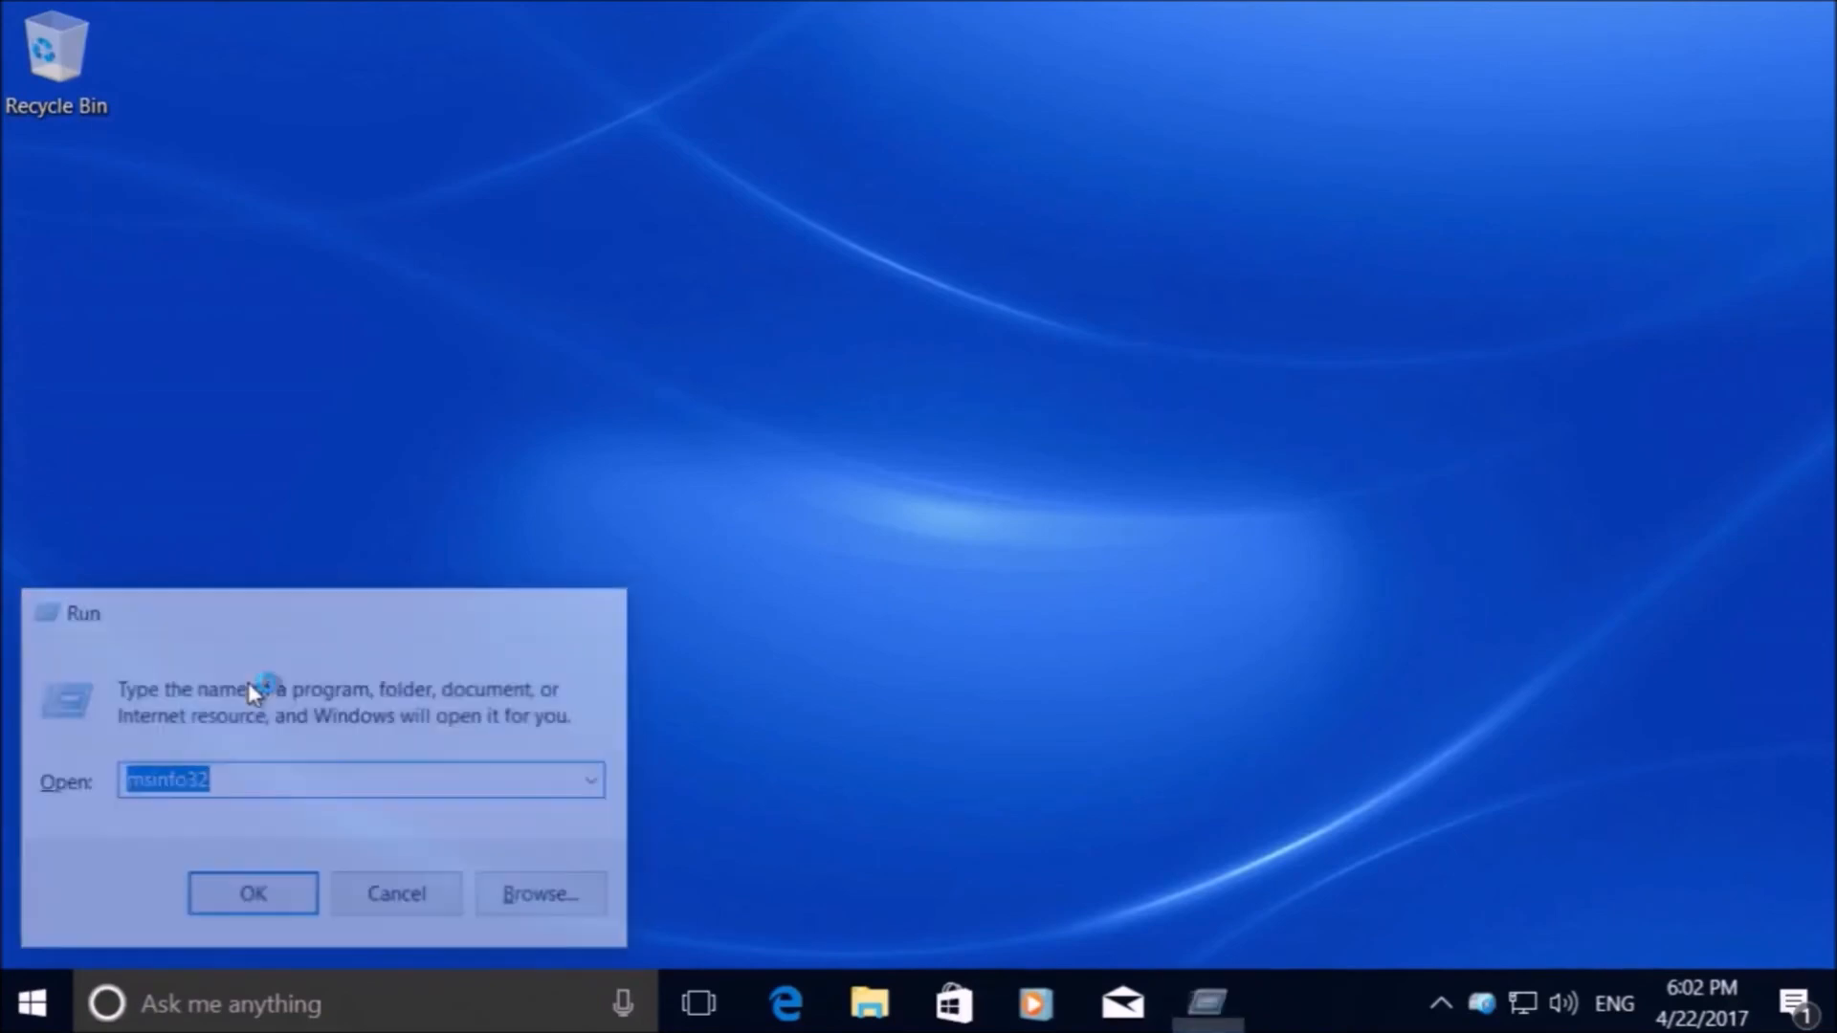
- Maximize System Information and highlight OS Name Windows 10 Pro and Version 10.0.15063 Build 15063
click(253, 894)
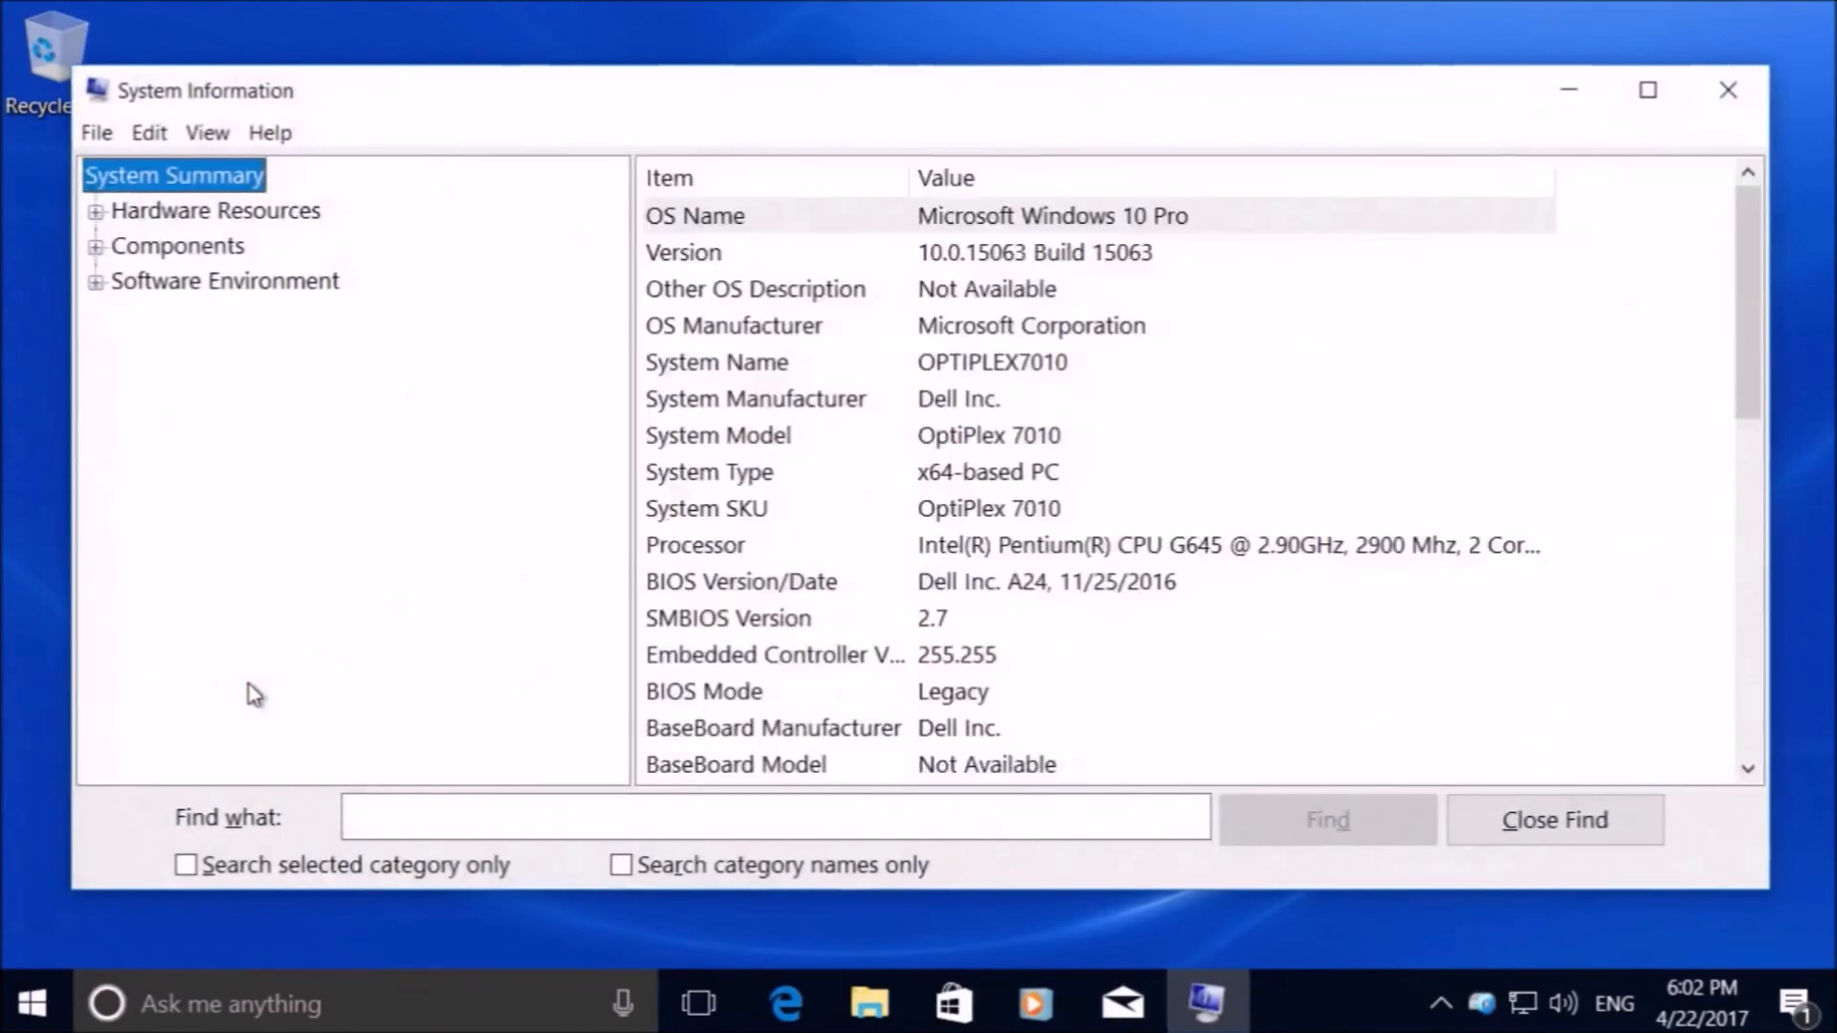
mouse_move(755, 261)
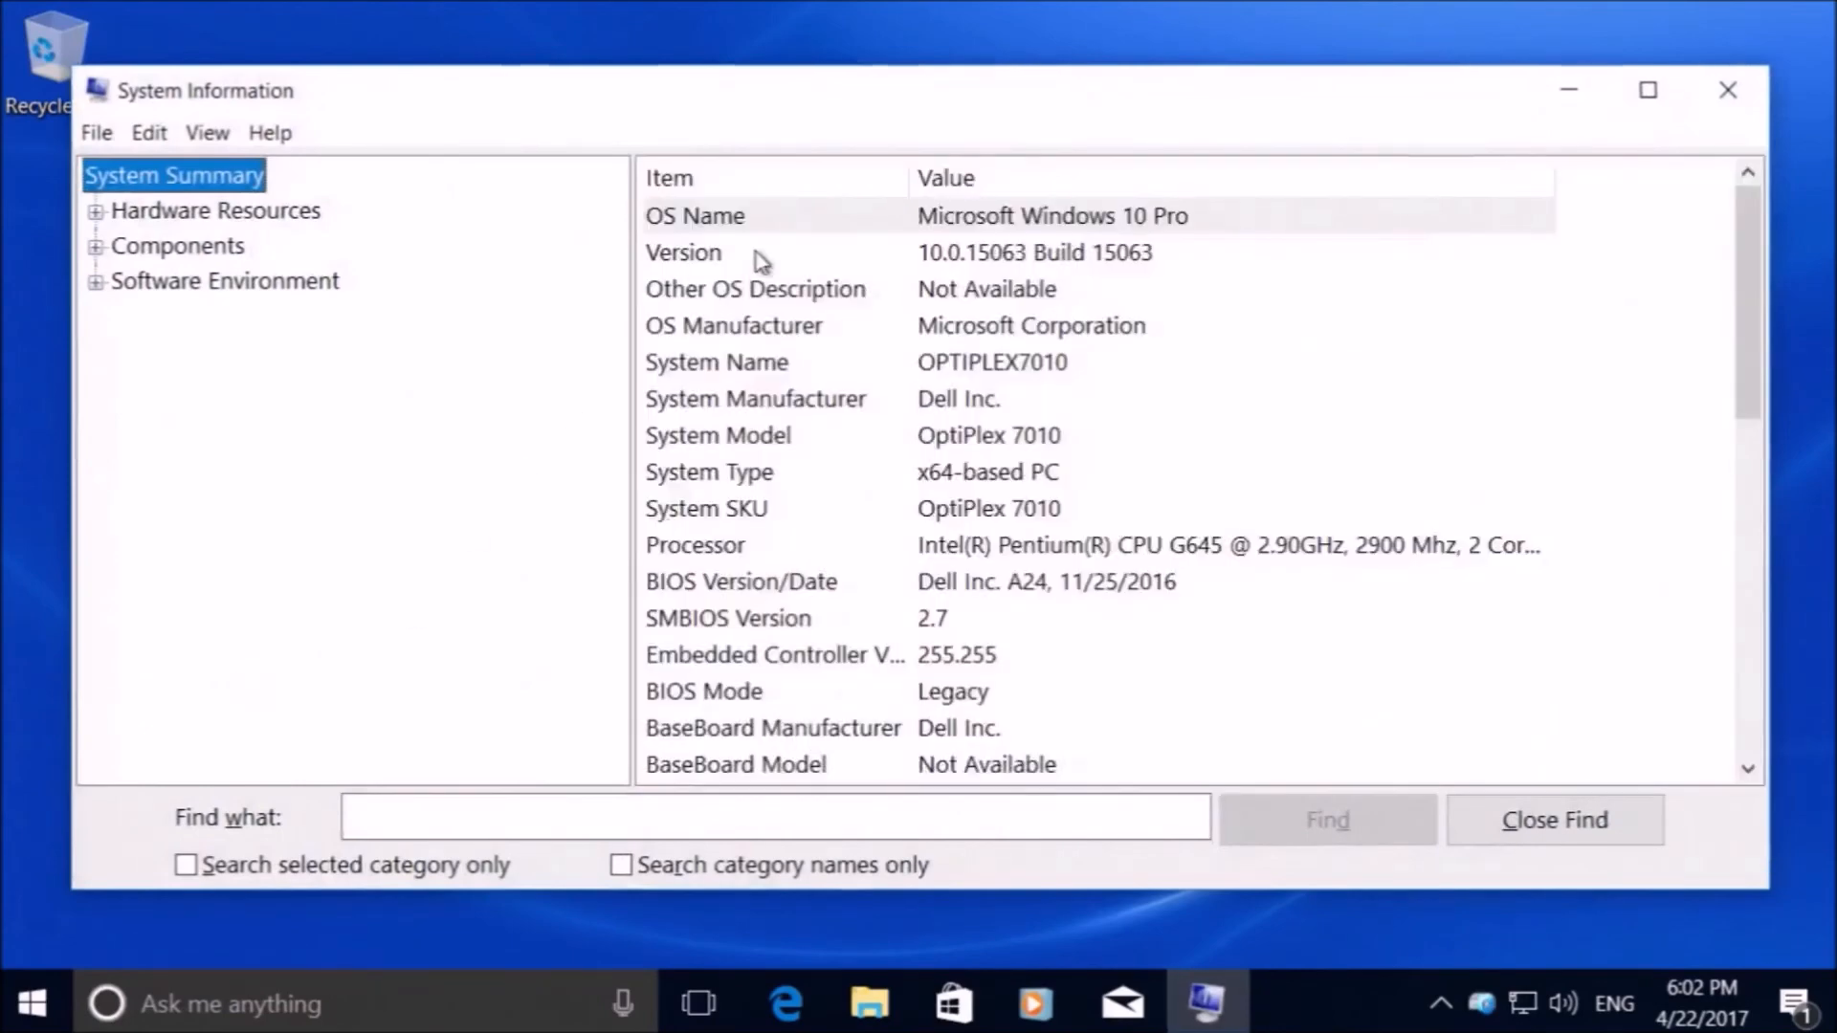
mouse_move(1298, 128)
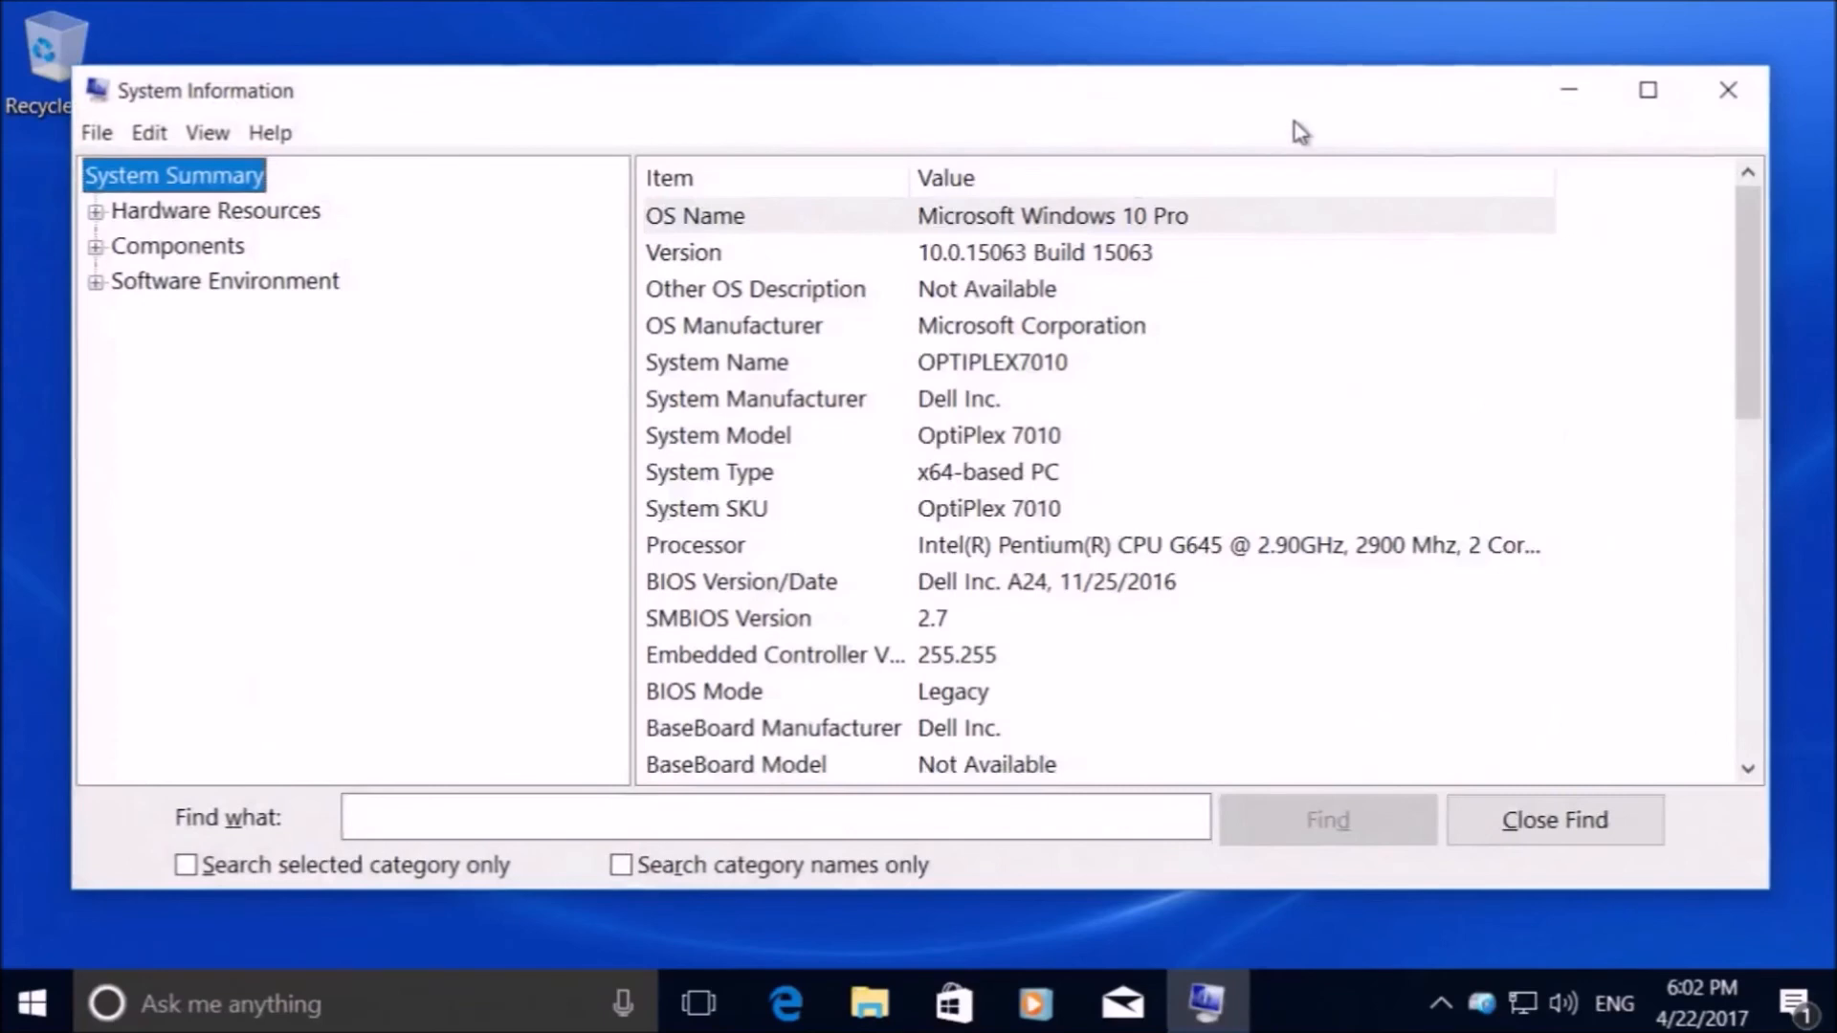
mouse_move(1563, 62)
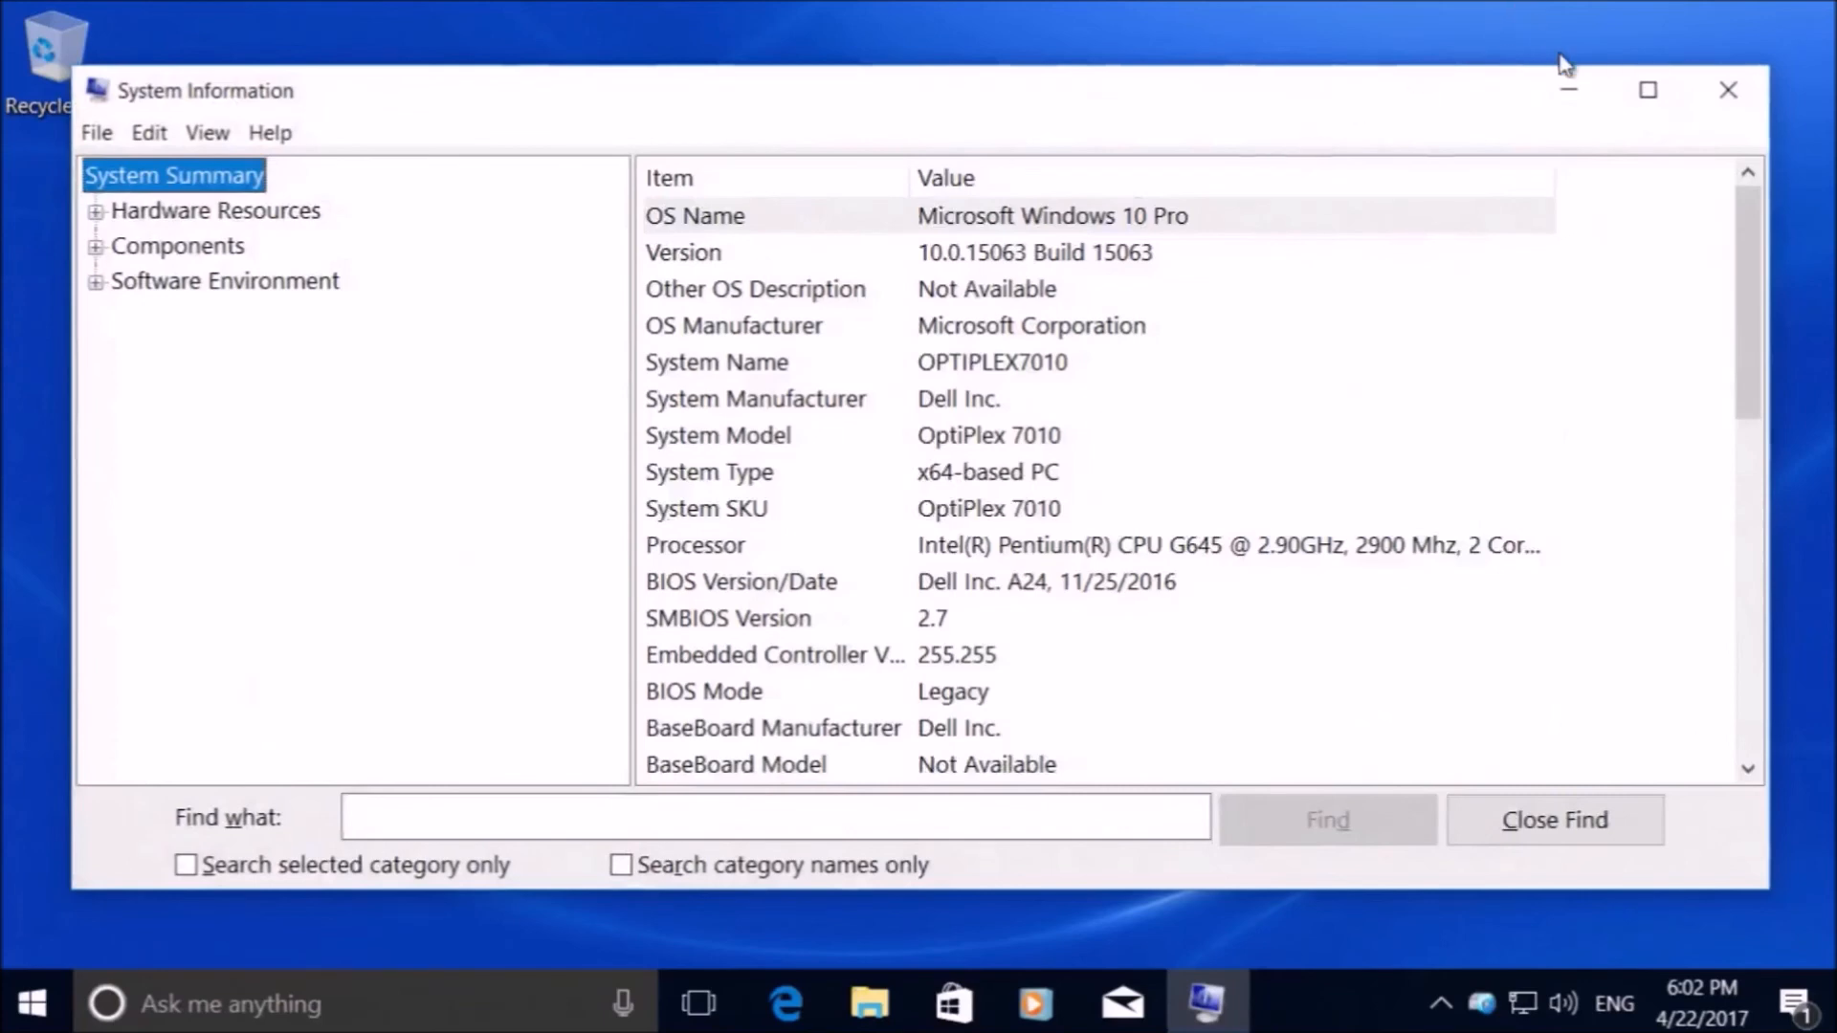
mouse_move(1645, 117)
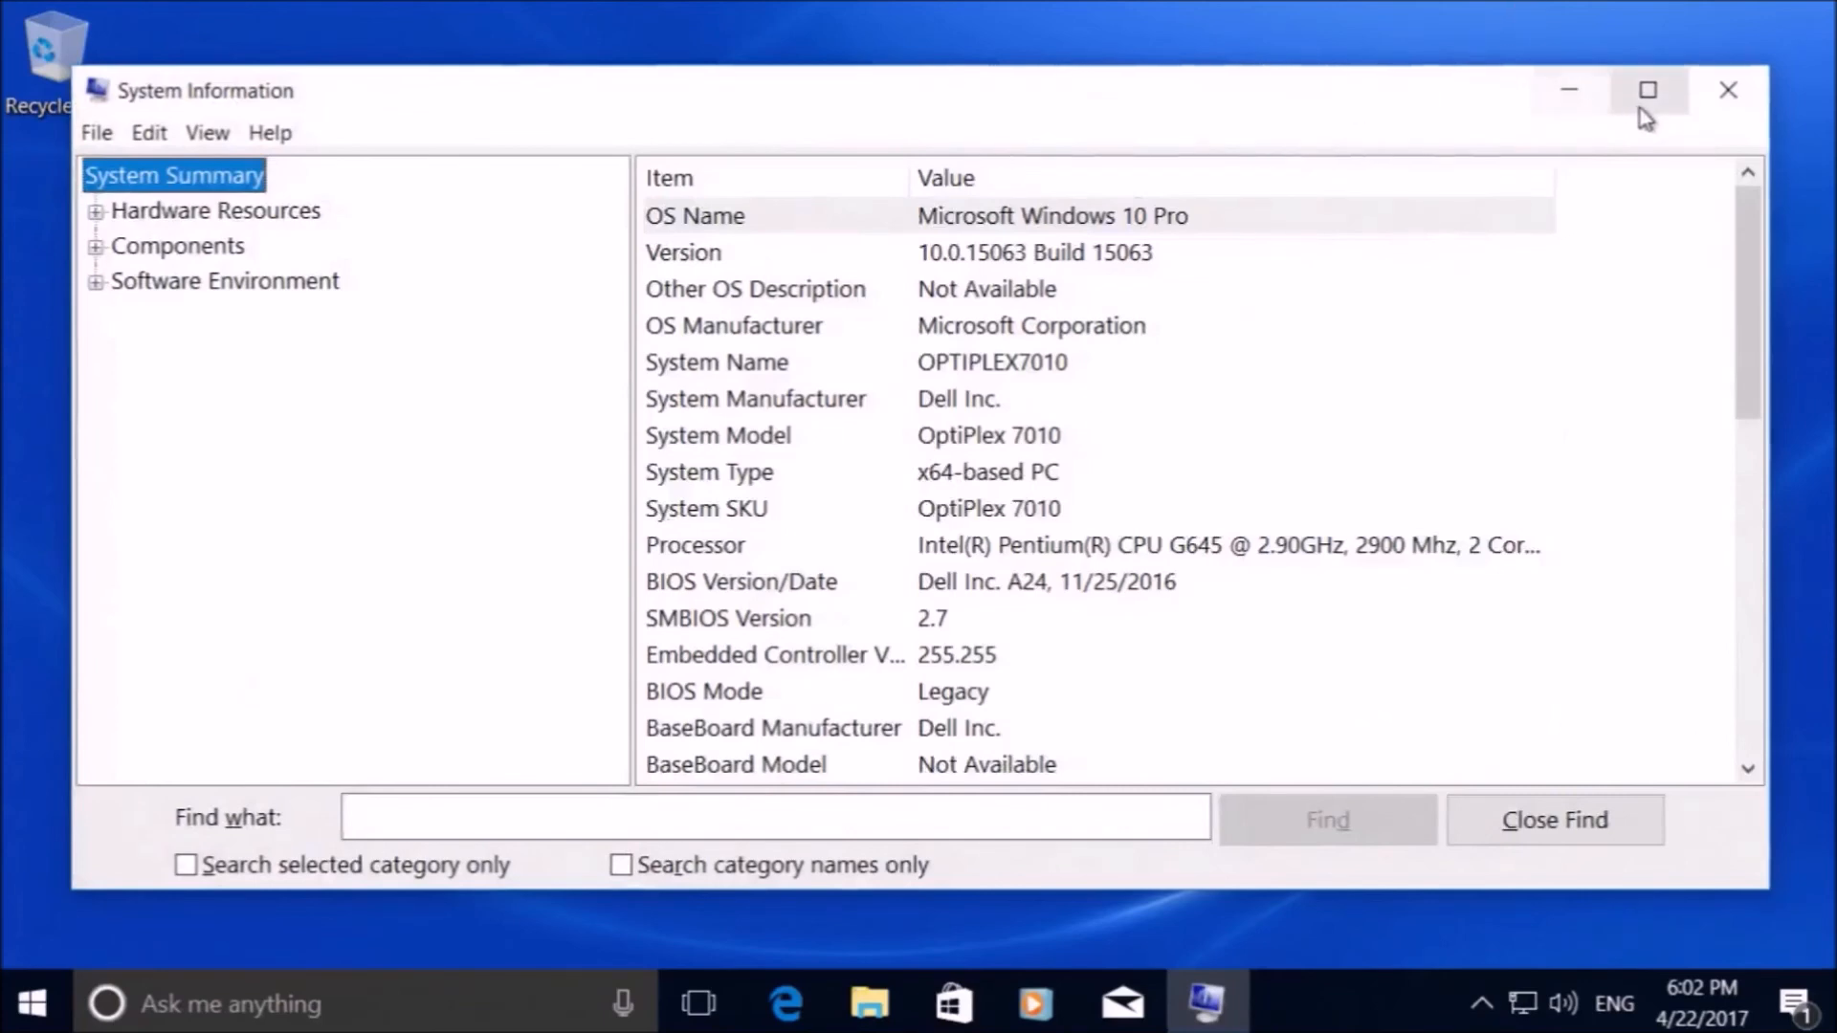
click(1647, 90)
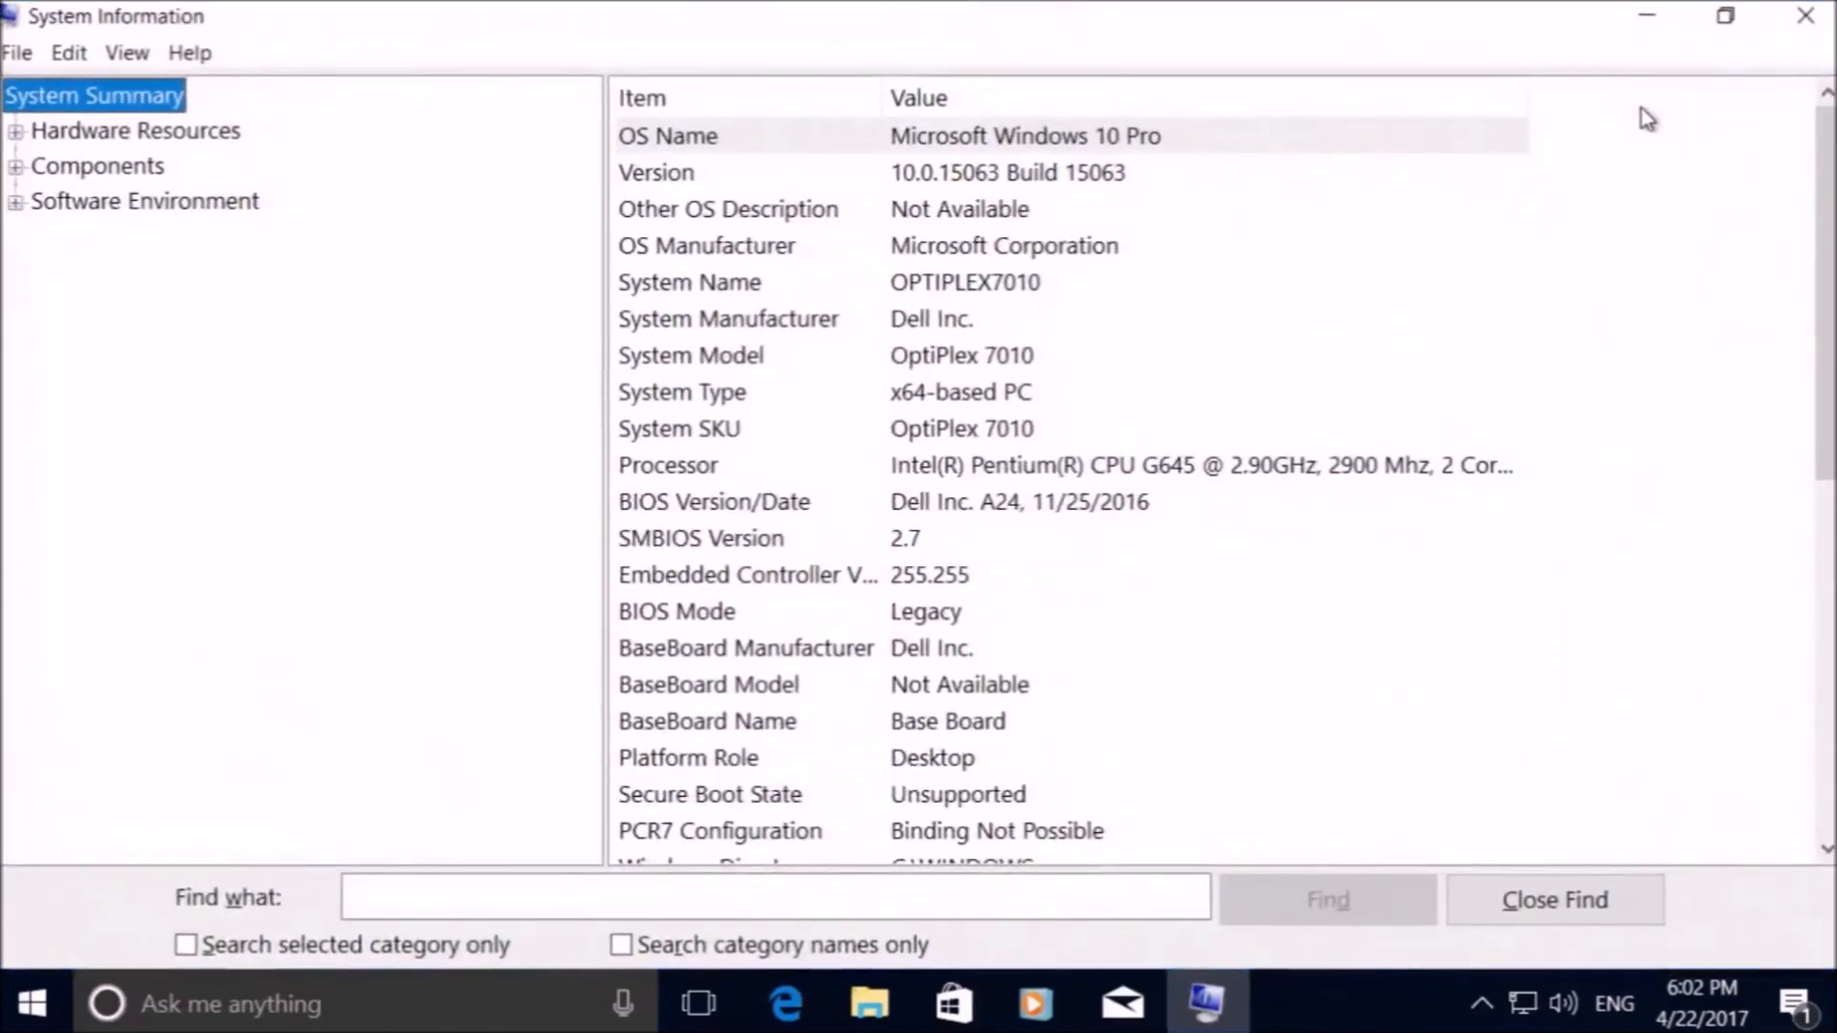
mouse_move(1491, 176)
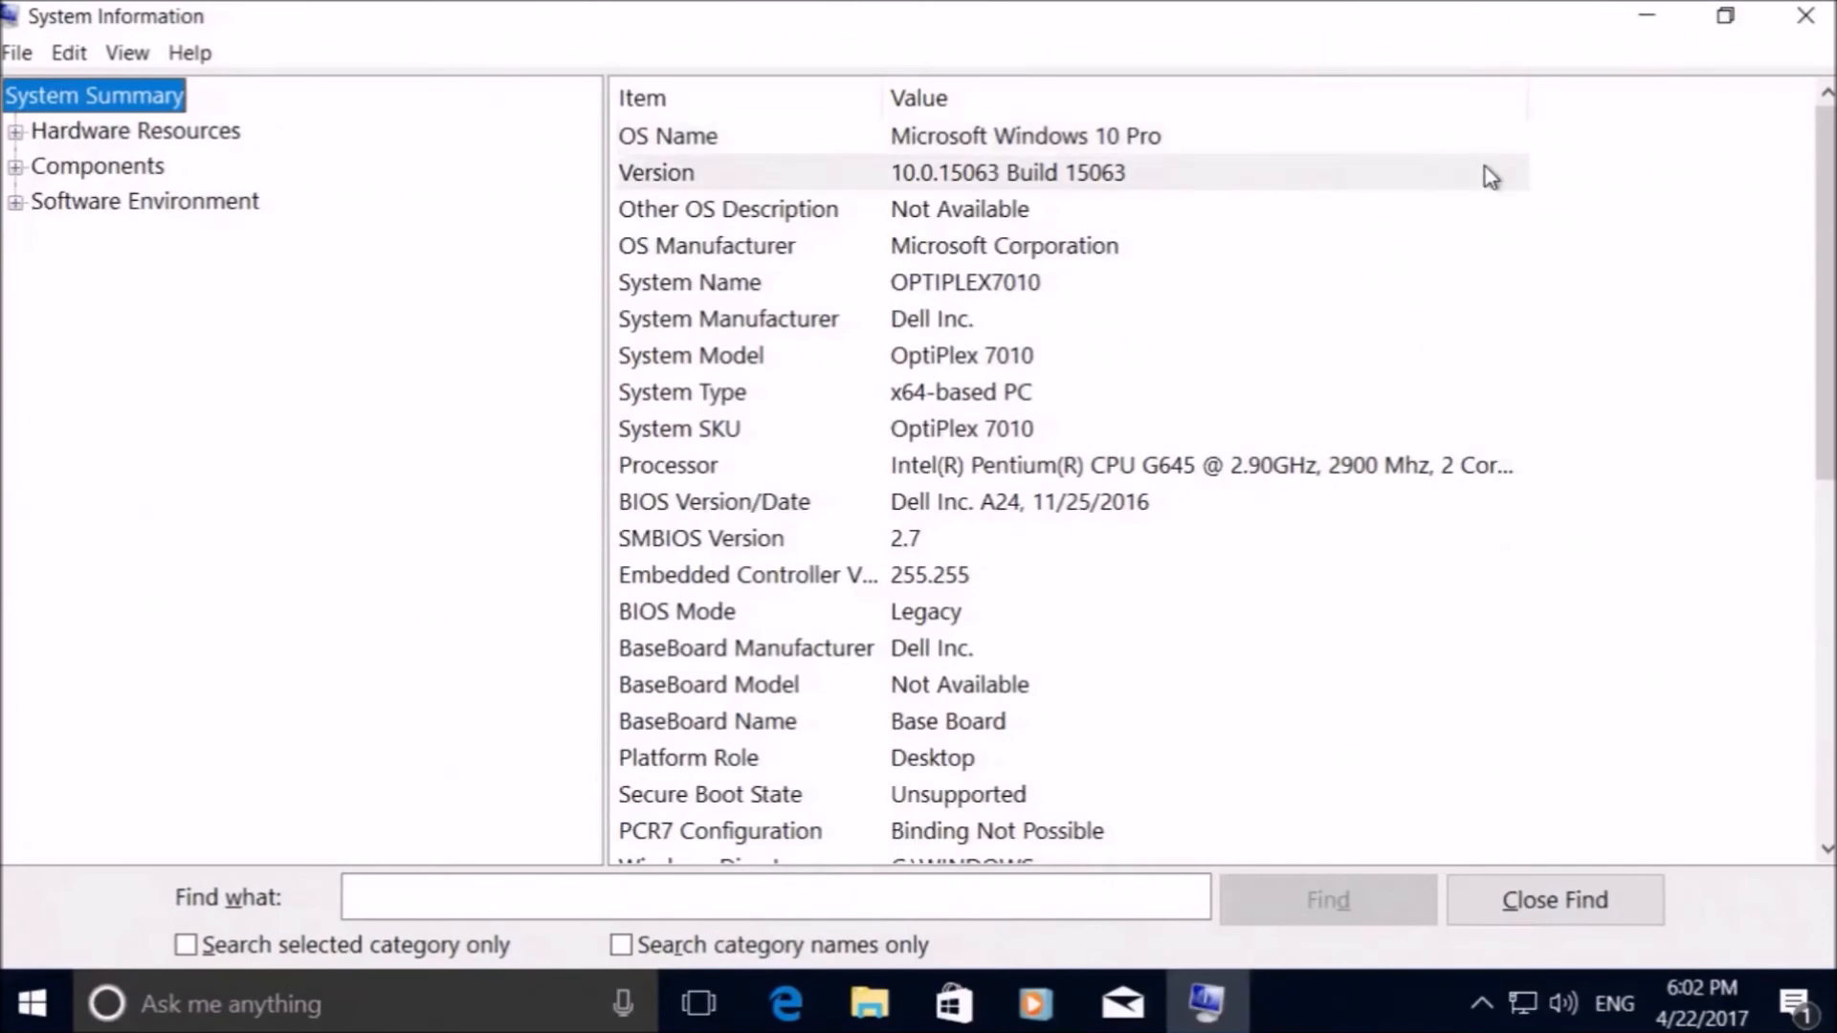
click(1009, 172)
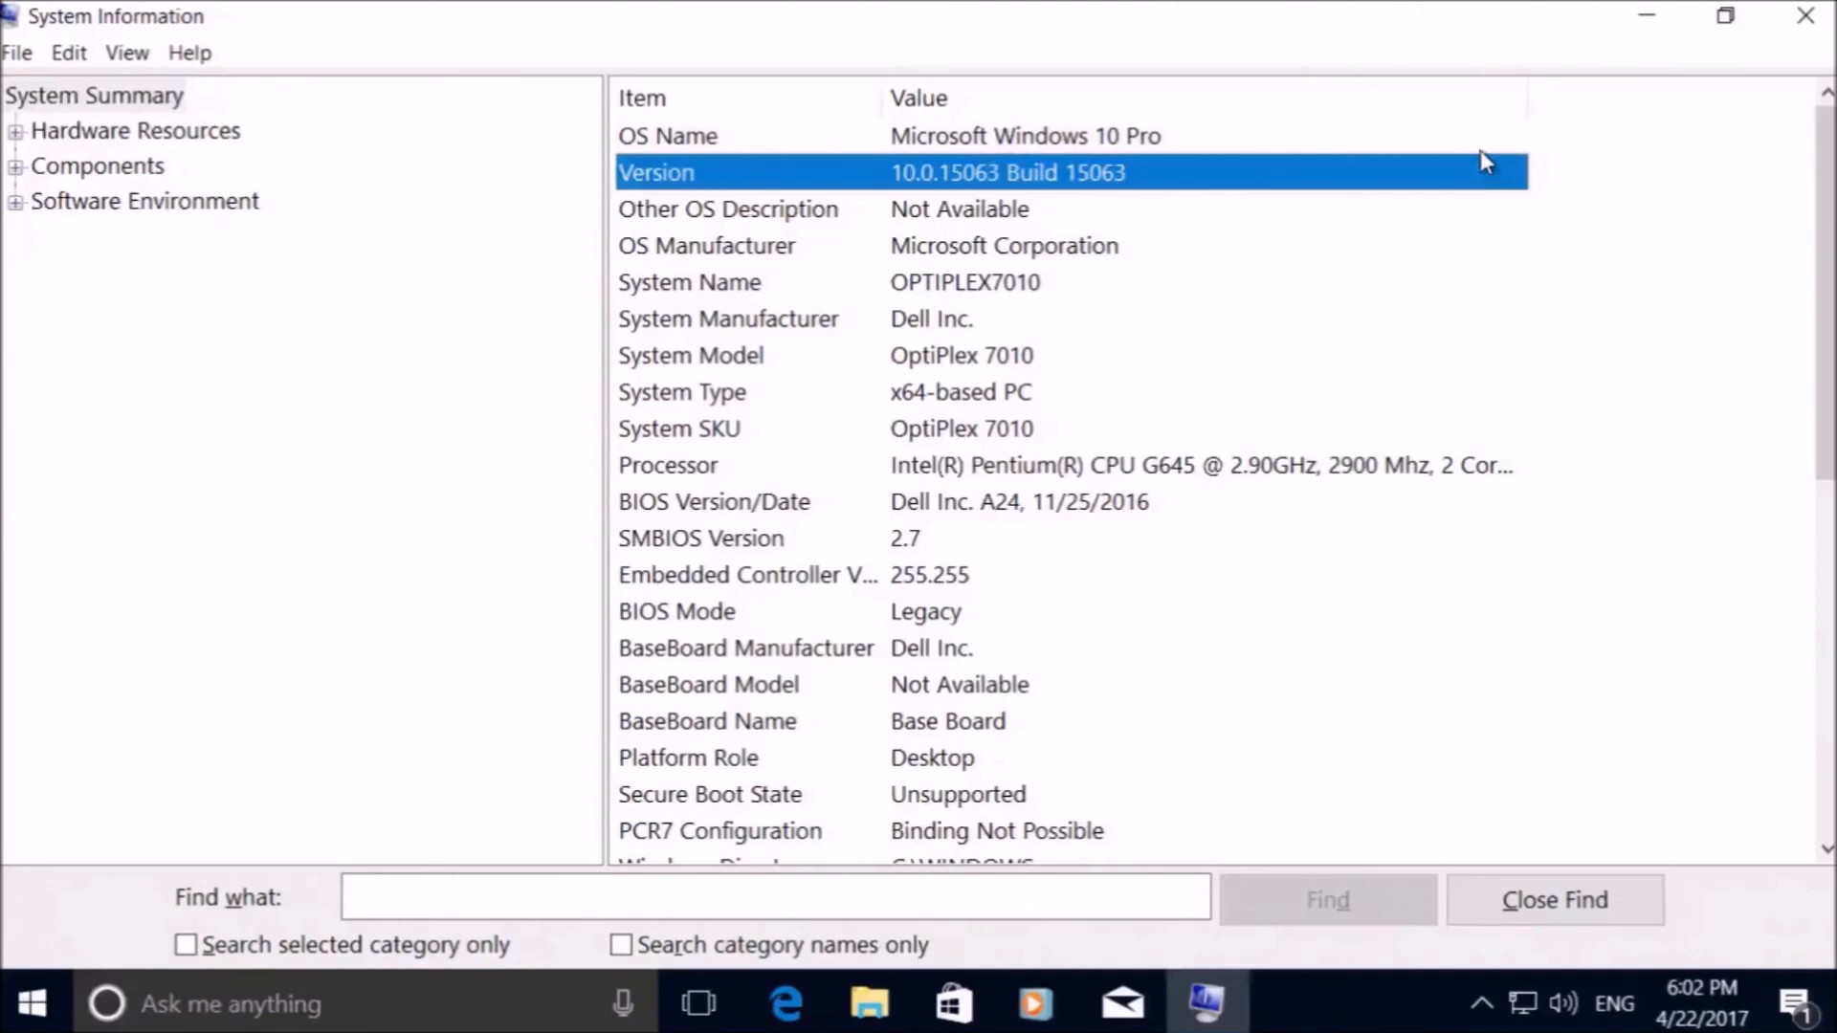
click(1025, 136)
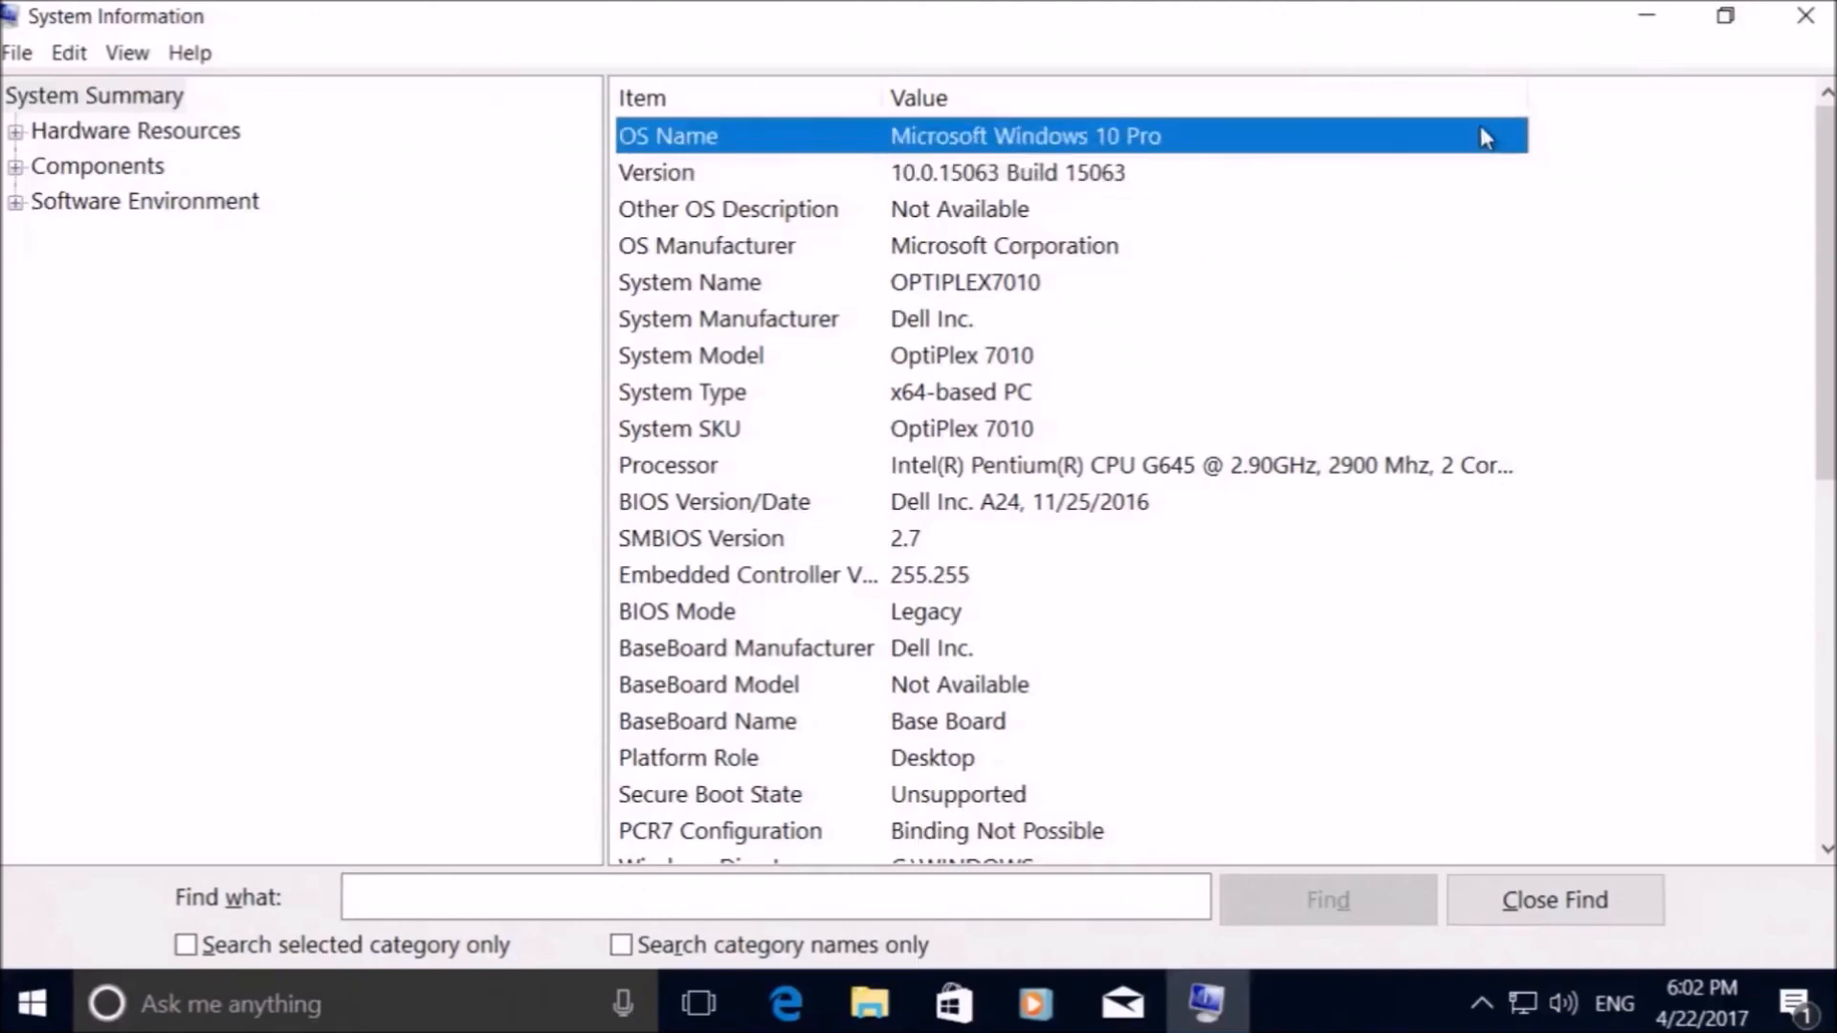
mouse_move(1485, 180)
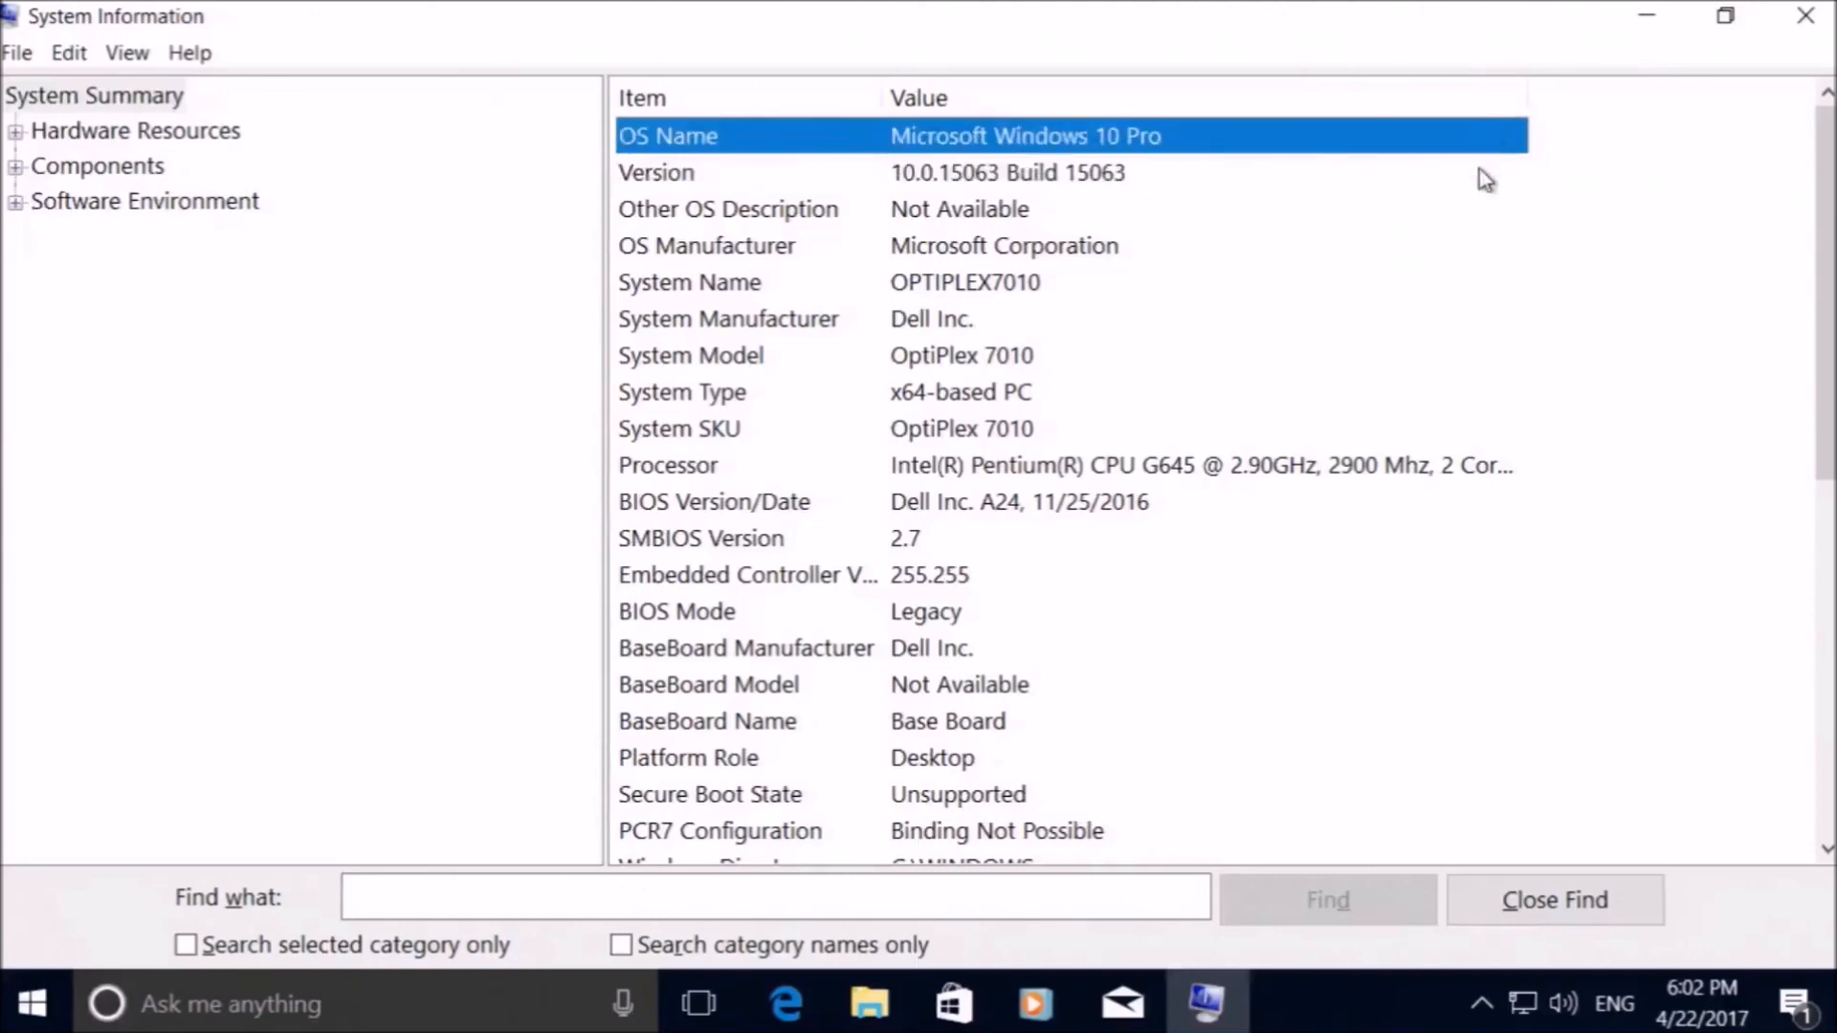
click(1009, 173)
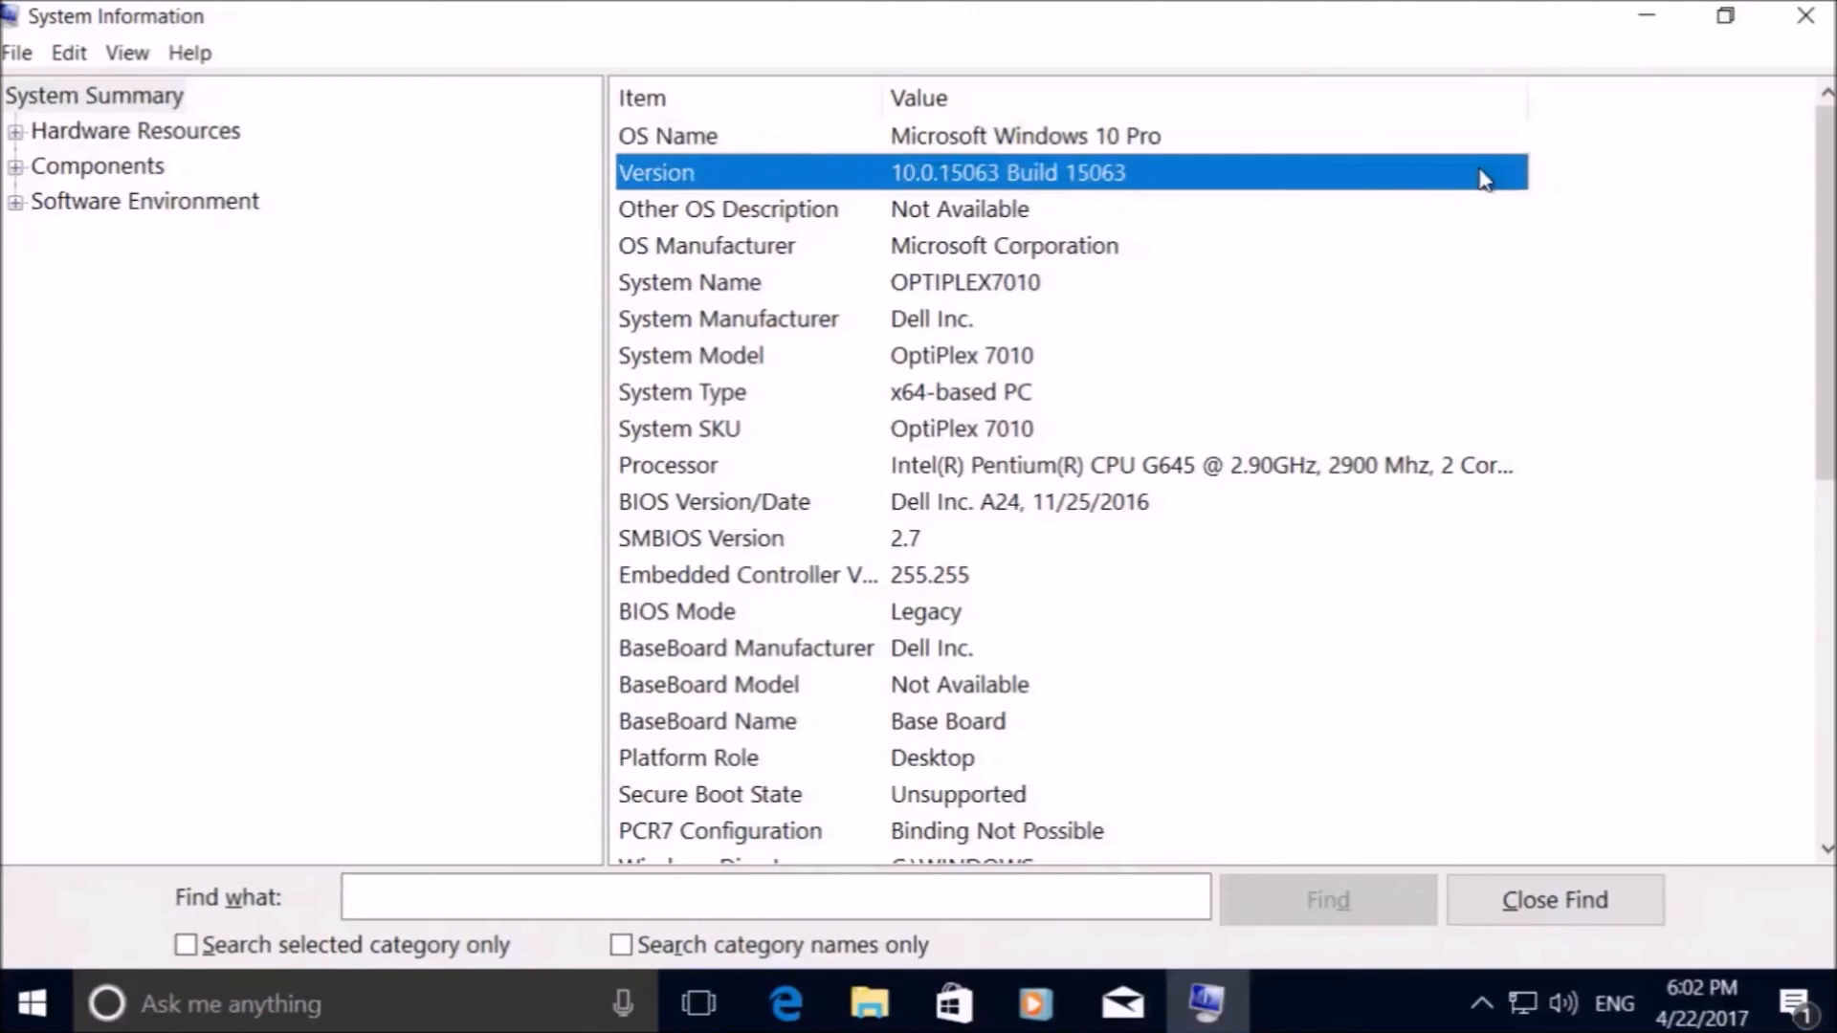
mouse_move(1391, 356)
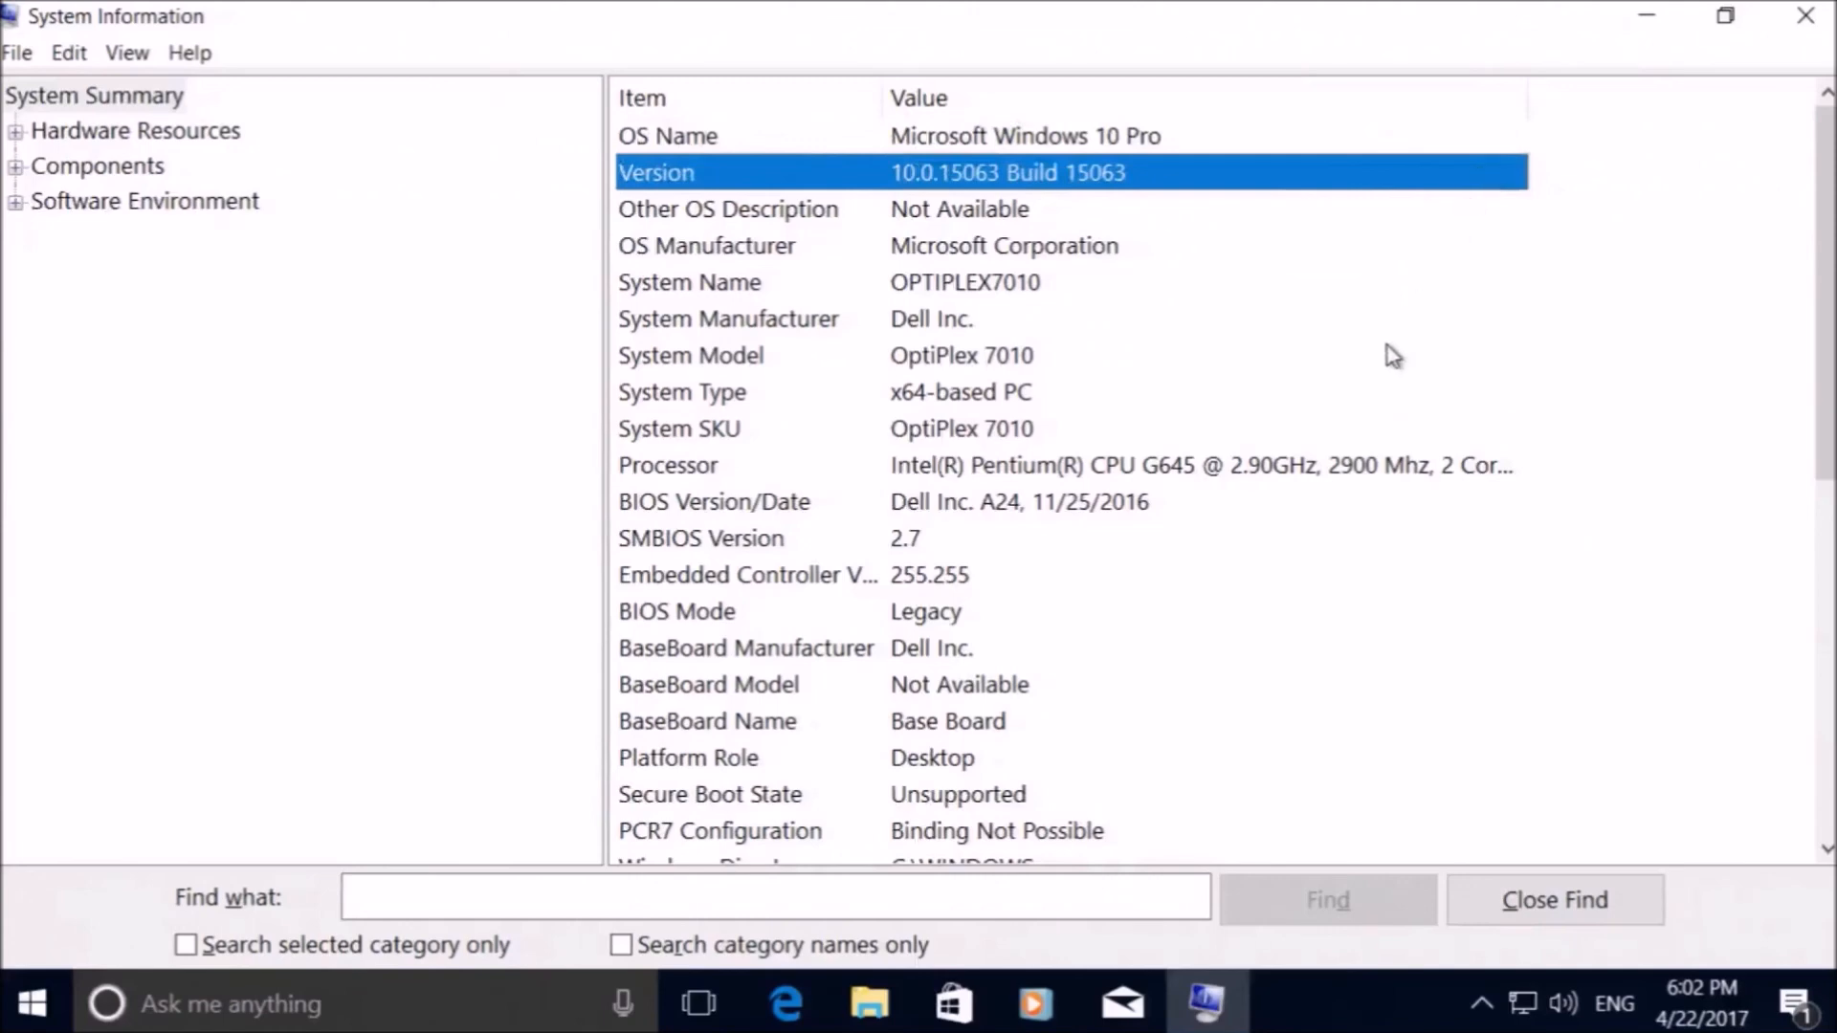
mouse_move(1361, 436)
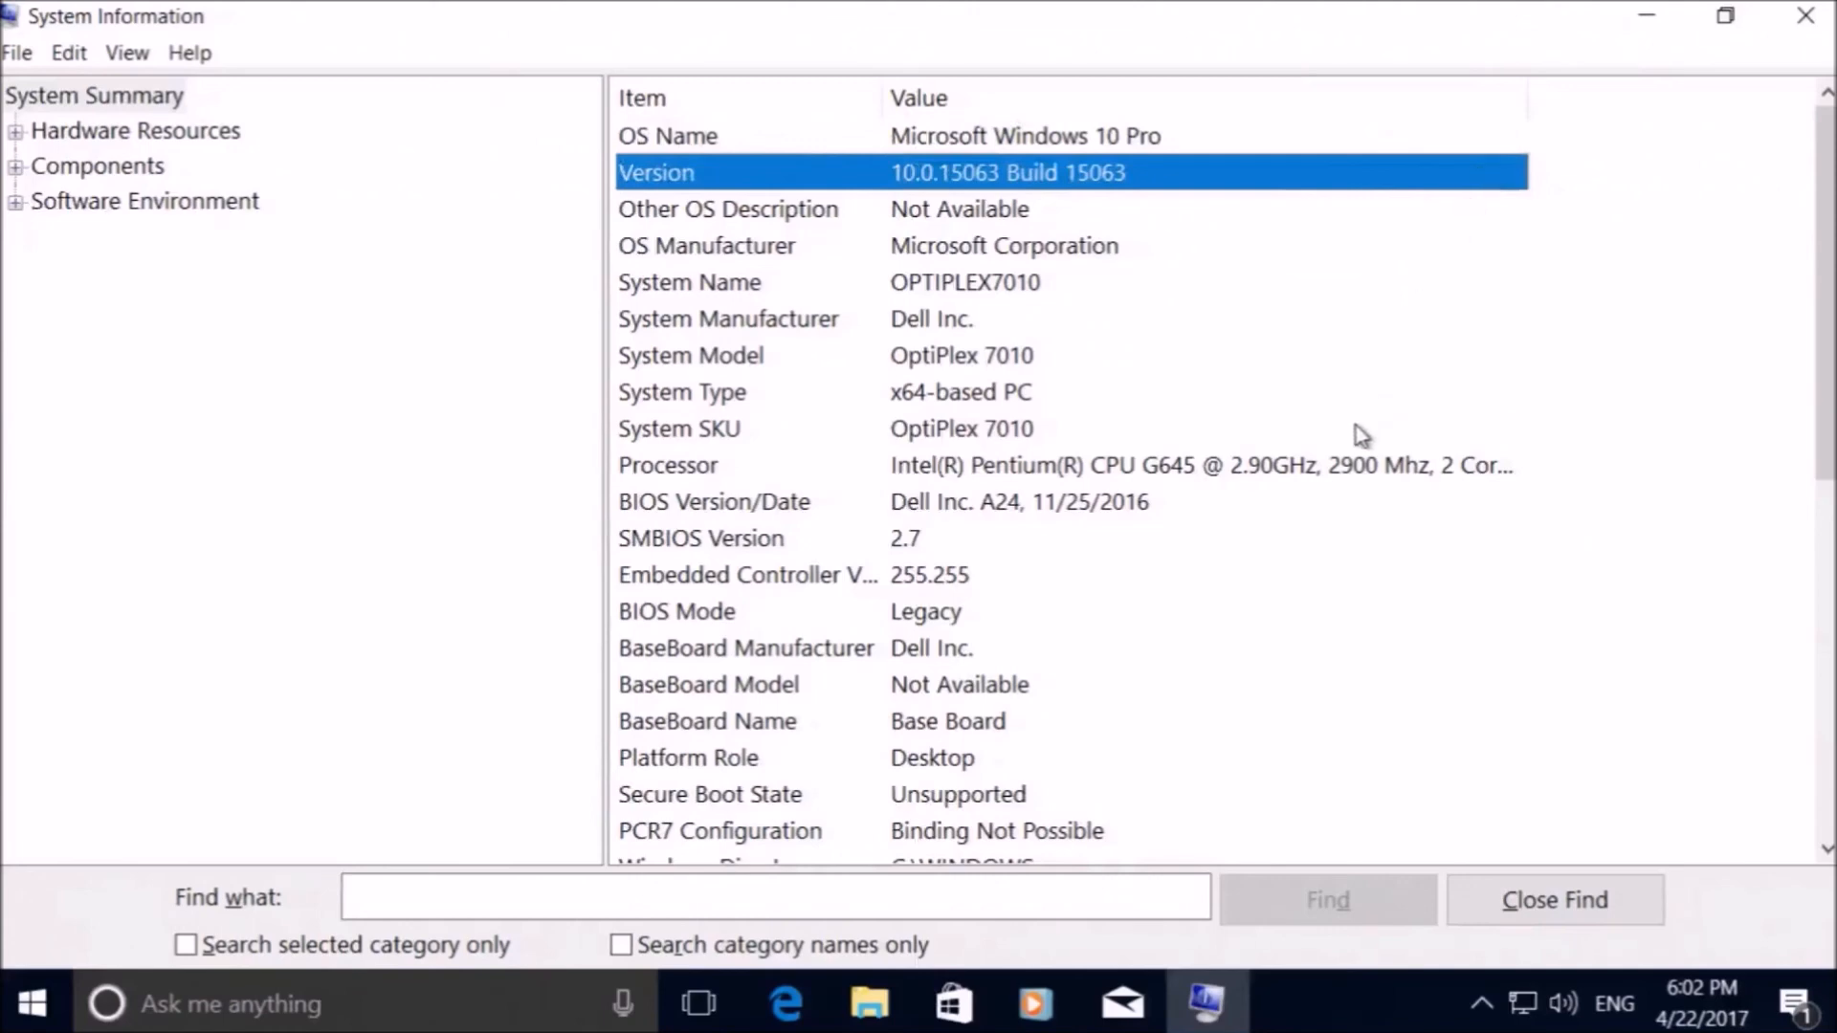
mouse_move(1373, 433)
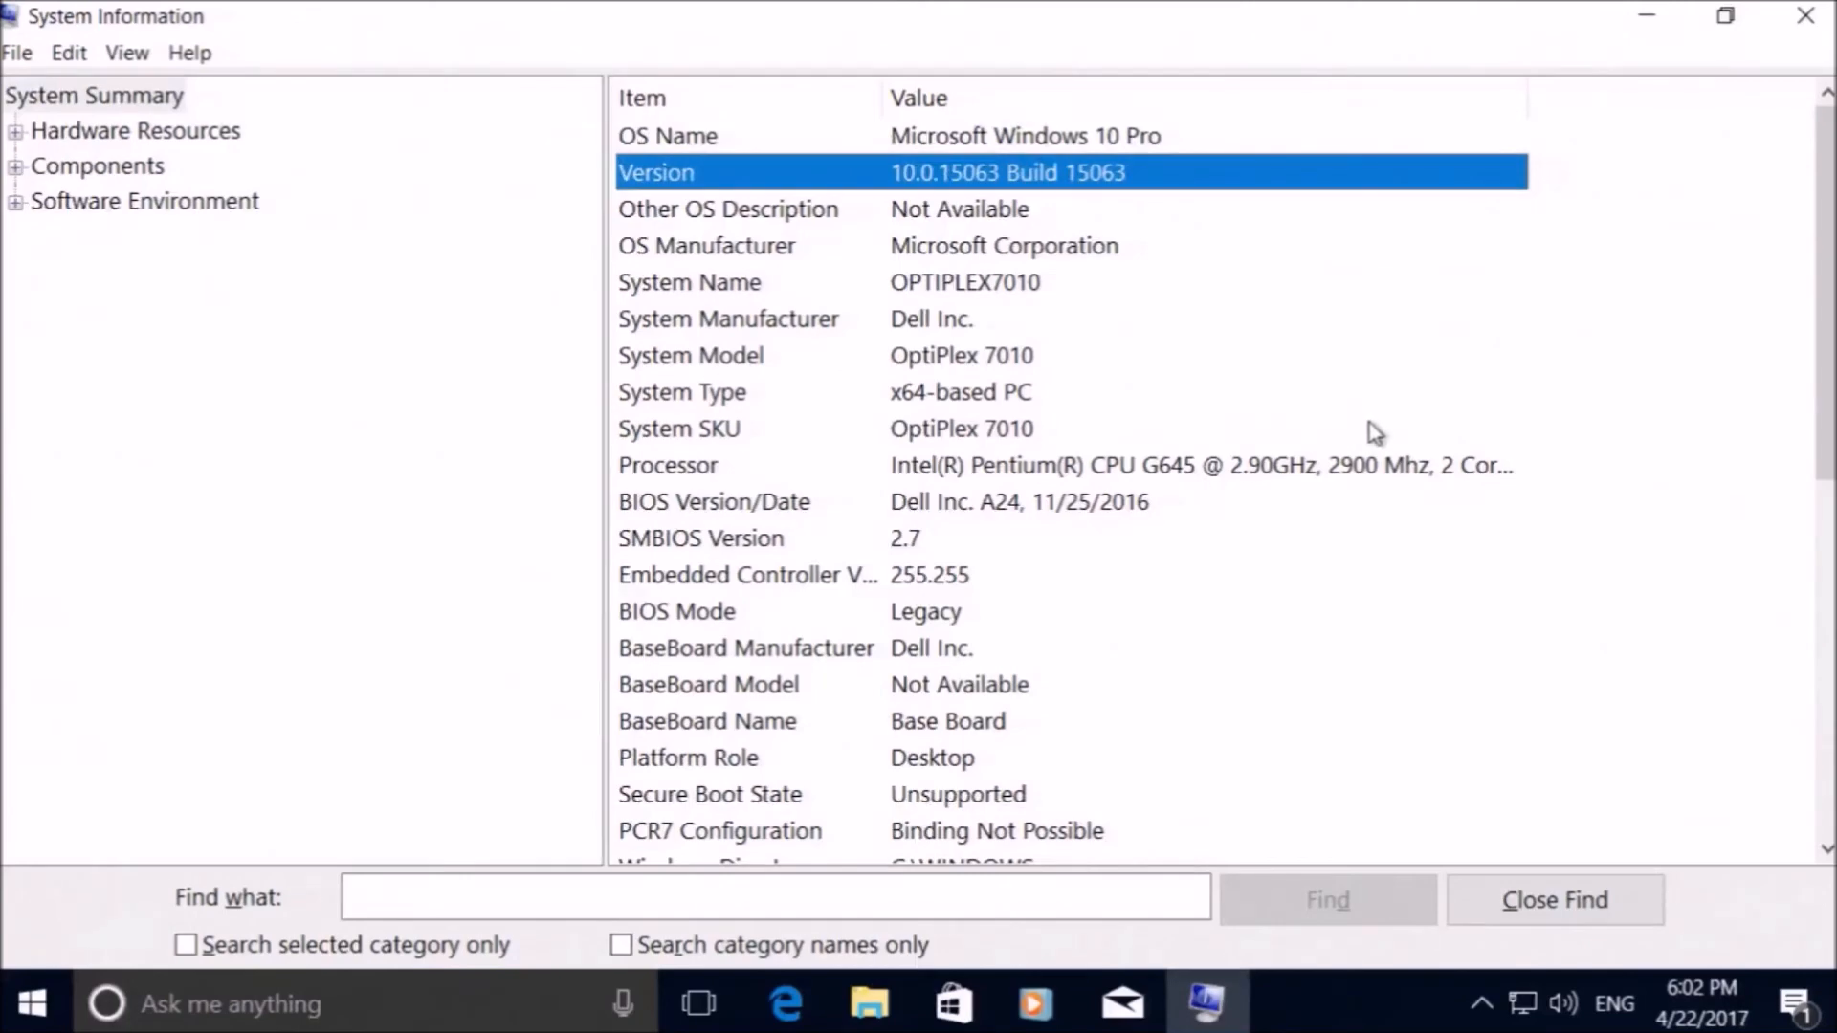
mouse_move(1380, 455)
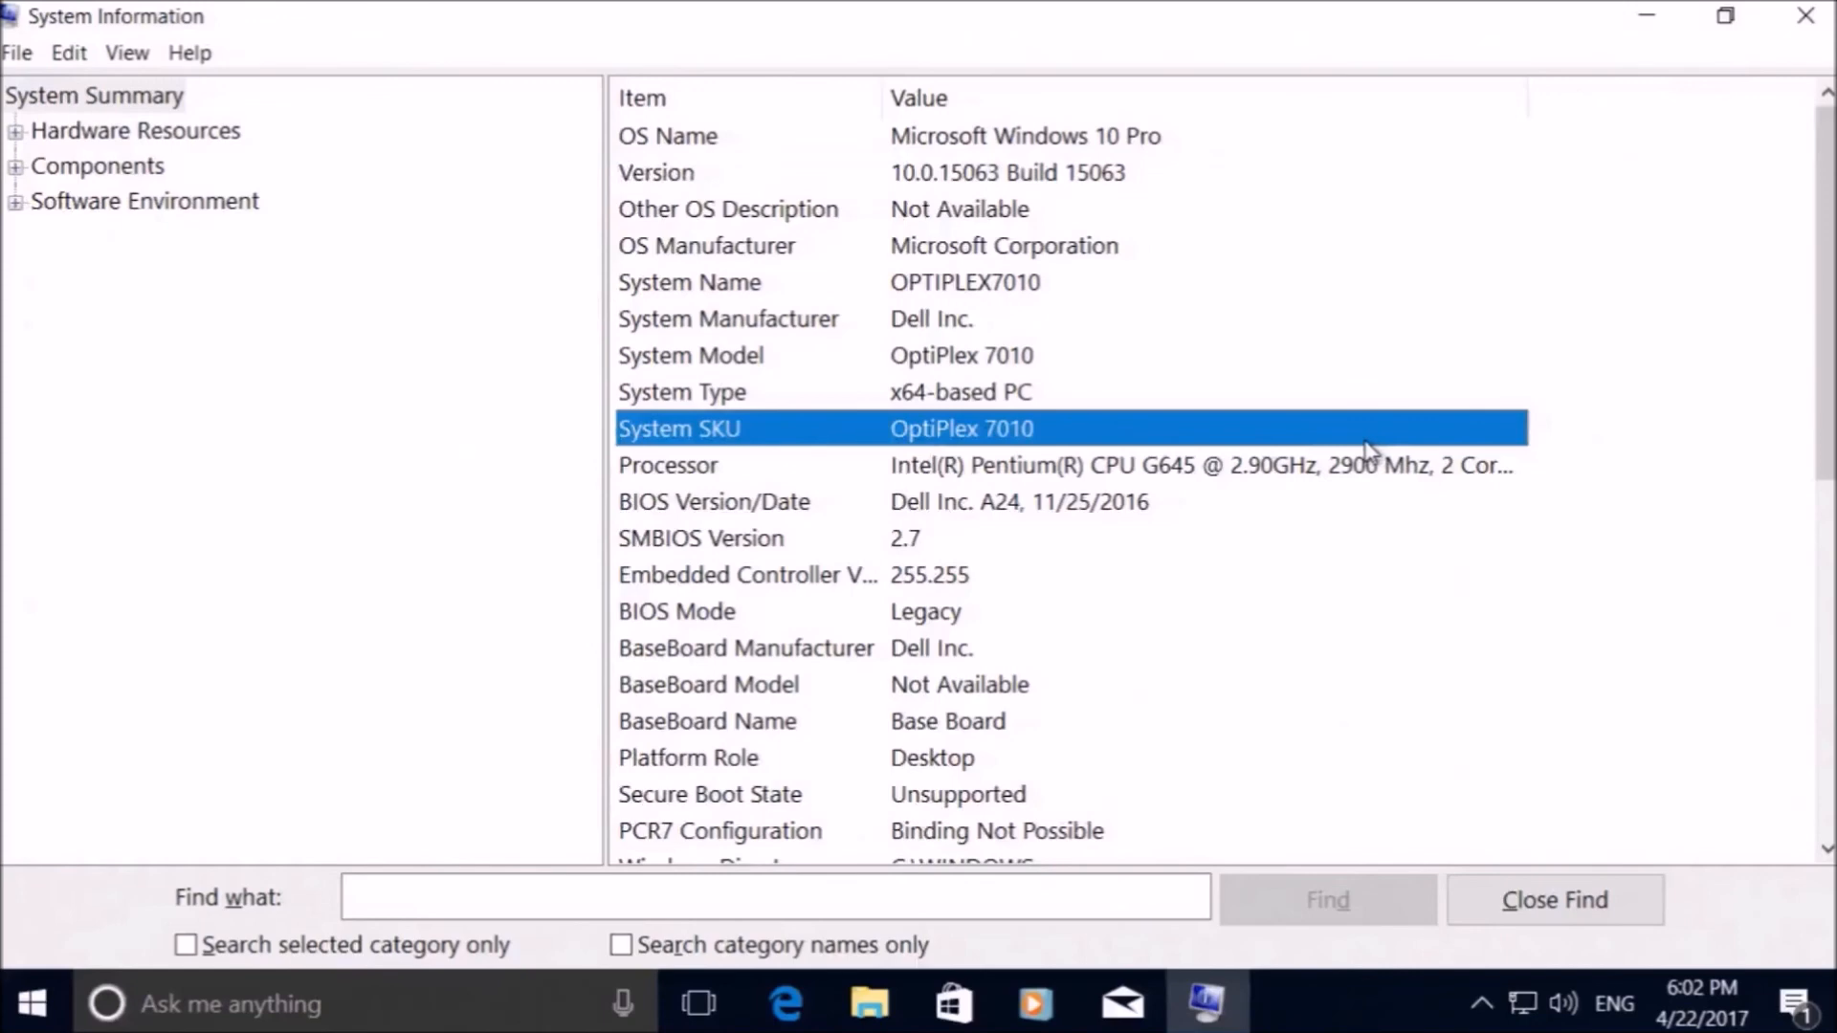
mouse_move(1312, 522)
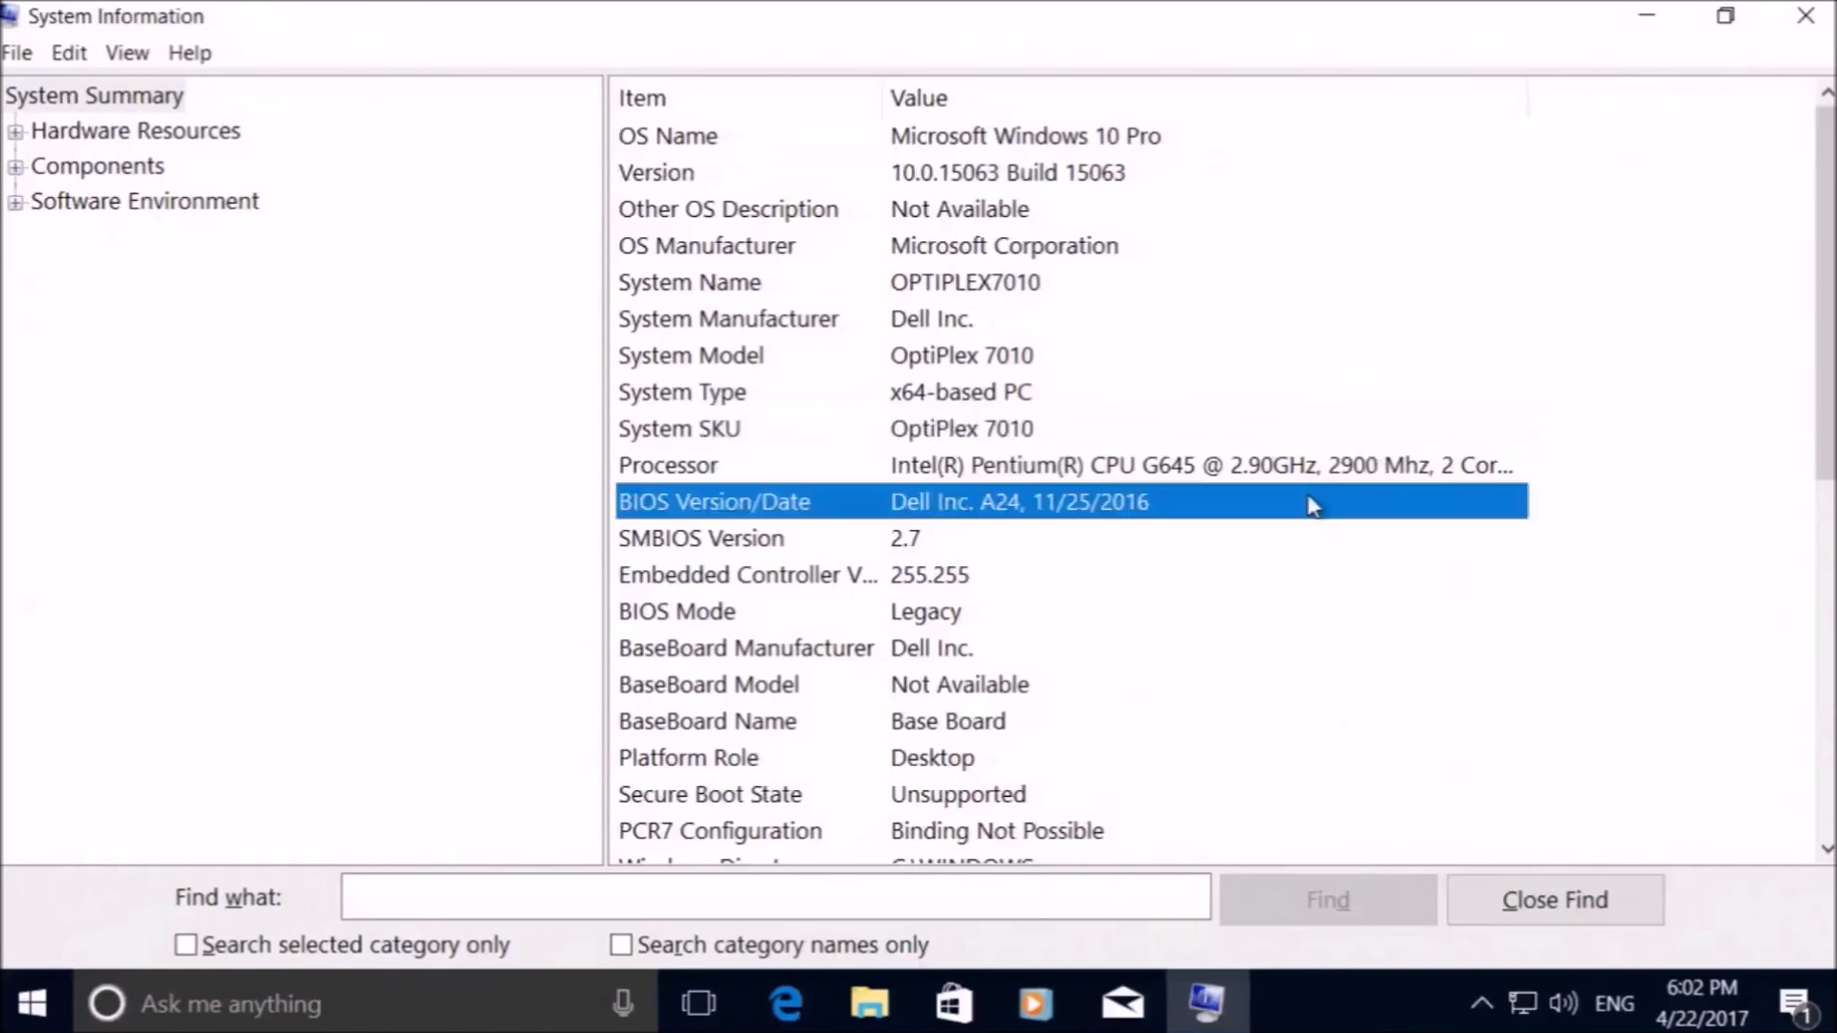
mouse_move(1271, 541)
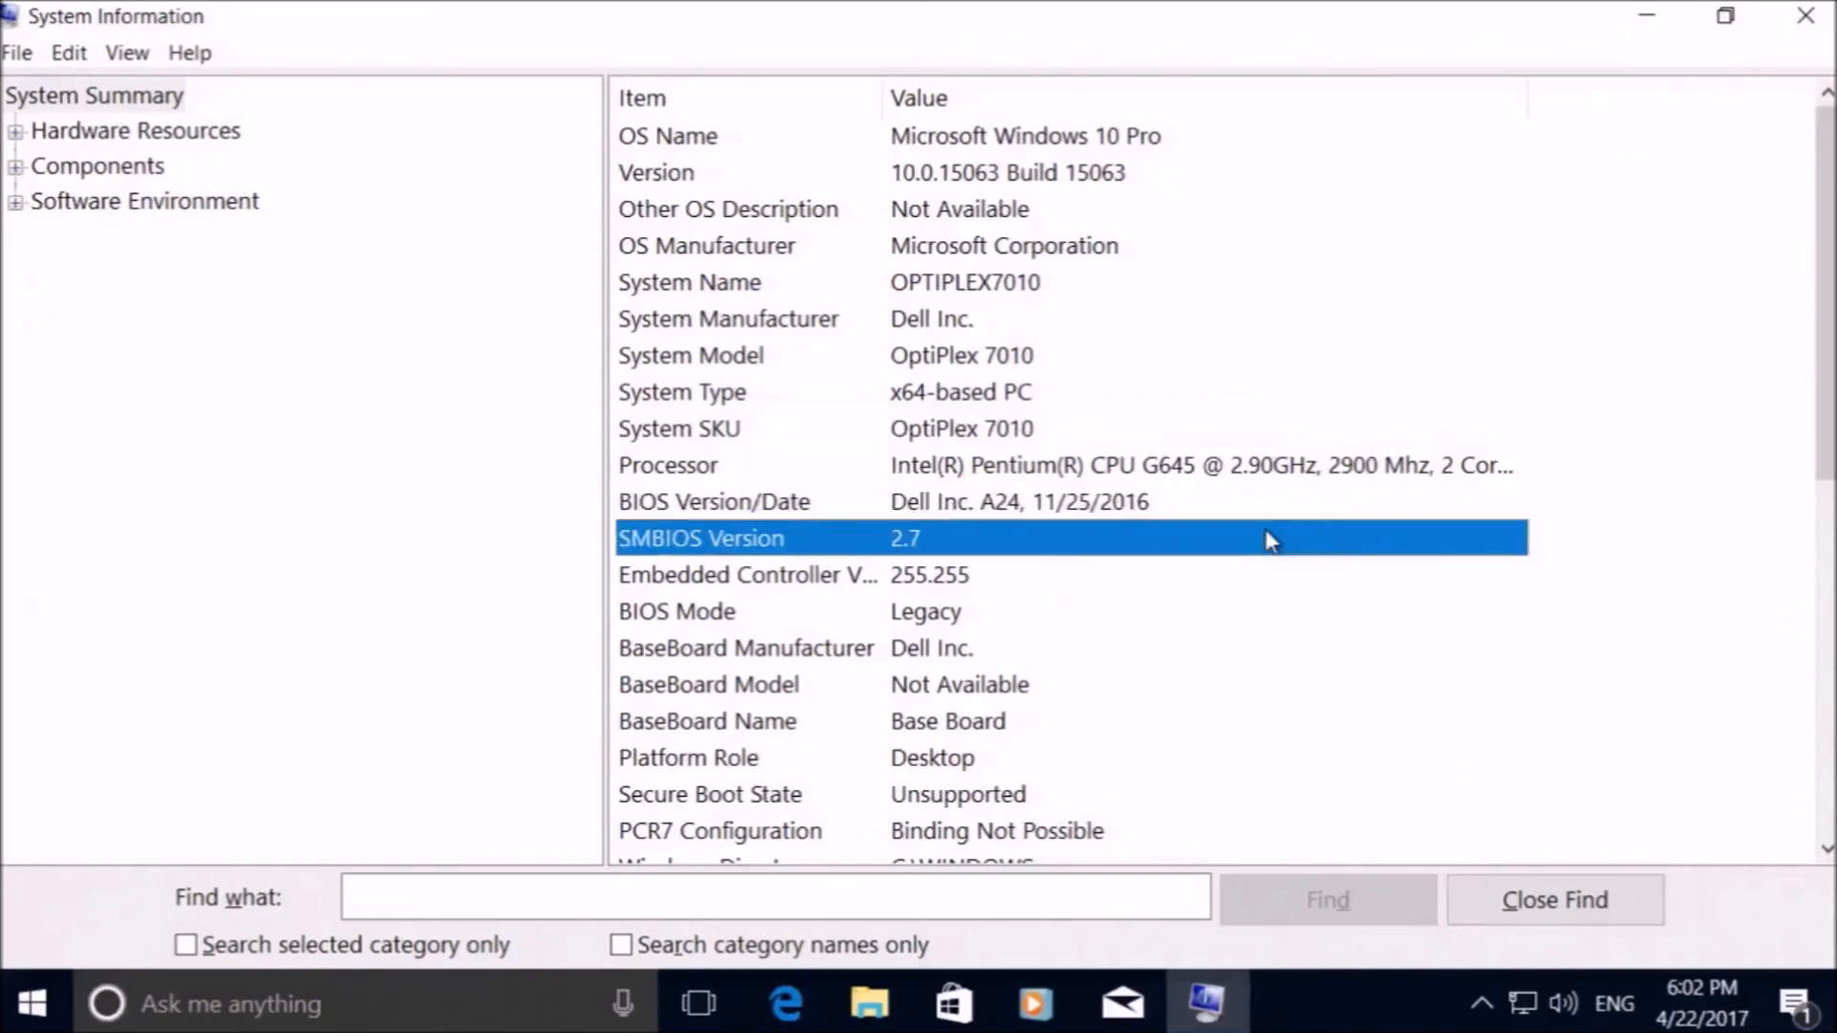
- Review the rest of the System Summary and close System Information
scroll(down, 3)
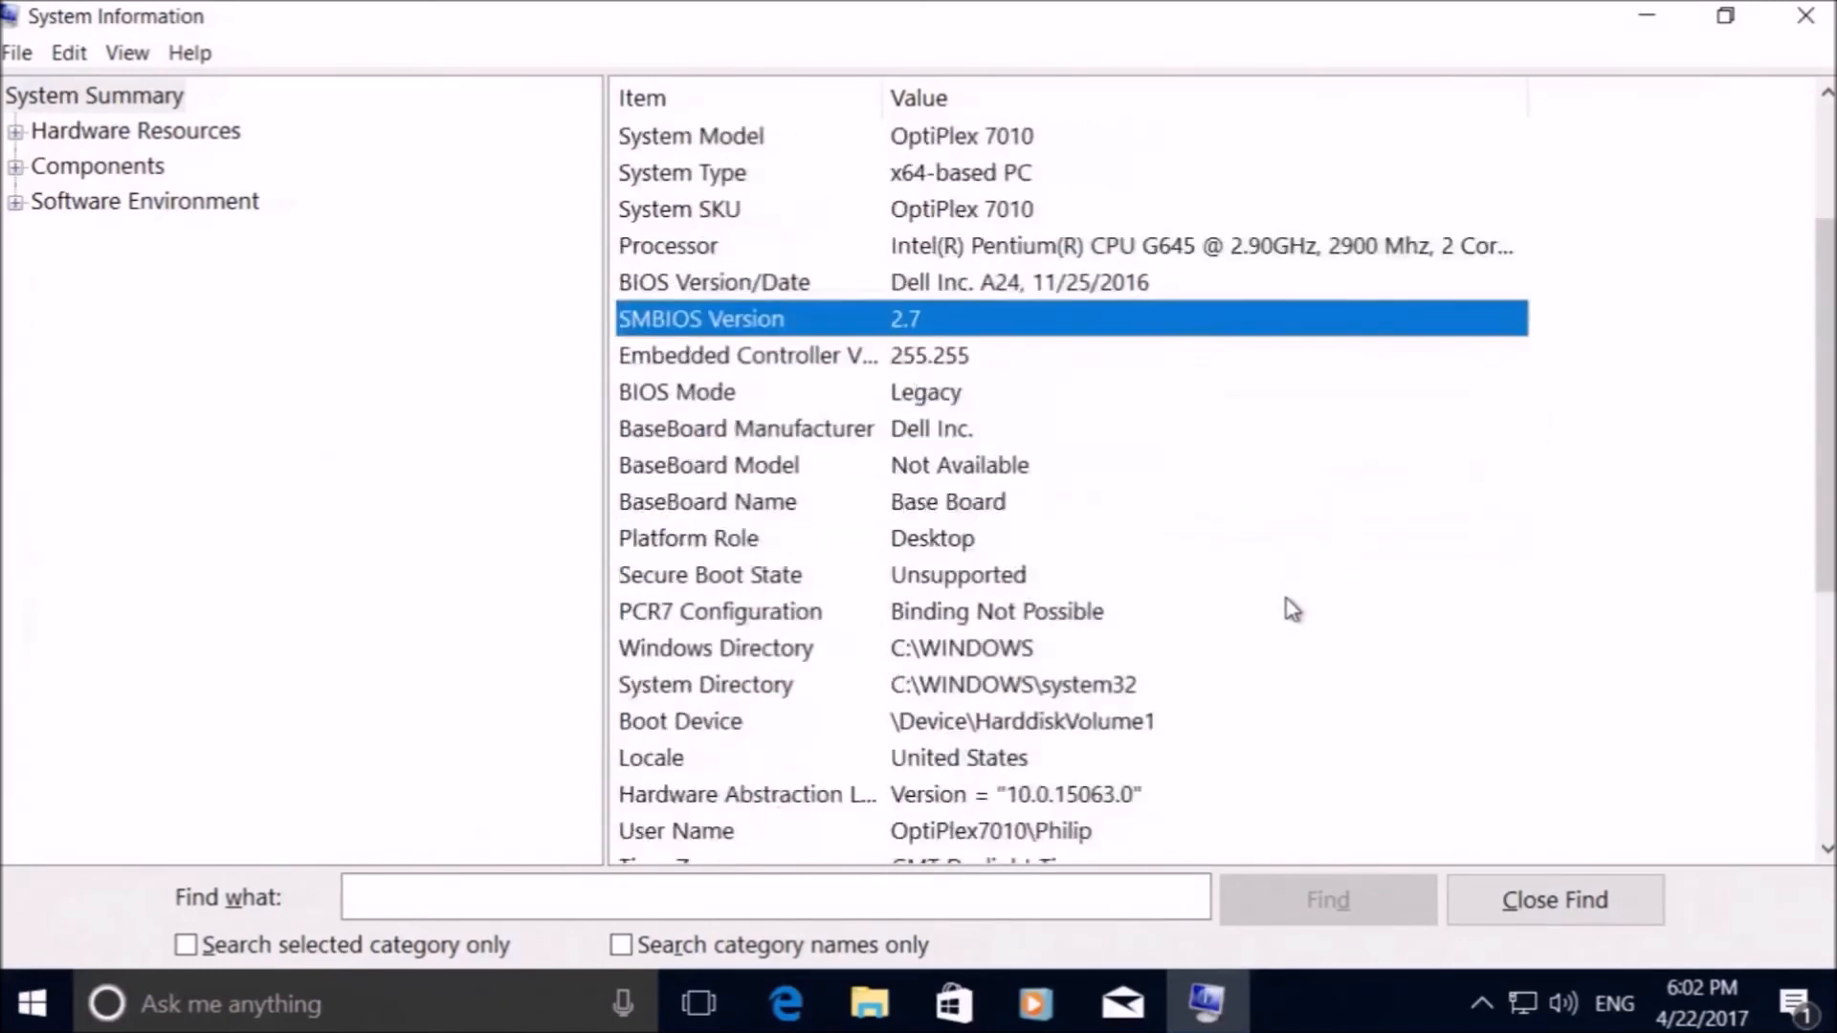
scroll(down, 3)
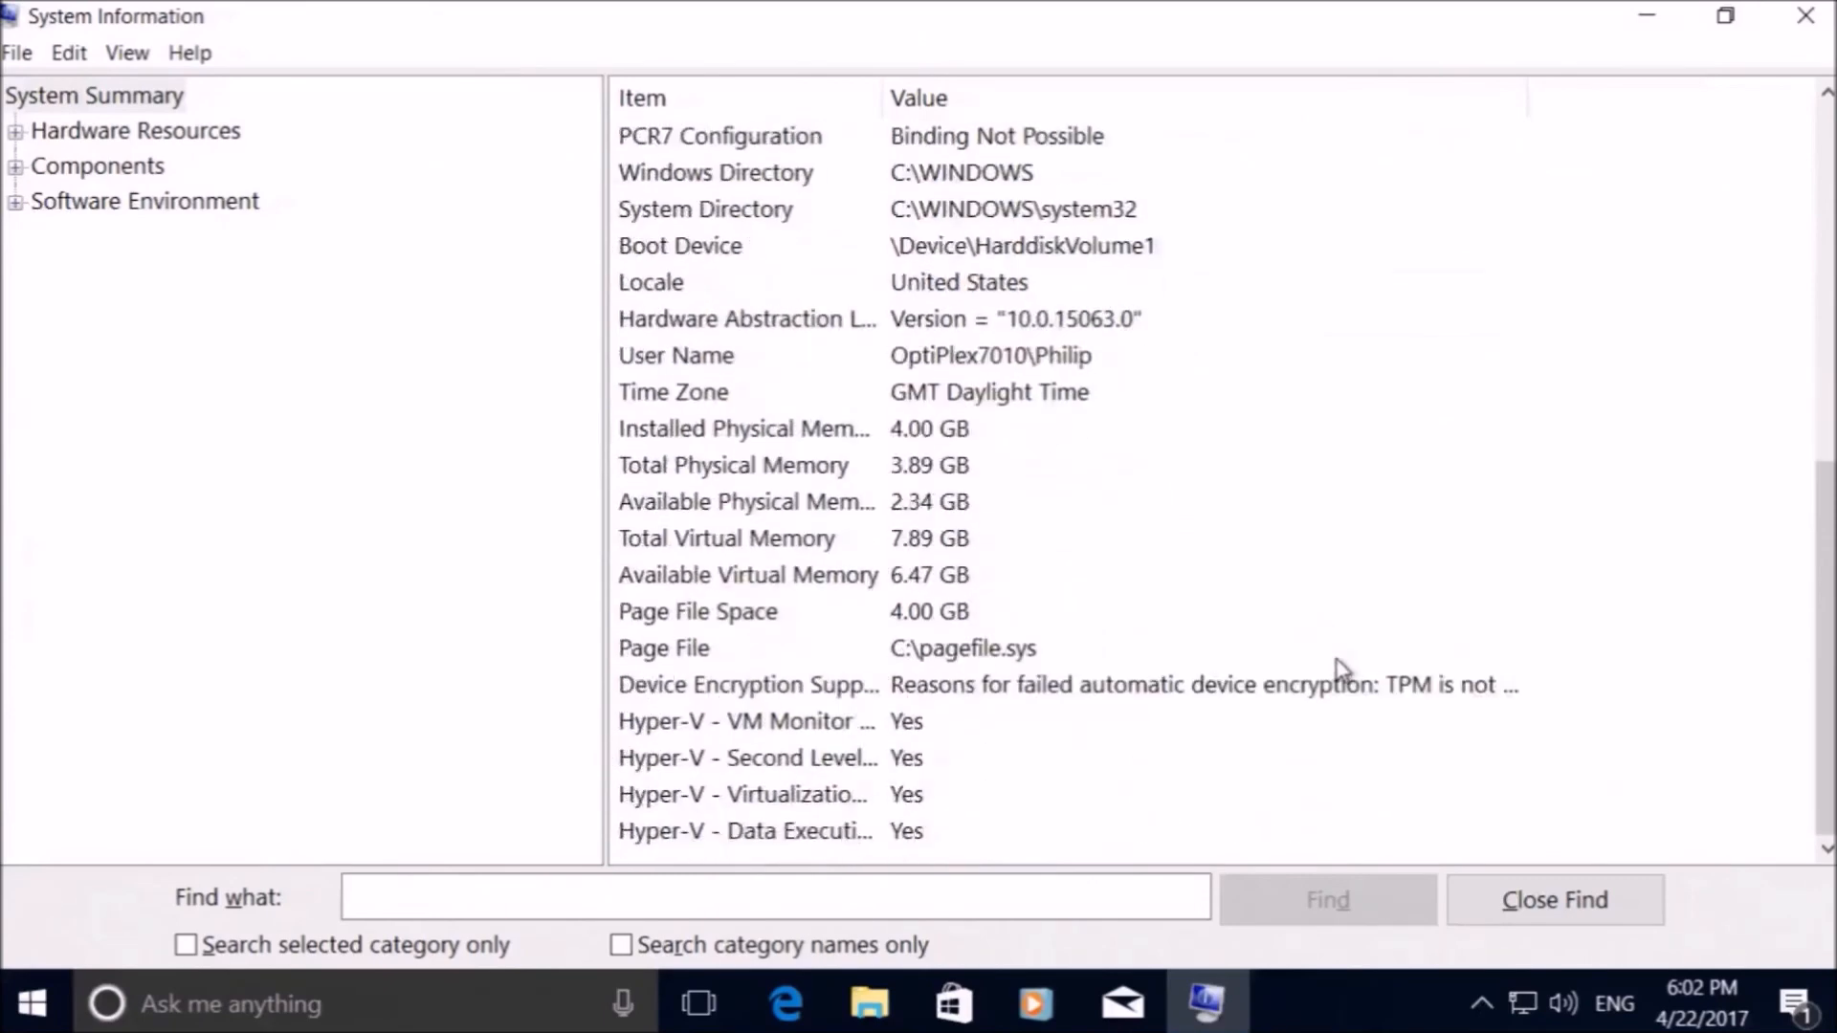
click(1803, 15)
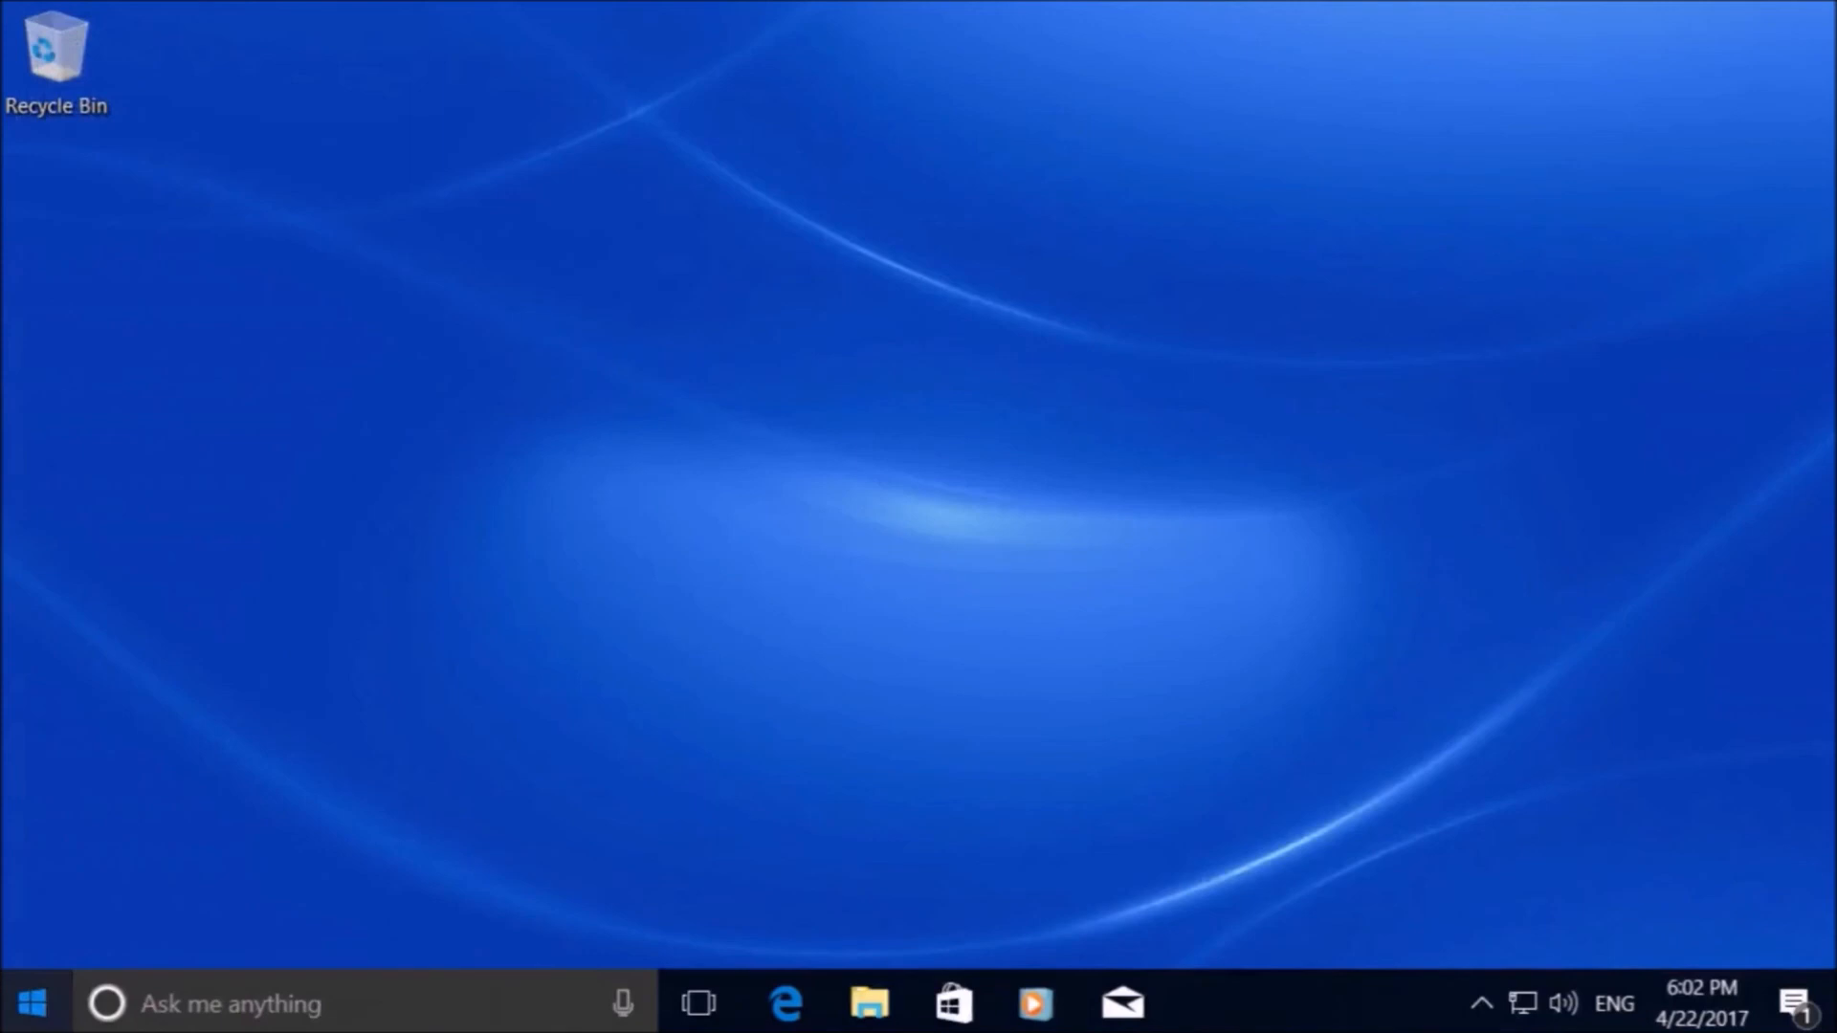
- Open Windows Settings from the Start button's Win+X menu and reach Update & security
right_click(28, 1003)
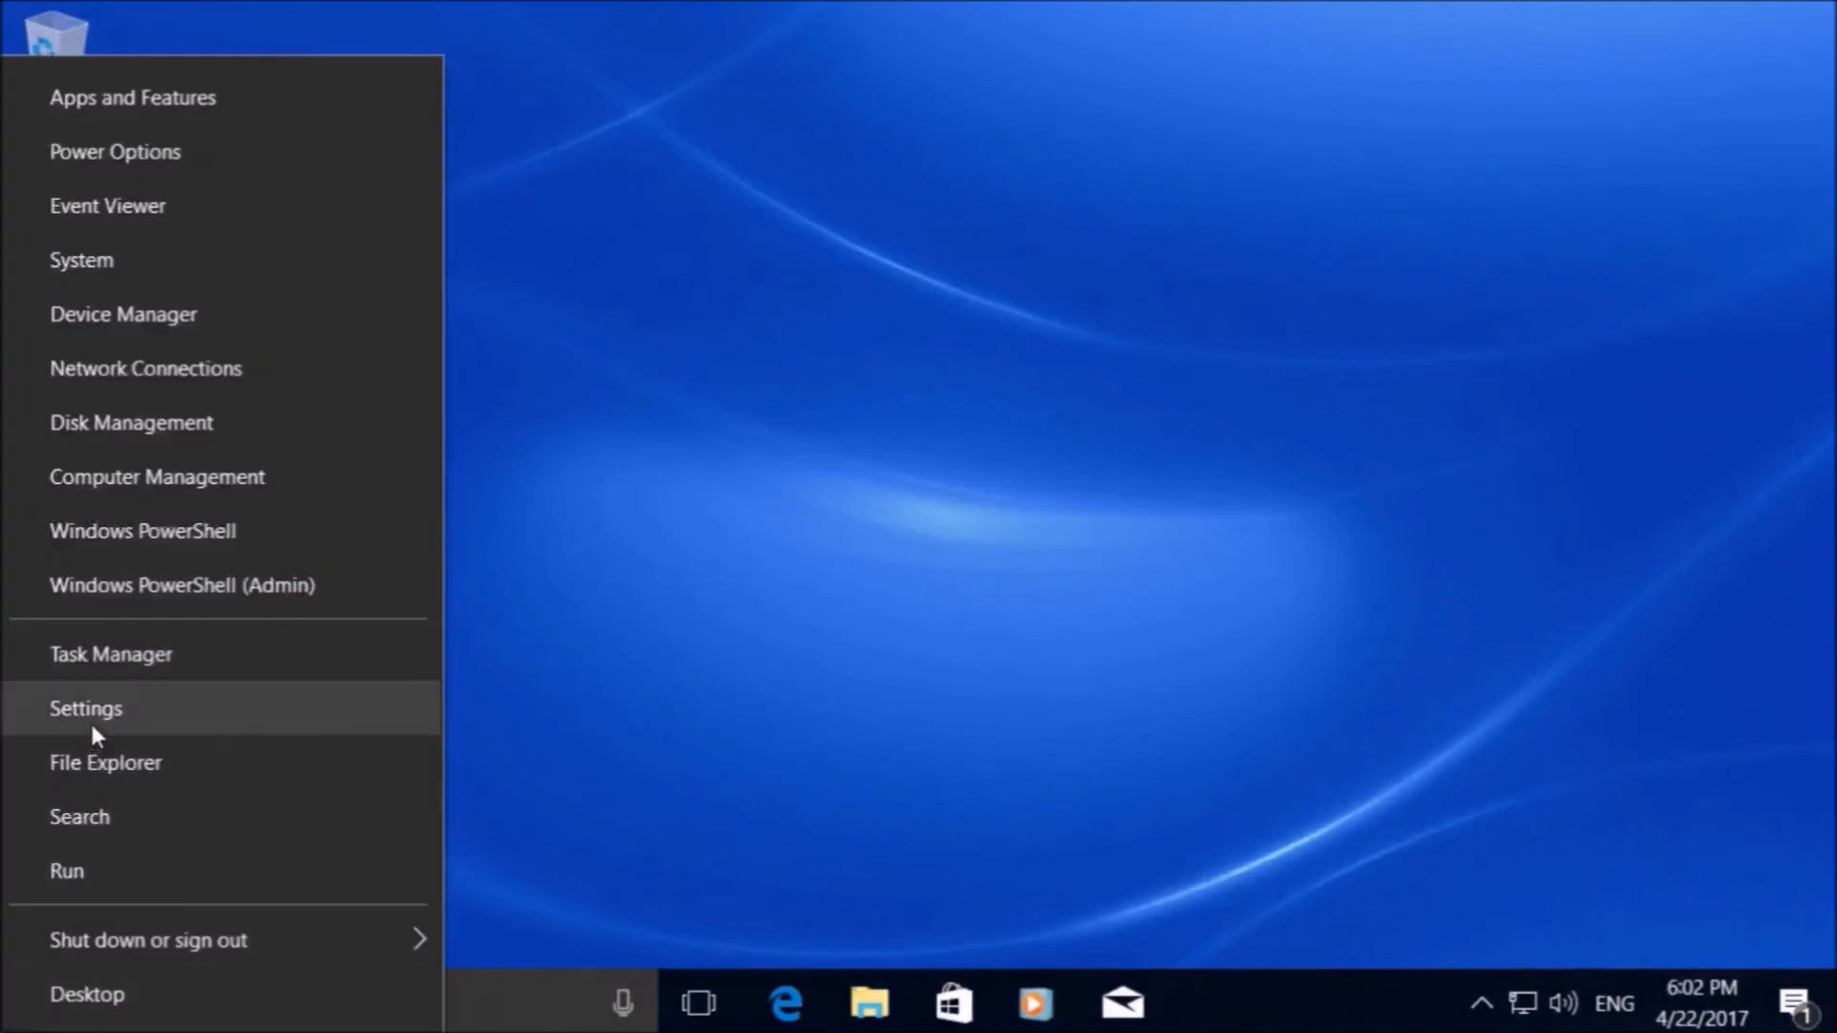
click(86, 708)
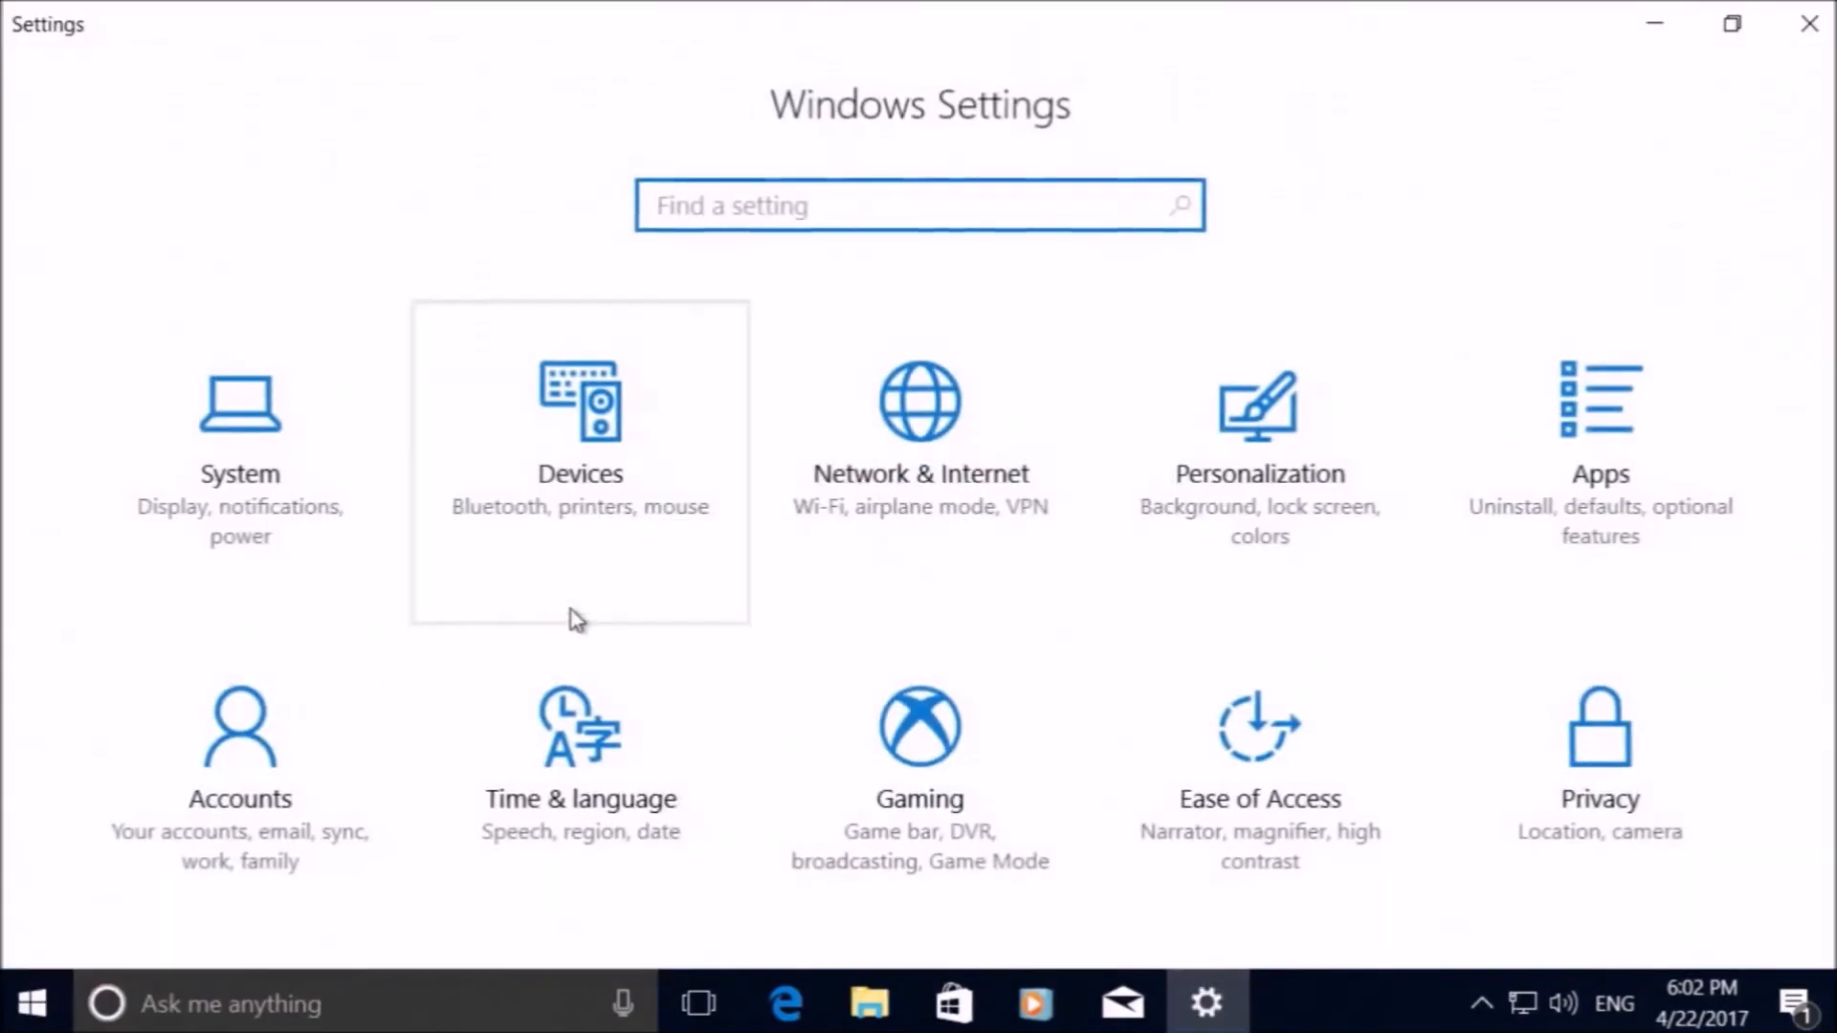
scroll(down, 3)
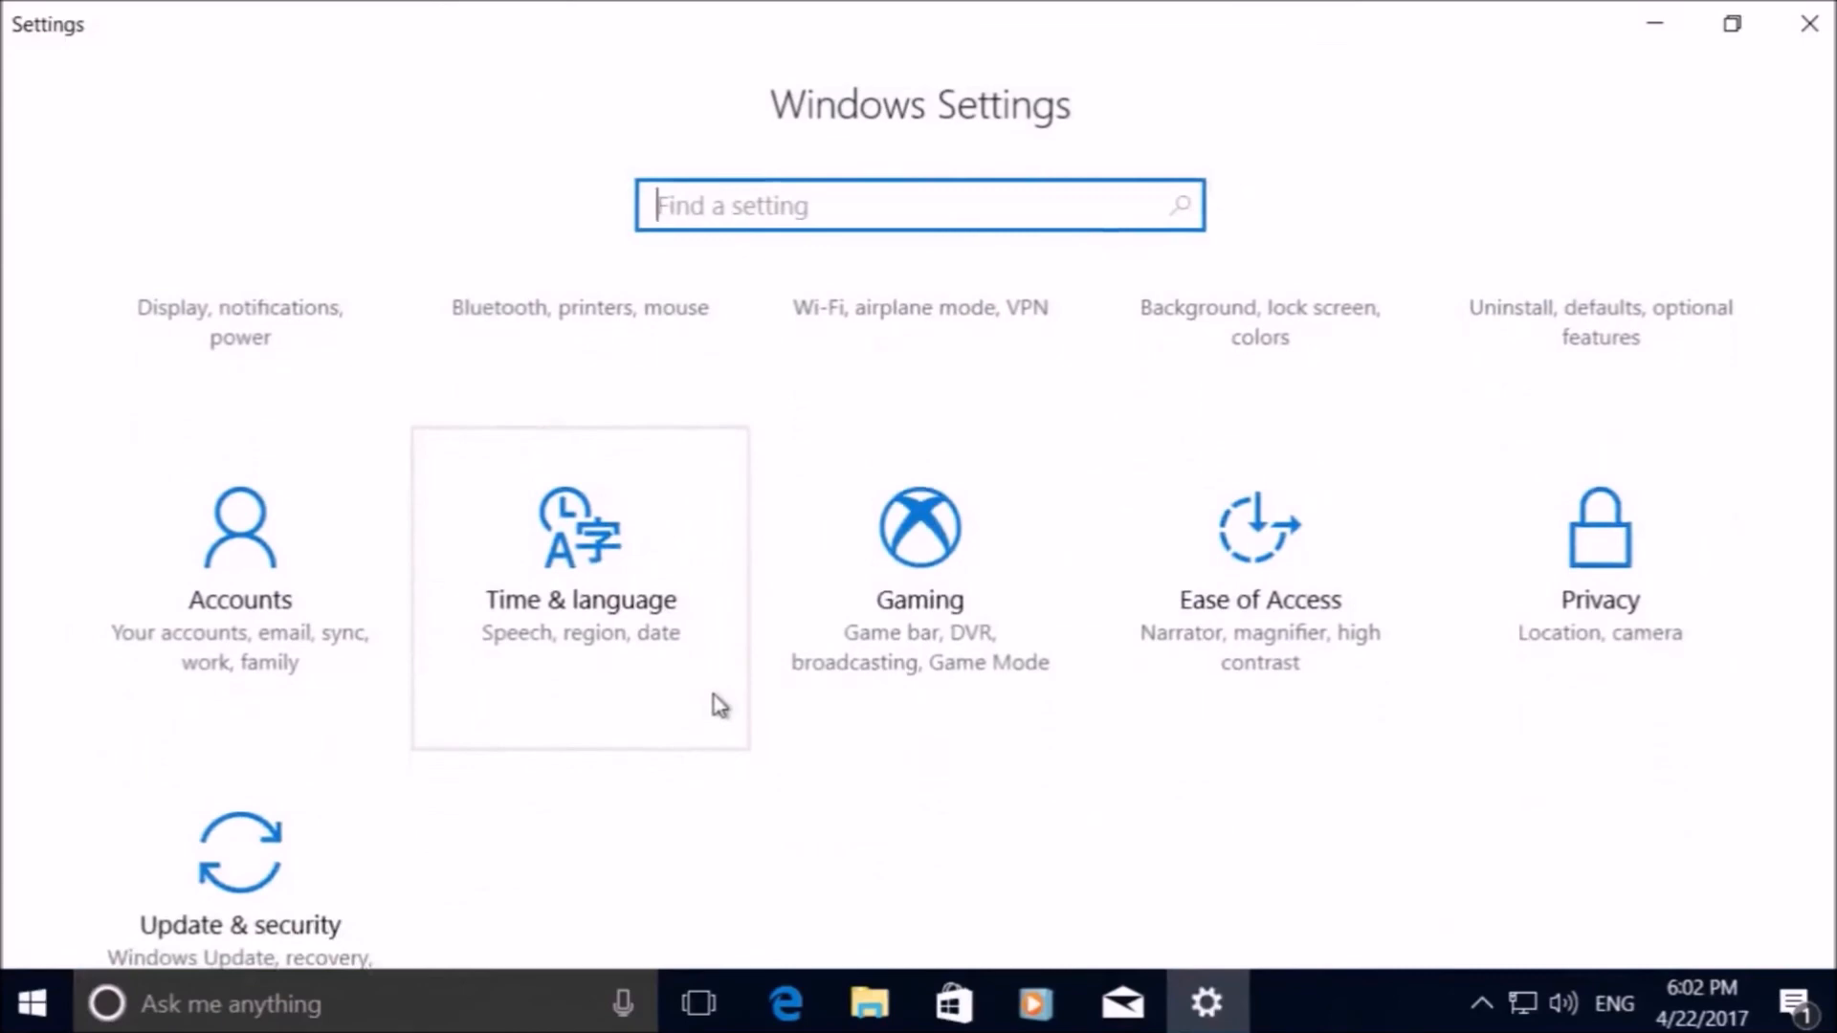
scroll(down, 3)
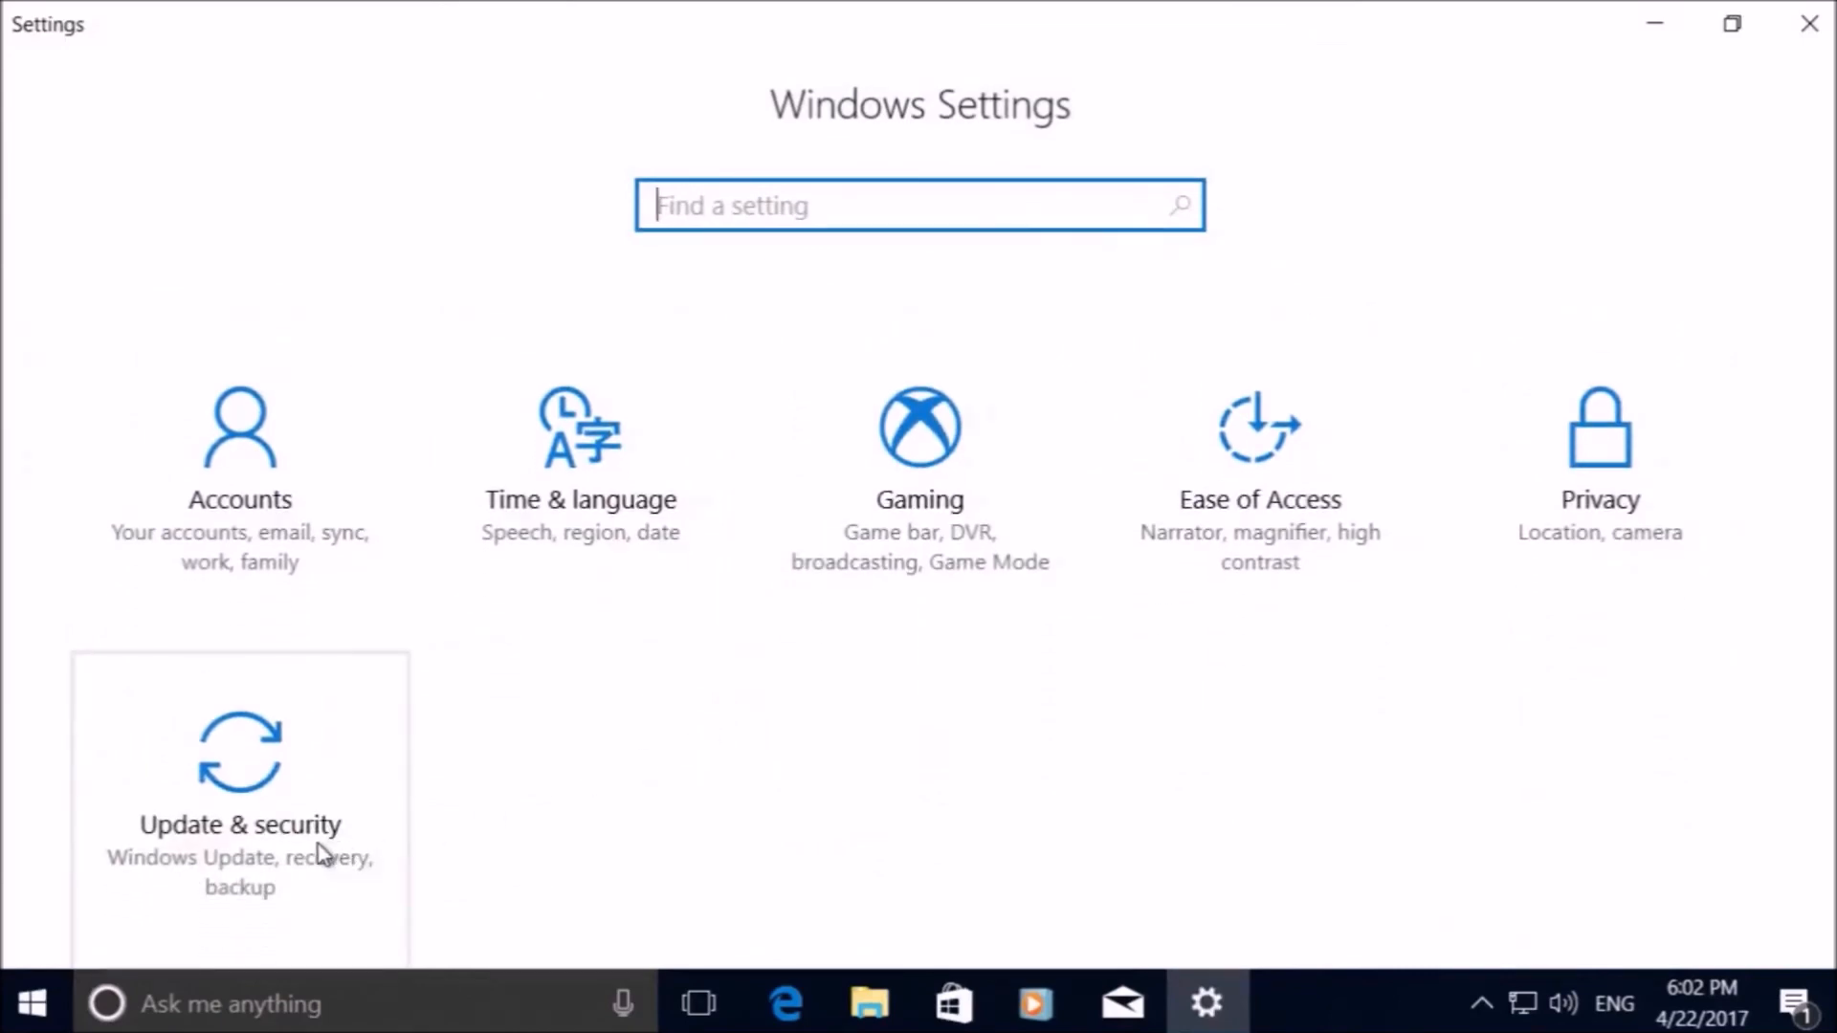
mouse_move(318, 815)
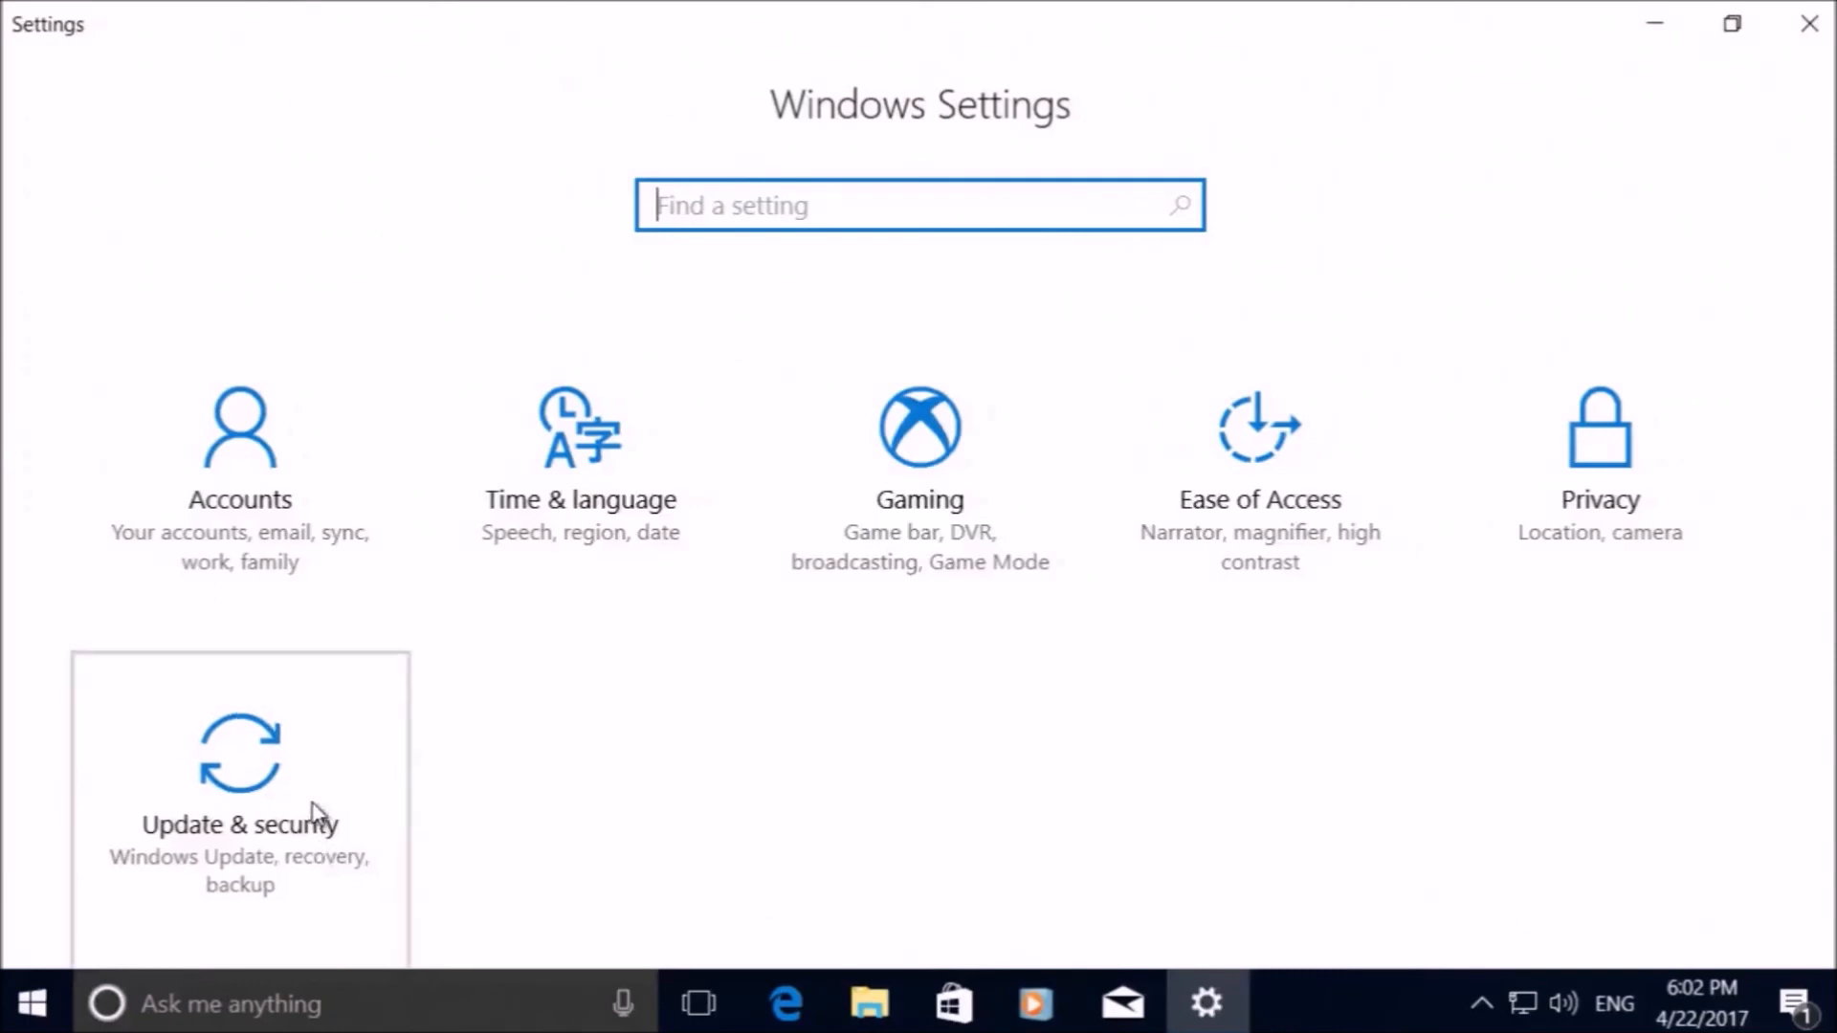
- Show Activation under Update & security: Windows 10 Pro activated with a digital license
click(239, 796)
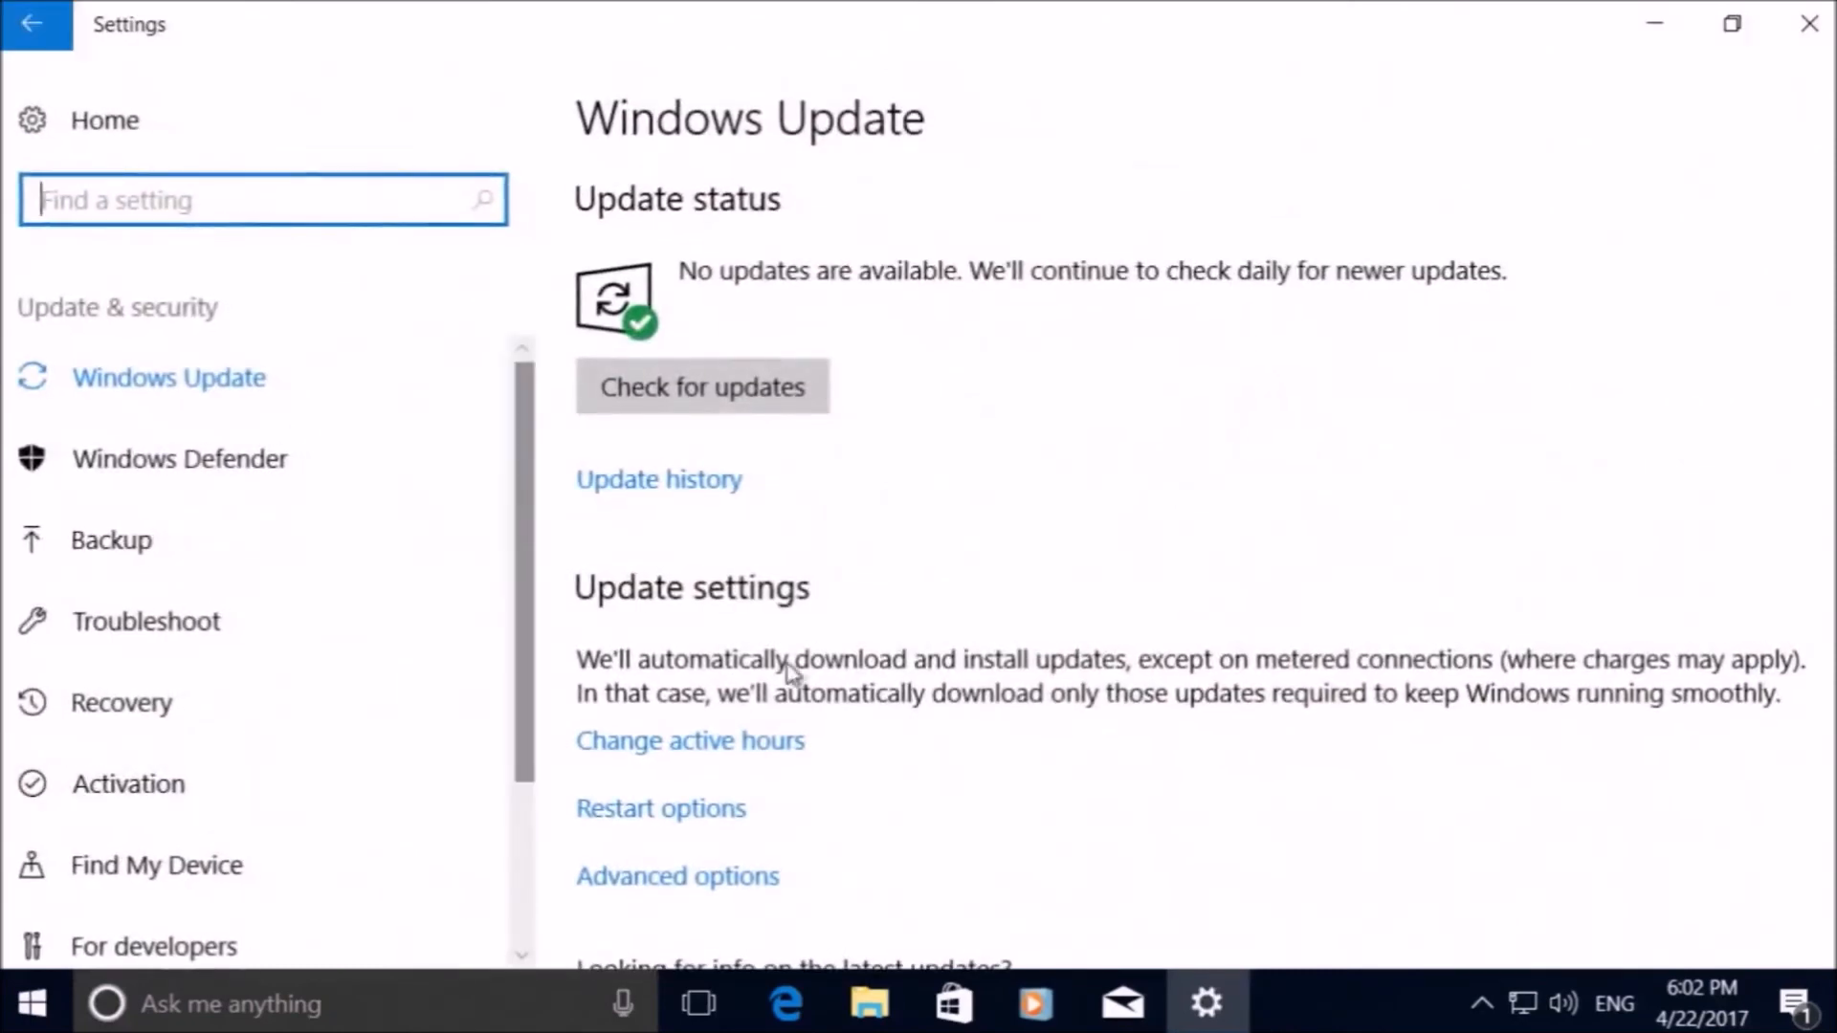
mouse_move(427, 765)
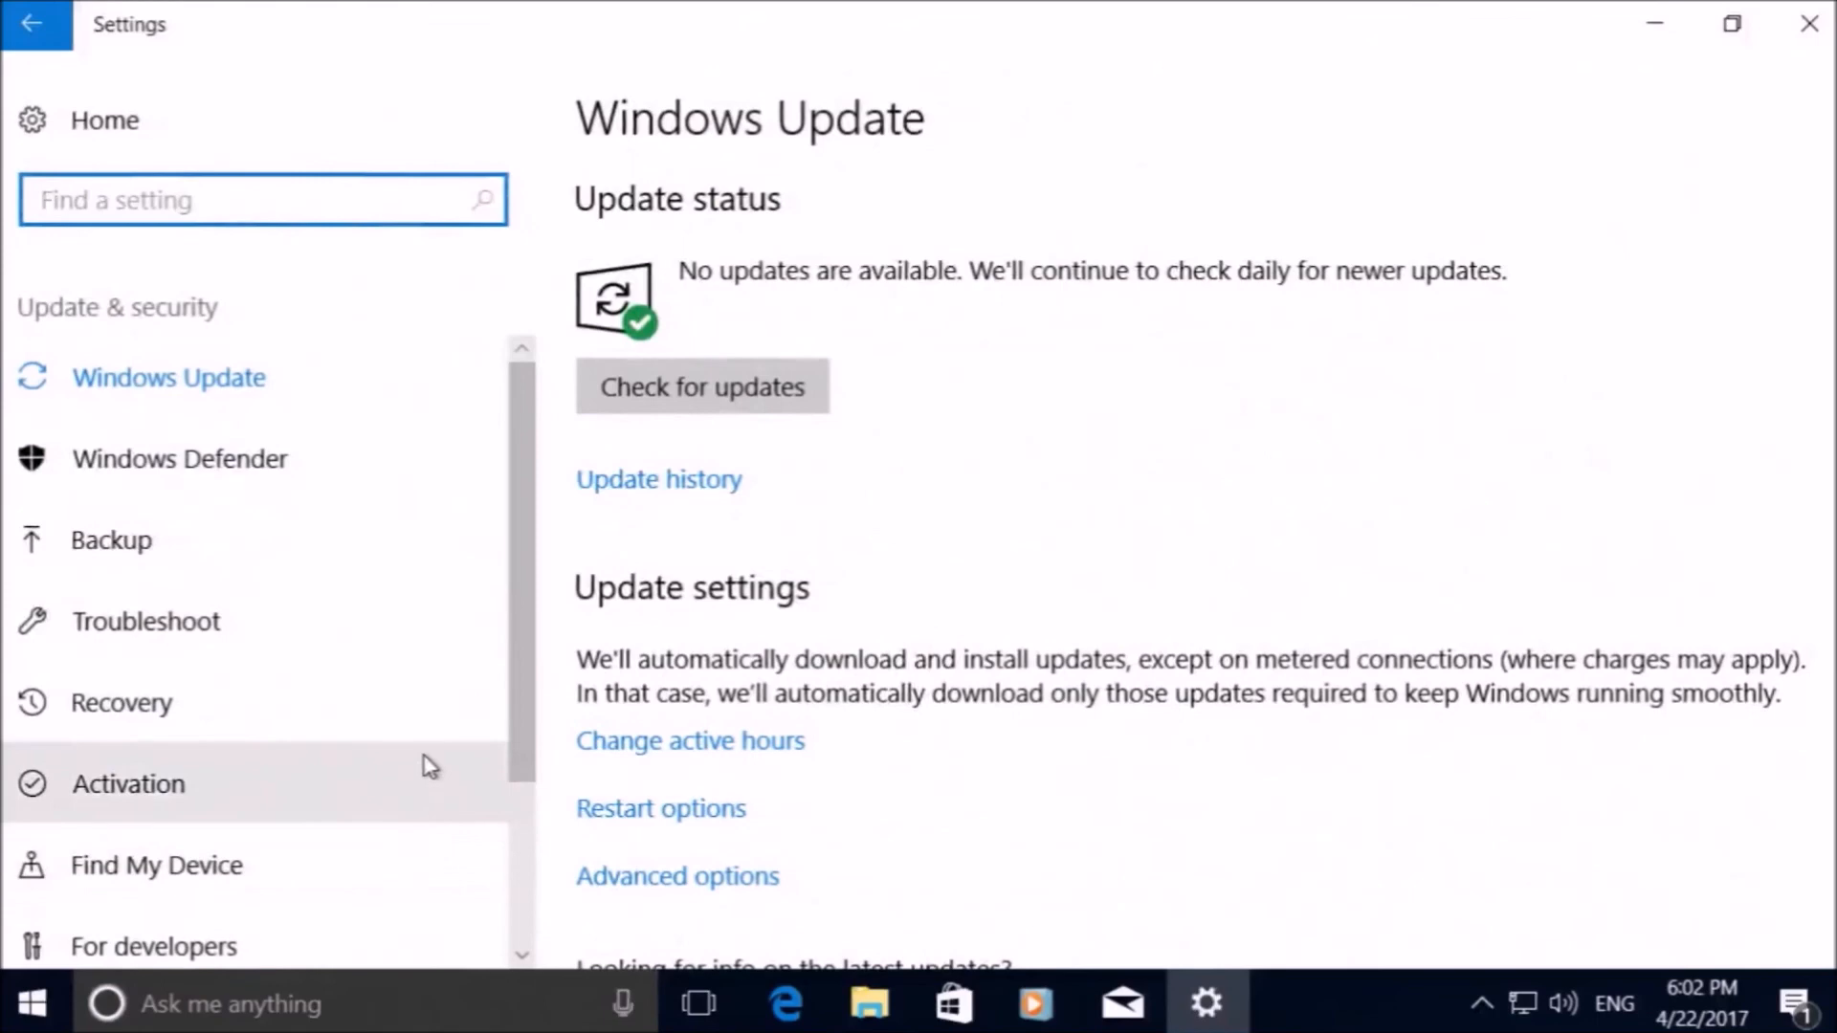
click(128, 785)
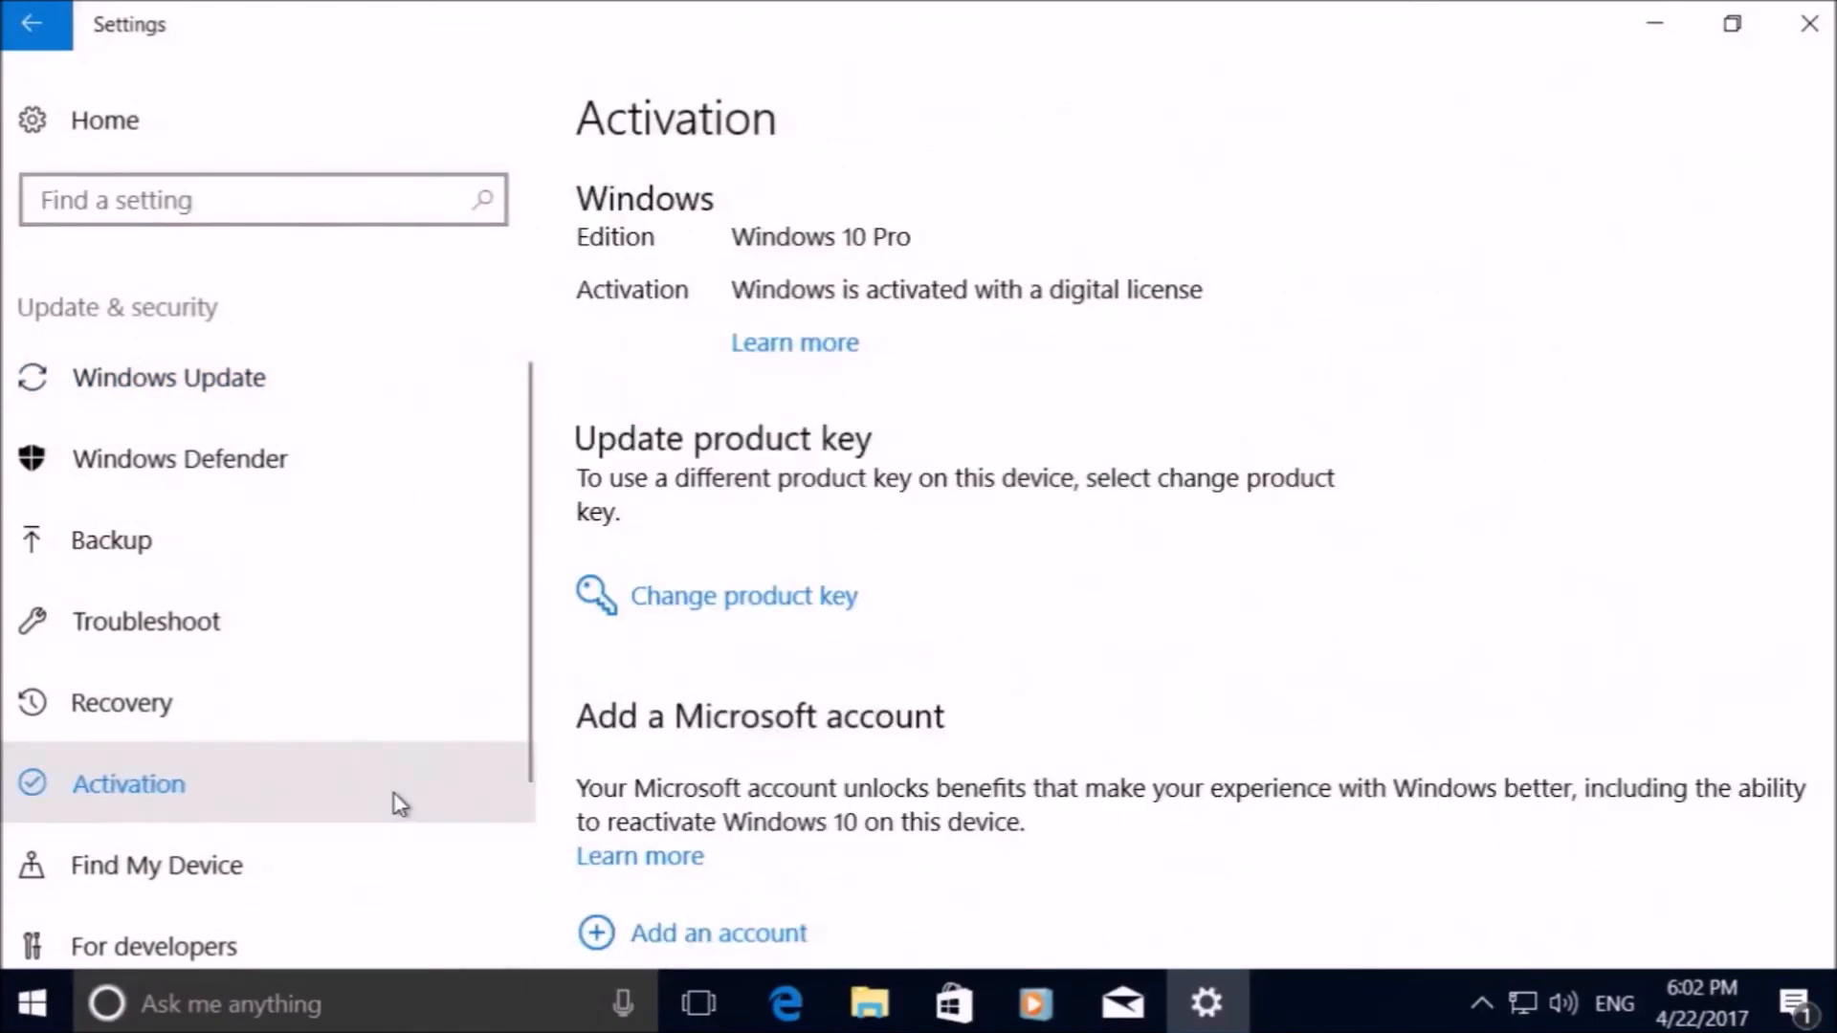
mouse_move(1520, 567)
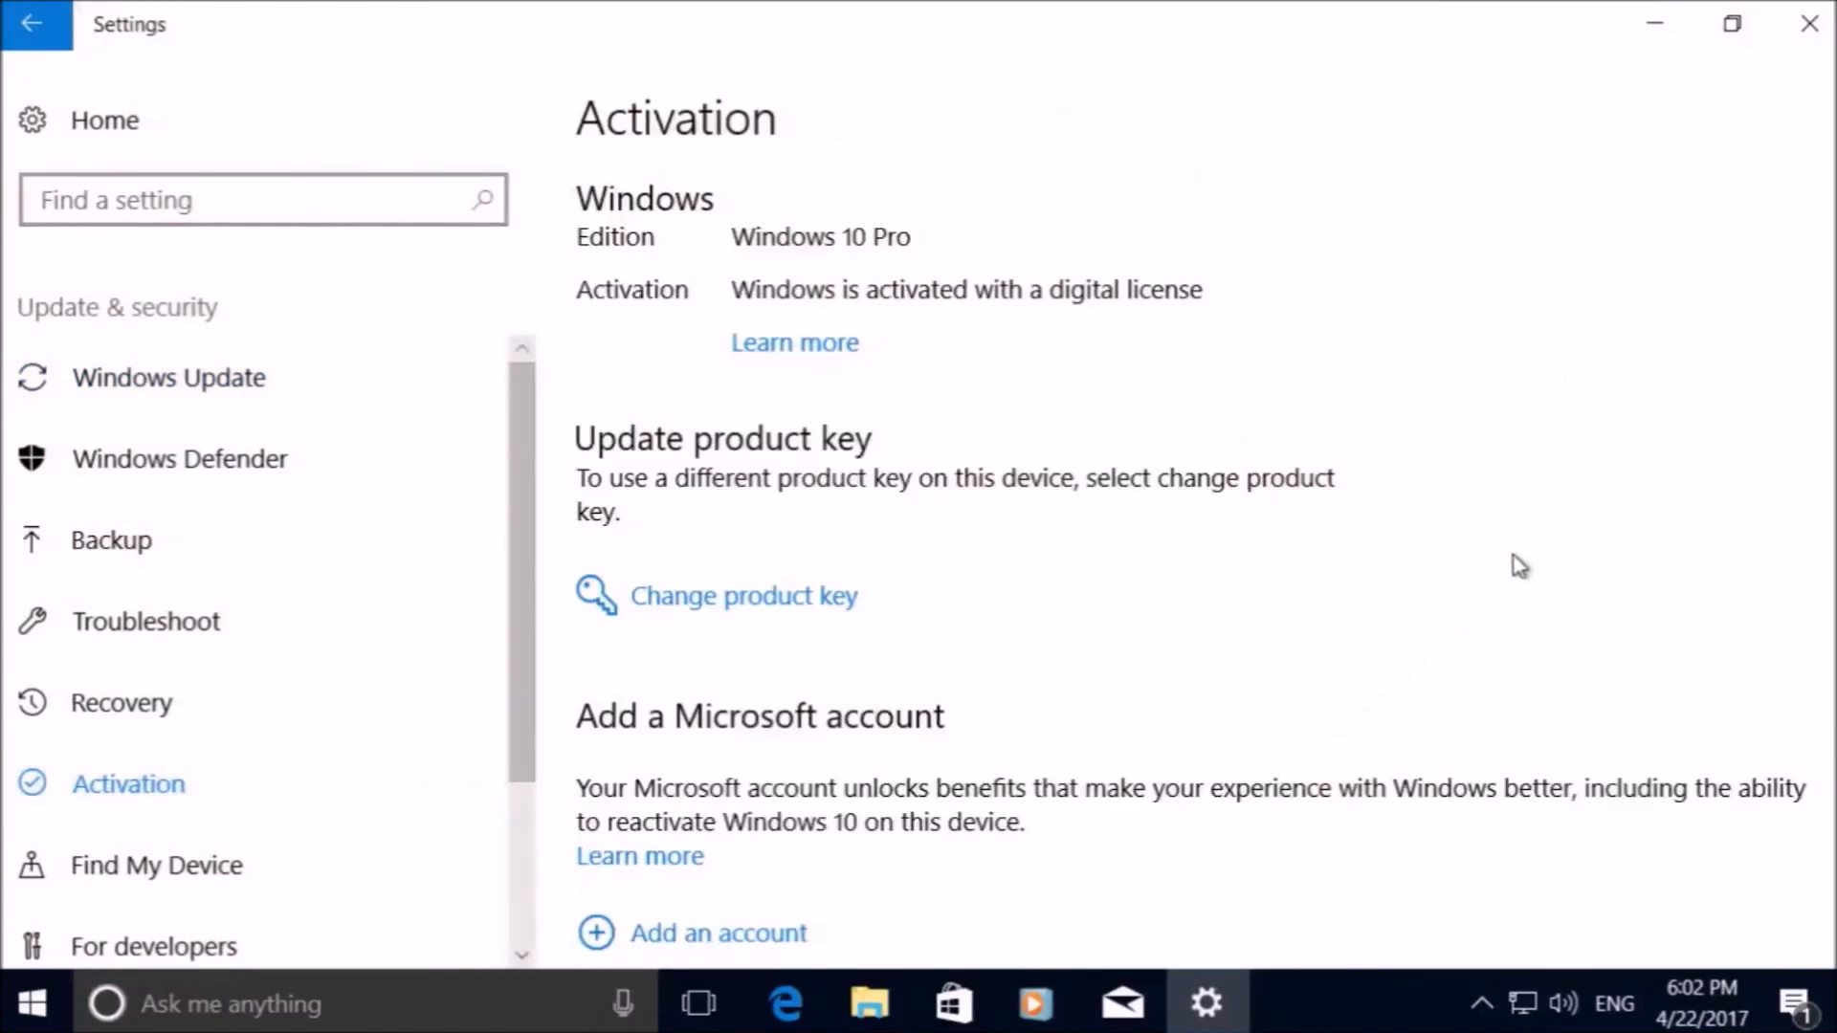
scroll(down, 3)
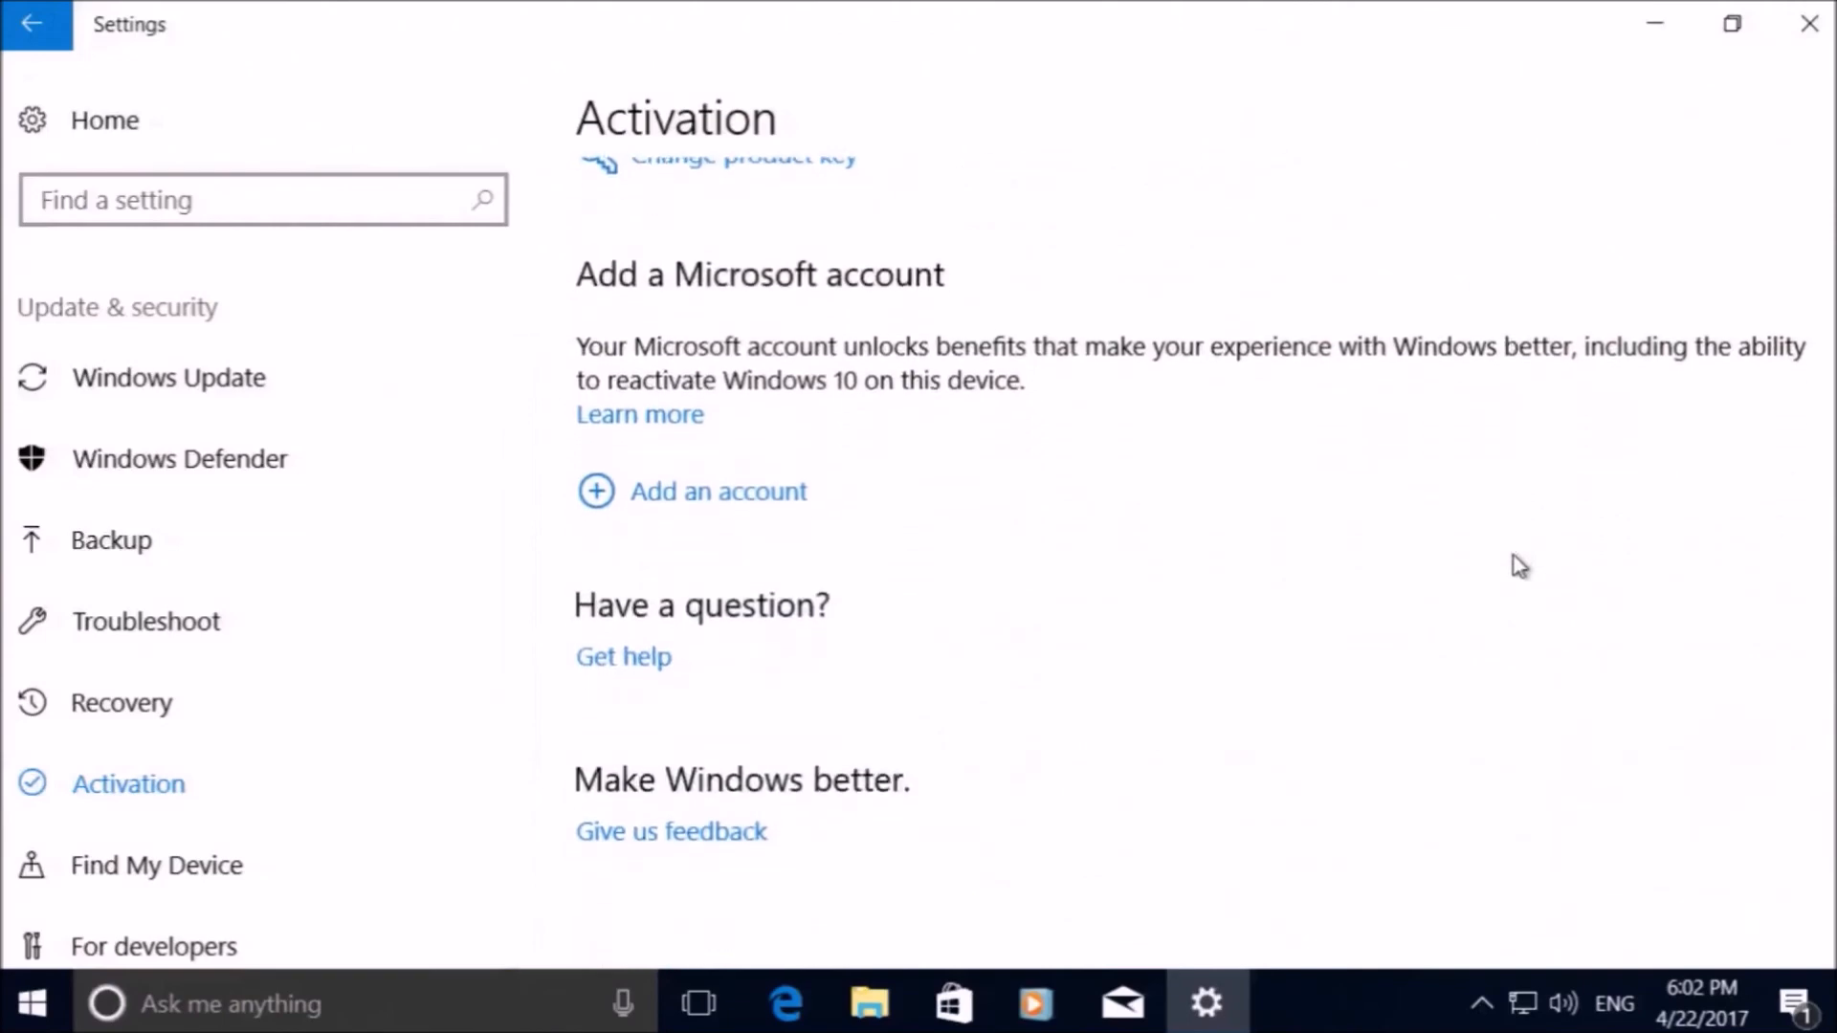
mouse_move(1808, 23)
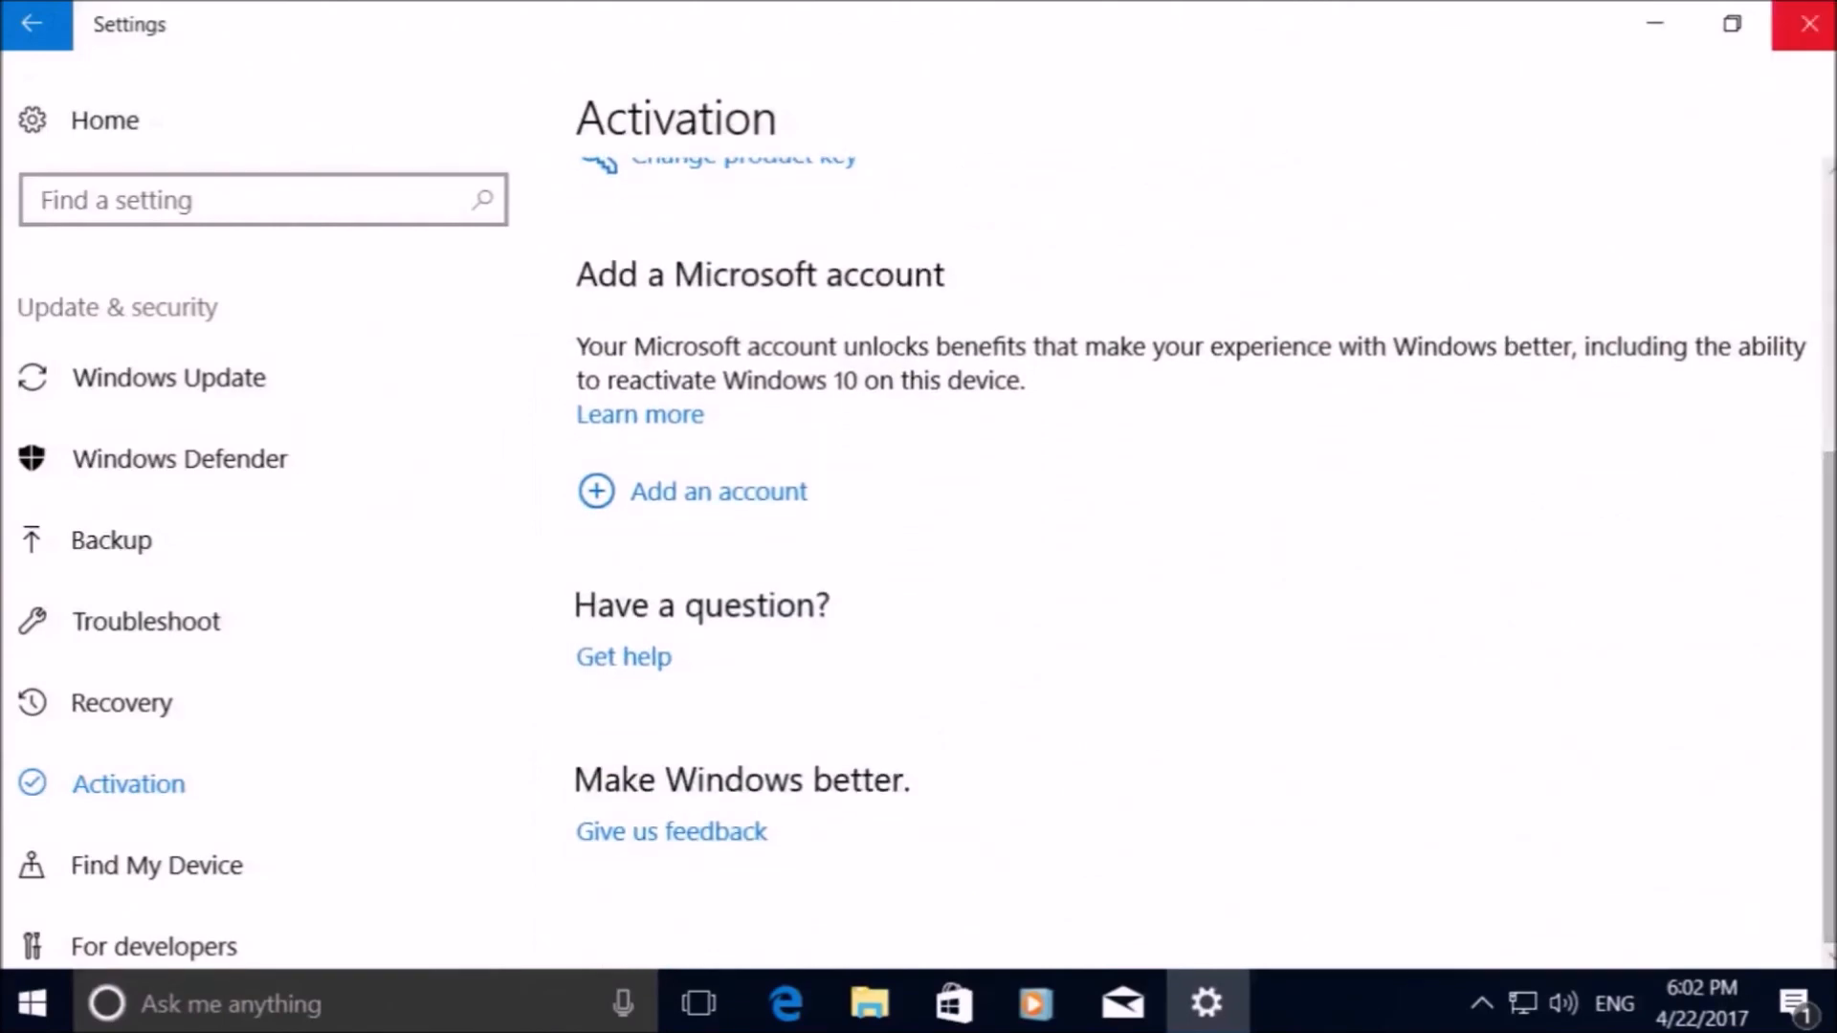